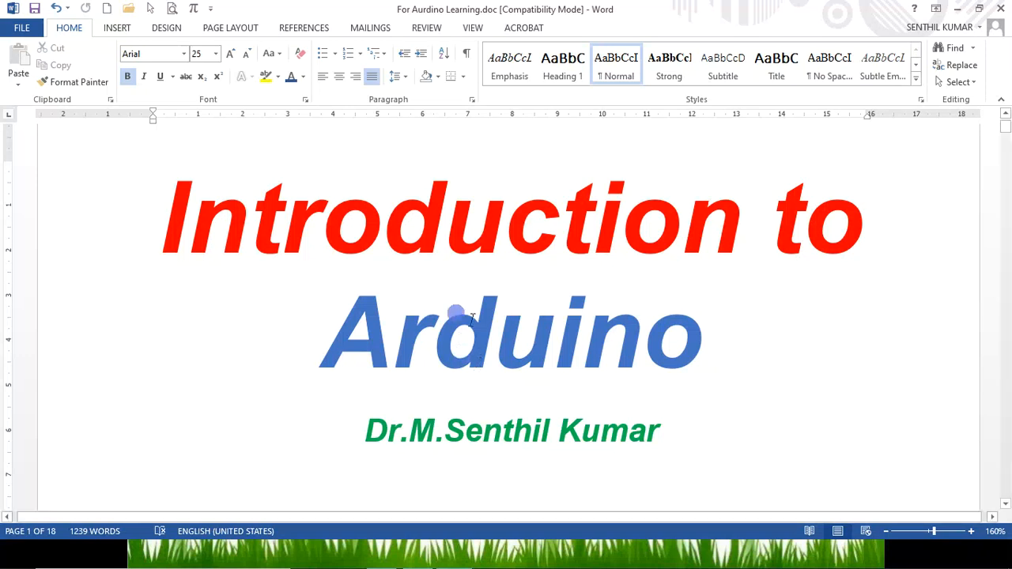
pyautogui.moveTo(395, 425)
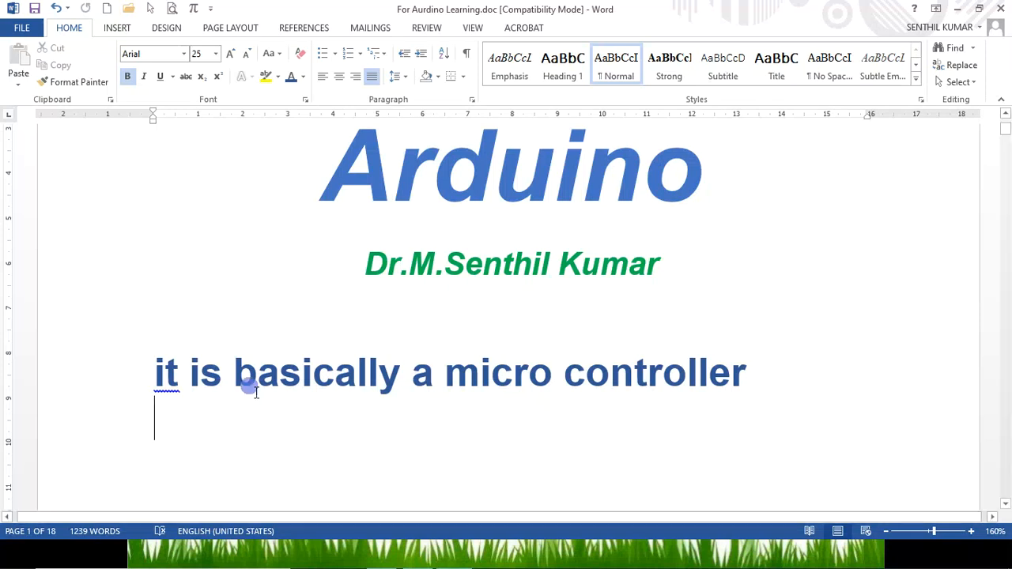
pyautogui.moveTo(736, 374)
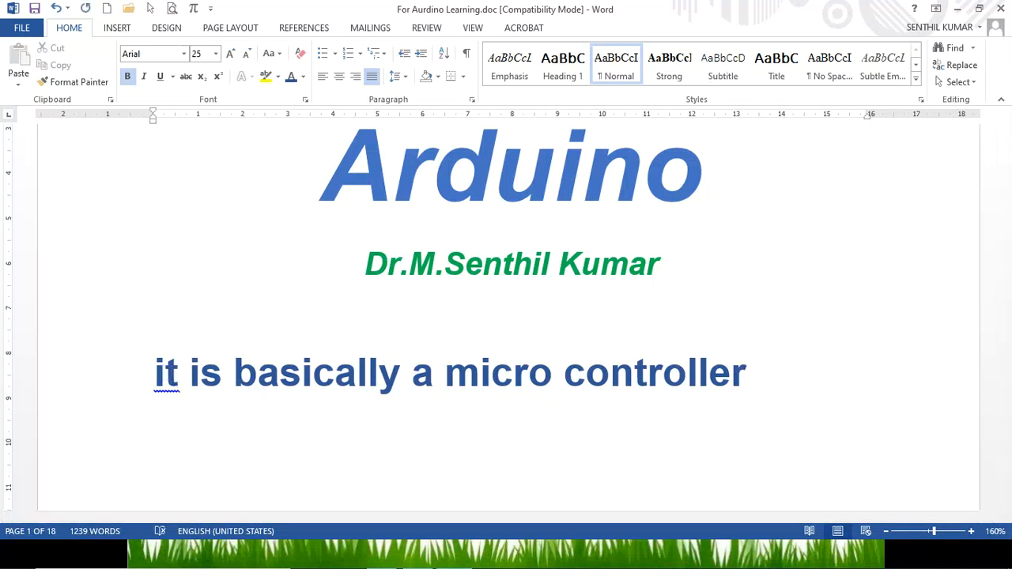
# Step: Add the line 'Intel 8085' below the micro controller sentence
pyautogui.click(155, 465)
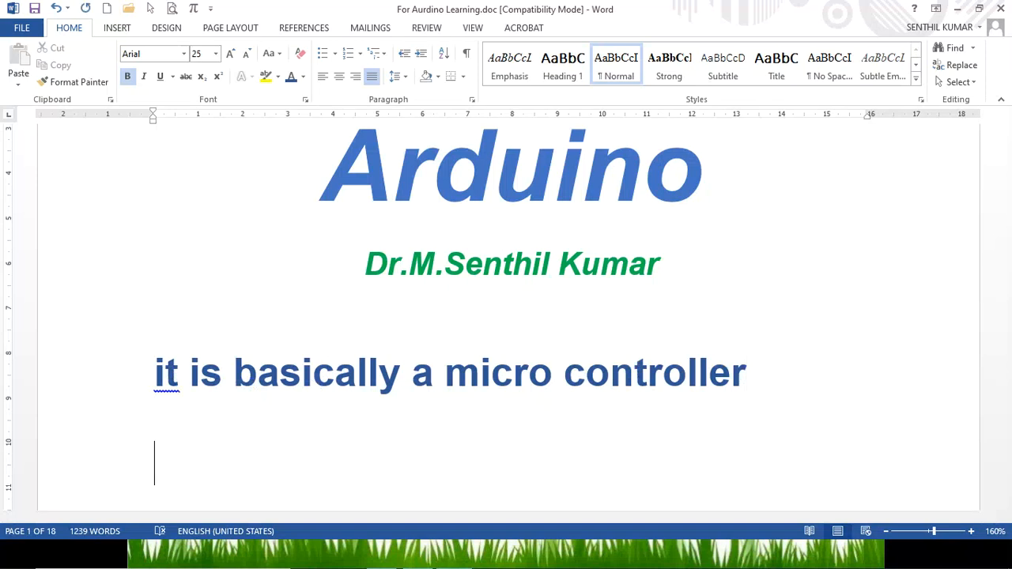
pyautogui.write('8')
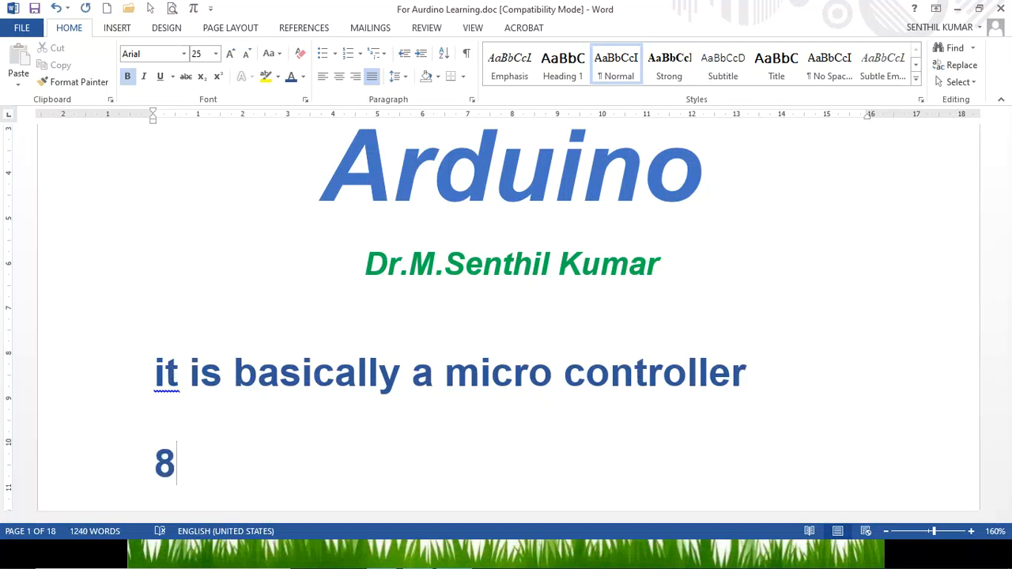
pyautogui.write('085')
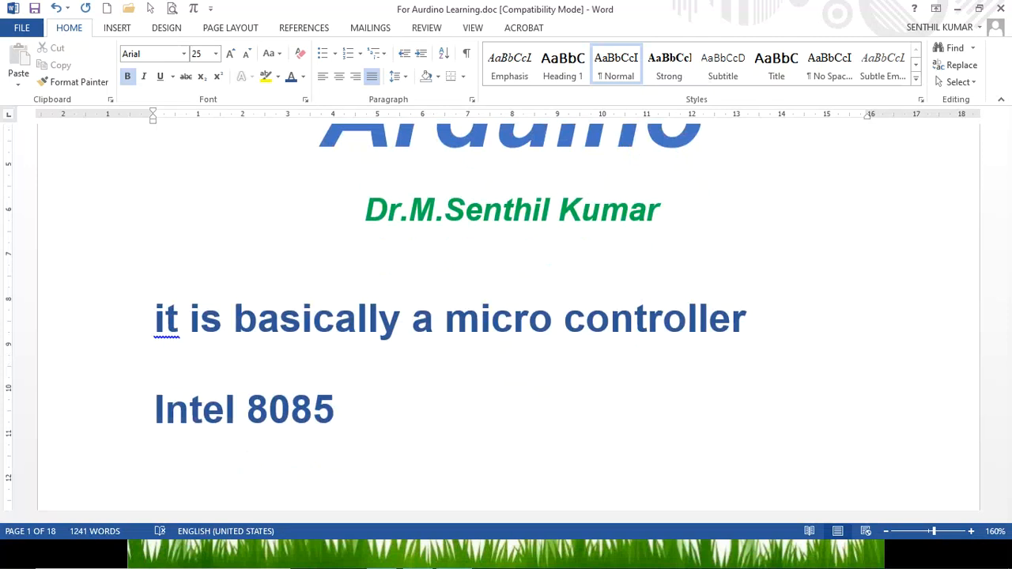
# Step: Add the line 'Micro Chip – PIC microcontroller', separating 'Micro' and 'Chip' with a space
pyautogui.write('Mi')
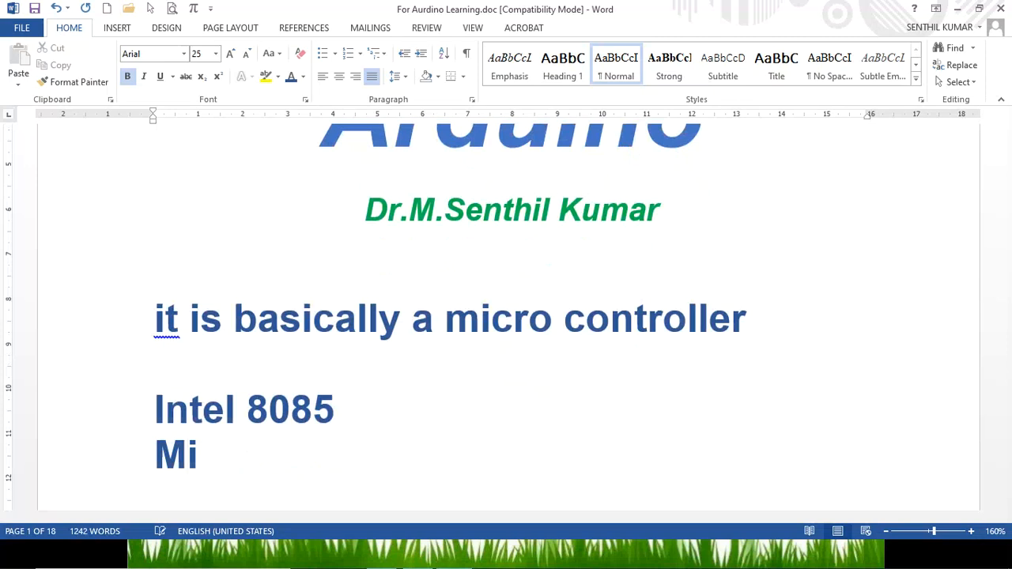
pyautogui.write('cro')
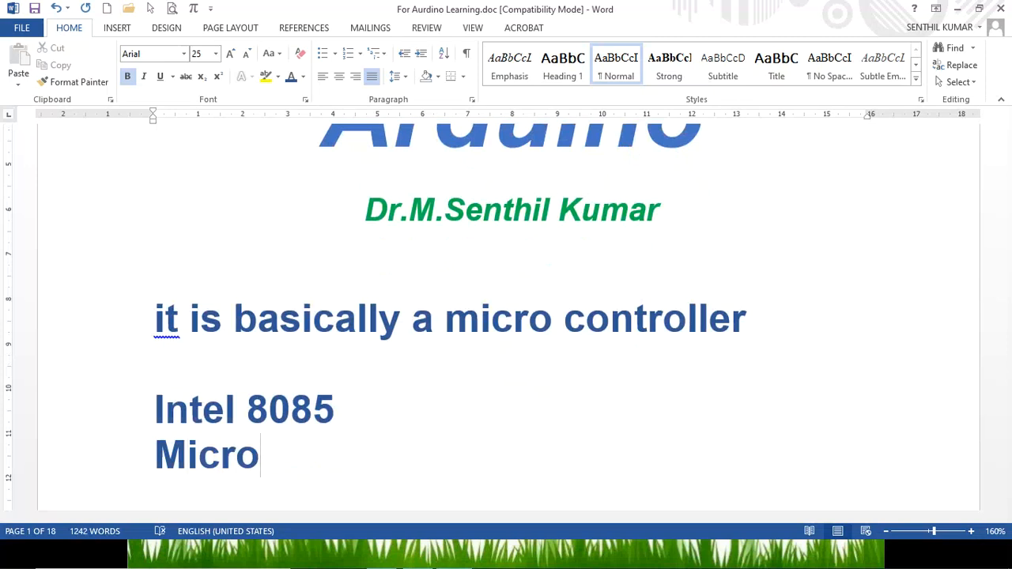
pyautogui.write('Chip - PIC')
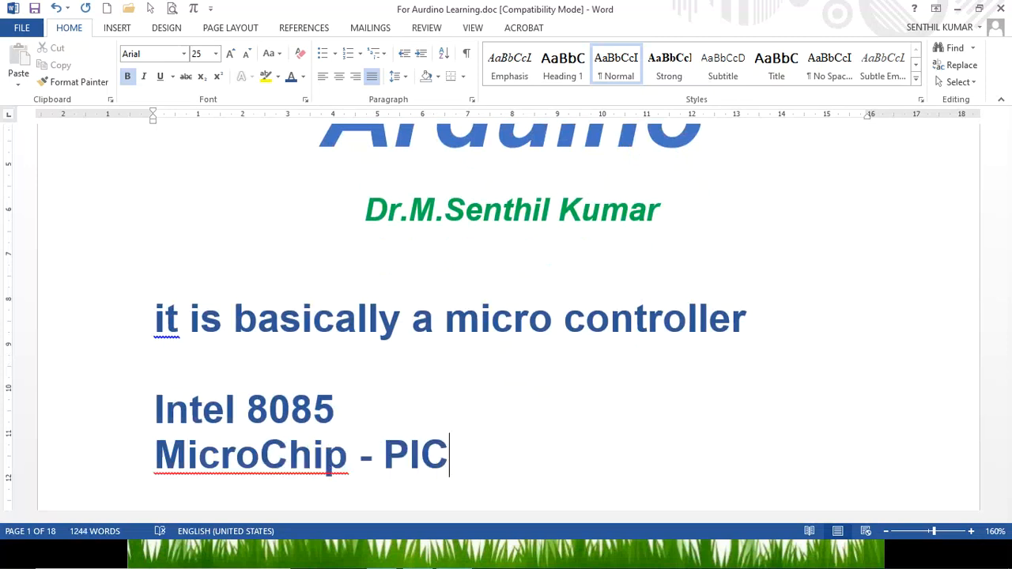
pyautogui.click(325, 456)
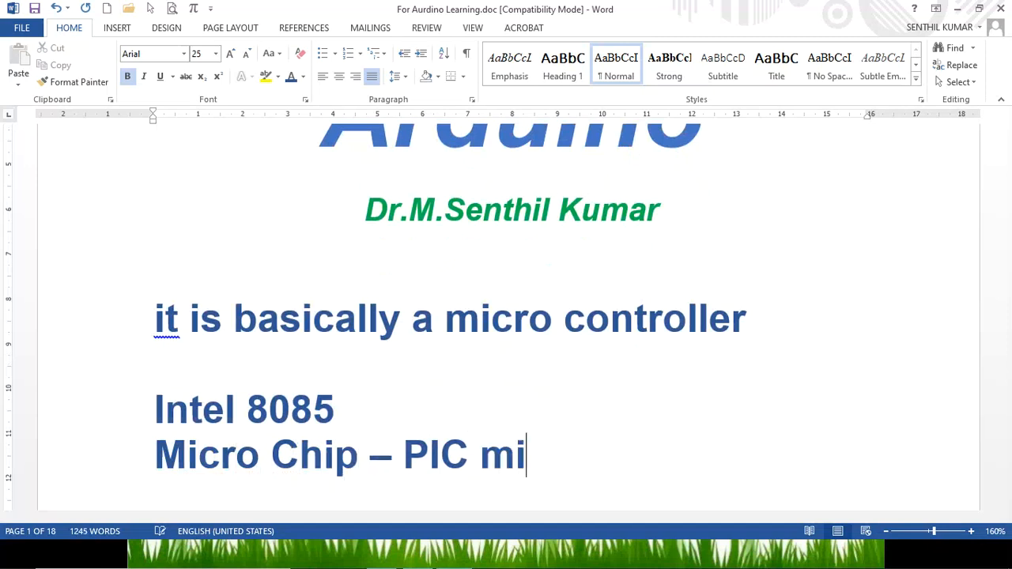
pyautogui.write('croconro')
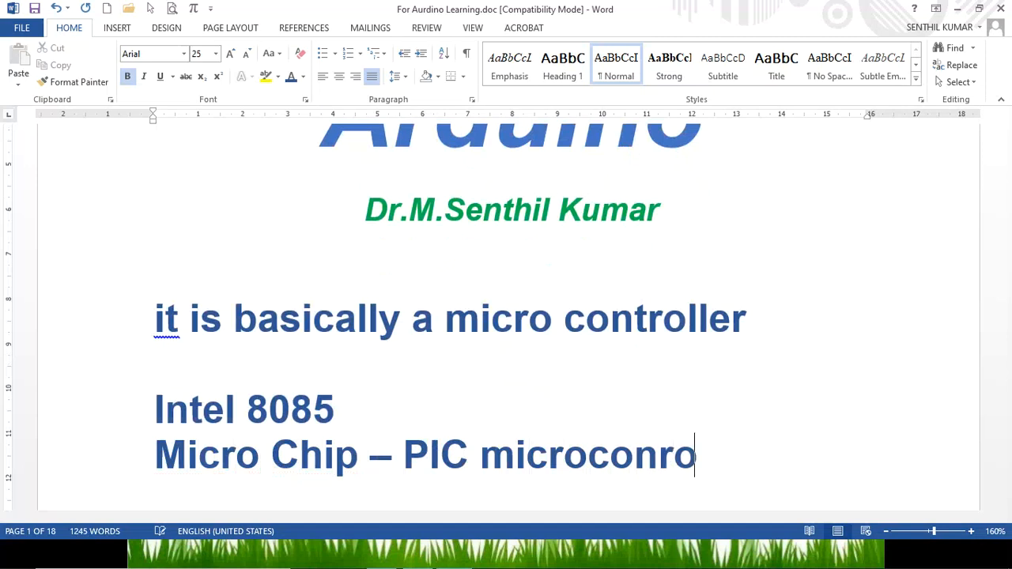
pyautogui.write('troller')
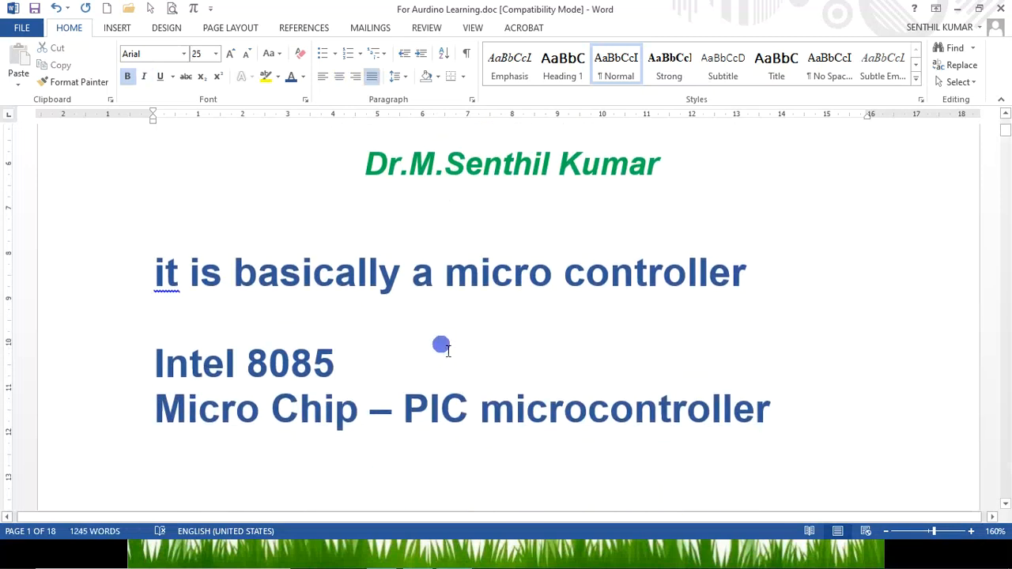
pyautogui.click(334, 364)
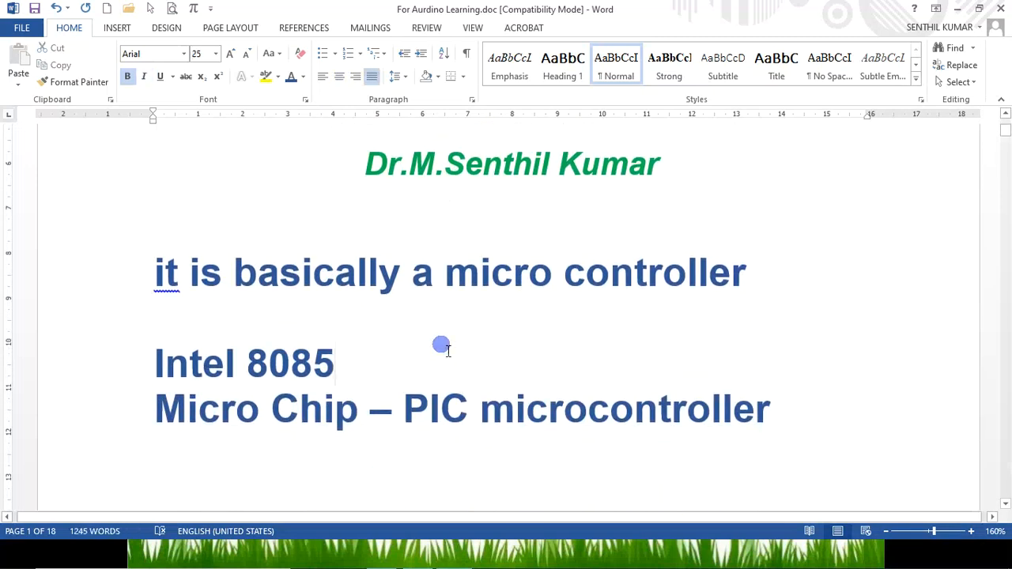
# Step: Bring up the Introduction to arduino presentation at its Contents slide
pyautogui.click(336, 364)
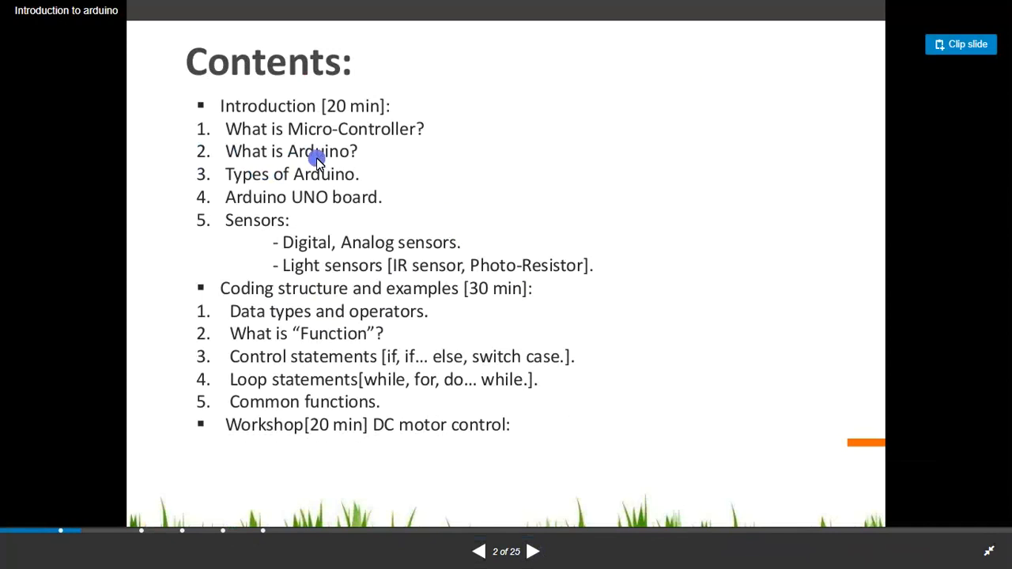
pyautogui.moveTo(304, 158)
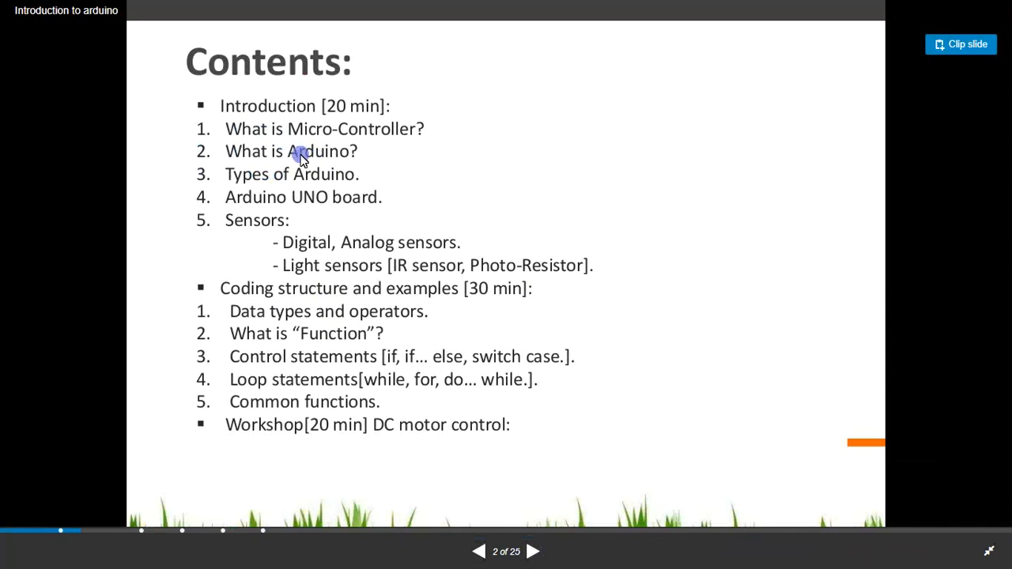
pyautogui.moveTo(345, 202)
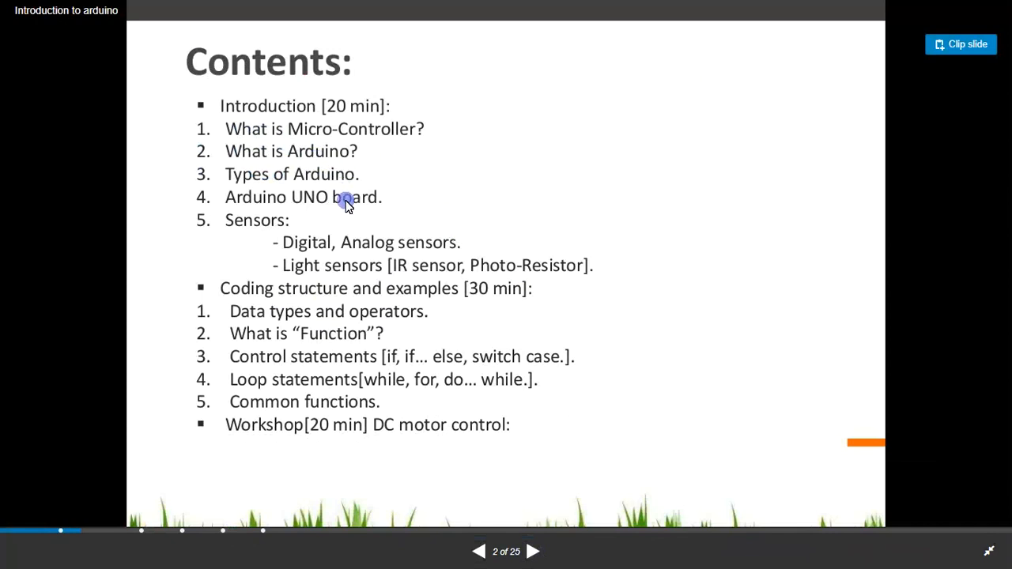
pyautogui.moveTo(269, 237)
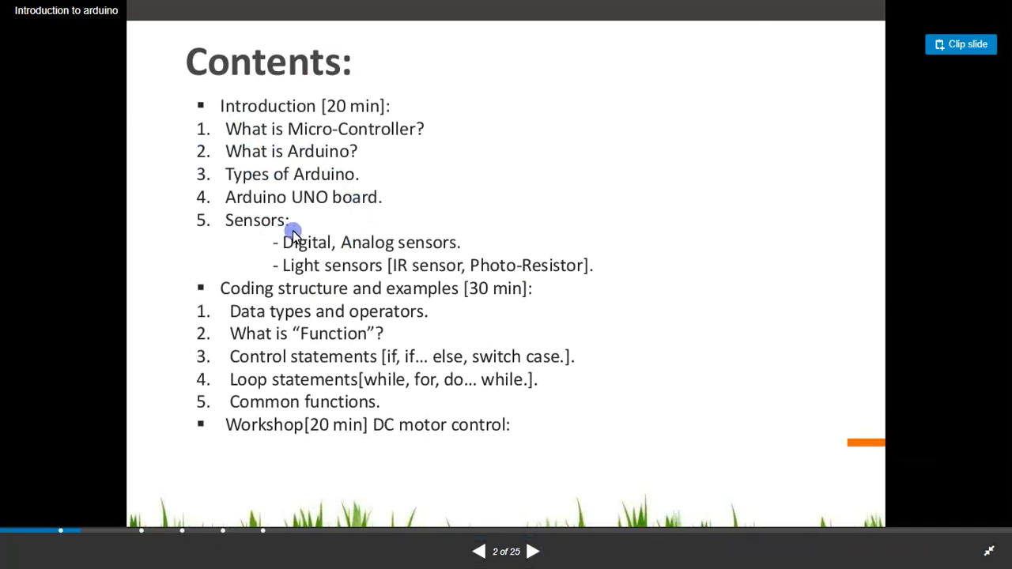
pyautogui.moveTo(430, 262)
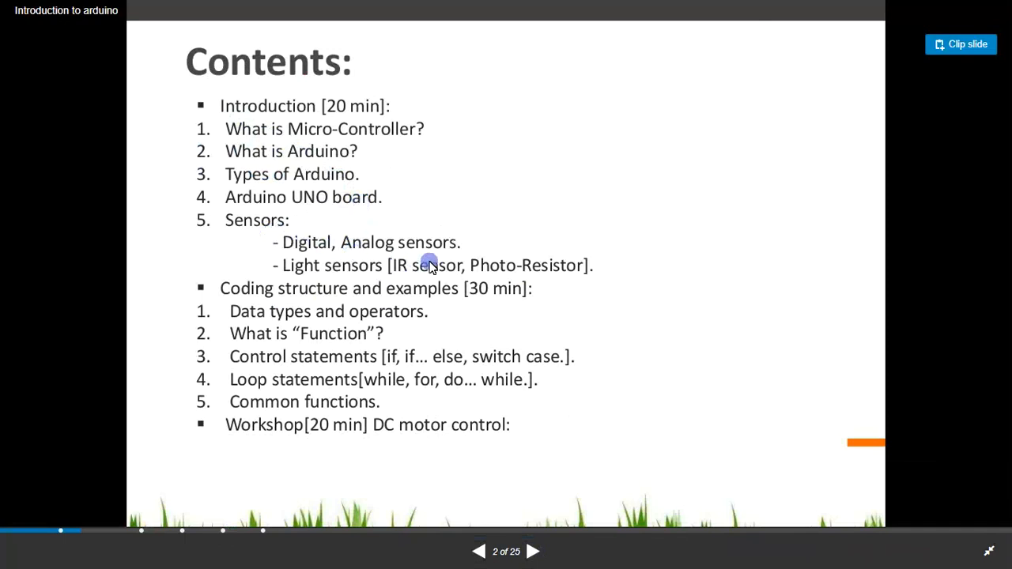
pyautogui.moveTo(313, 303)
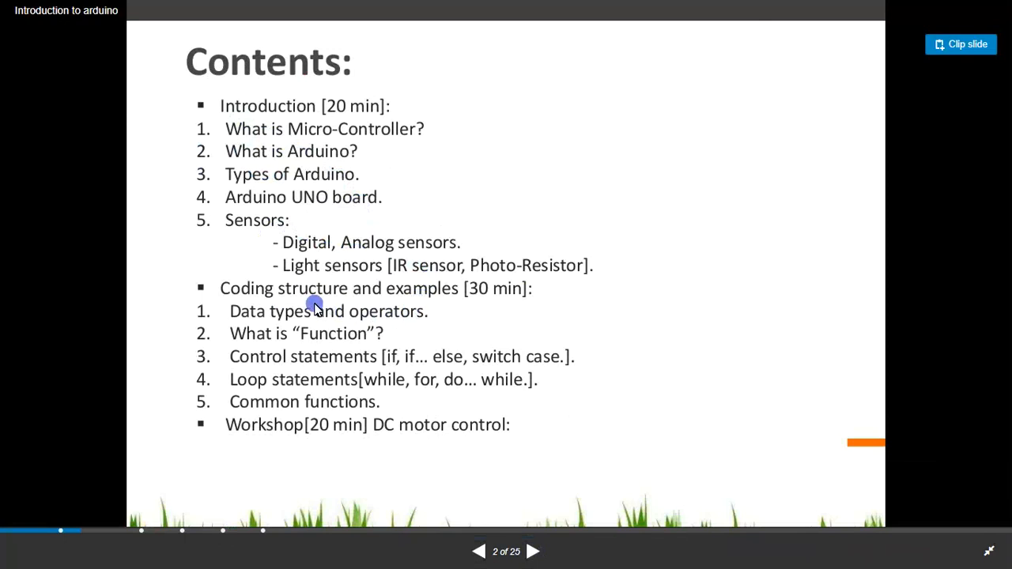
pyautogui.moveTo(288, 307)
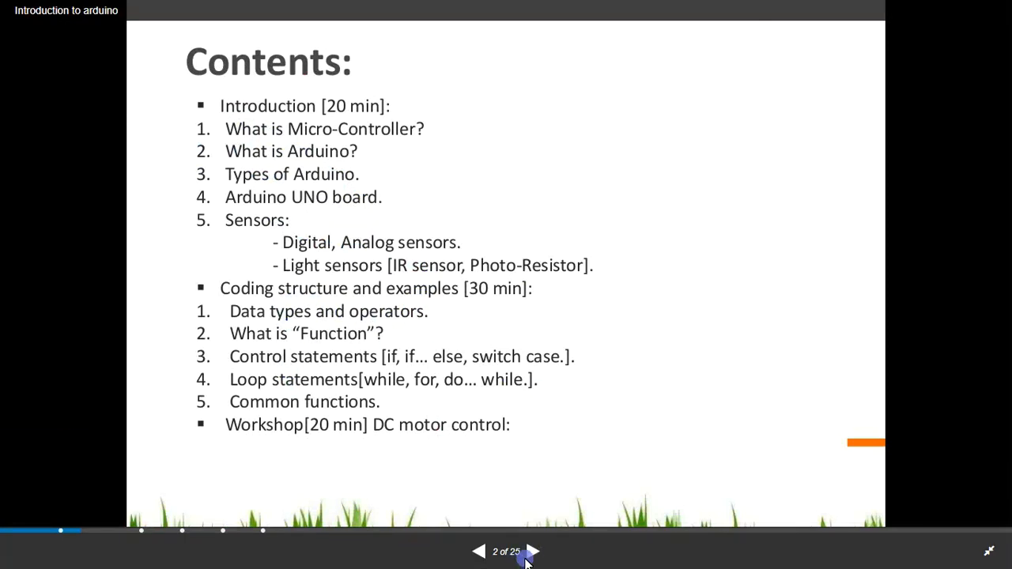
pyautogui.click(534, 550)
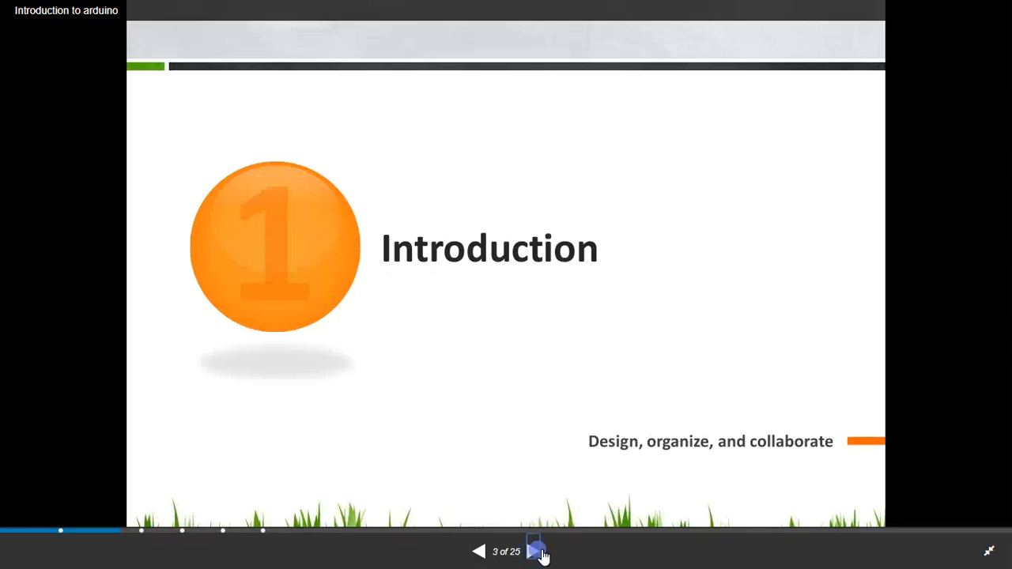
pyautogui.click(535, 550)
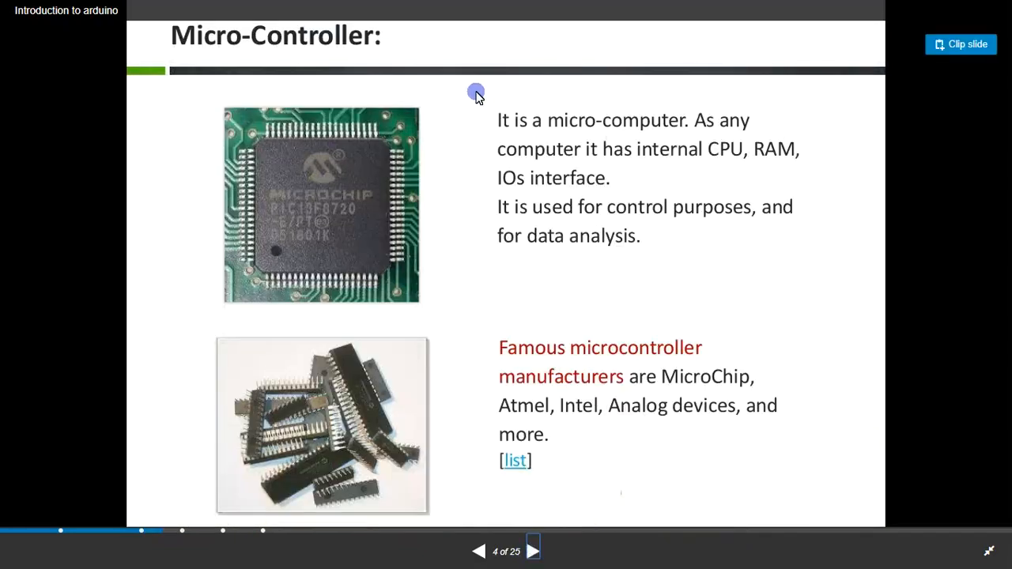
pyautogui.moveTo(692, 149)
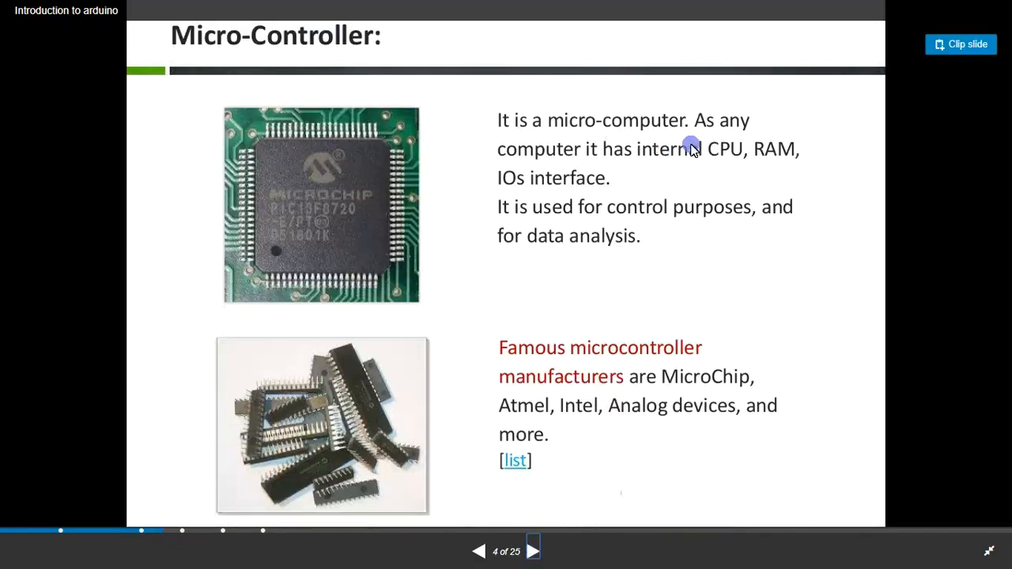
pyautogui.moveTo(654, 145)
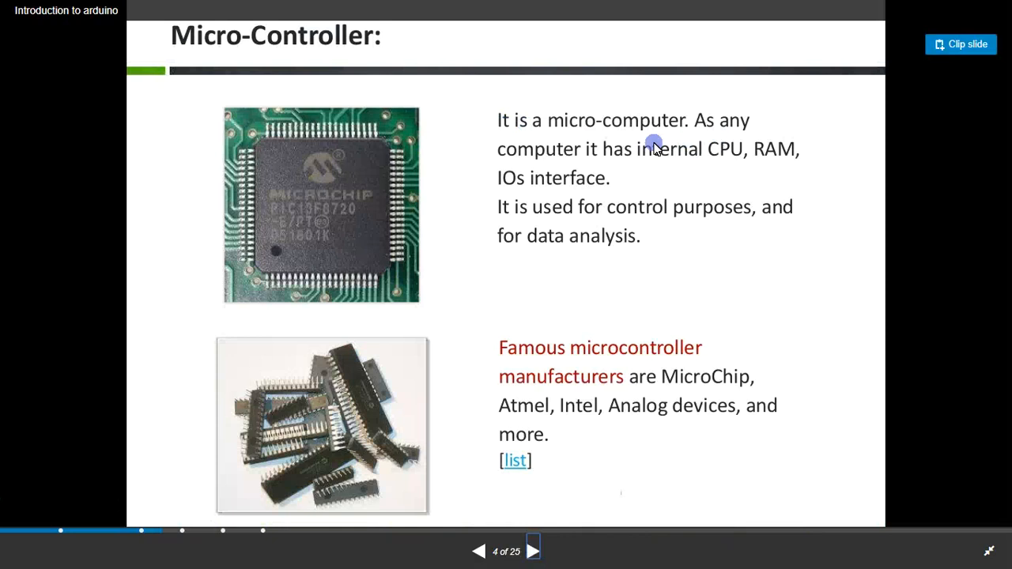
pyautogui.moveTo(667, 168)
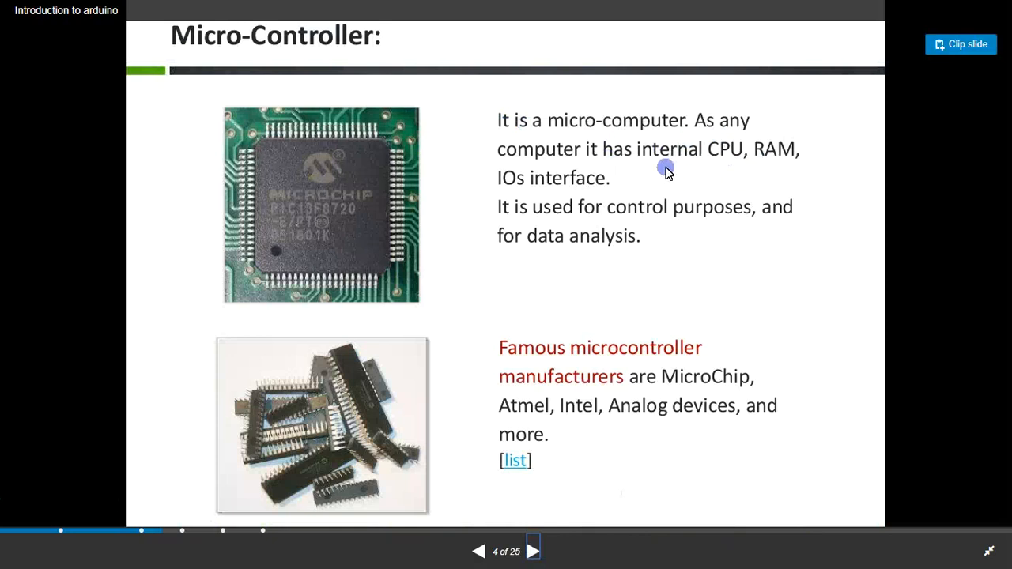
pyautogui.moveTo(718, 215)
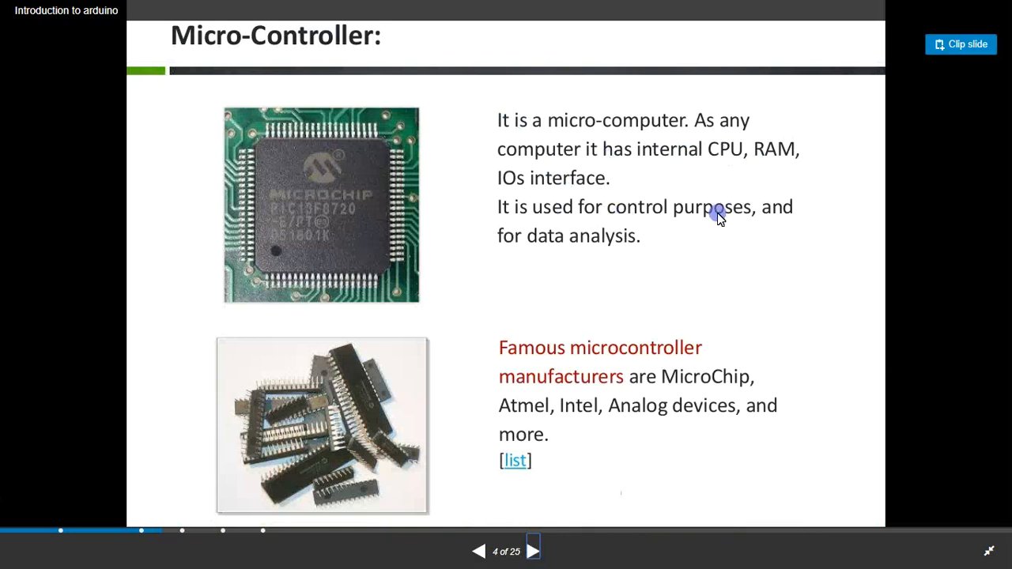
pyautogui.moveTo(614, 282)
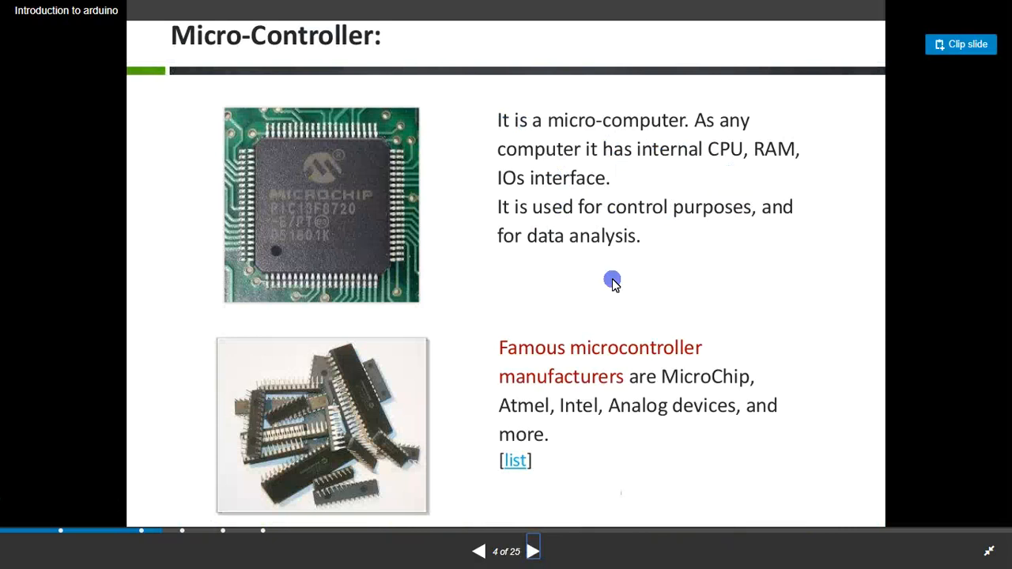
pyautogui.moveTo(582, 361)
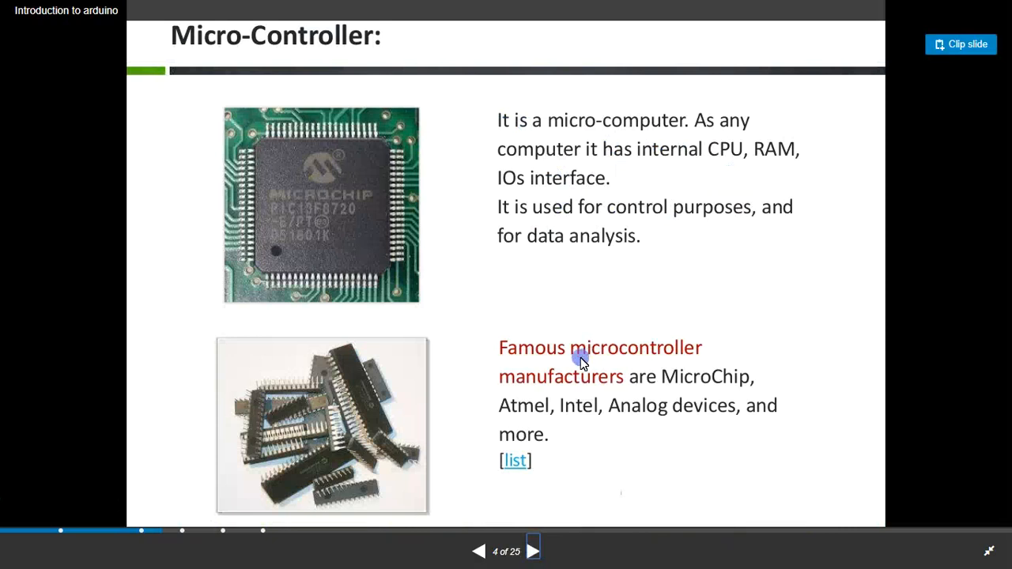
pyautogui.moveTo(730, 387)
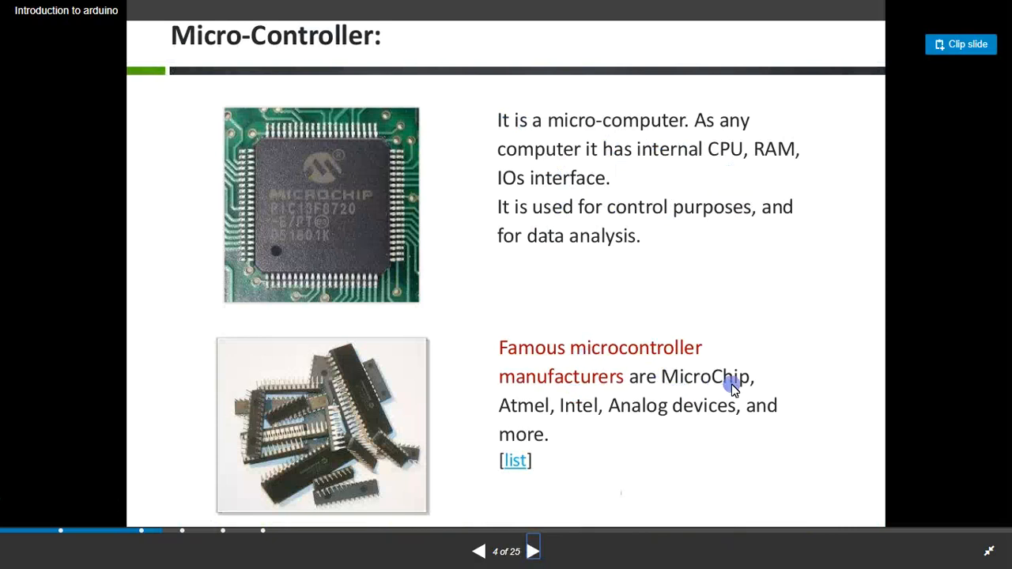
pyautogui.moveTo(742, 388)
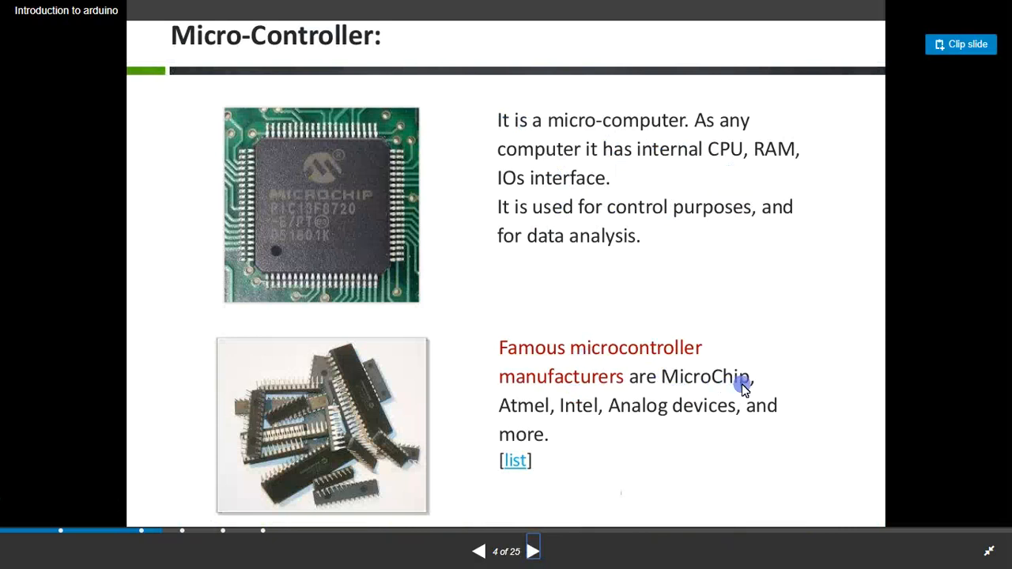
pyautogui.moveTo(762, 367)
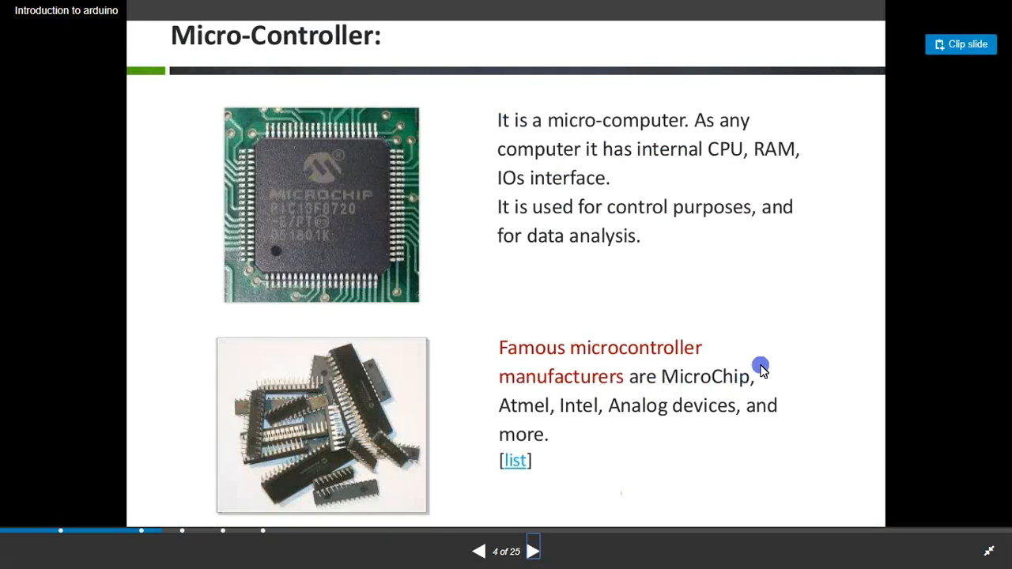
pyautogui.moveTo(528, 403)
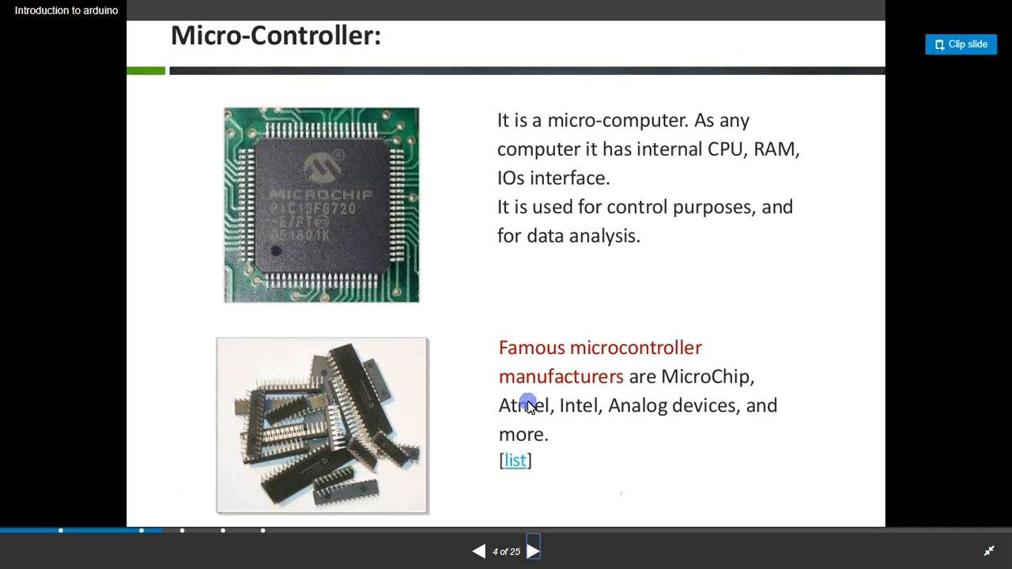
pyautogui.moveTo(546, 408)
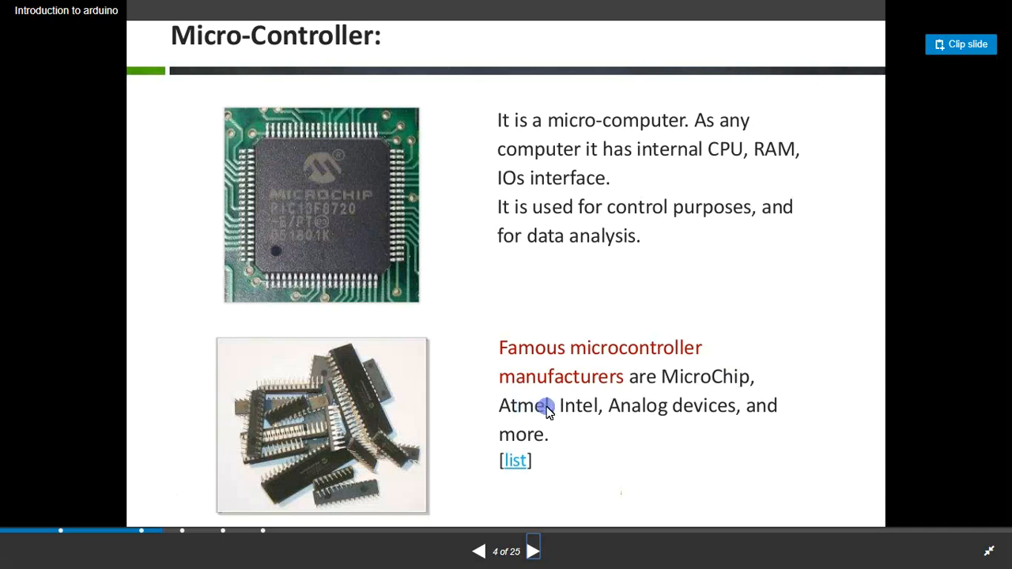
pyautogui.moveTo(759, 419)
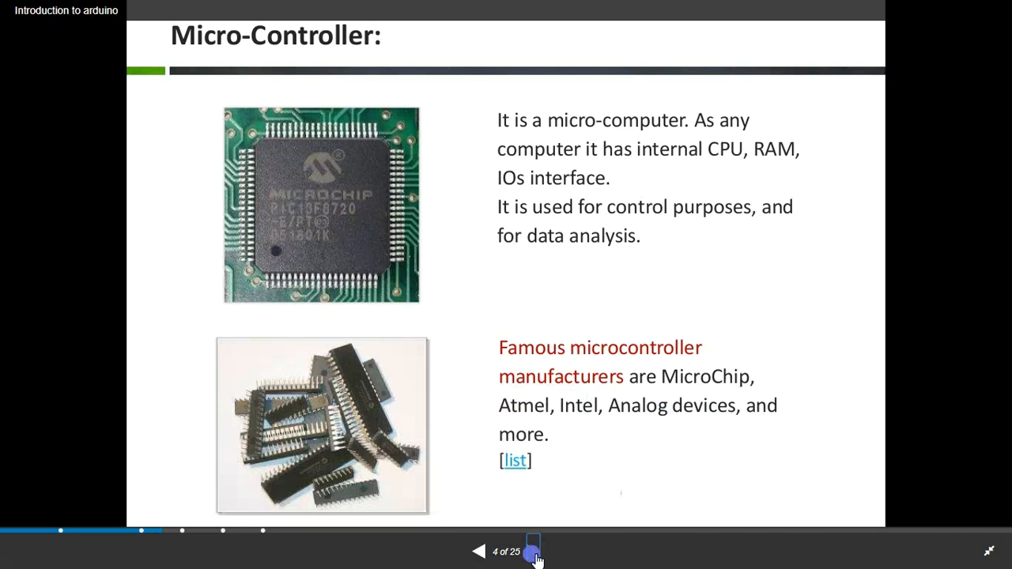
# Step: Advance the viewer to slide 5, 'What is Arduino?'
pyautogui.click(533, 550)
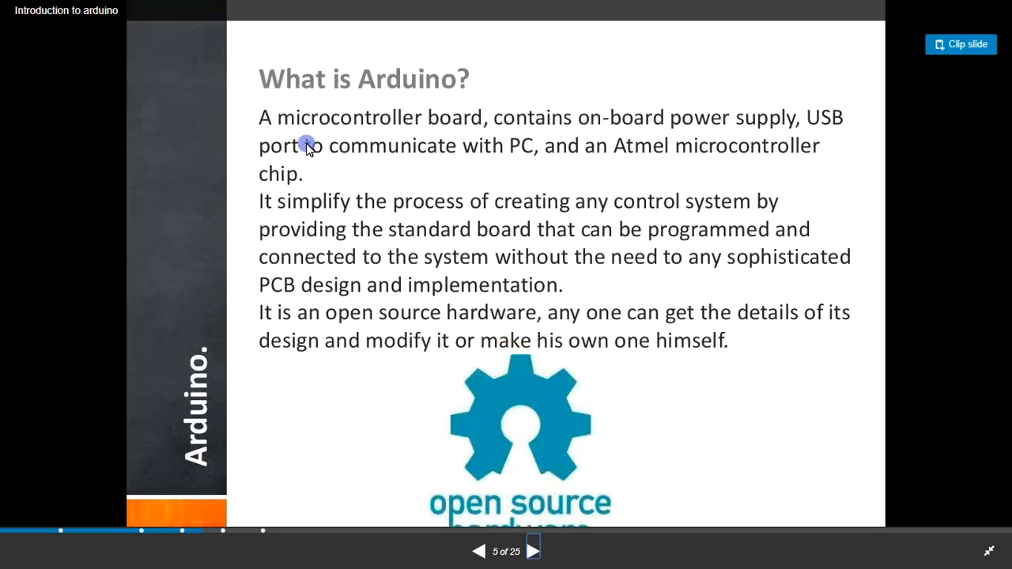
pyautogui.moveTo(516, 127)
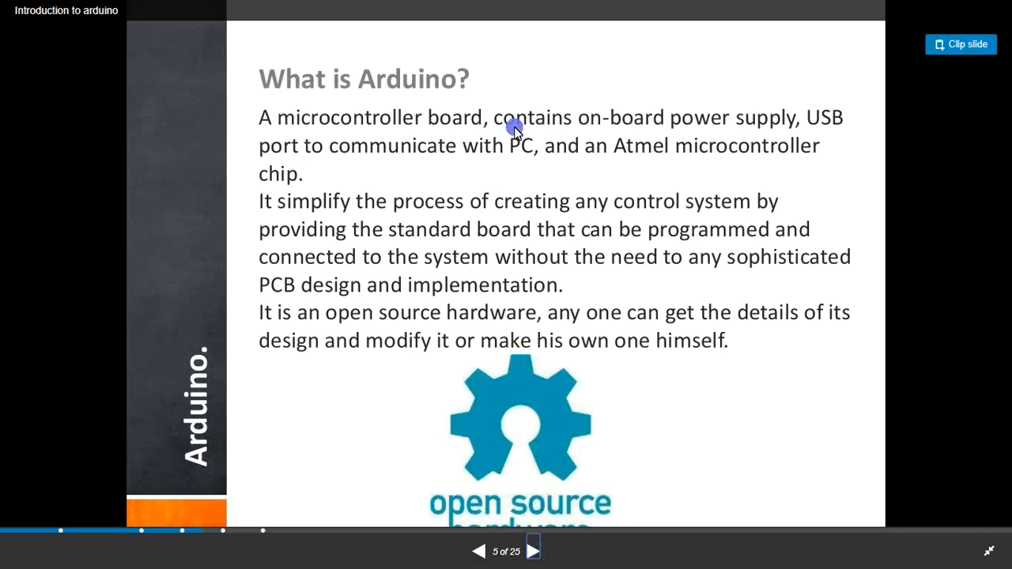
pyautogui.moveTo(761, 123)
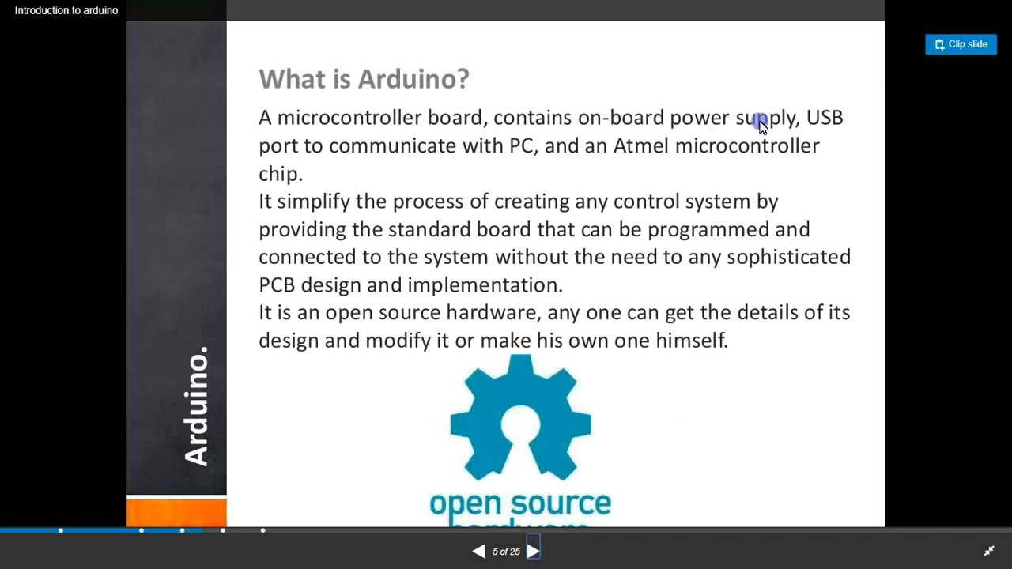
pyautogui.moveTo(433, 155)
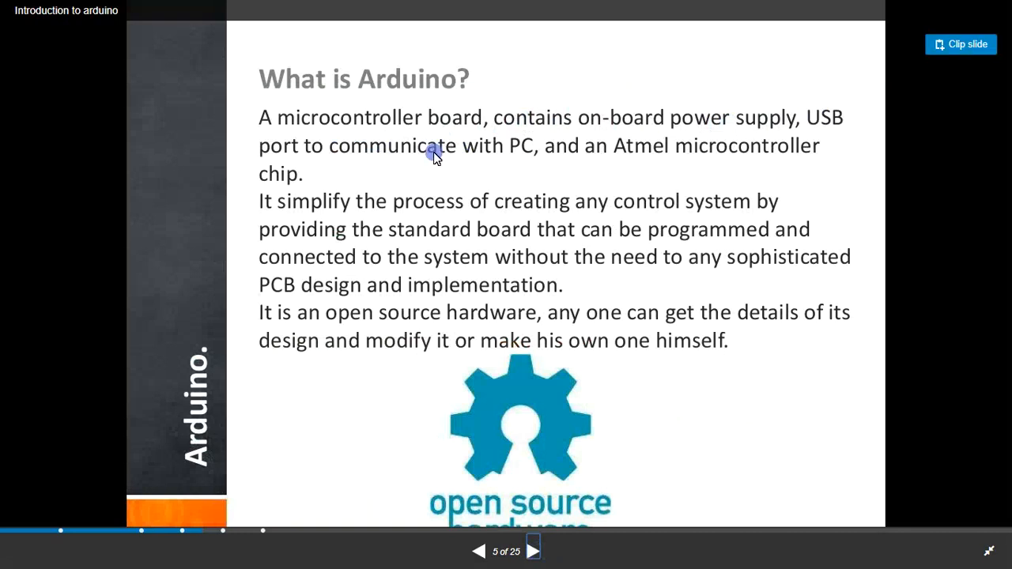
pyautogui.moveTo(553, 156)
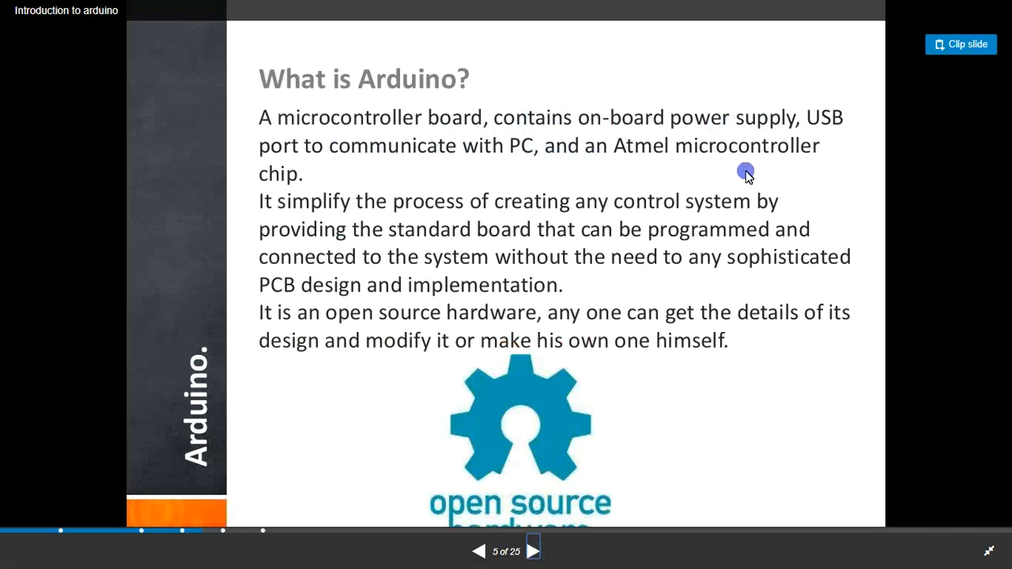
pyautogui.moveTo(275, 203)
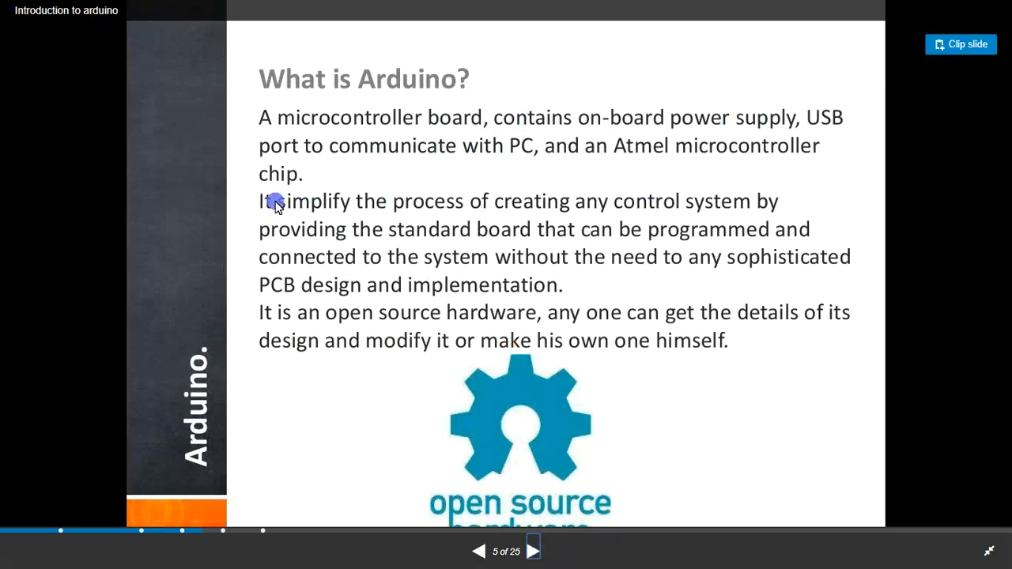
pyautogui.moveTo(680, 221)
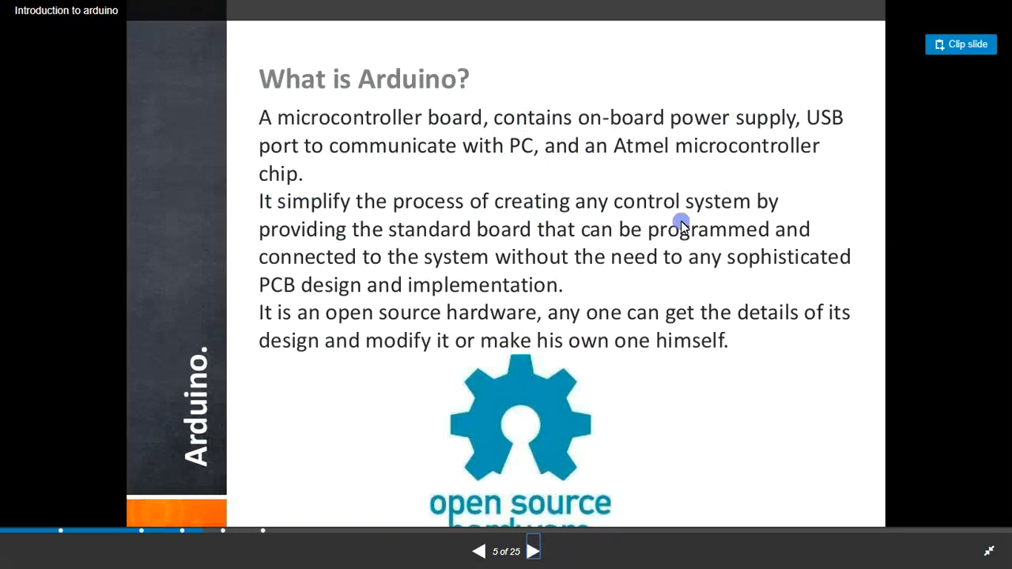
pyautogui.moveTo(512, 243)
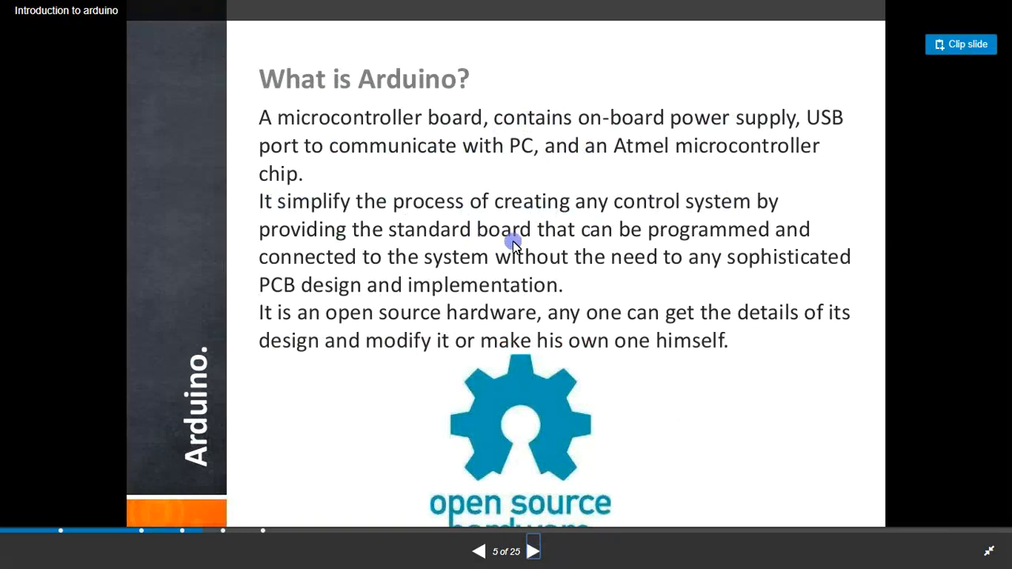
pyautogui.moveTo(449, 239)
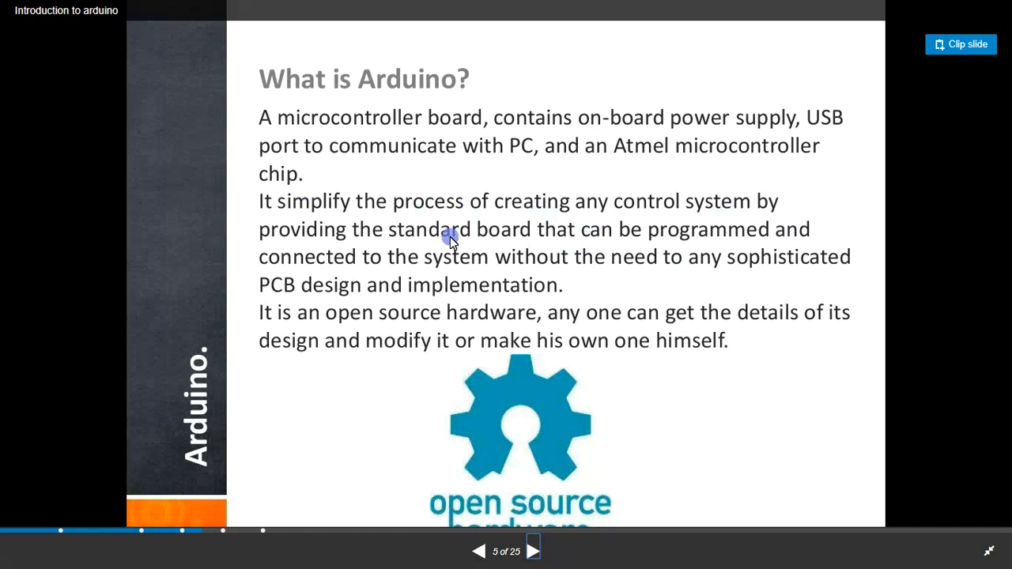
pyautogui.moveTo(687, 272)
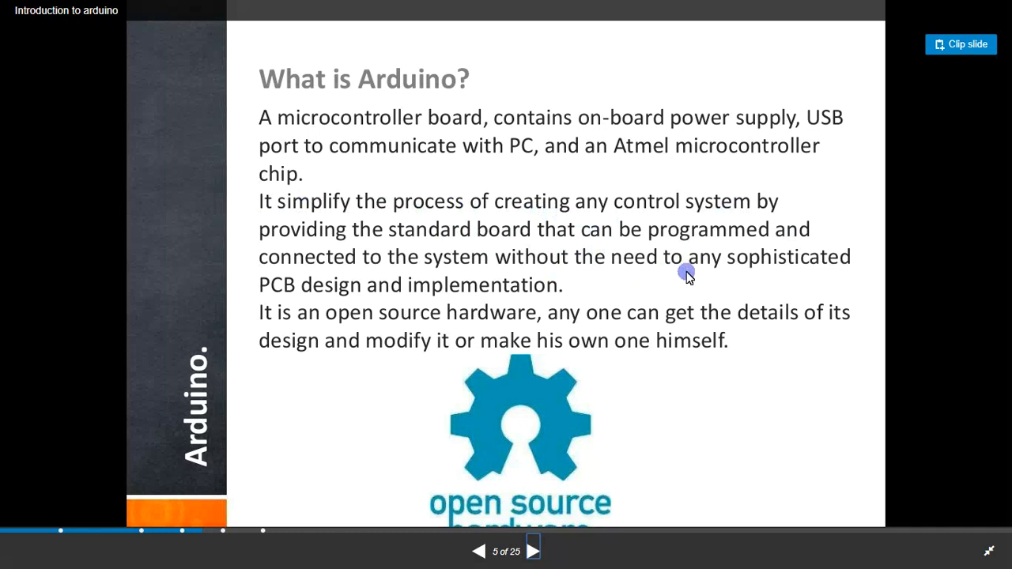
pyautogui.moveTo(343, 285)
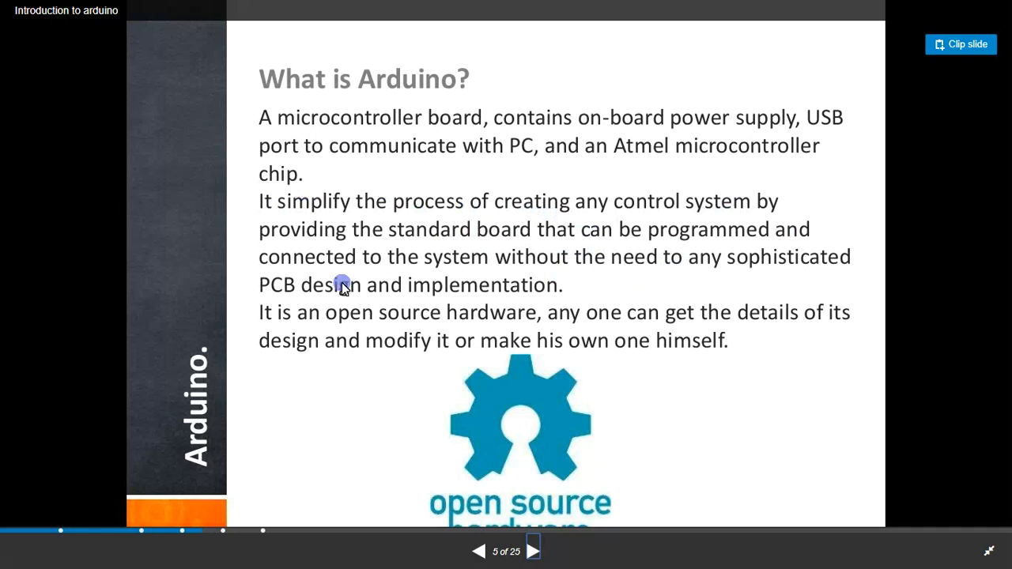
pyautogui.moveTo(572, 299)
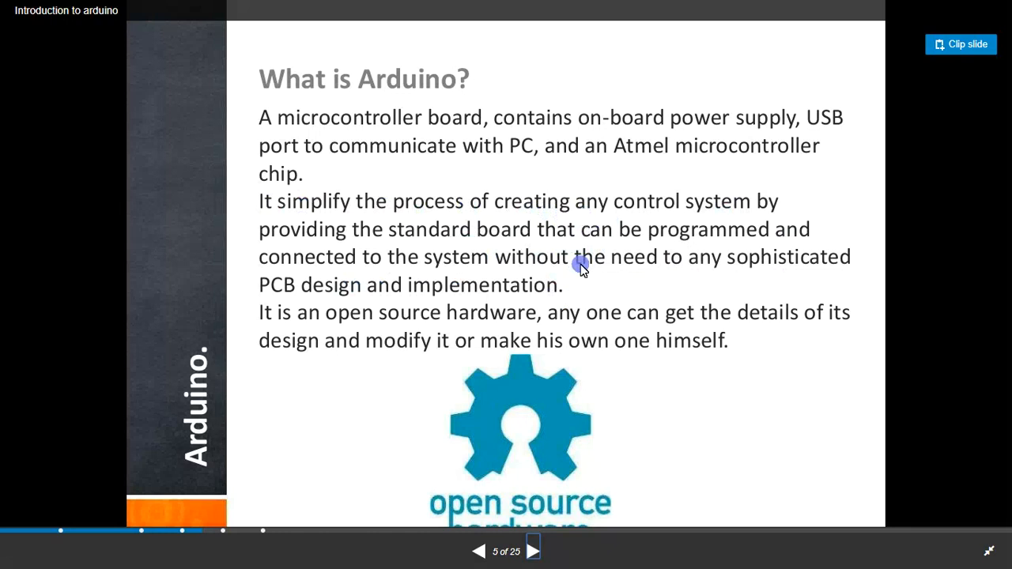
pyautogui.moveTo(456, 167)
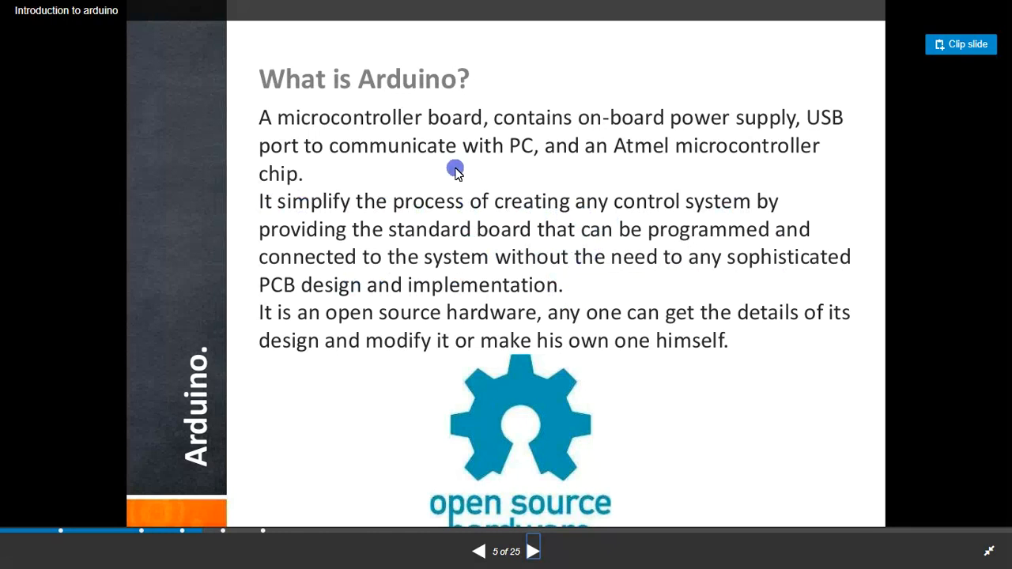
pyautogui.moveTo(427, 168)
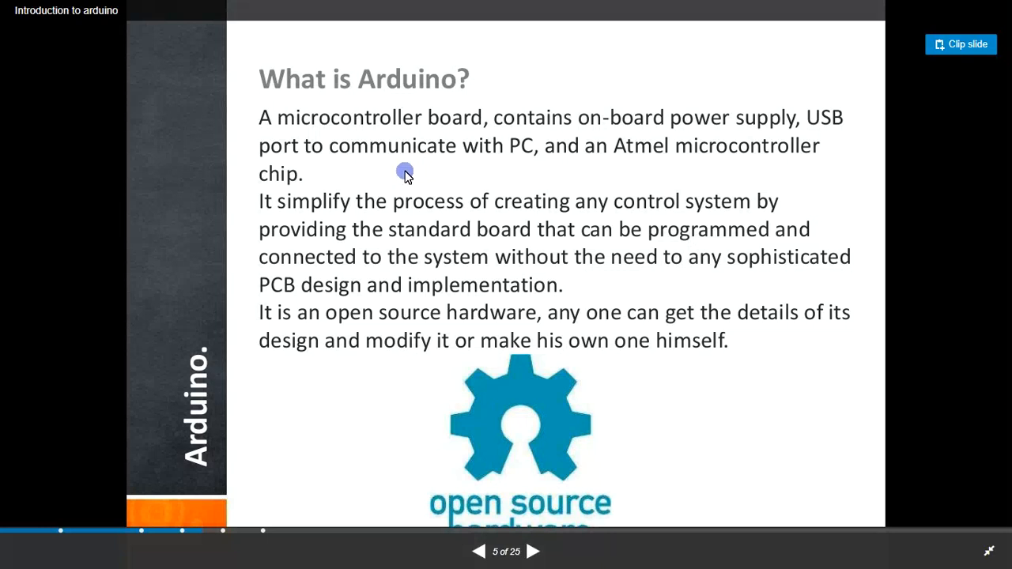
pyautogui.moveTo(395, 152)
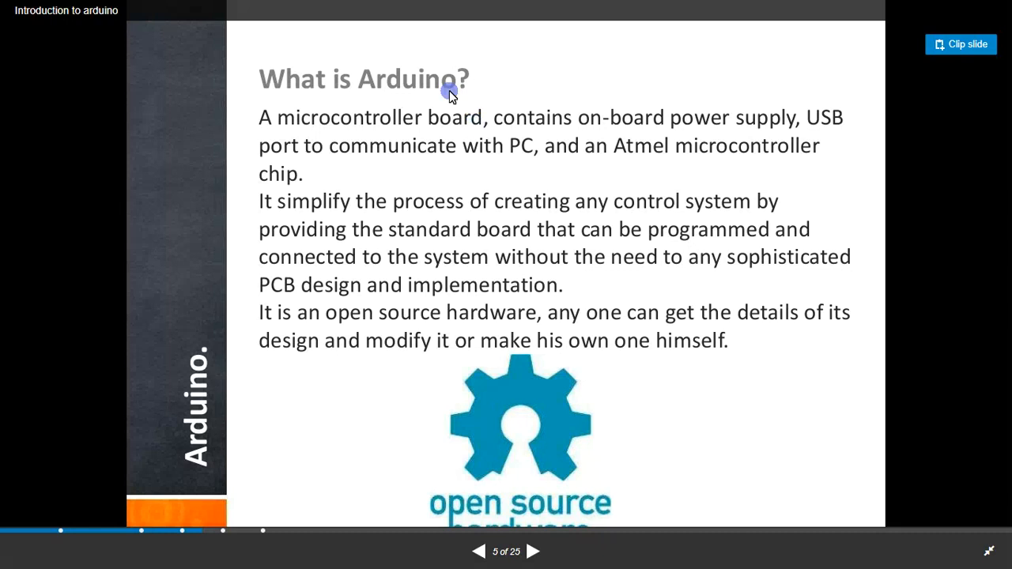
pyautogui.moveTo(809, 145)
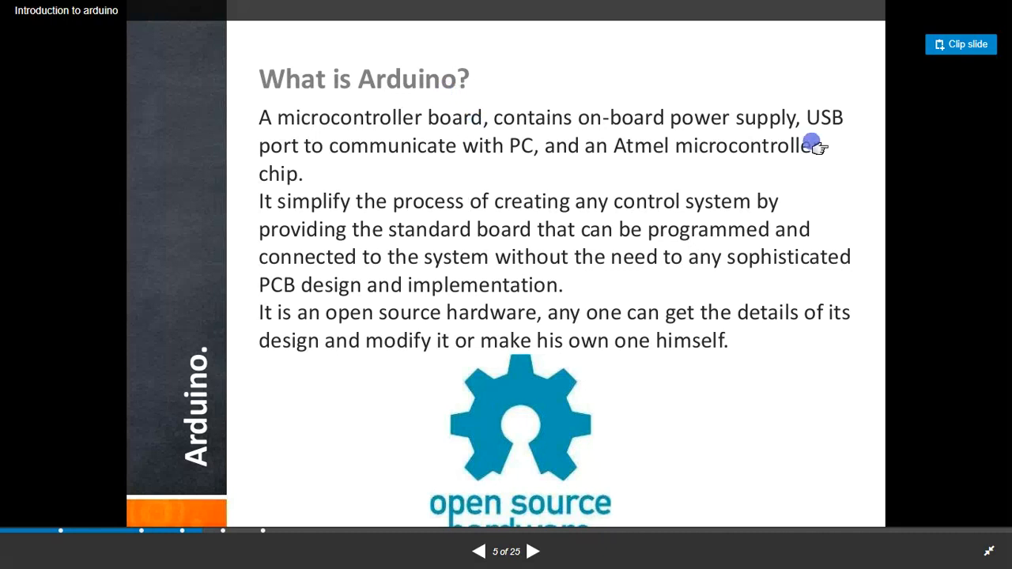
pyautogui.moveTo(424, 154)
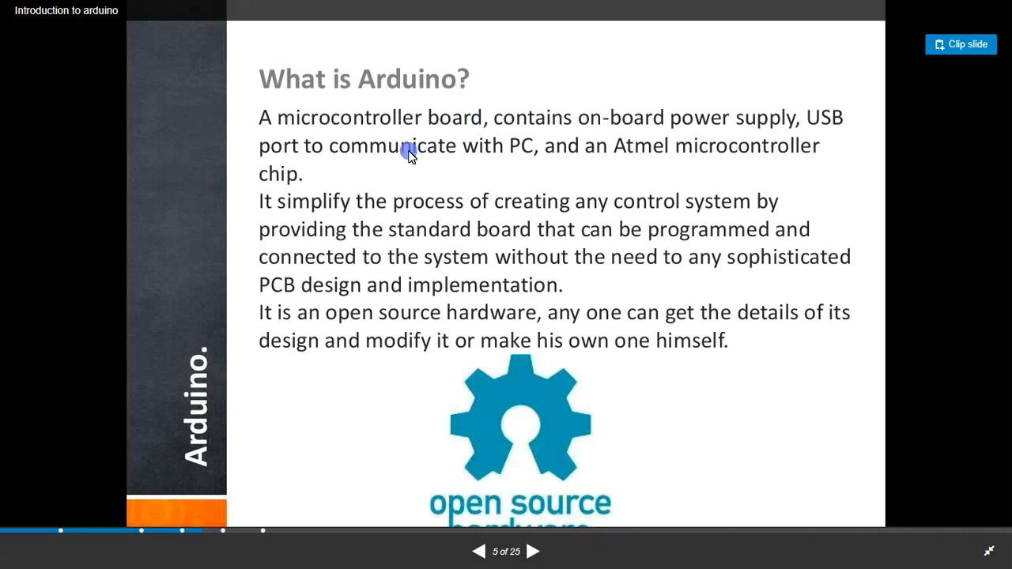
pyautogui.moveTo(436, 174)
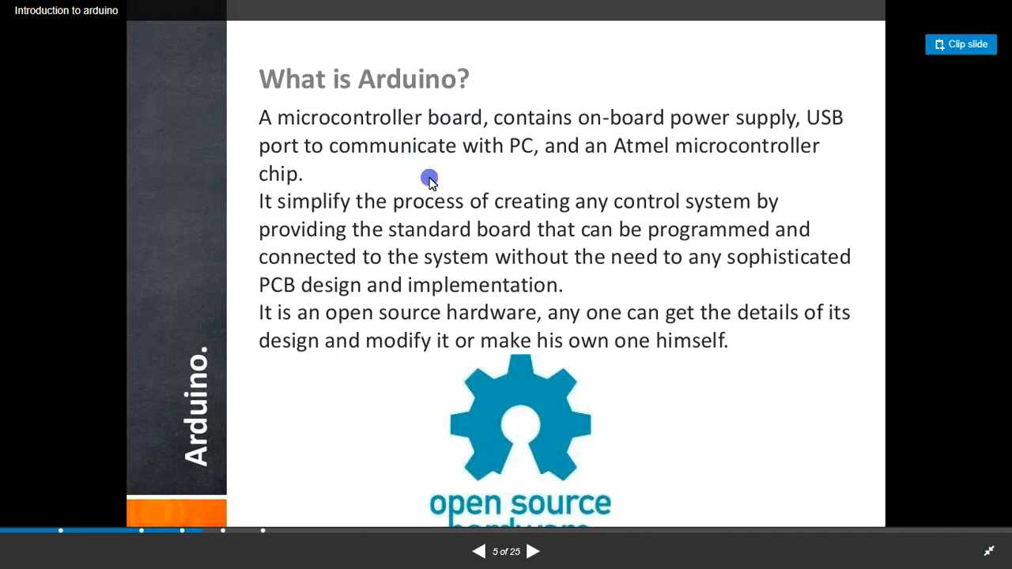
pyautogui.moveTo(430, 183)
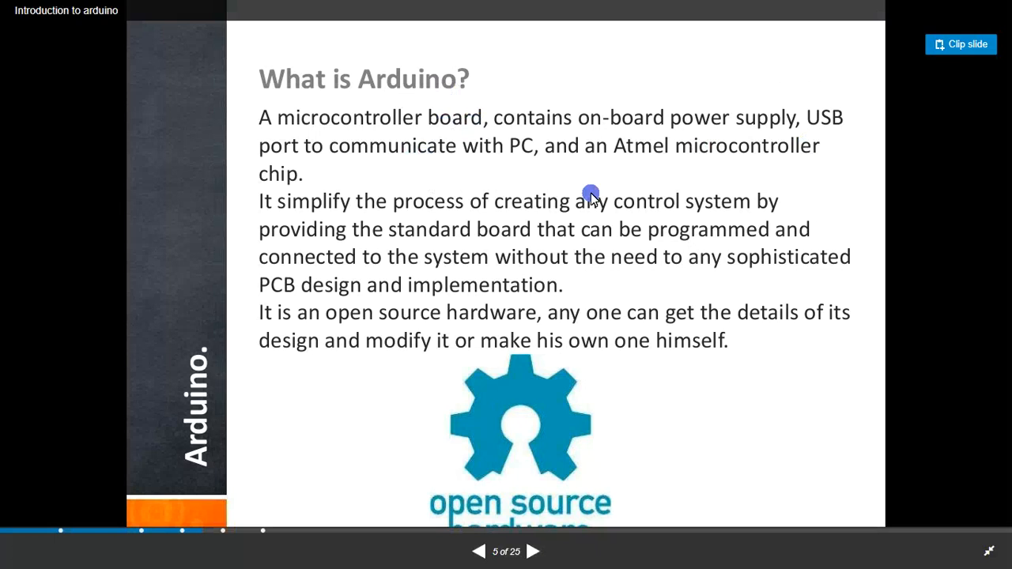
pyautogui.moveTo(453, 183)
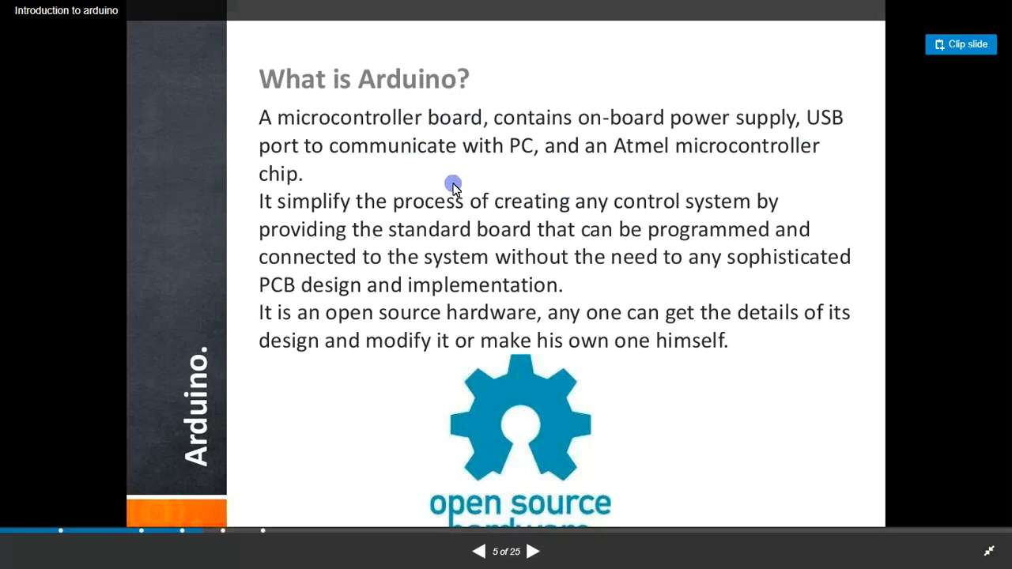
pyautogui.moveTo(450, 188)
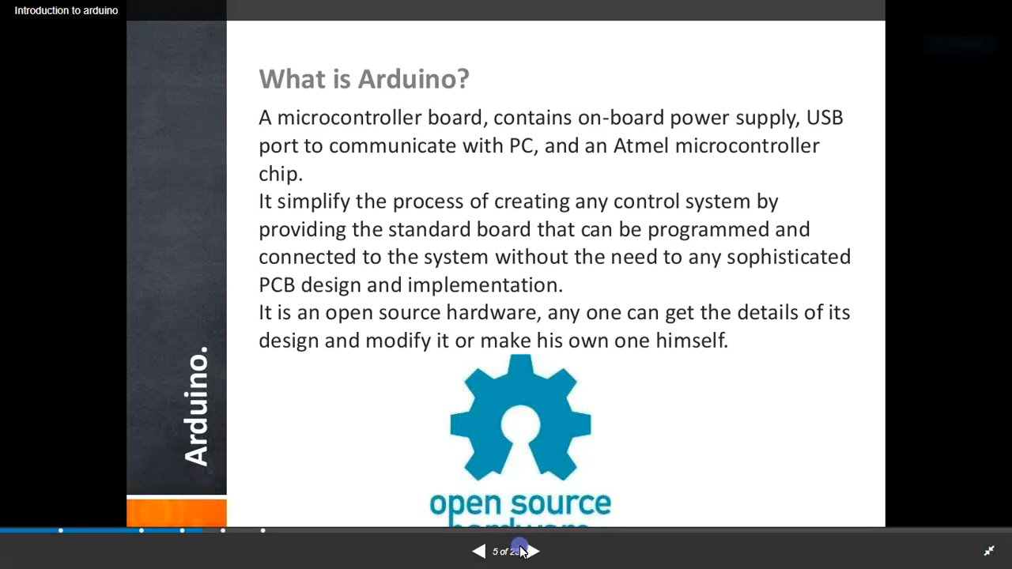
# Step: Advance through the Arduino boards and Arduino UNO diagram slides to slide 8, 'Digital or Analog?'
pyautogui.click(531, 550)
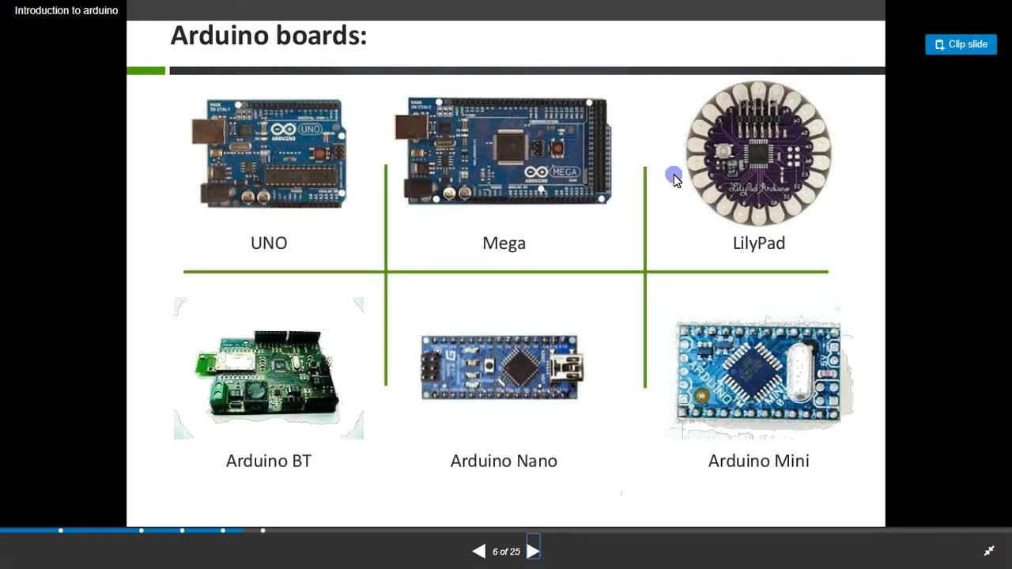
pyautogui.moveTo(262, 225)
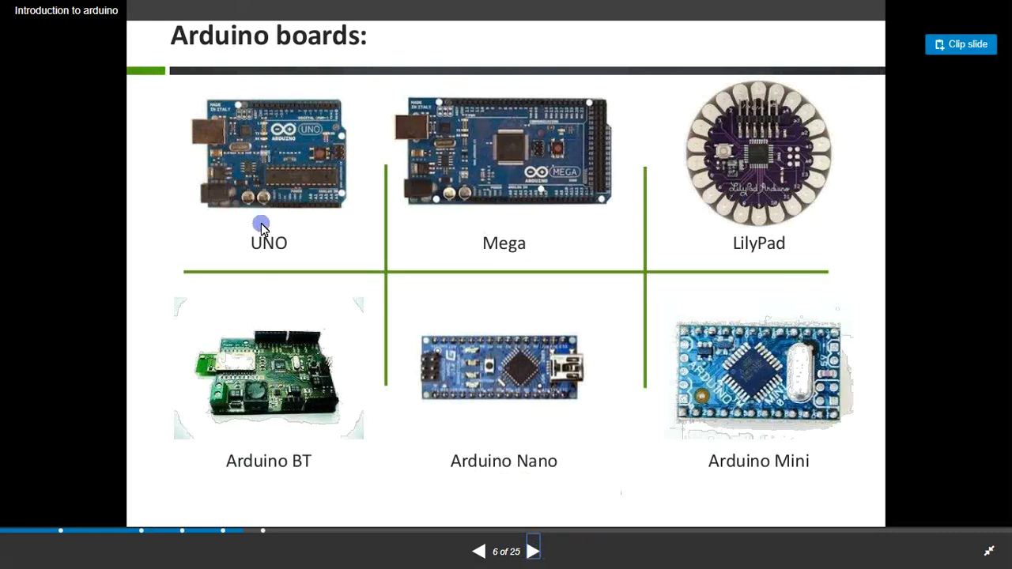
pyautogui.moveTo(449, 202)
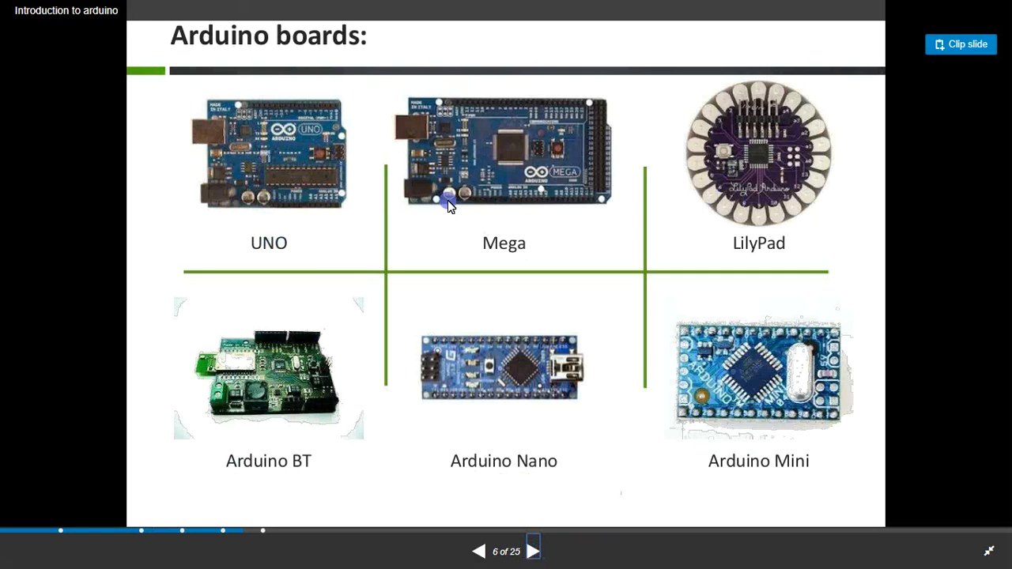
pyautogui.moveTo(297, 427)
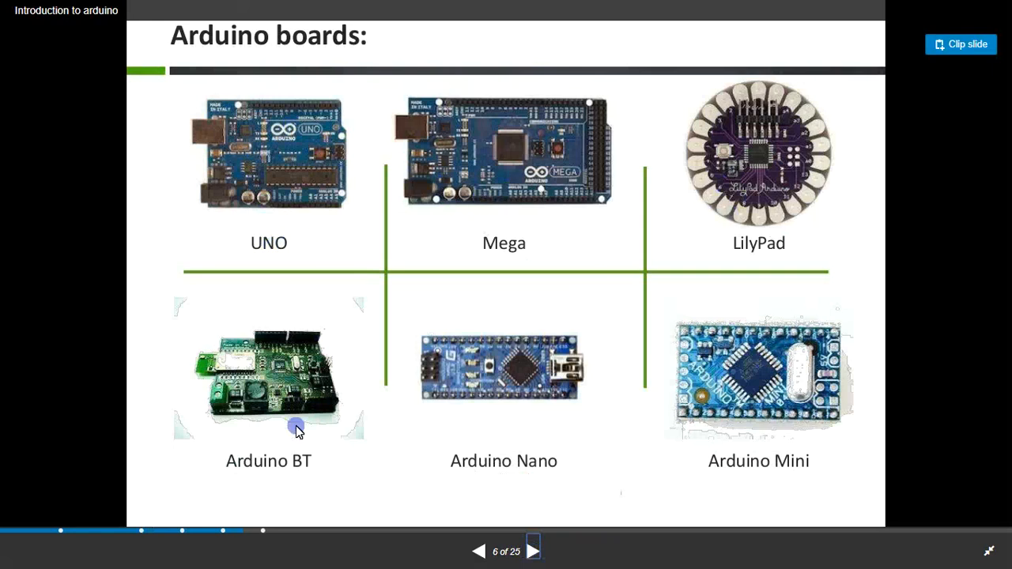
pyautogui.moveTo(784, 449)
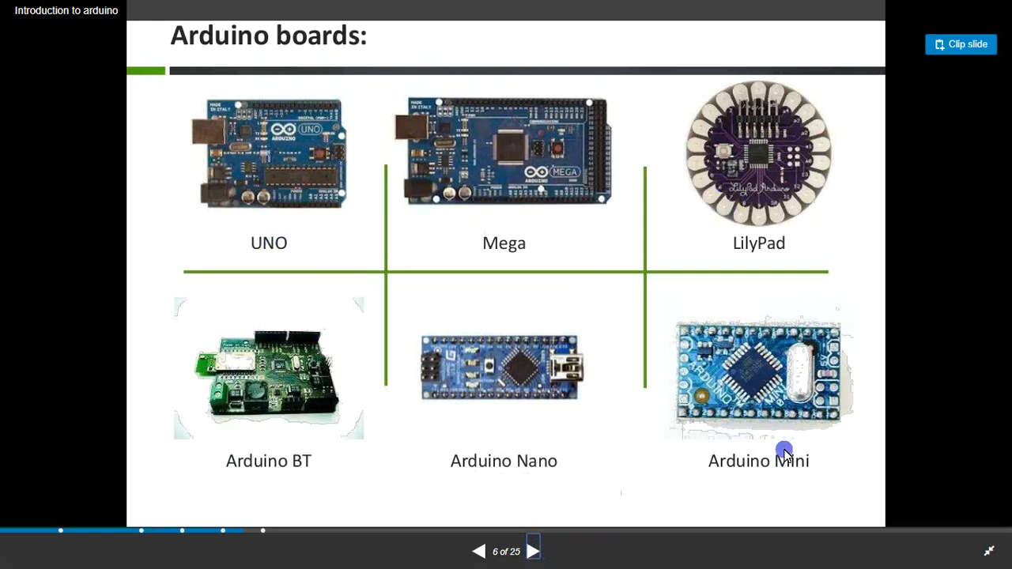
pyautogui.moveTo(803, 341)
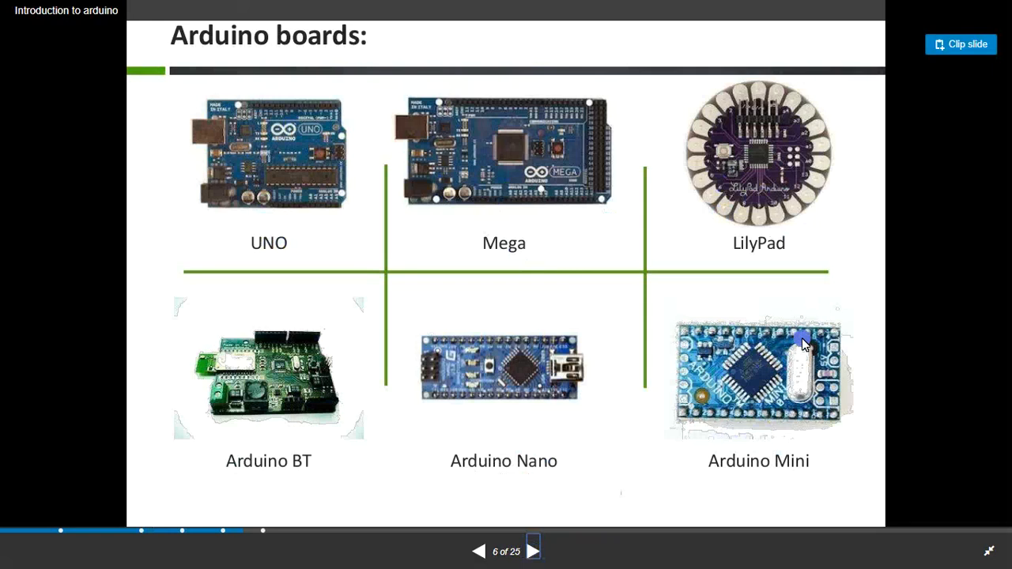
pyautogui.moveTo(377, 243)
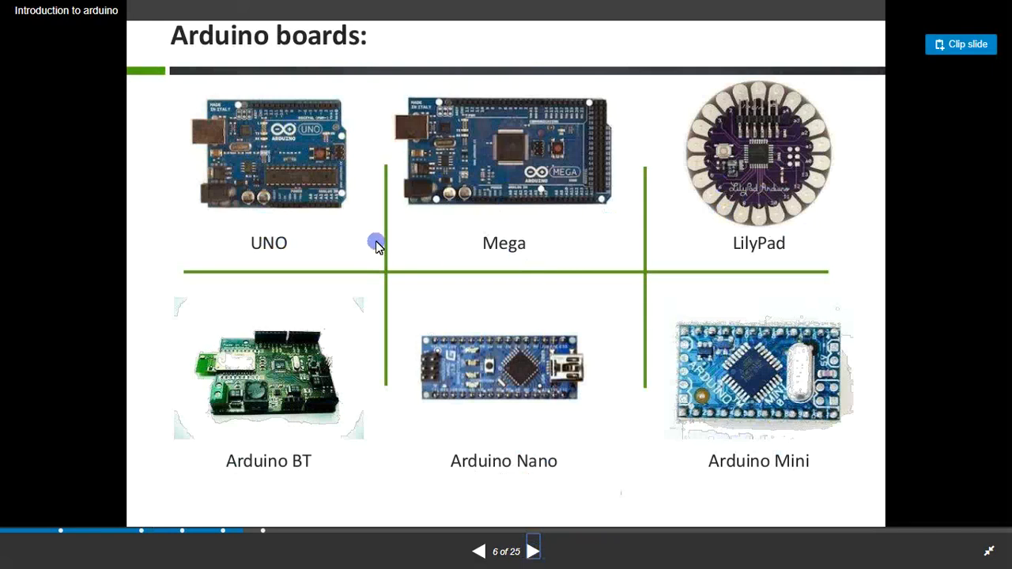
pyautogui.moveTo(320, 186)
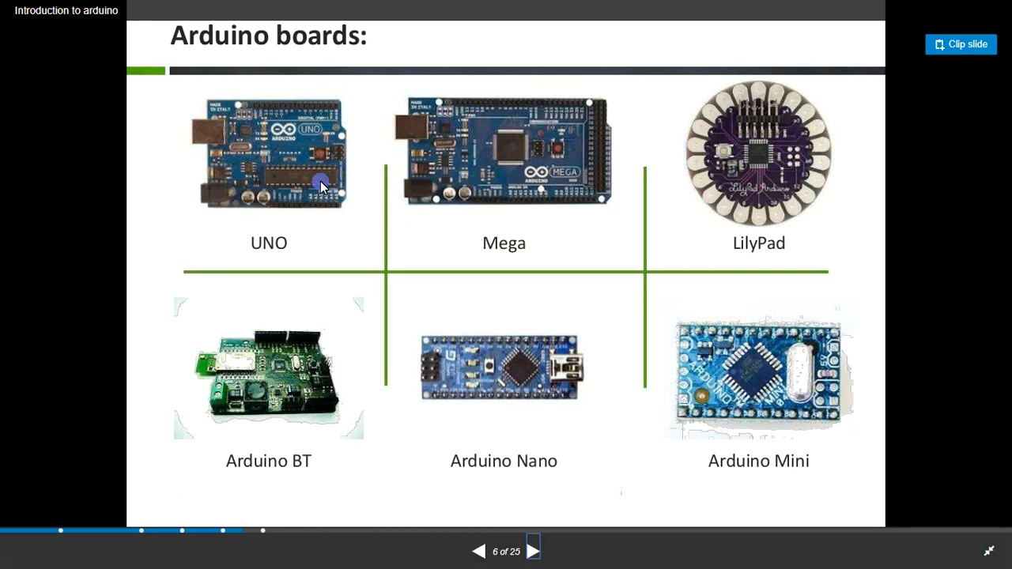
pyautogui.moveTo(555, 307)
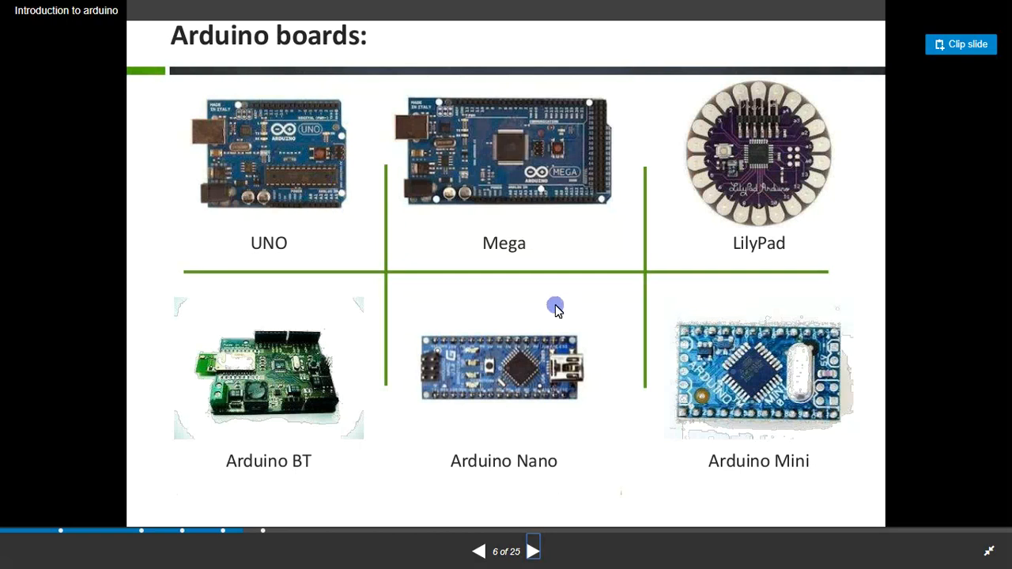
pyautogui.moveTo(363, 204)
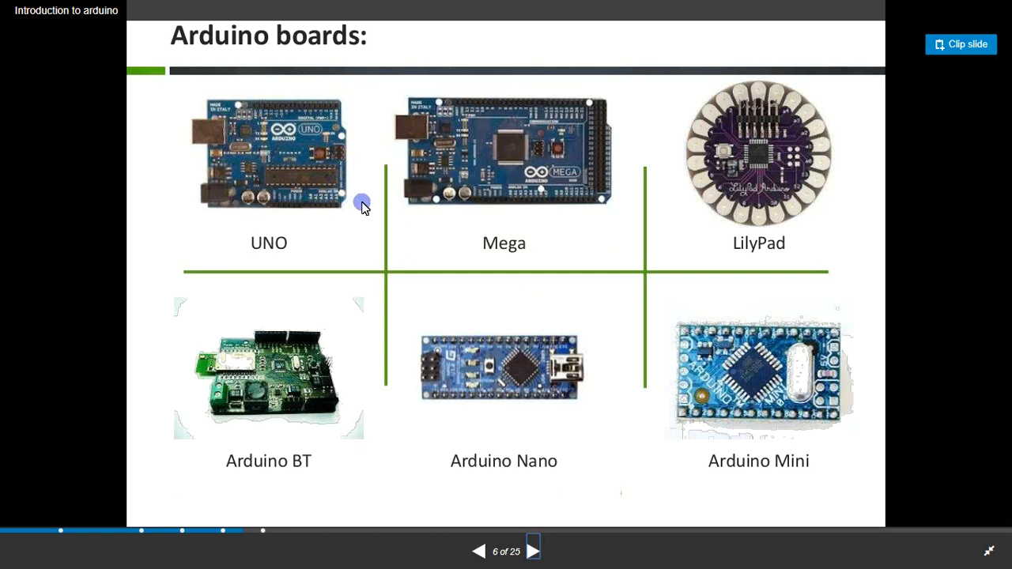
pyautogui.moveTo(278, 184)
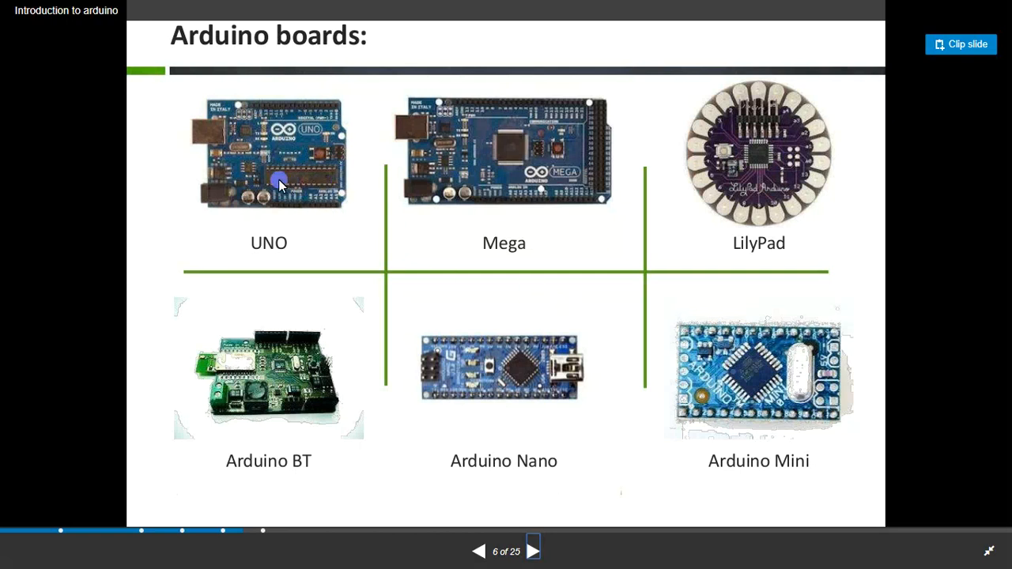
pyautogui.moveTo(329, 198)
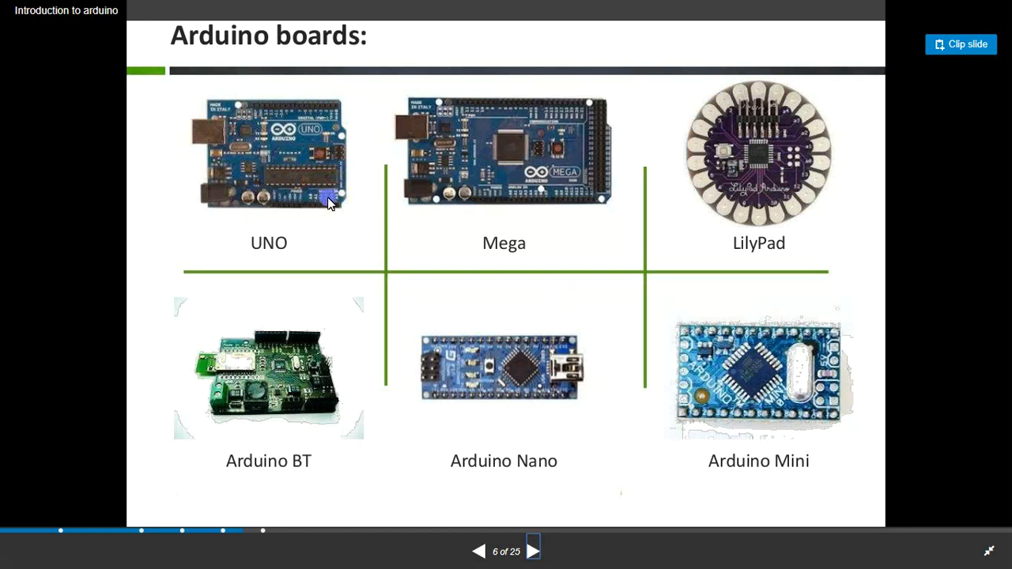
pyautogui.moveTo(411, 345)
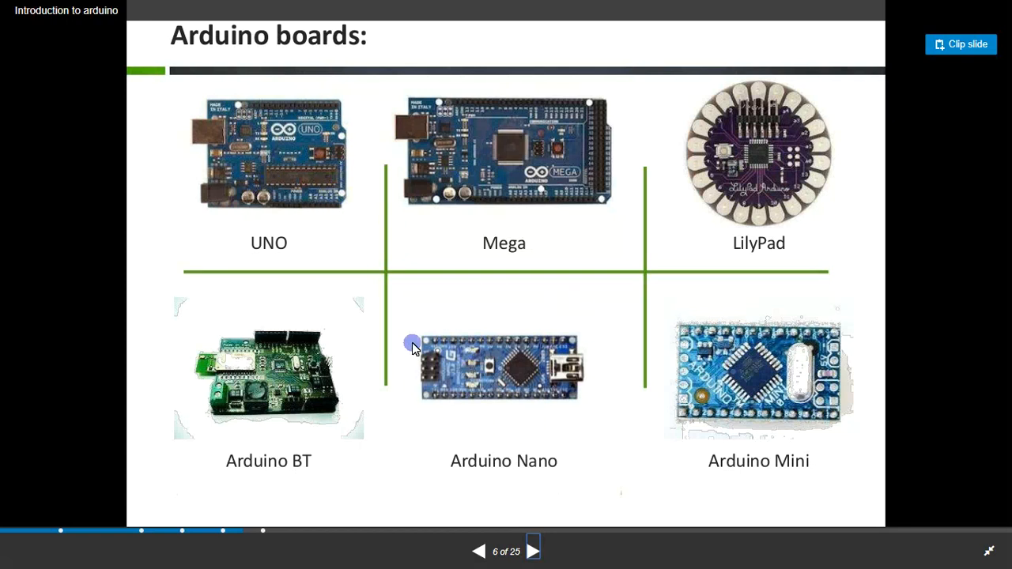
pyautogui.moveTo(446, 304)
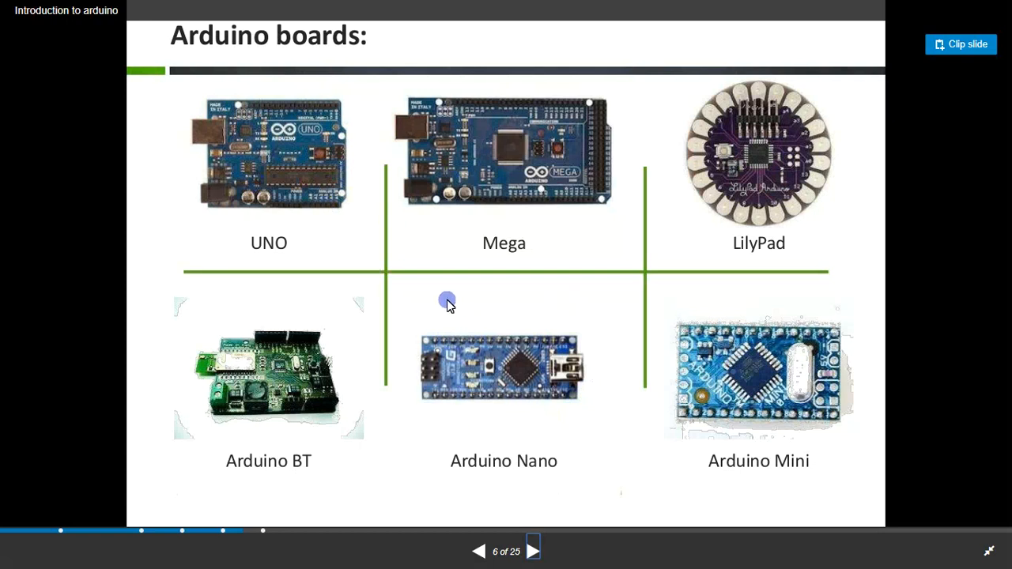
pyautogui.moveTo(342, 240)
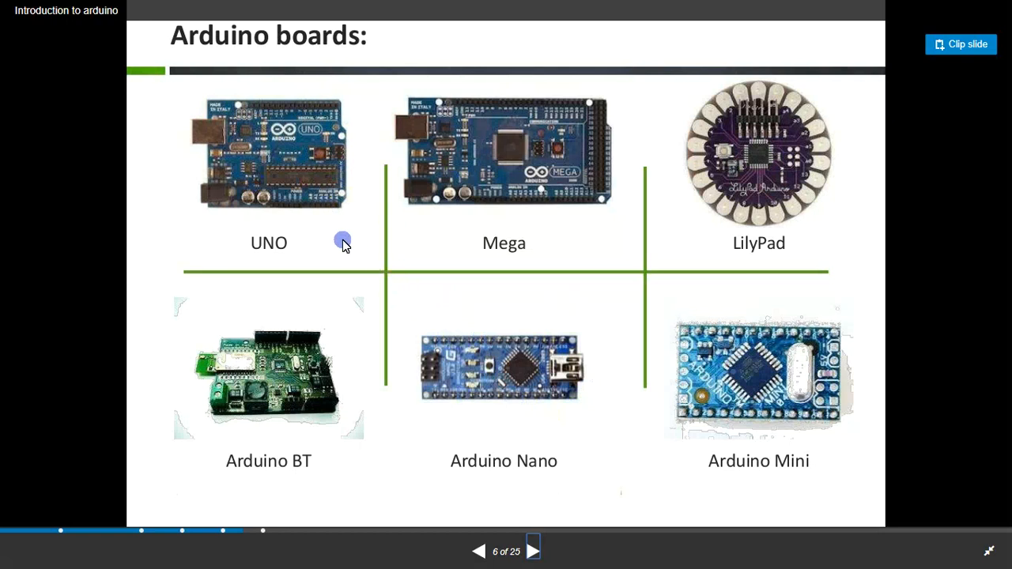
pyautogui.moveTo(266, 209)
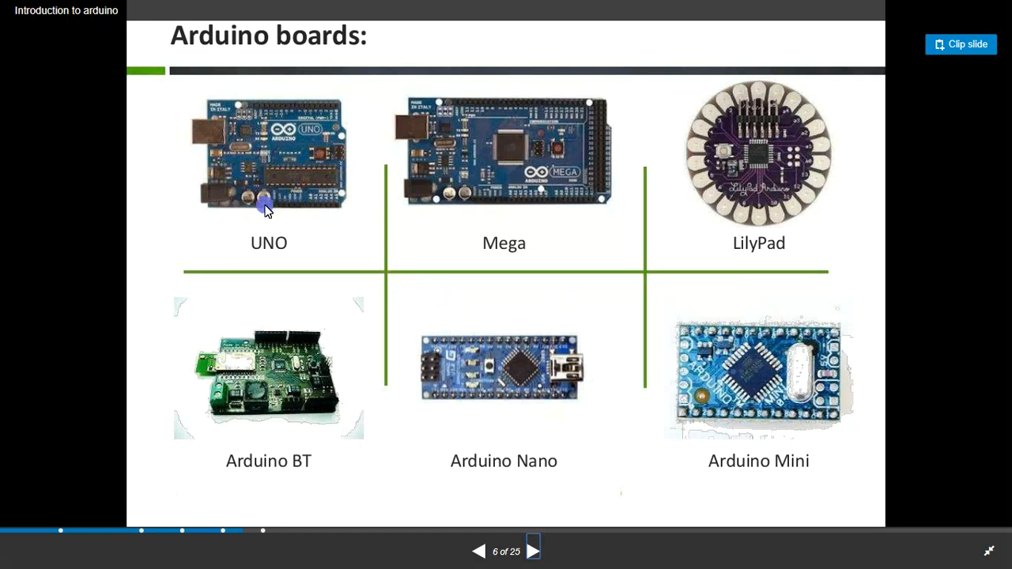
pyautogui.moveTo(300, 193)
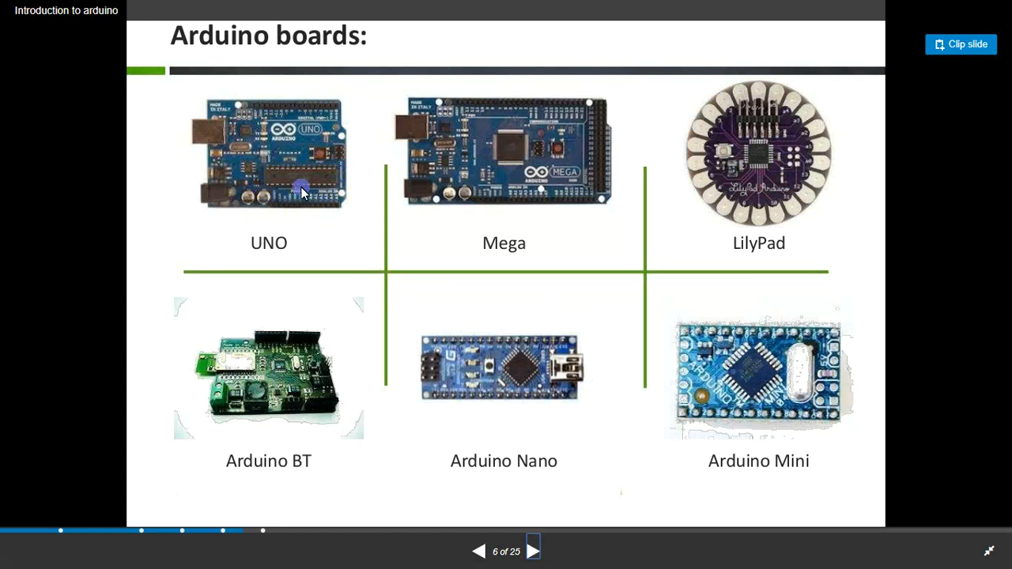
pyautogui.moveTo(290, 173)
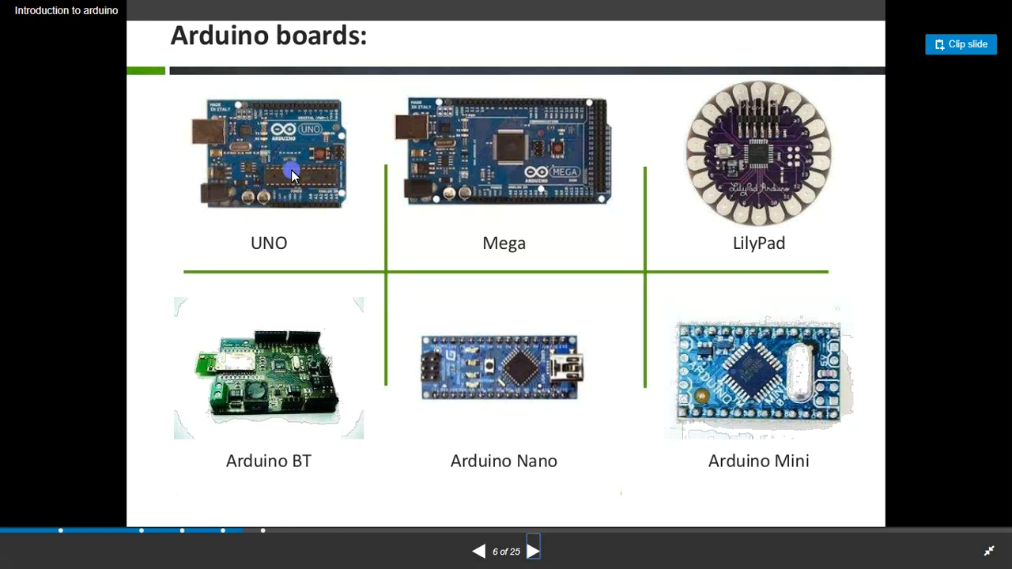
pyautogui.moveTo(450, 328)
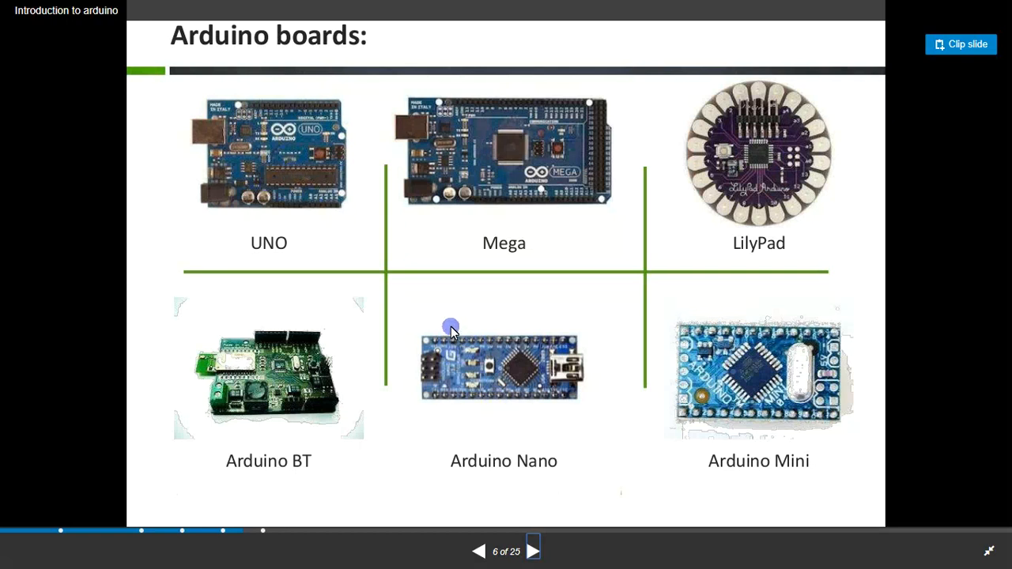
pyautogui.moveTo(462, 340)
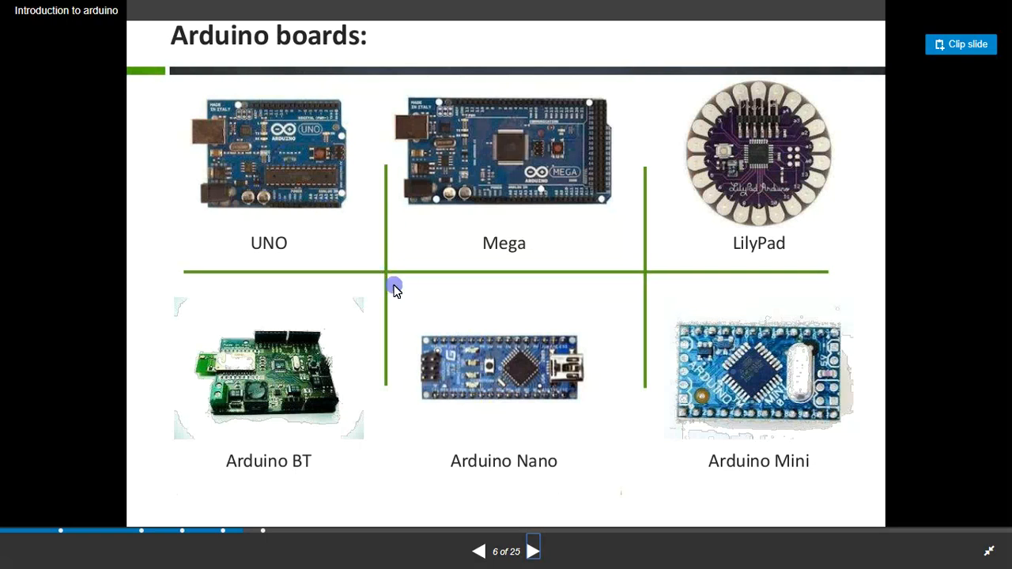
pyautogui.moveTo(420, 314)
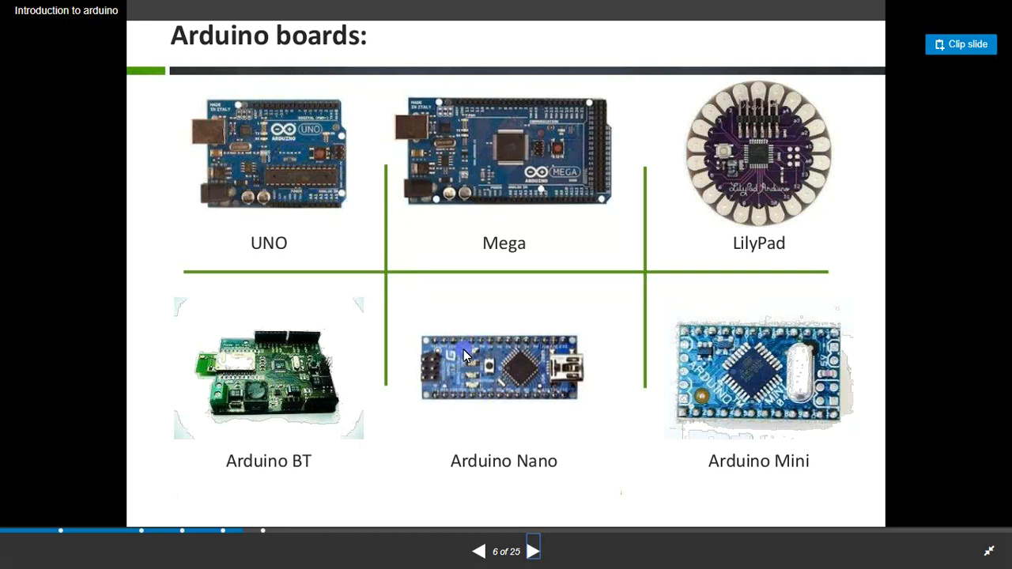
pyautogui.moveTo(319, 199)
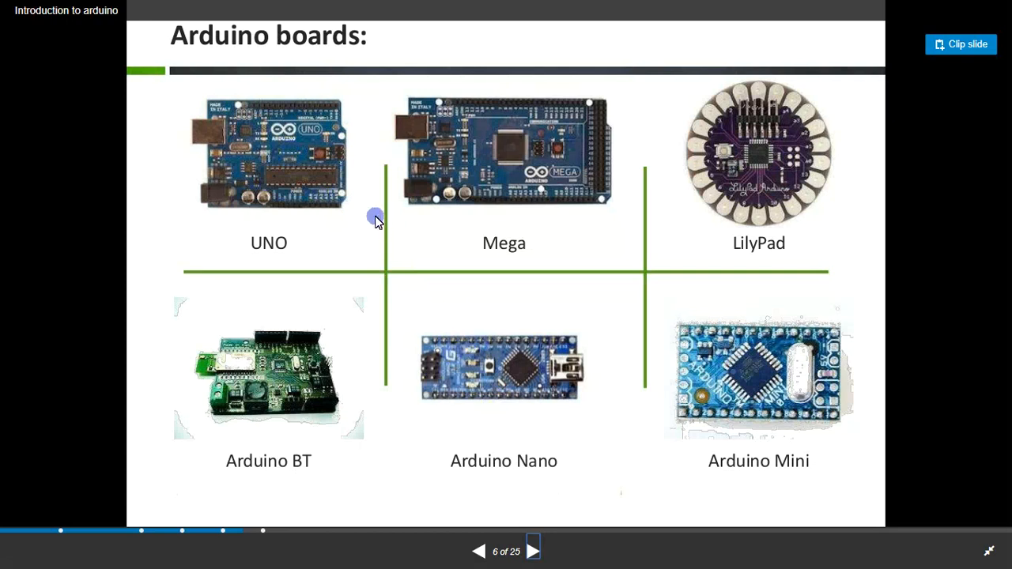
pyautogui.moveTo(502, 365)
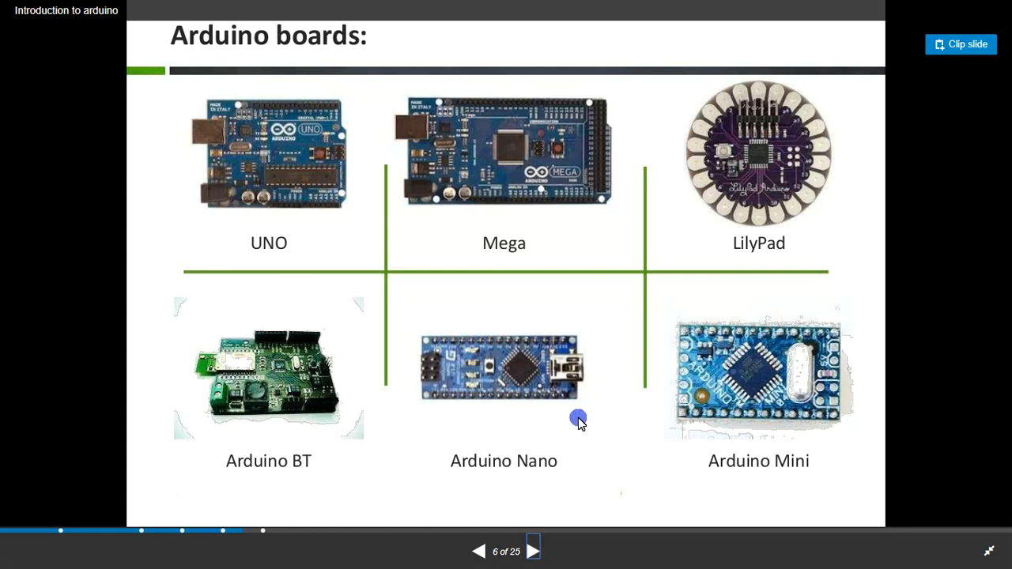
pyautogui.moveTo(319, 245)
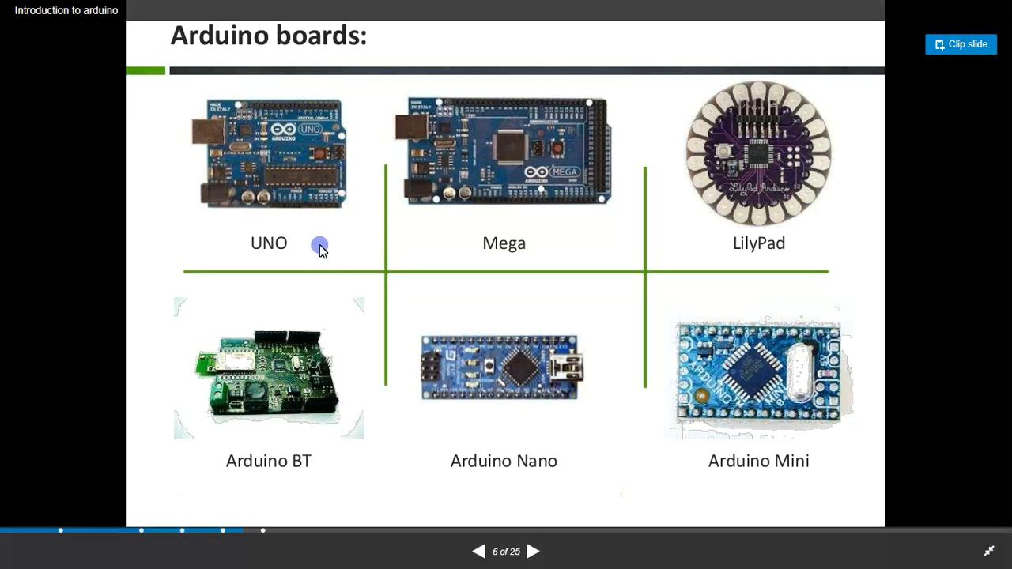
pyautogui.moveTo(569, 326)
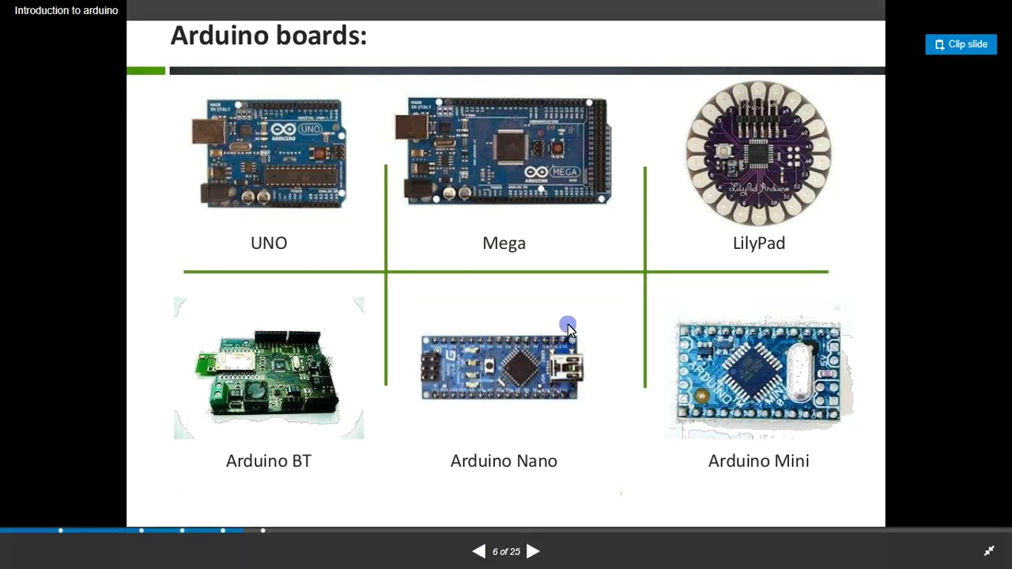
pyautogui.moveTo(487, 335)
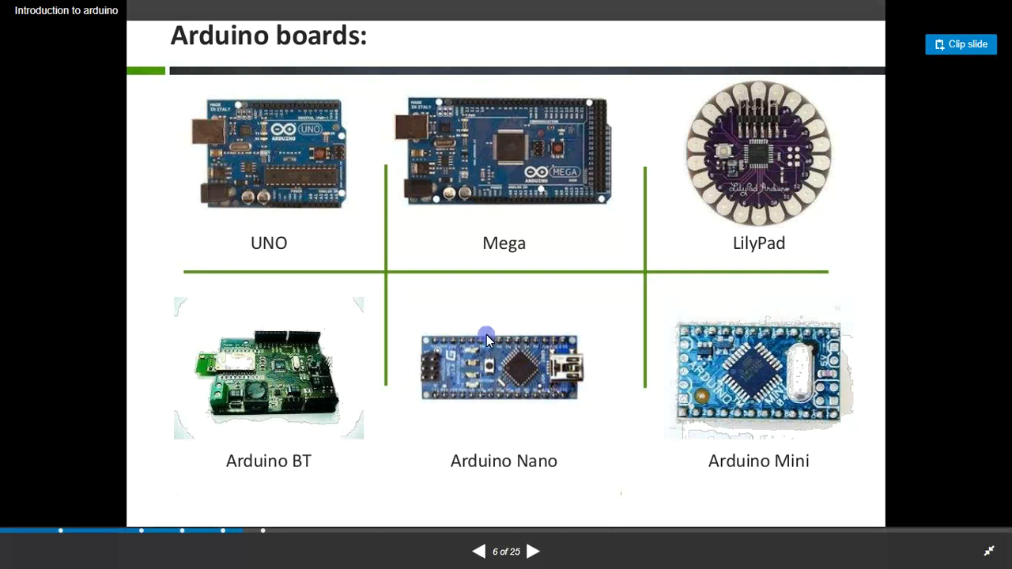
pyautogui.moveTo(534, 332)
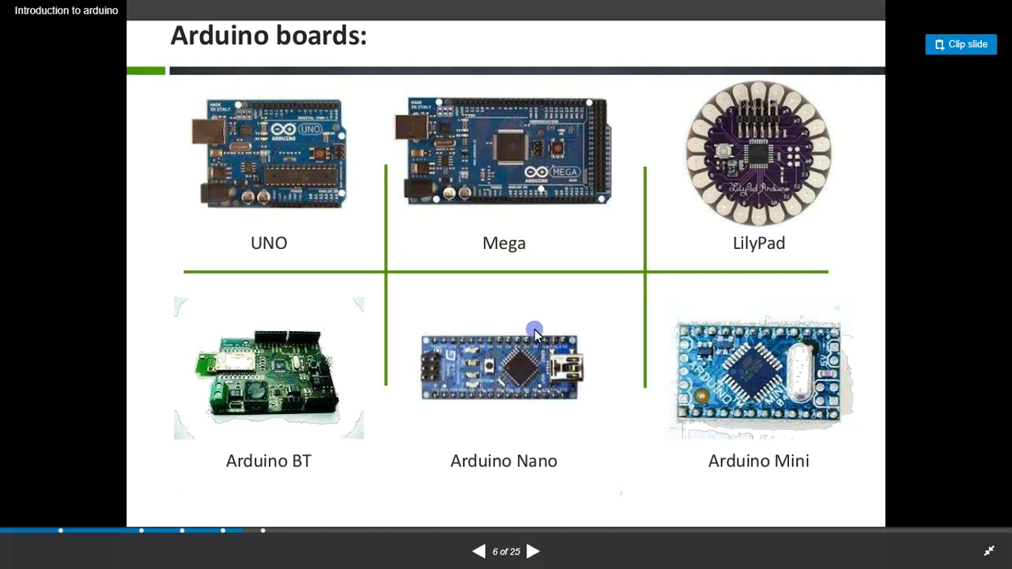
pyautogui.moveTo(550, 367)
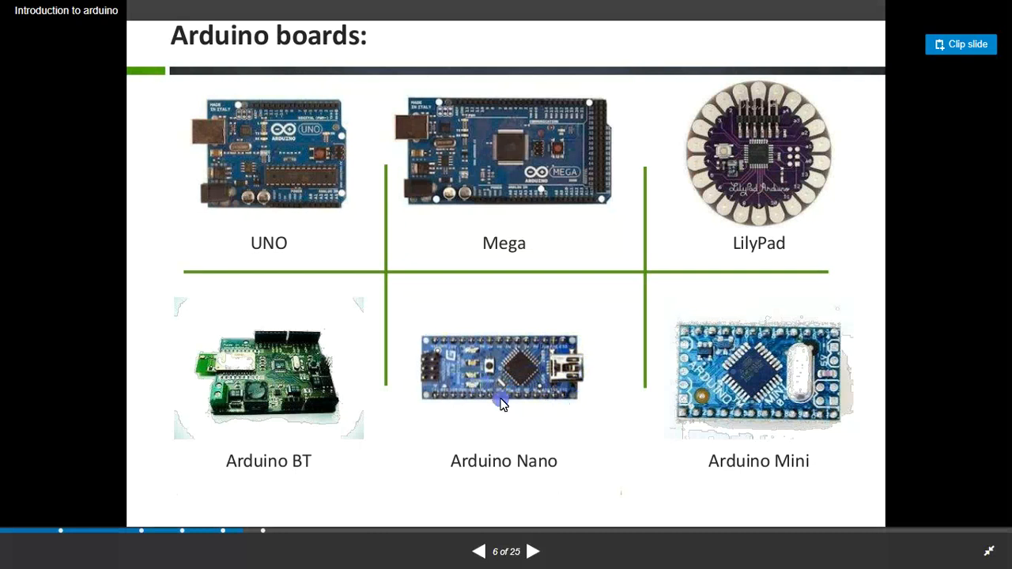
pyautogui.moveTo(304, 219)
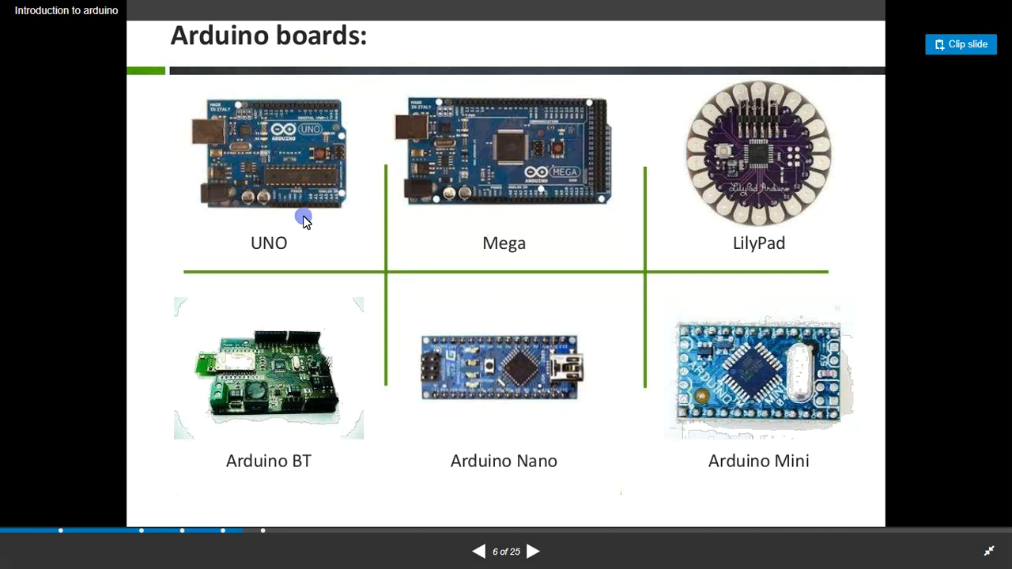
pyautogui.moveTo(499, 392)
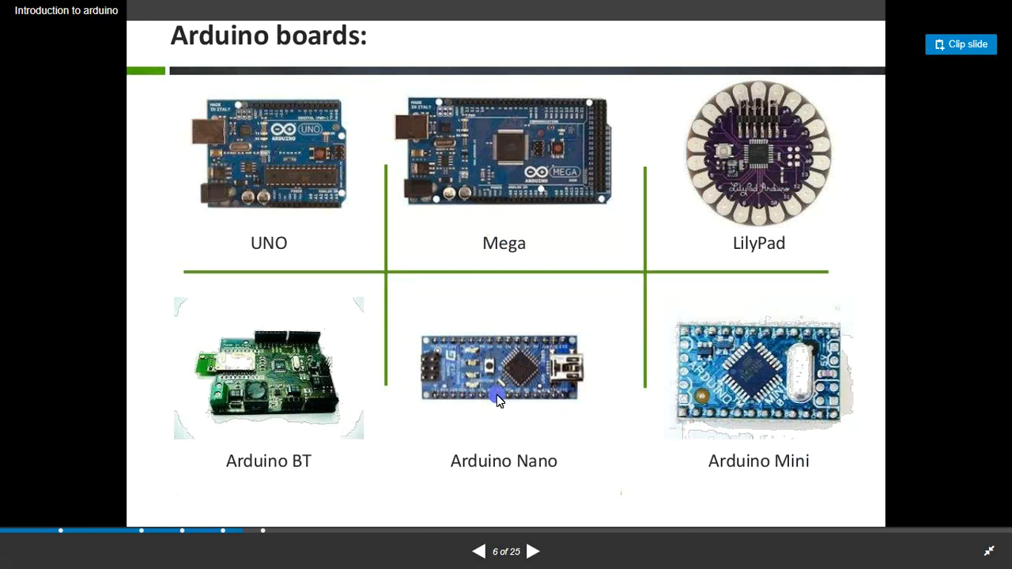
pyautogui.moveTo(530, 388)
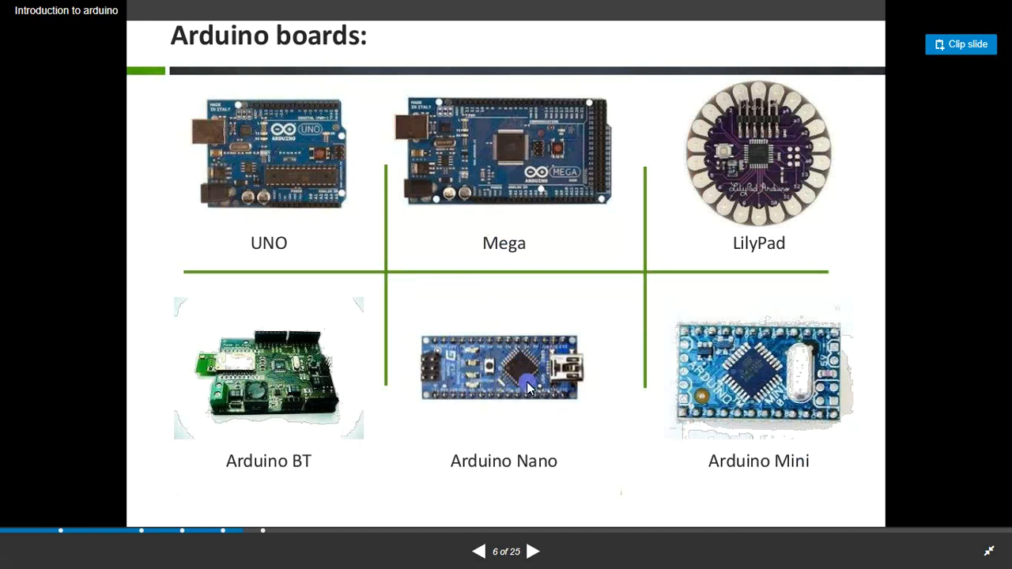
pyautogui.moveTo(778, 387)
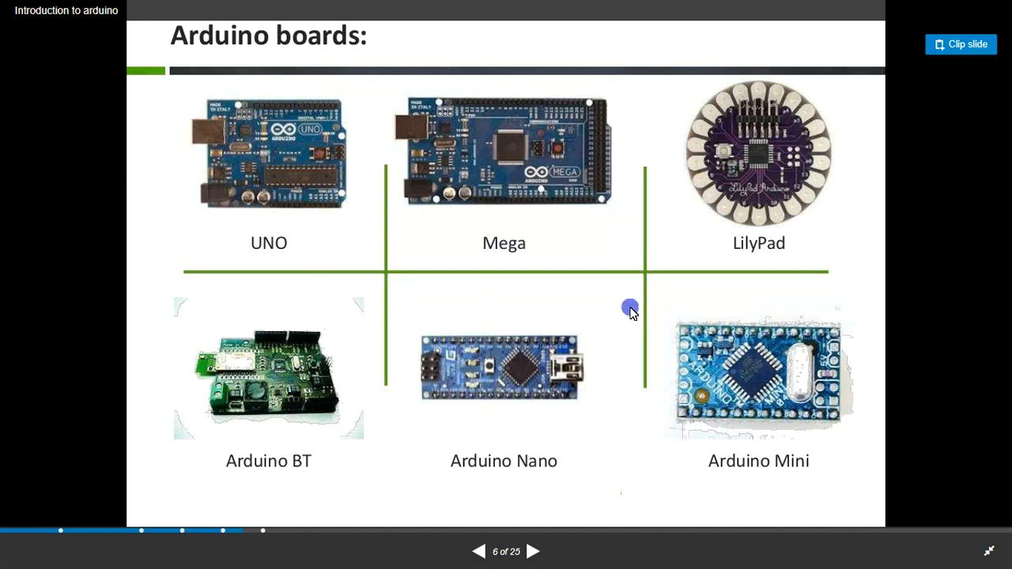
pyautogui.moveTo(604, 281)
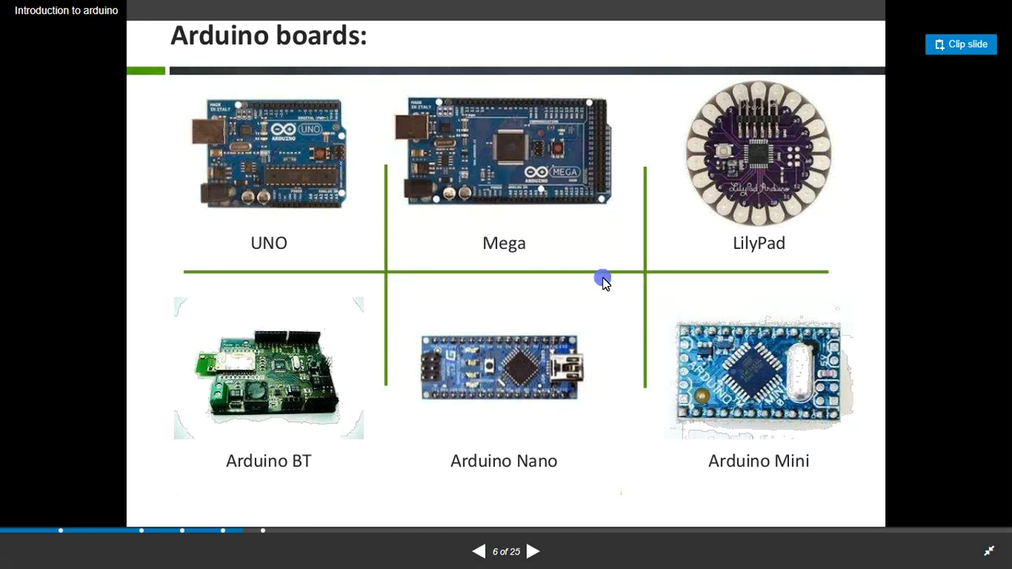
pyautogui.moveTo(559, 346)
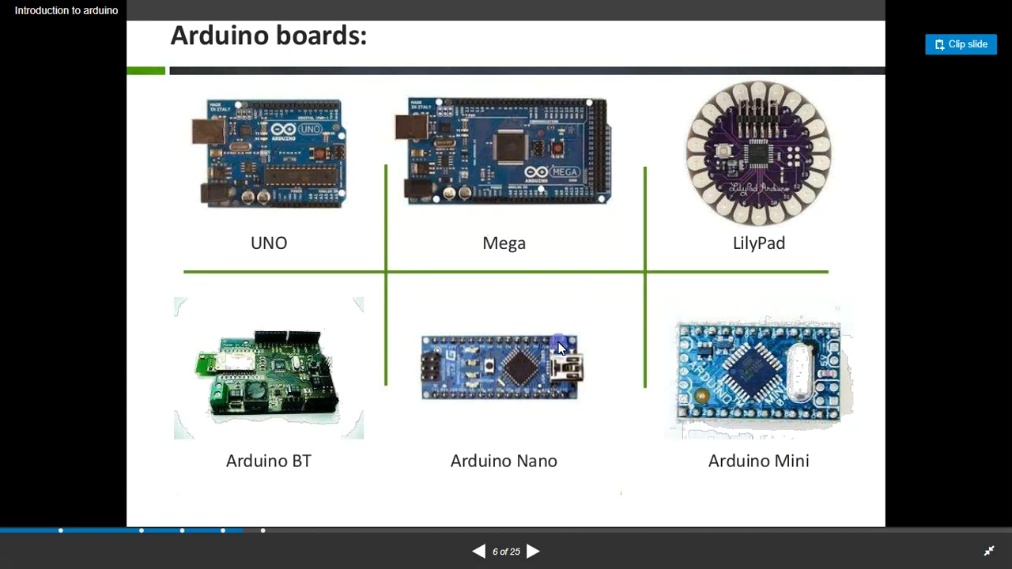
pyautogui.moveTo(514, 367)
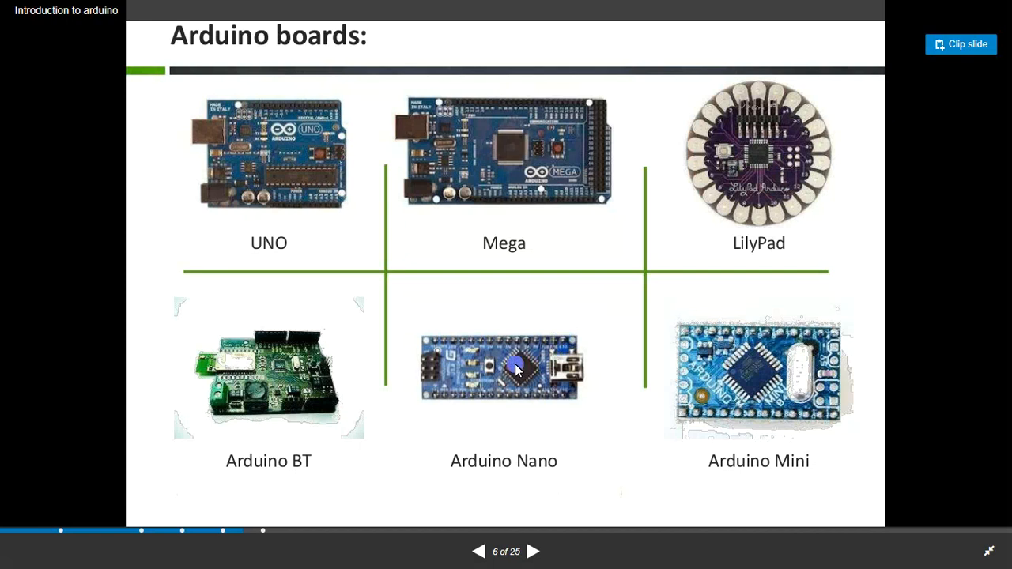
pyautogui.moveTo(554, 385)
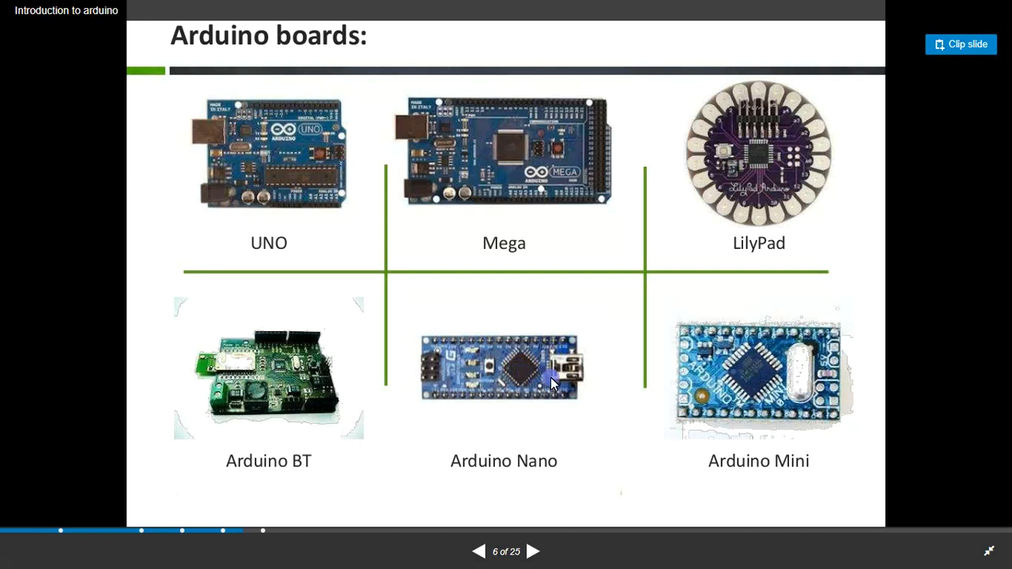
pyautogui.moveTo(536, 396)
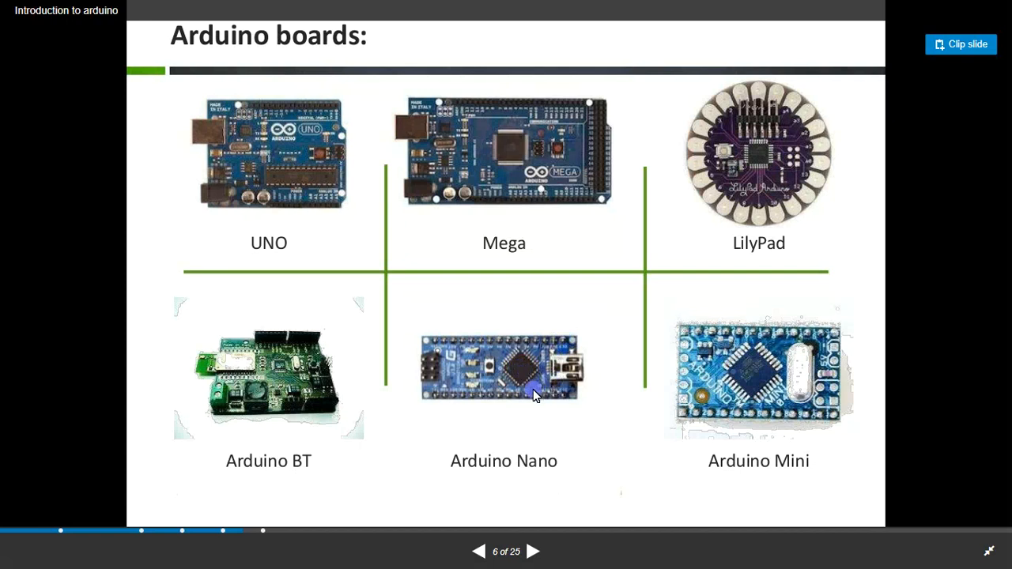
pyautogui.moveTo(530, 395)
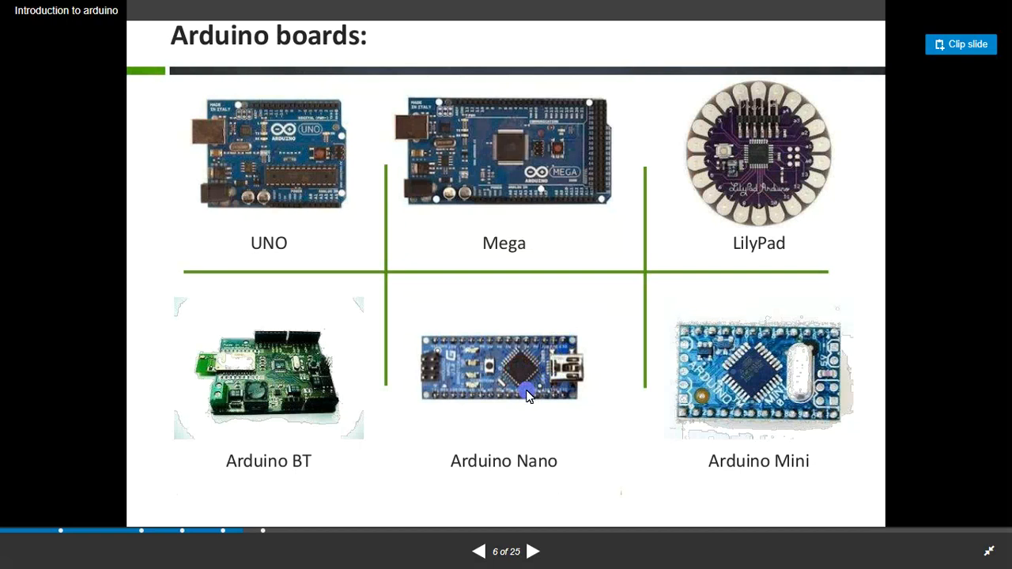
pyautogui.moveTo(552, 430)
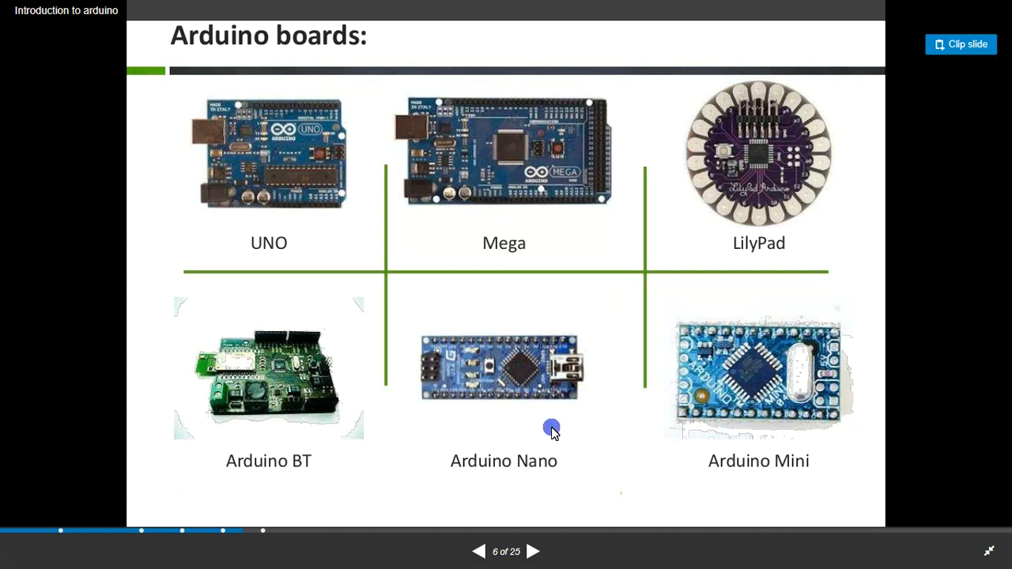
pyautogui.moveTo(554, 446)
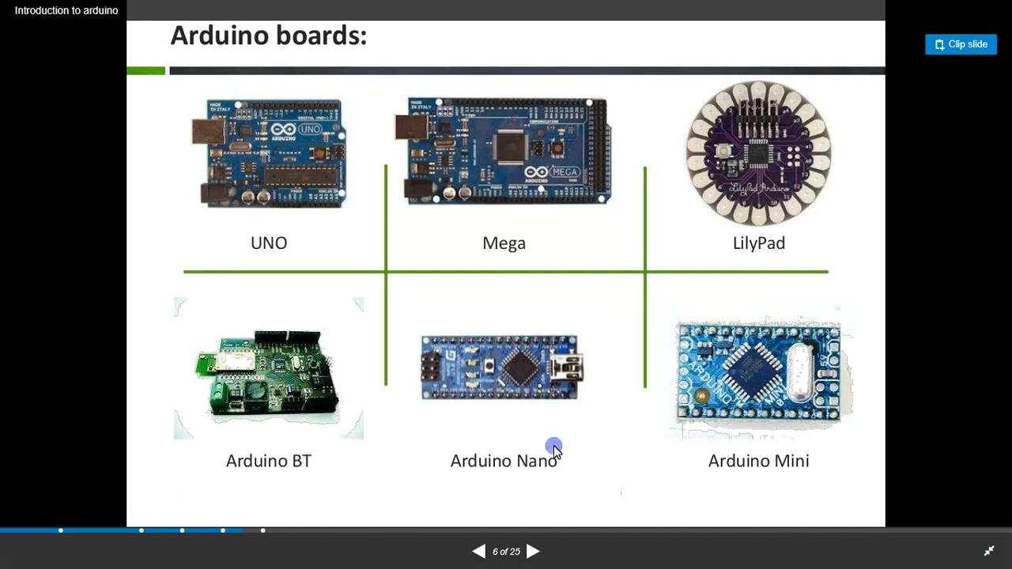
pyautogui.click(535, 550)
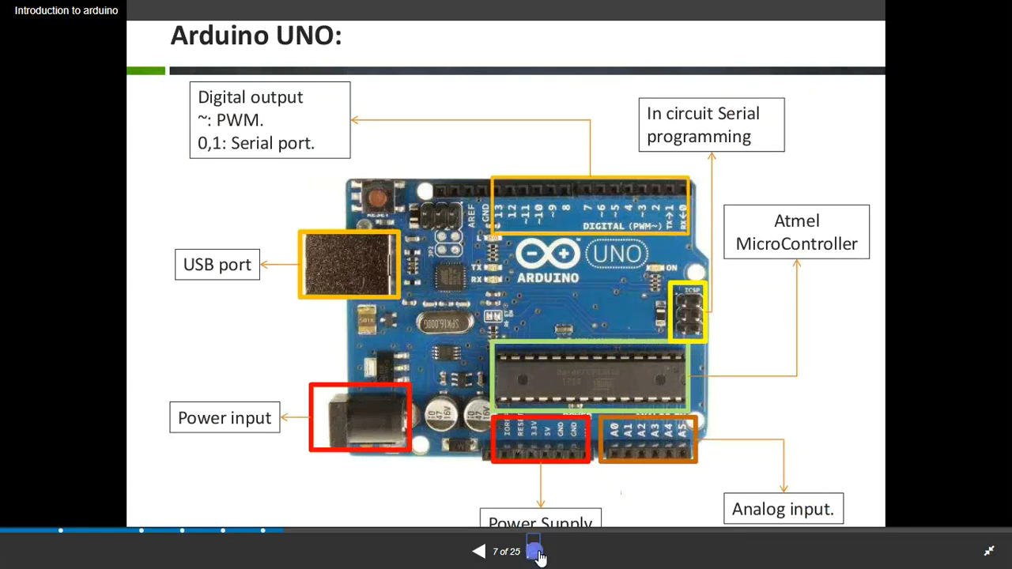
pyautogui.click(534, 550)
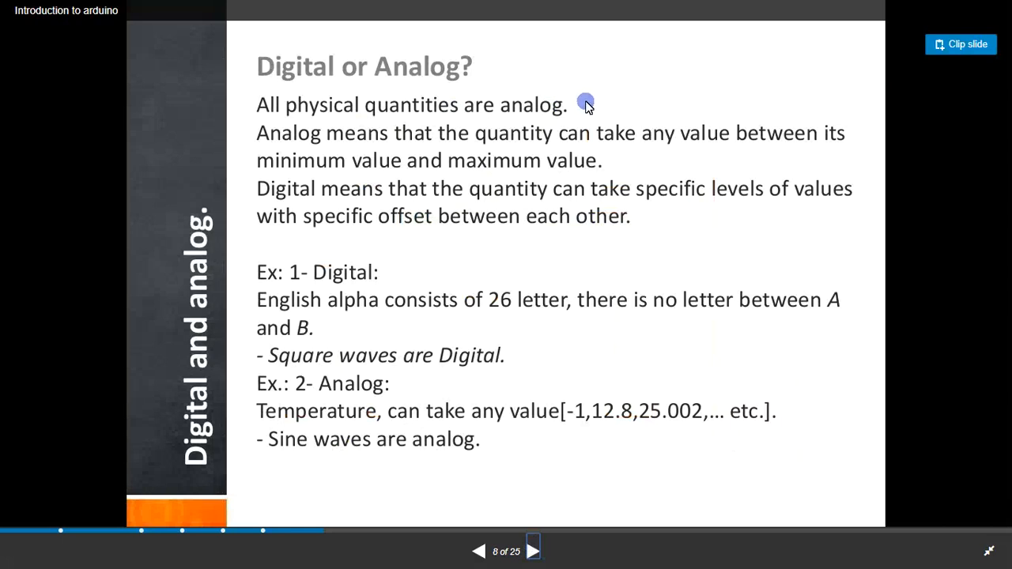
pyautogui.moveTo(376, 99)
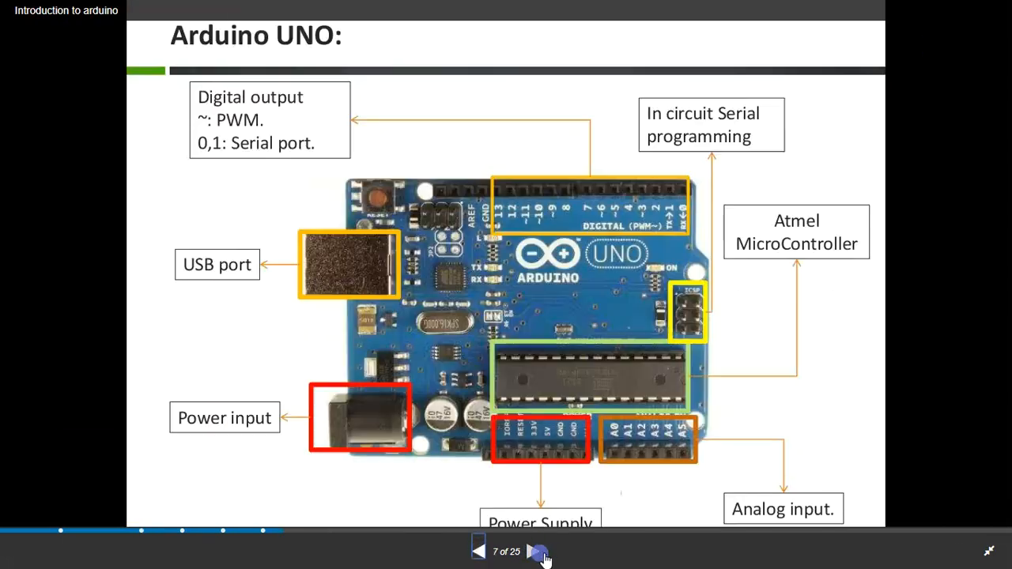
# Step: Return forward to slide 8, 'Digital or Analog?'
pyautogui.click(534, 551)
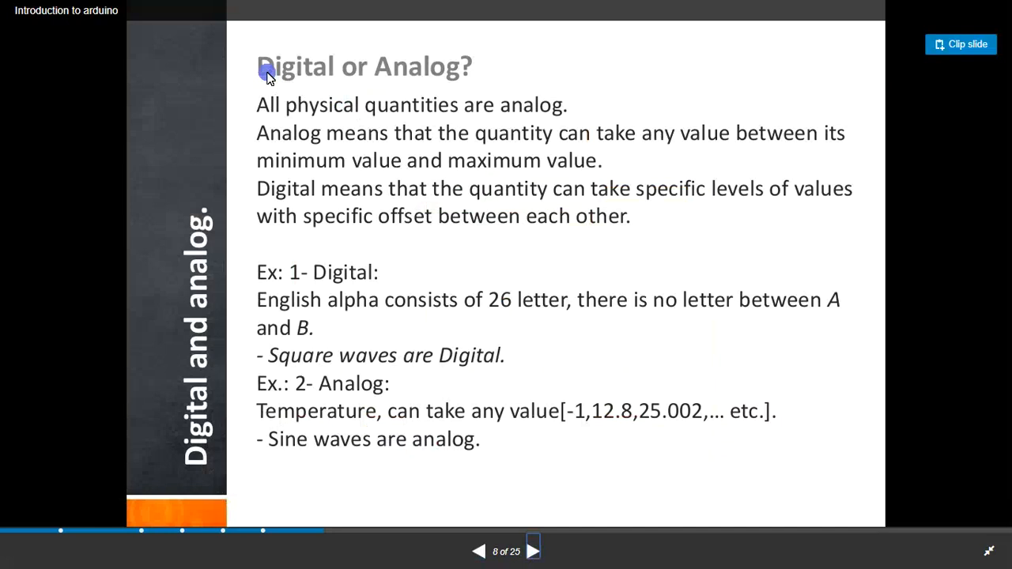
pyautogui.moveTo(338, 300)
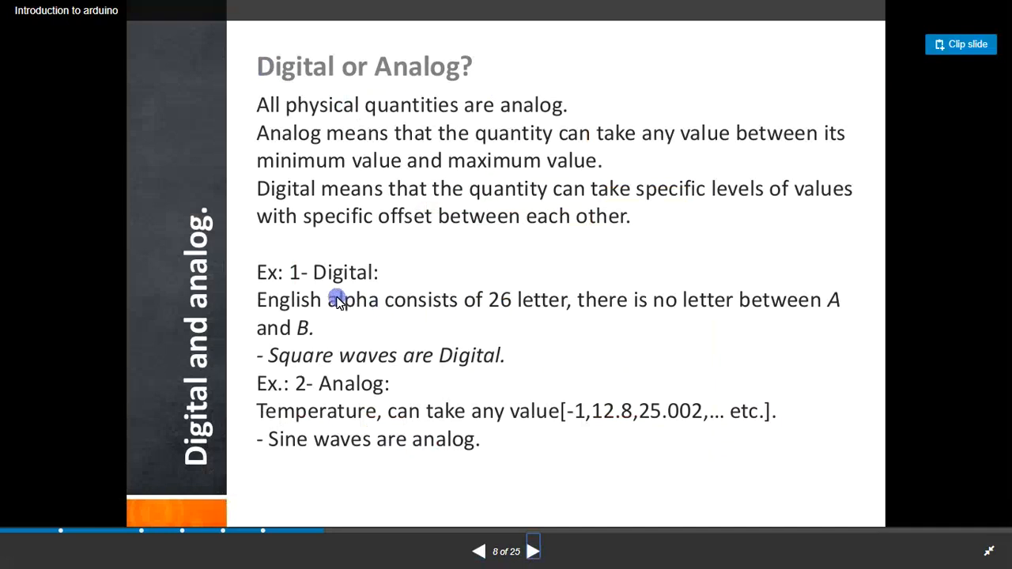
pyautogui.moveTo(345, 288)
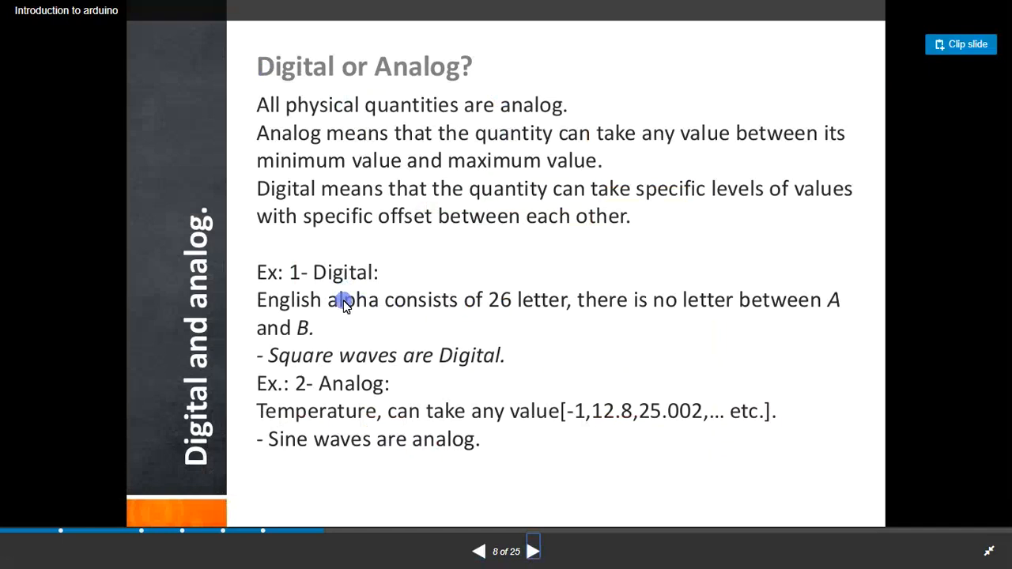
pyautogui.moveTo(338, 309)
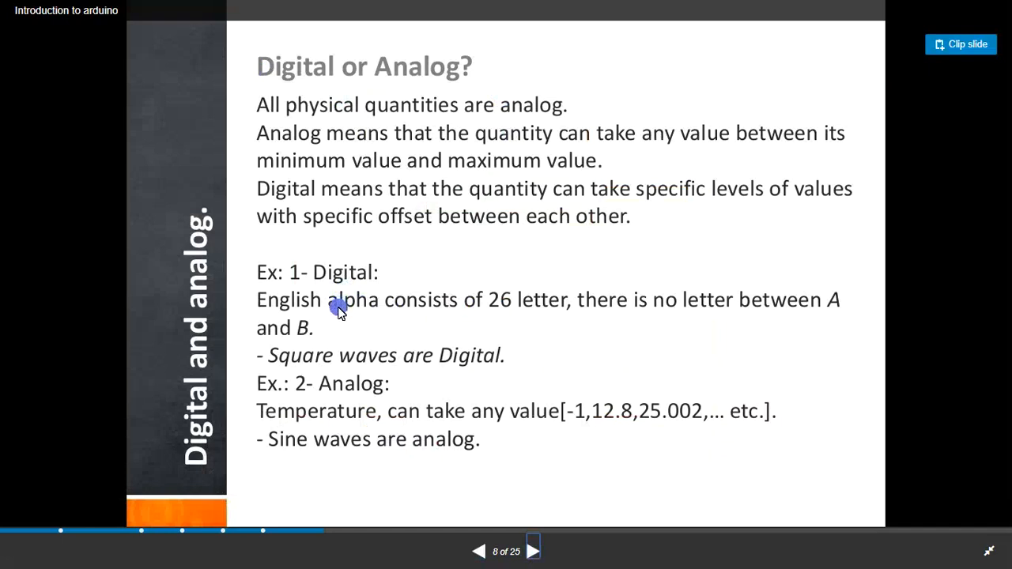
pyautogui.moveTo(329, 295)
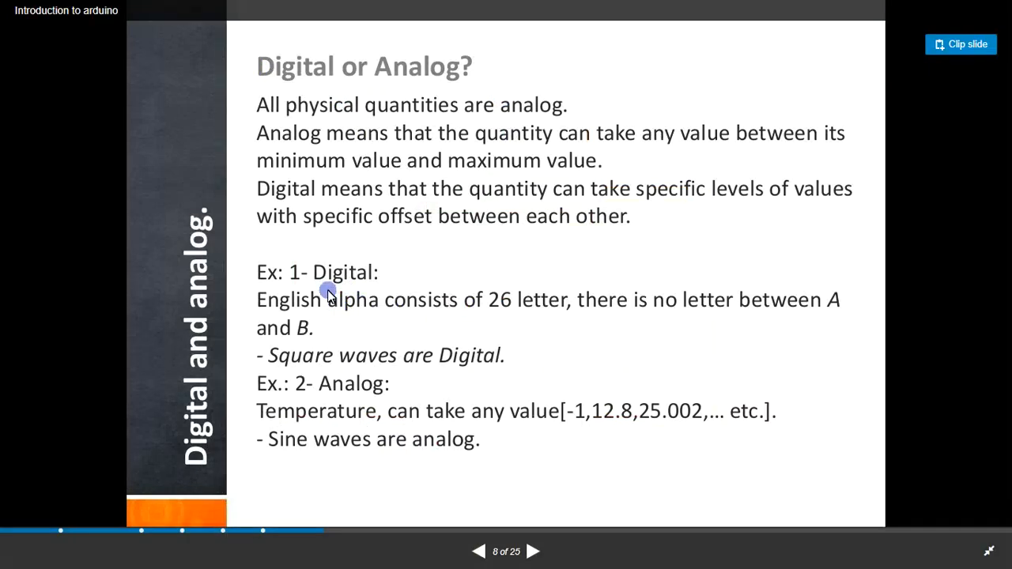
pyautogui.moveTo(355, 276)
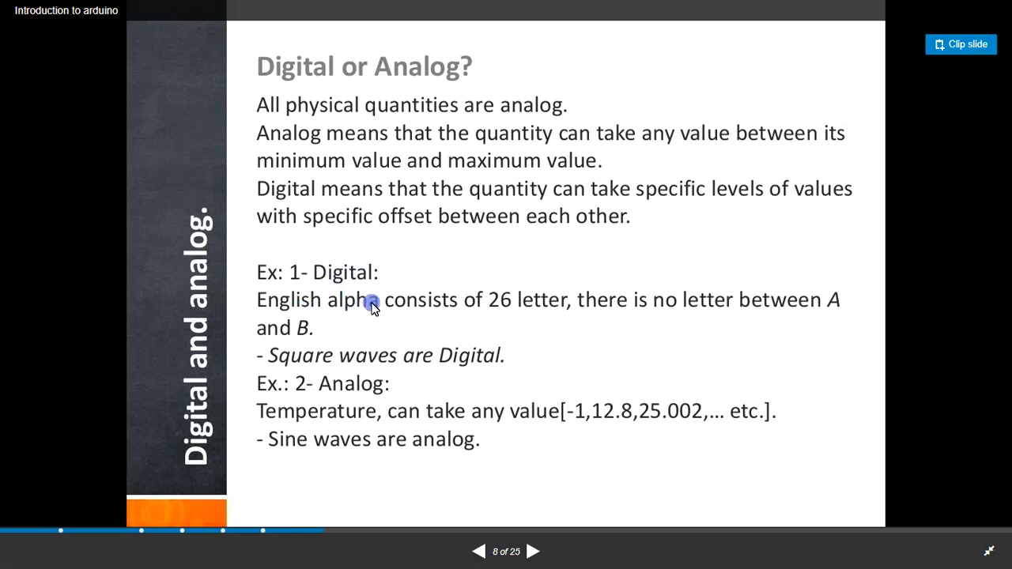
pyautogui.moveTo(514, 313)
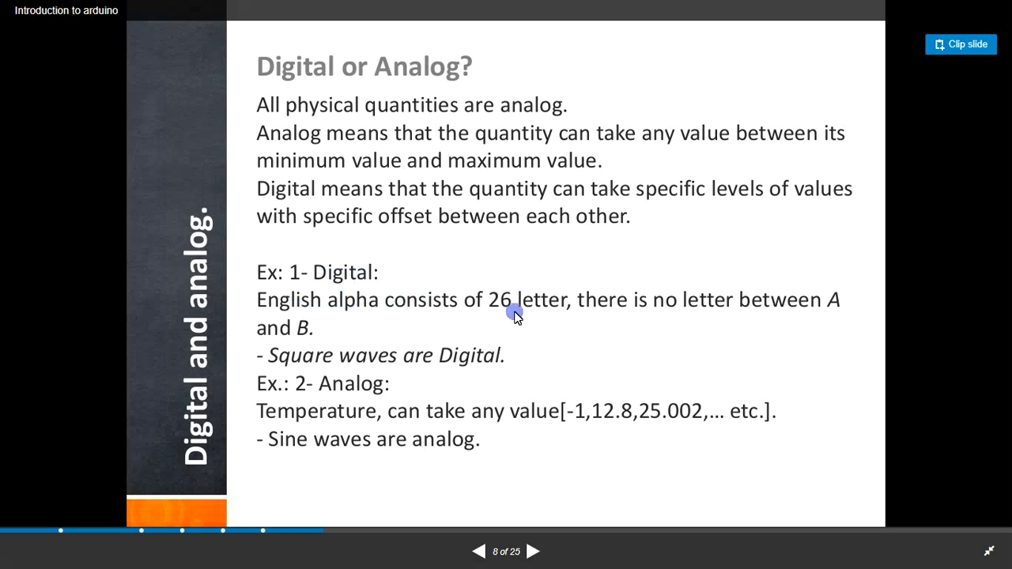
pyautogui.moveTo(664, 313)
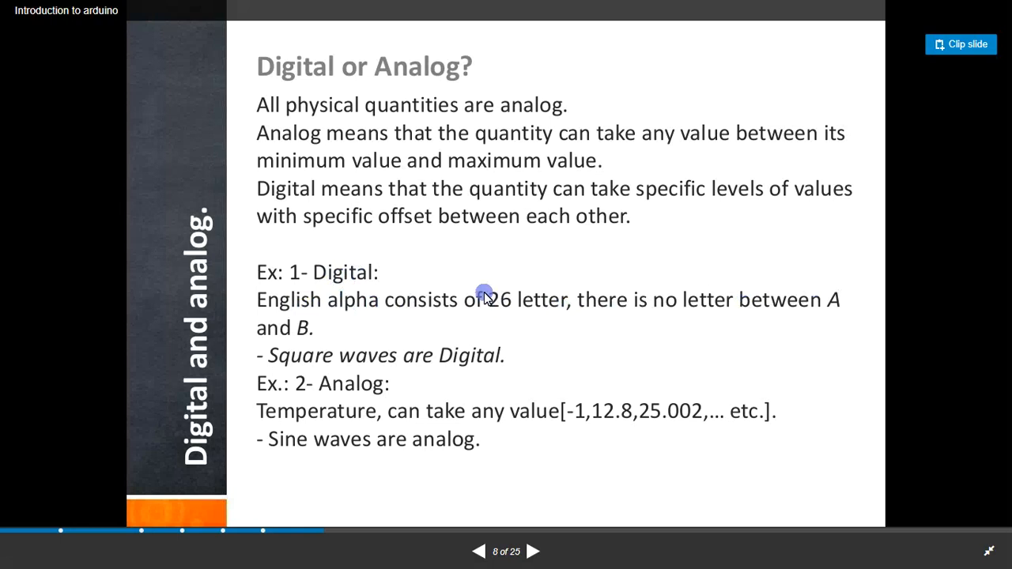
pyautogui.moveTo(417, 279)
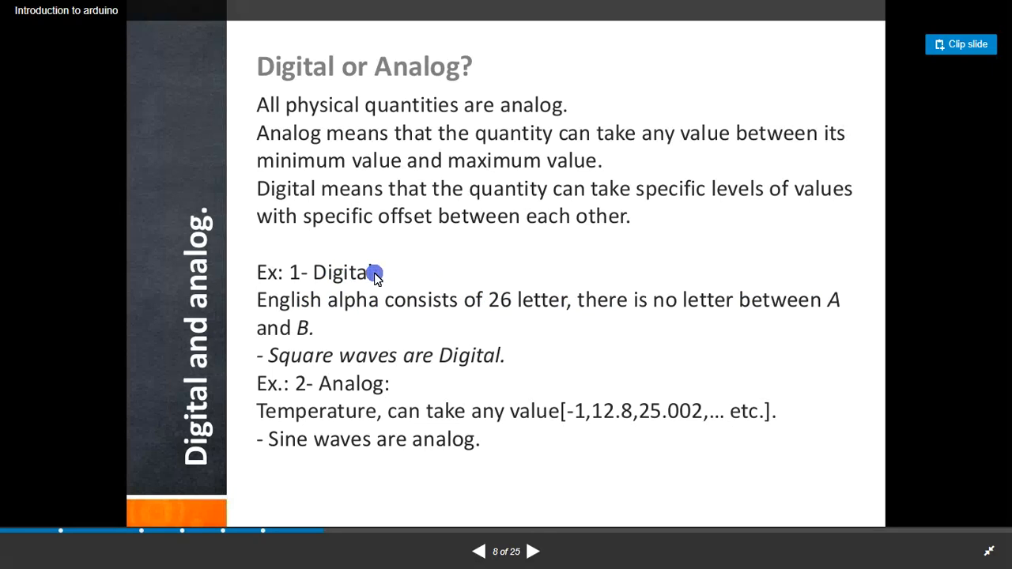
pyautogui.moveTo(366, 288)
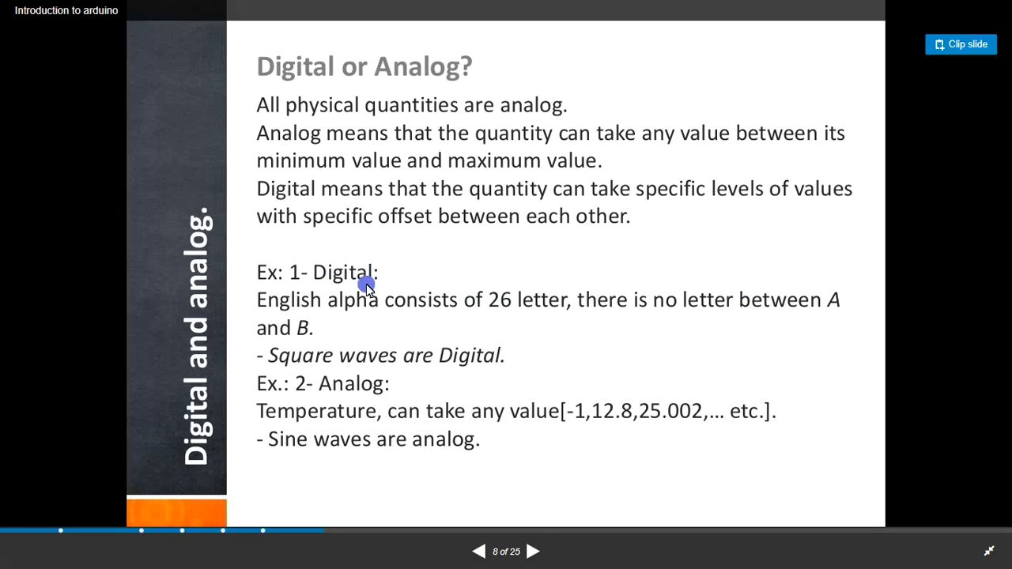
pyautogui.moveTo(325, 335)
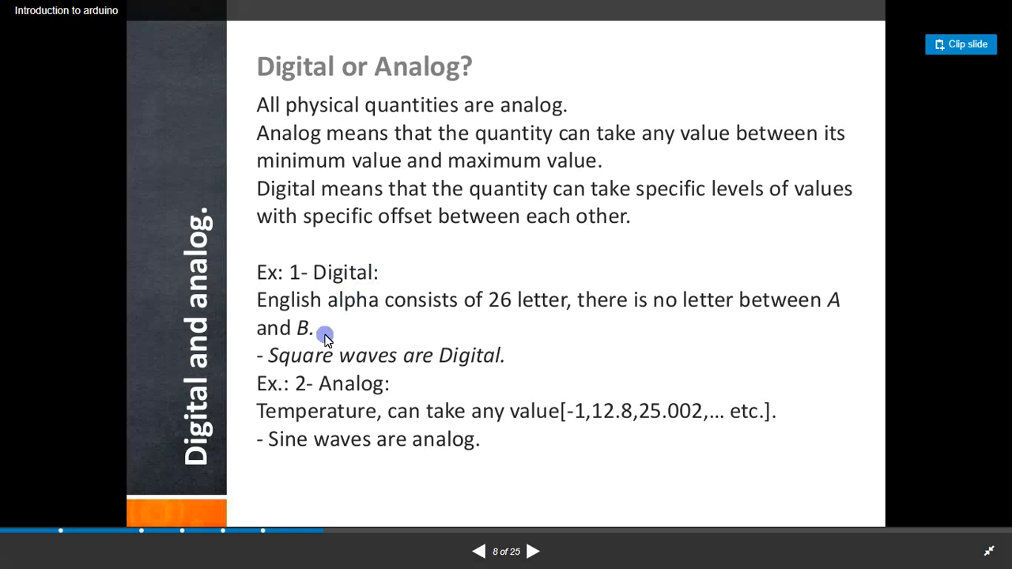
pyautogui.moveTo(475, 358)
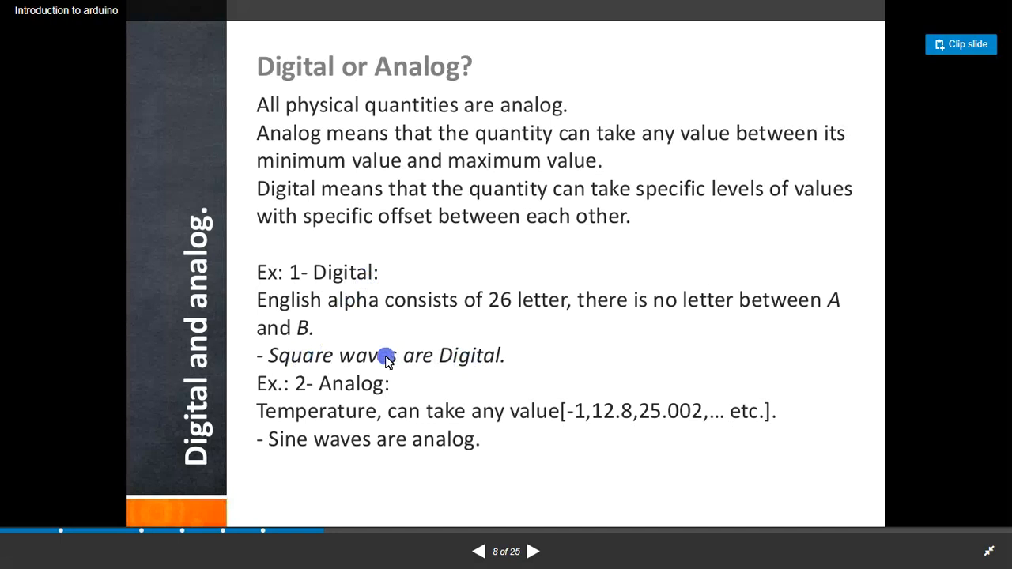
pyautogui.moveTo(452, 351)
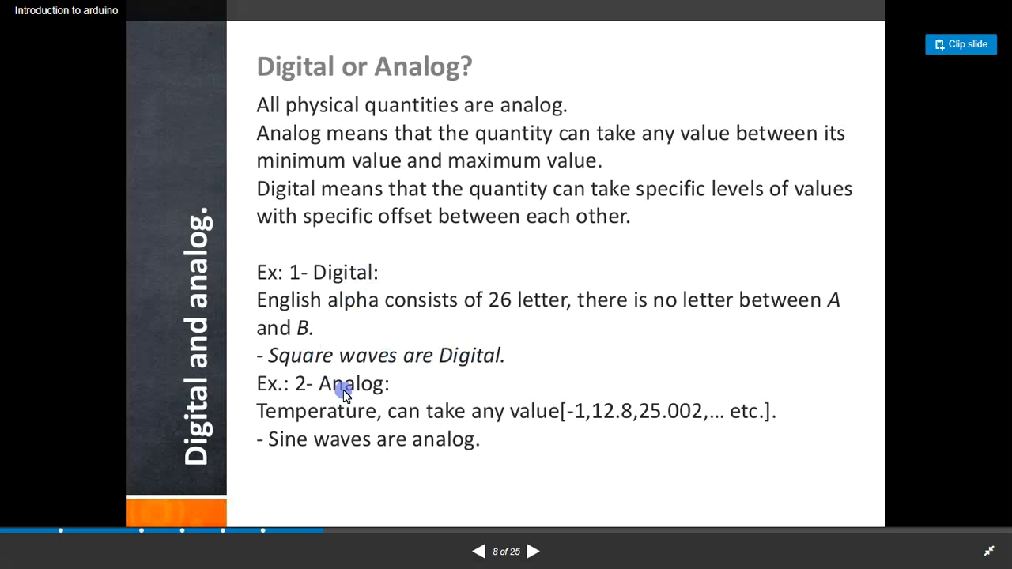
pyautogui.moveTo(307, 419)
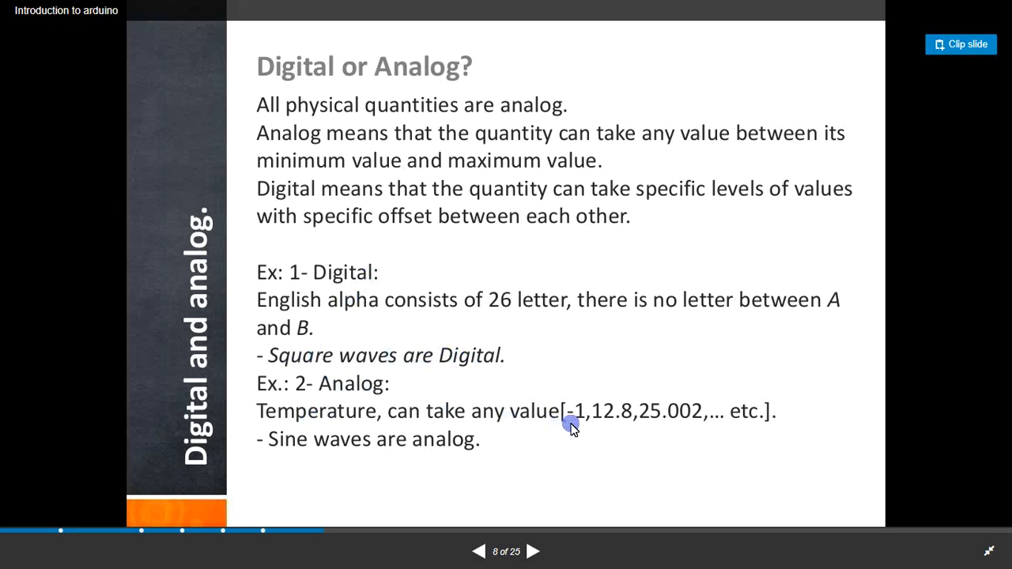
pyautogui.moveTo(575, 424)
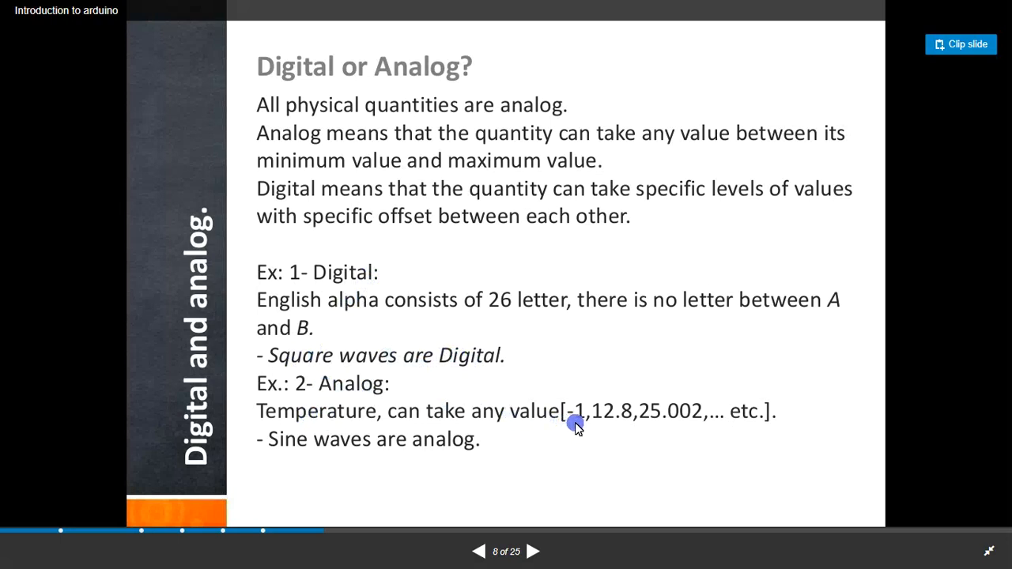
pyautogui.moveTo(546, 418)
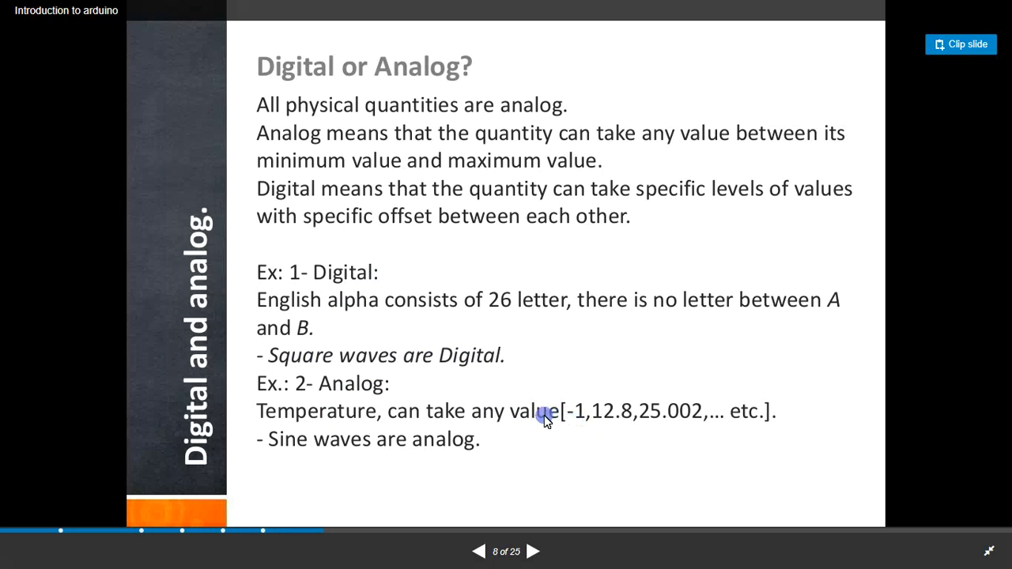
pyautogui.moveTo(373, 444)
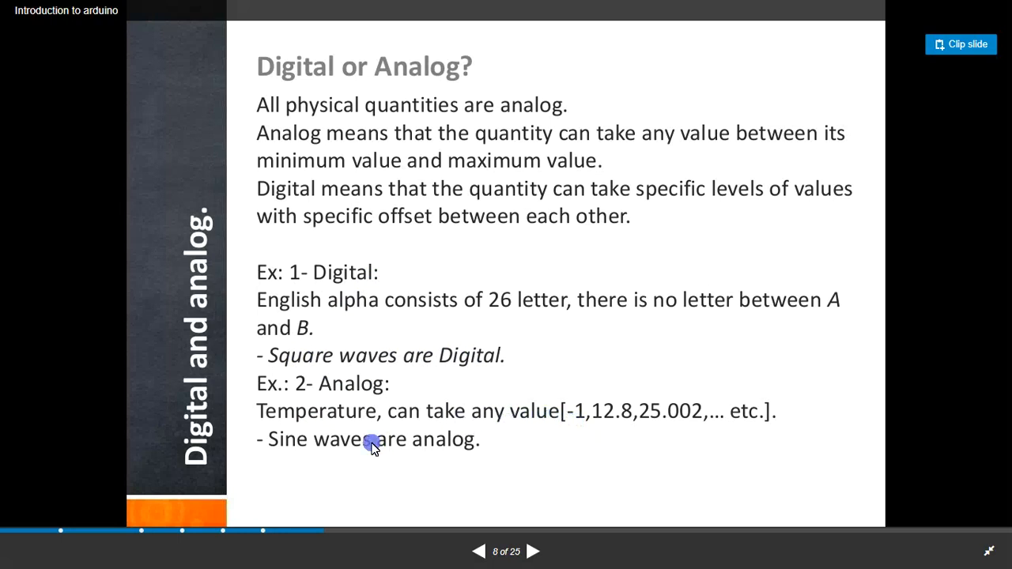
pyautogui.moveTo(411, 87)
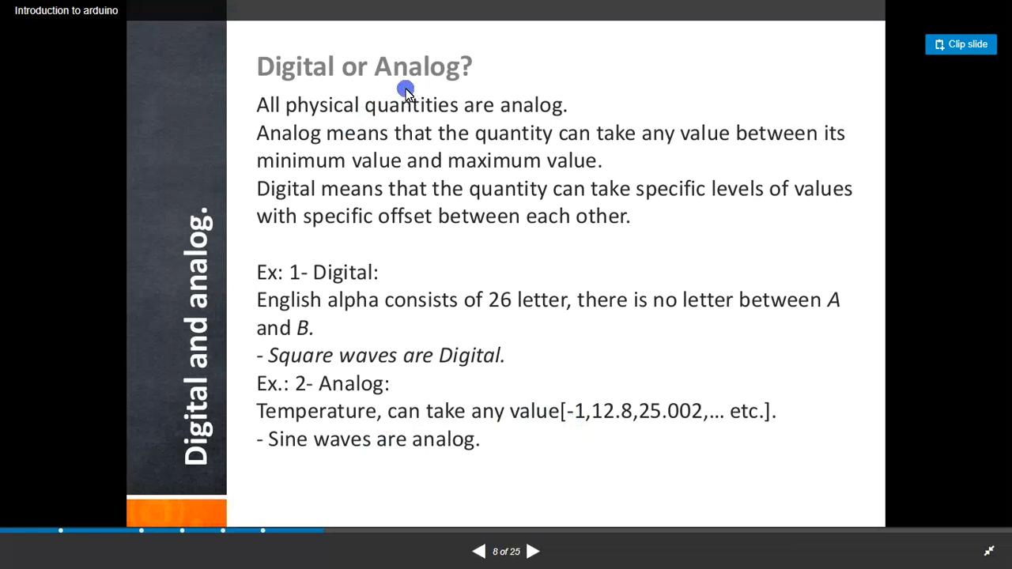
pyautogui.moveTo(383, 322)
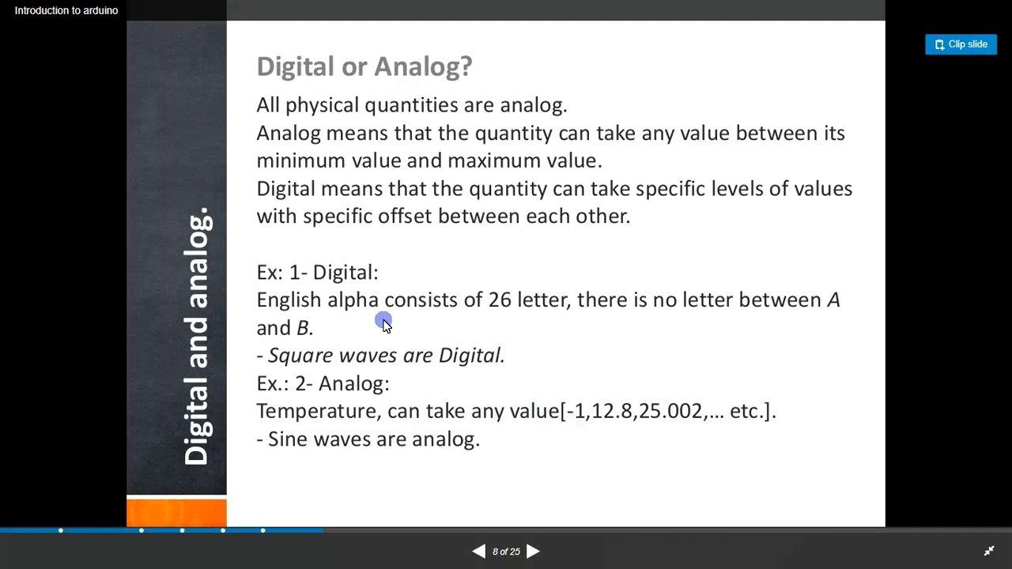
pyautogui.moveTo(446, 308)
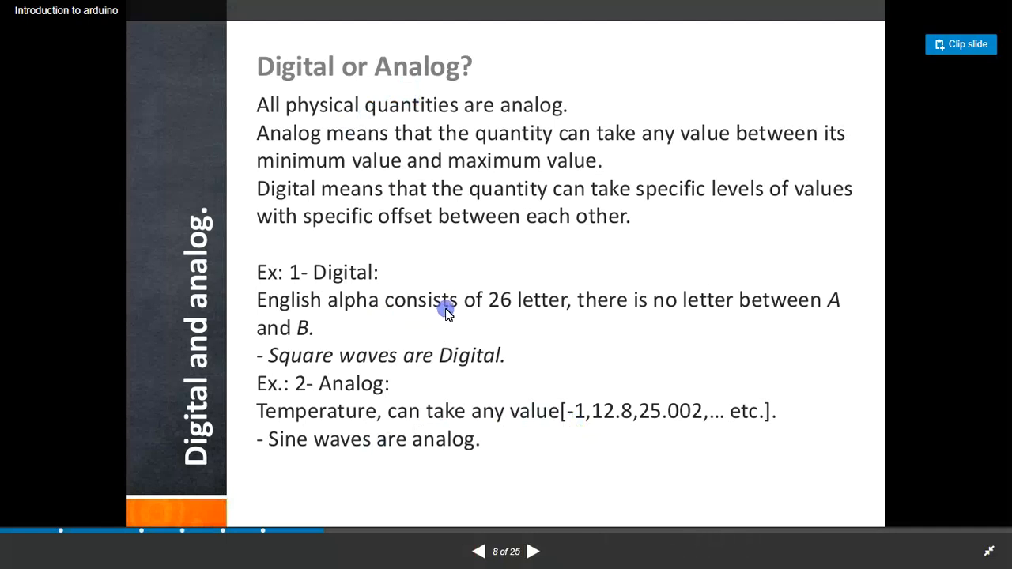
pyautogui.moveTo(441, 314)
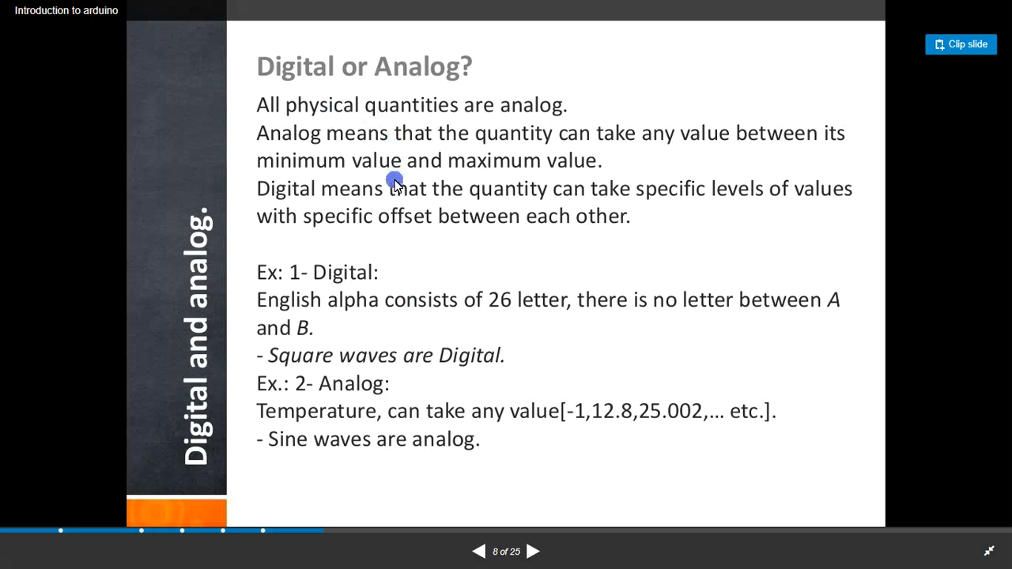
pyautogui.moveTo(388, 197)
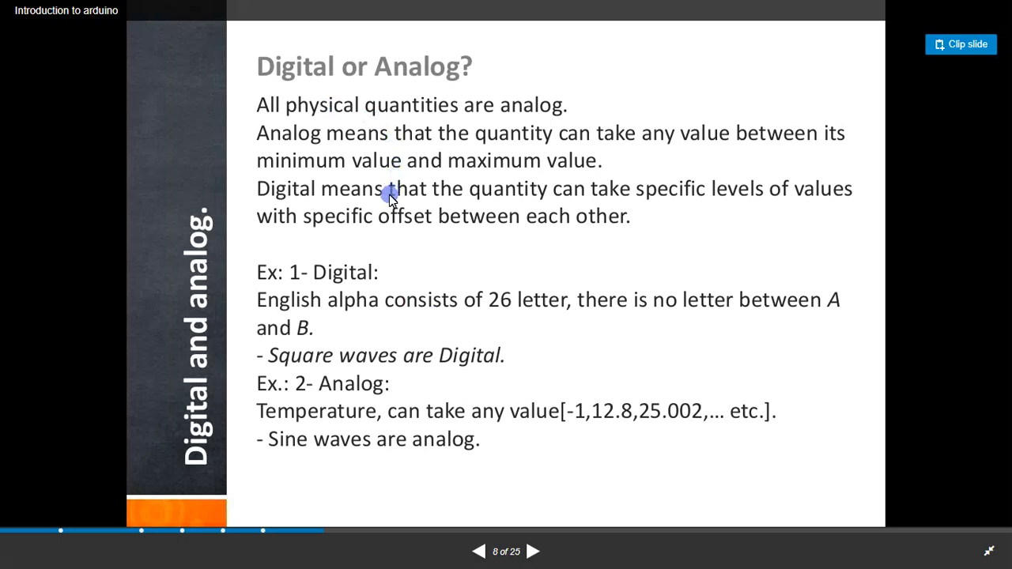
pyautogui.moveTo(345, 288)
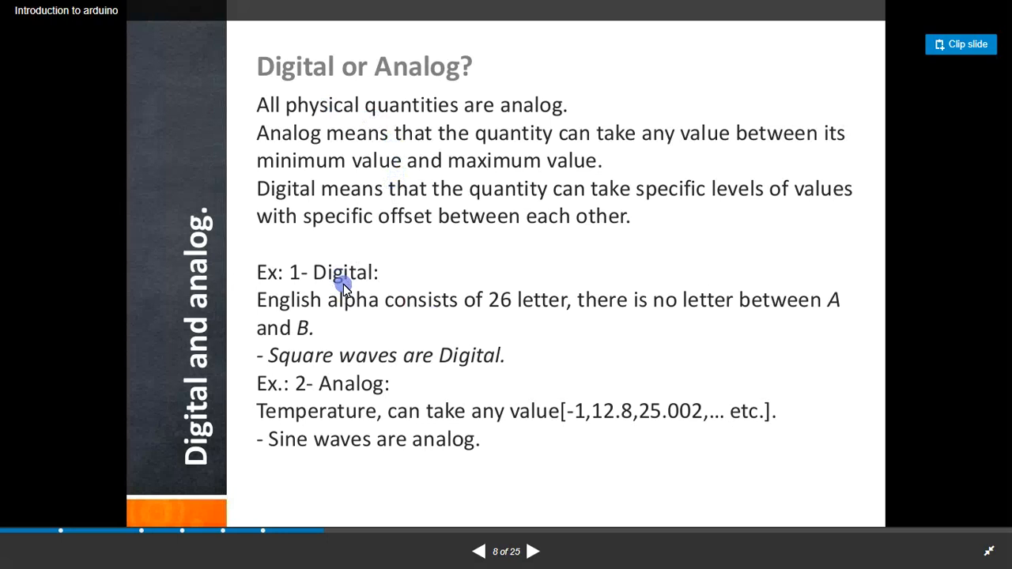
pyautogui.moveTo(358, 399)
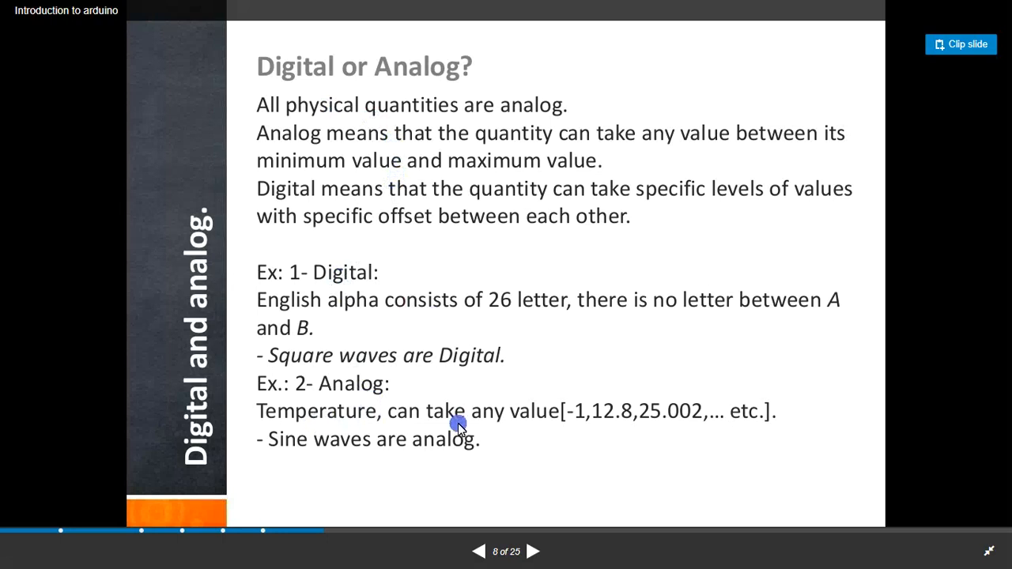
pyautogui.moveTo(498, 420)
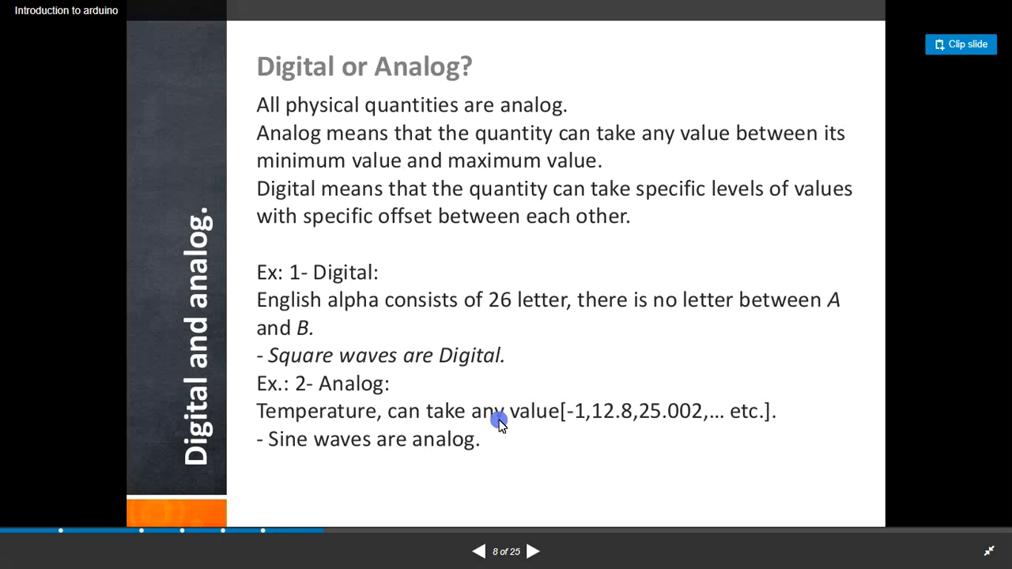
pyautogui.moveTo(449, 313)
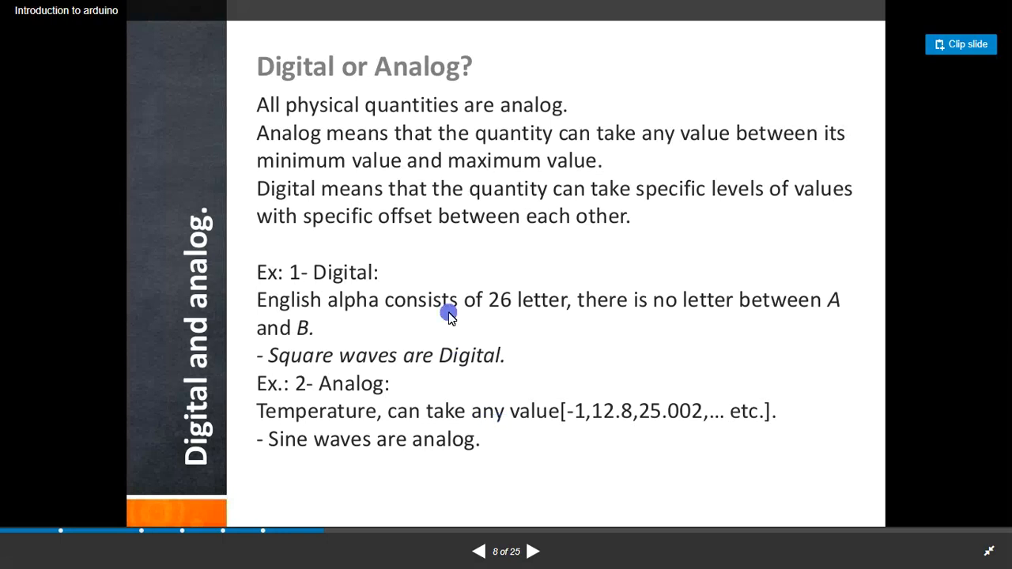
pyautogui.moveTo(488, 378)
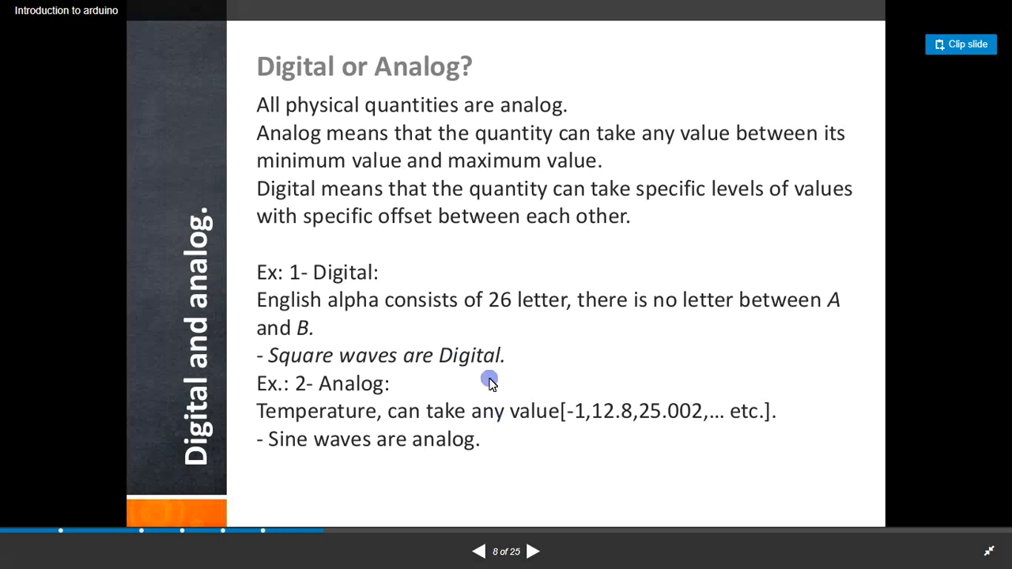
# Step: Advance to slide 9, 'Sensors'
pyautogui.click(533, 551)
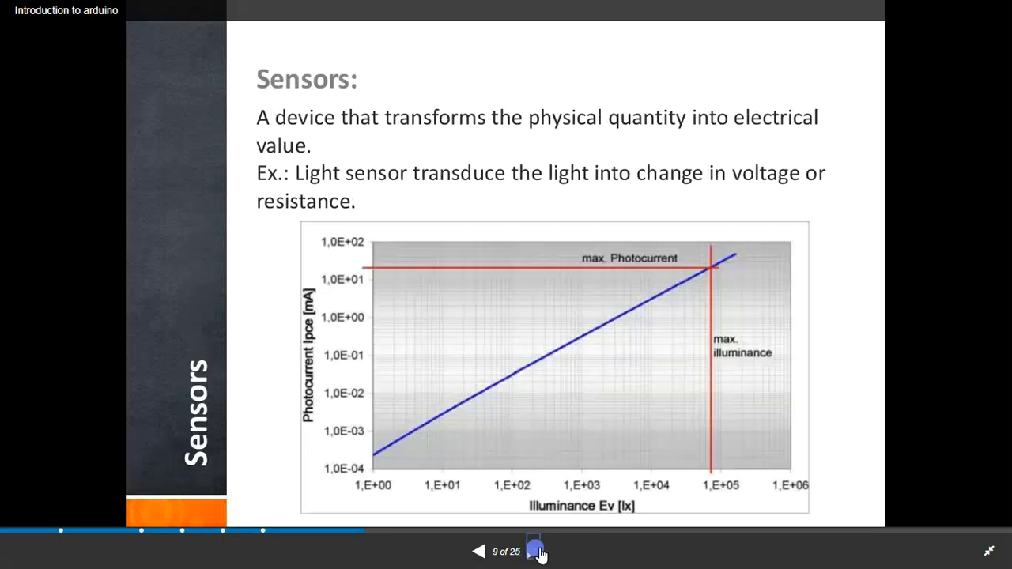
# Step: Advance through the Light sensors and Photo Resistor slides to slide 12, 'Arduino Coding'
pyautogui.click(536, 550)
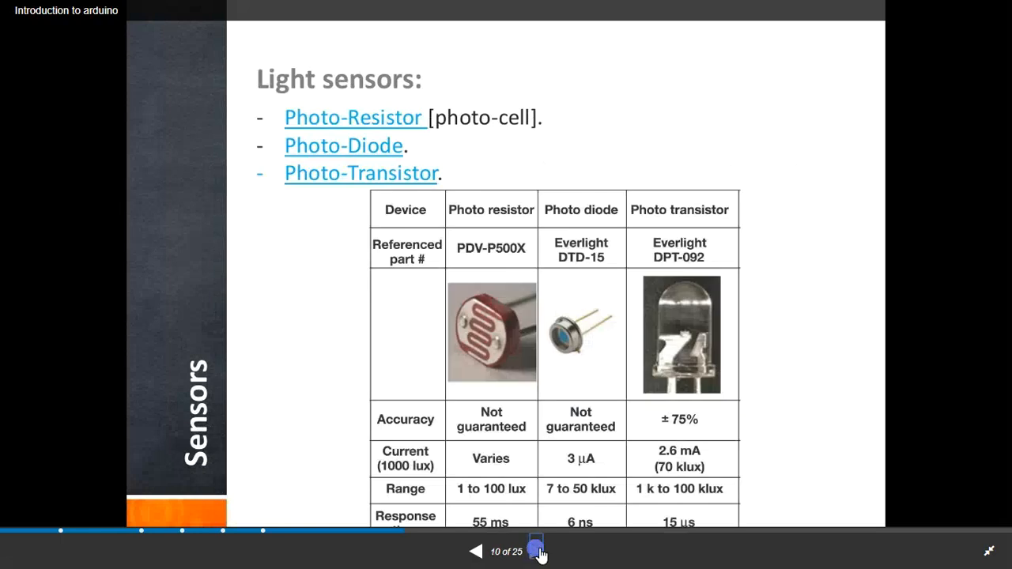
pyautogui.click(535, 551)
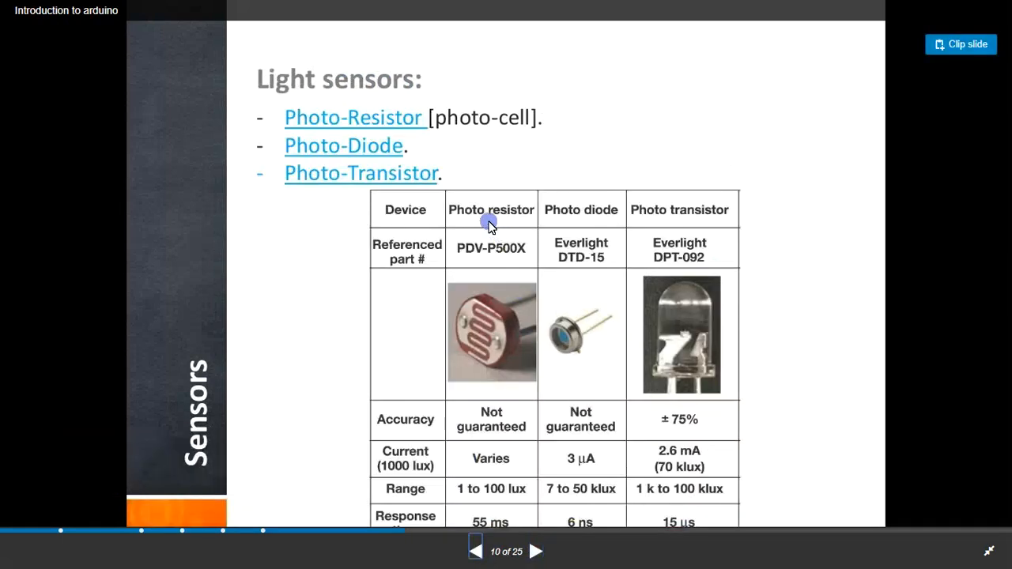
pyautogui.moveTo(509, 354)
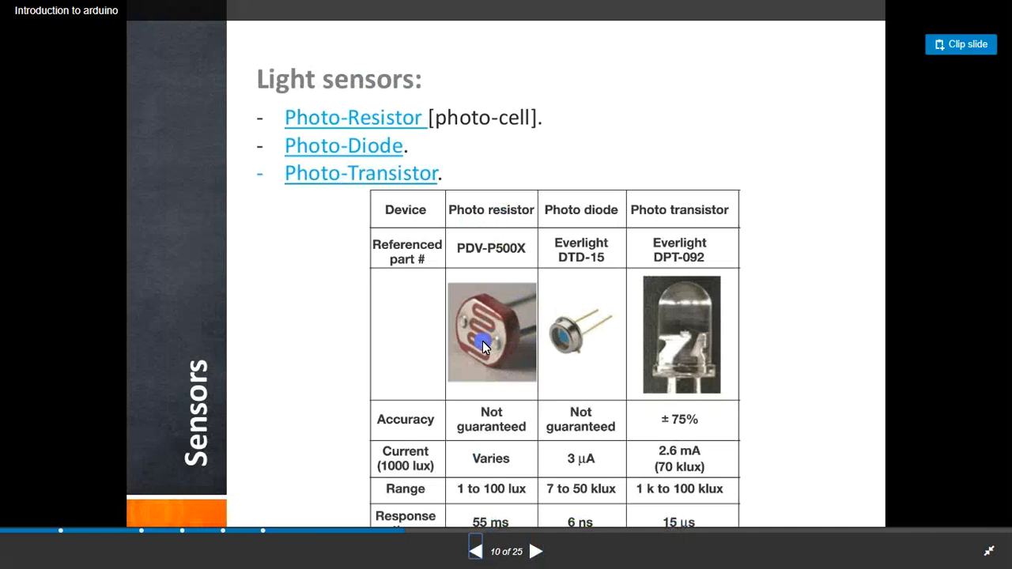
pyautogui.moveTo(568, 335)
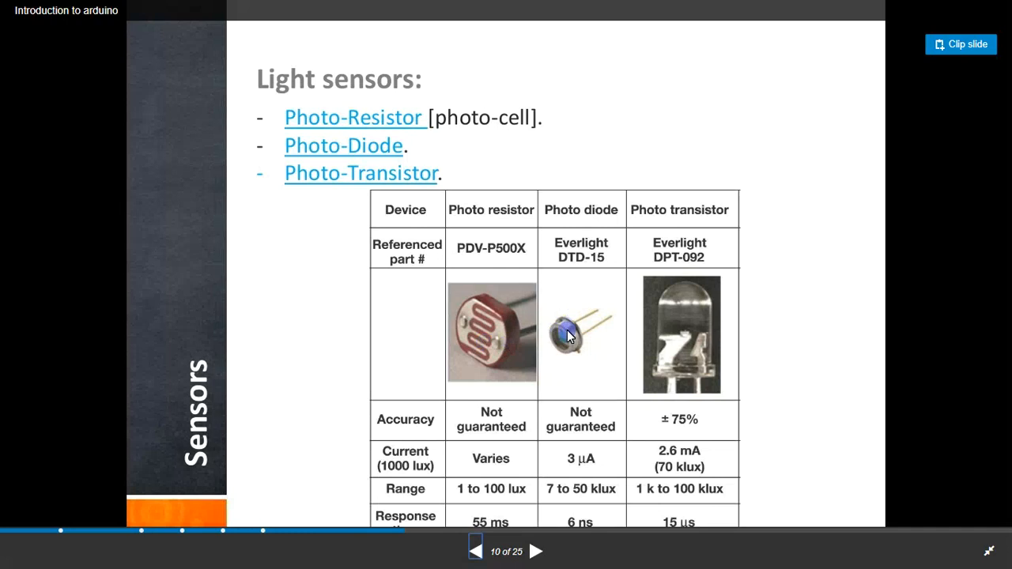
pyautogui.moveTo(690, 376)
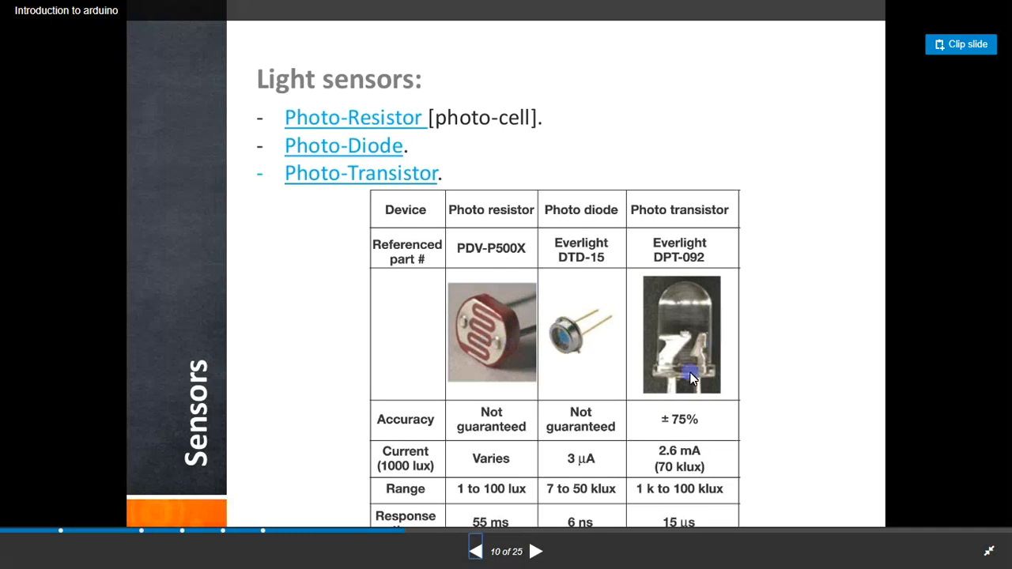
pyautogui.click(535, 550)
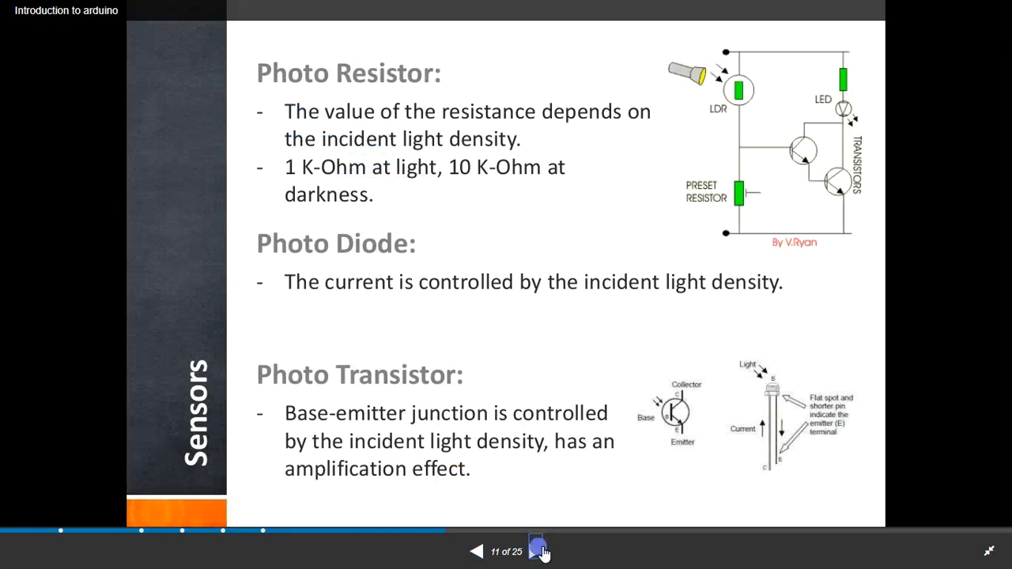
pyautogui.click(538, 550)
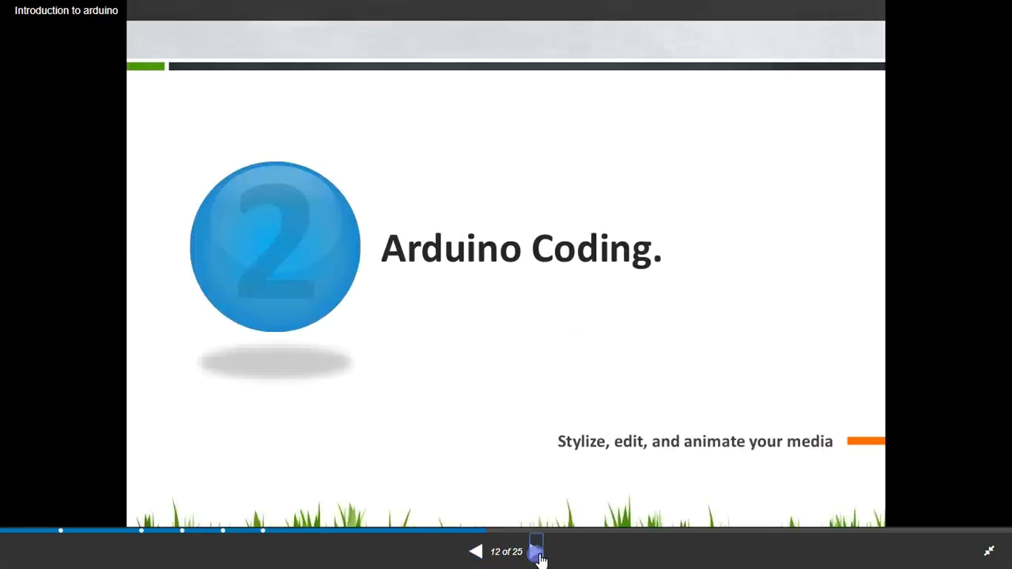
# Step: Advance to slide 13, 'Data Types and operators'
pyautogui.click(536, 550)
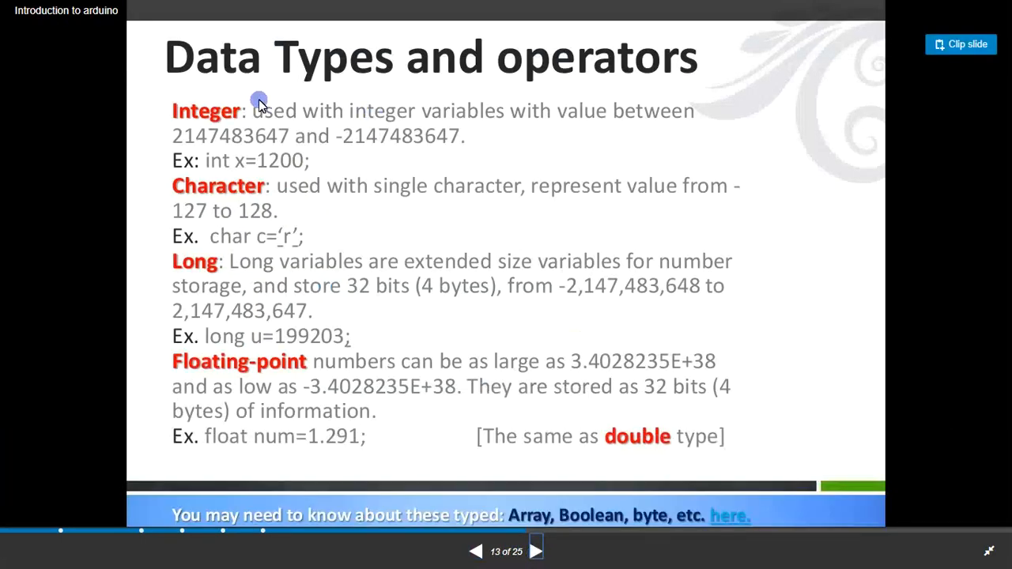
pyautogui.moveTo(282, 82)
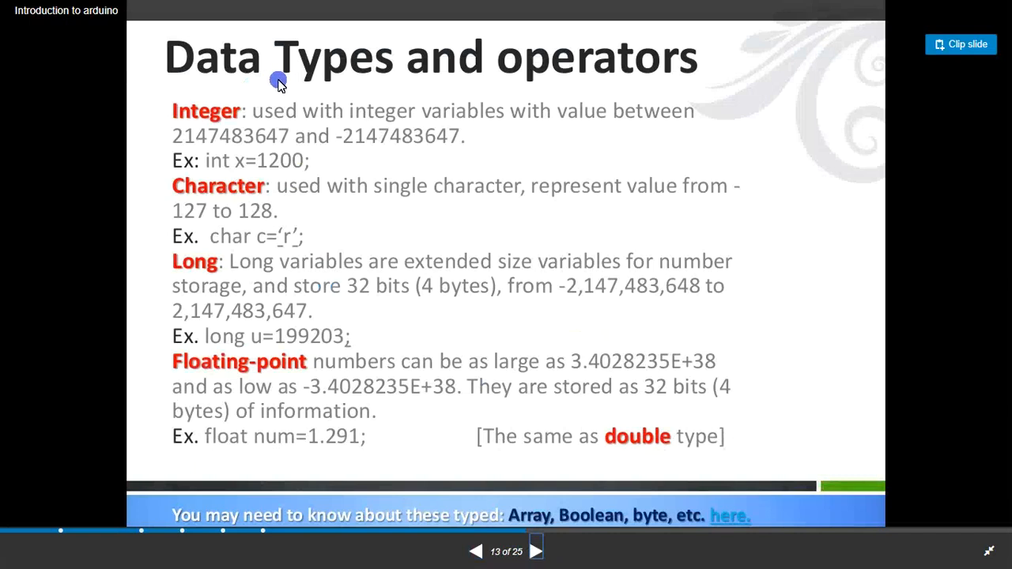
pyautogui.moveTo(399, 136)
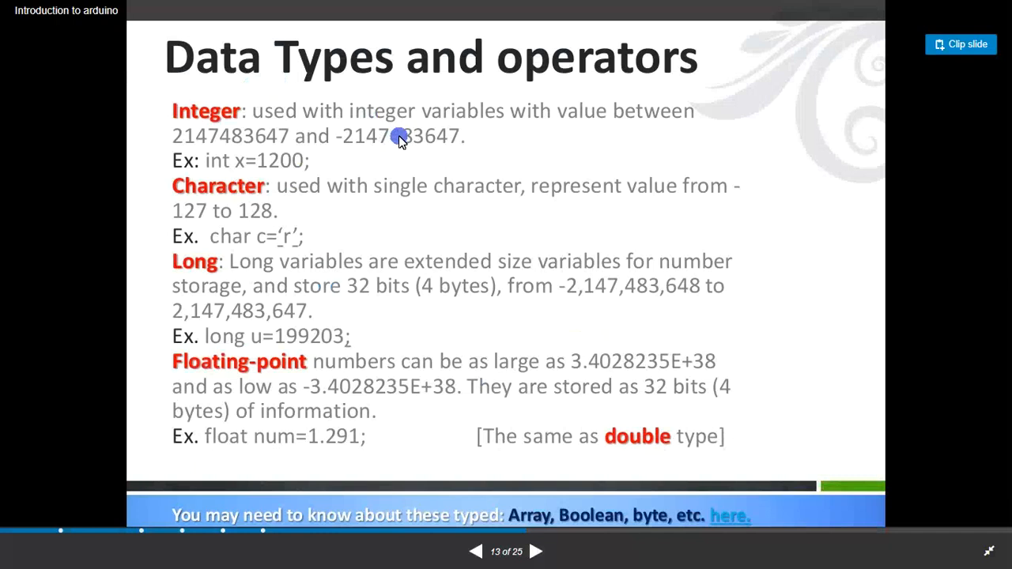
pyautogui.moveTo(504, 283)
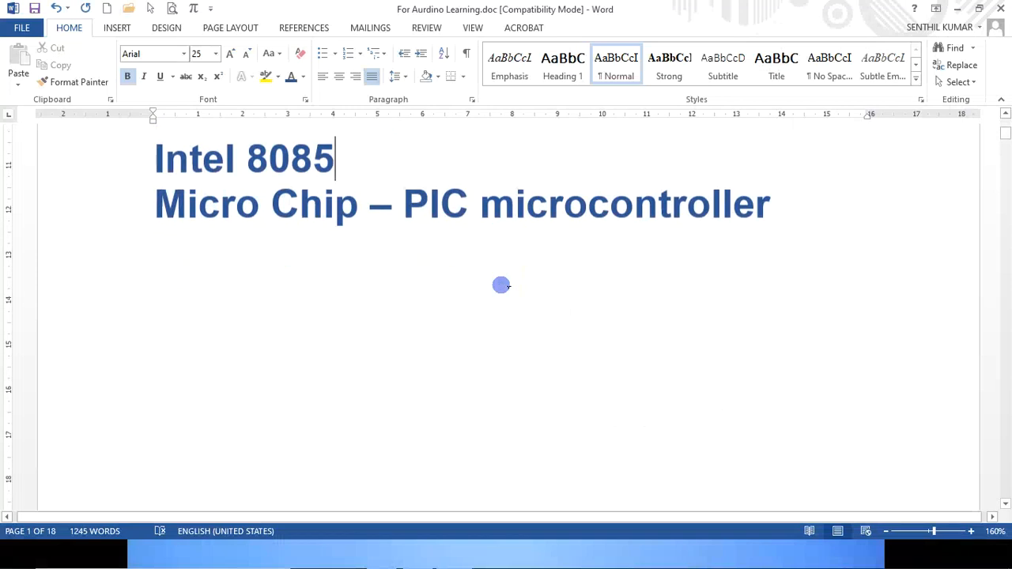
# Step: Scroll down past the Arduino UNO board diagram in the Word document
pyautogui.scroll(-3)
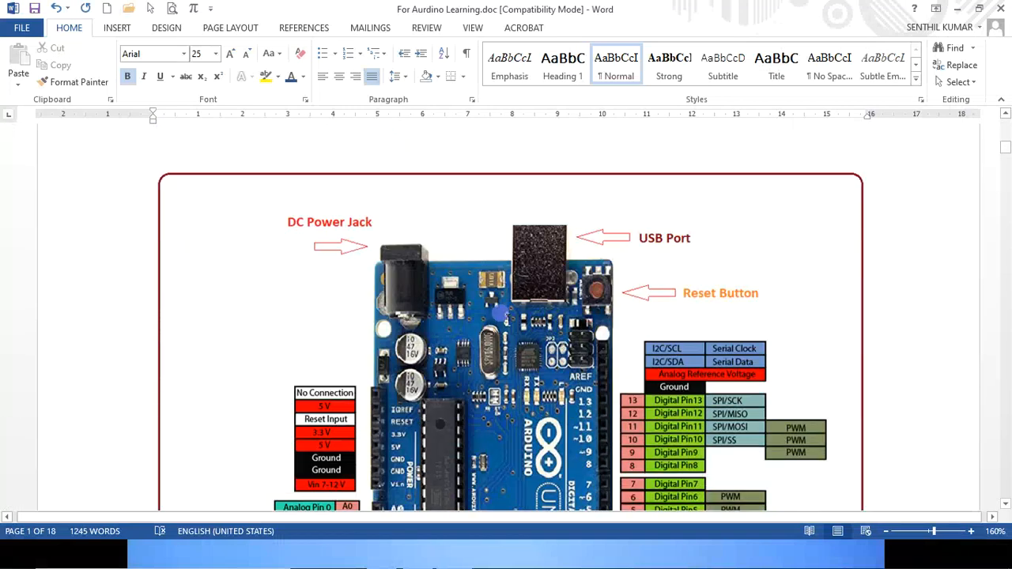
pyautogui.scroll(-3)
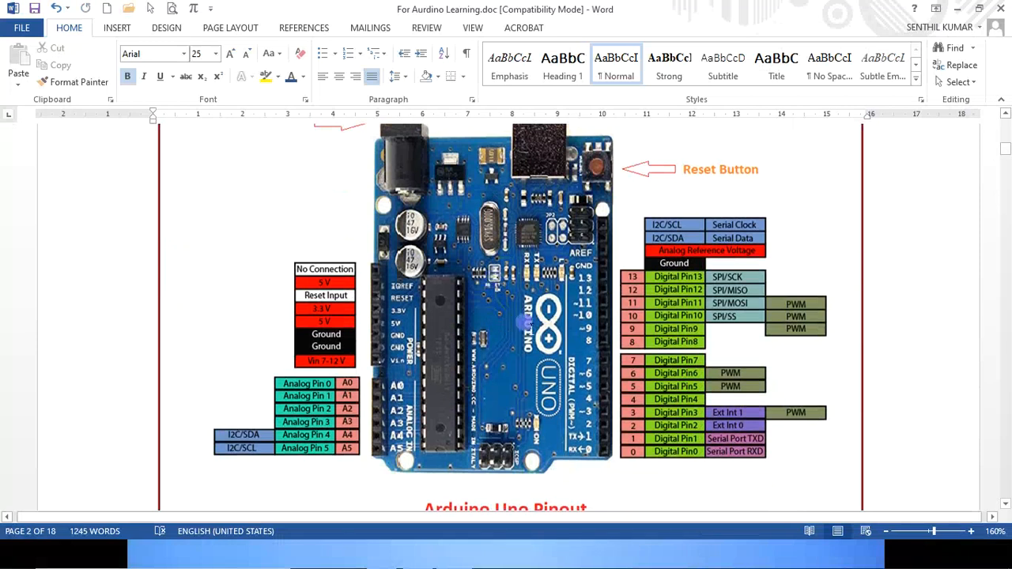
pyautogui.moveTo(562, 301)
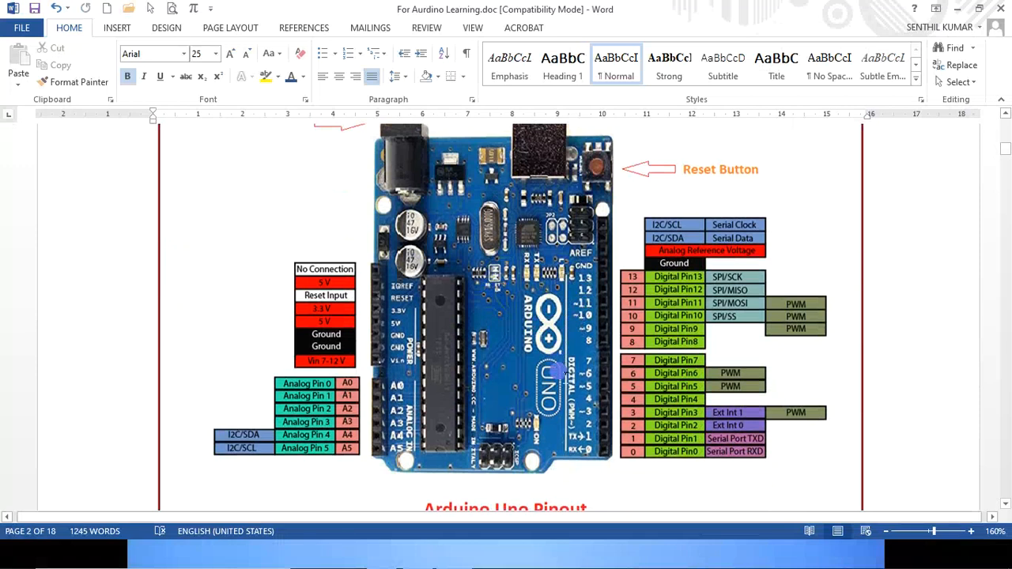
pyautogui.moveTo(632, 392)
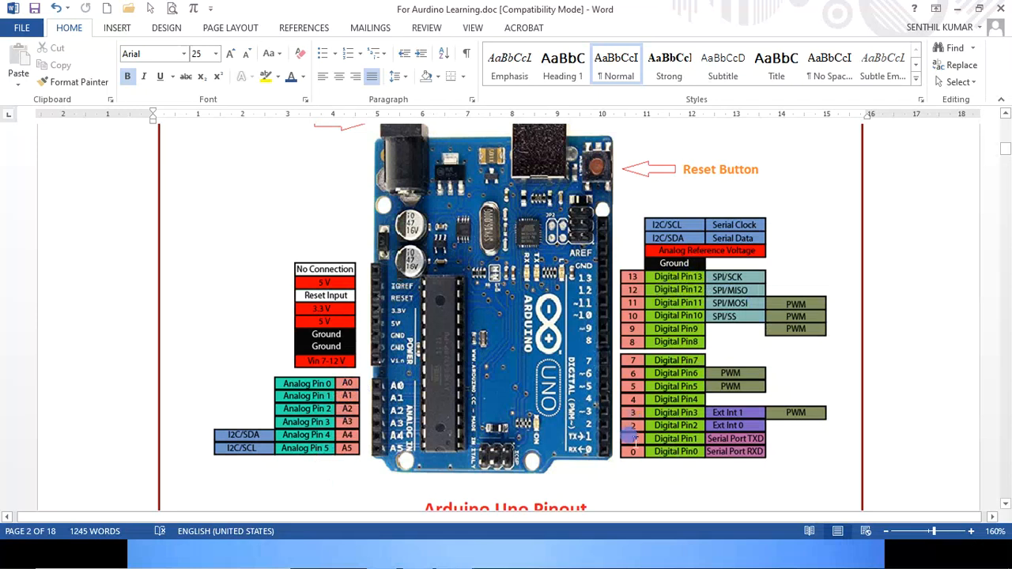
pyautogui.moveTo(620, 411)
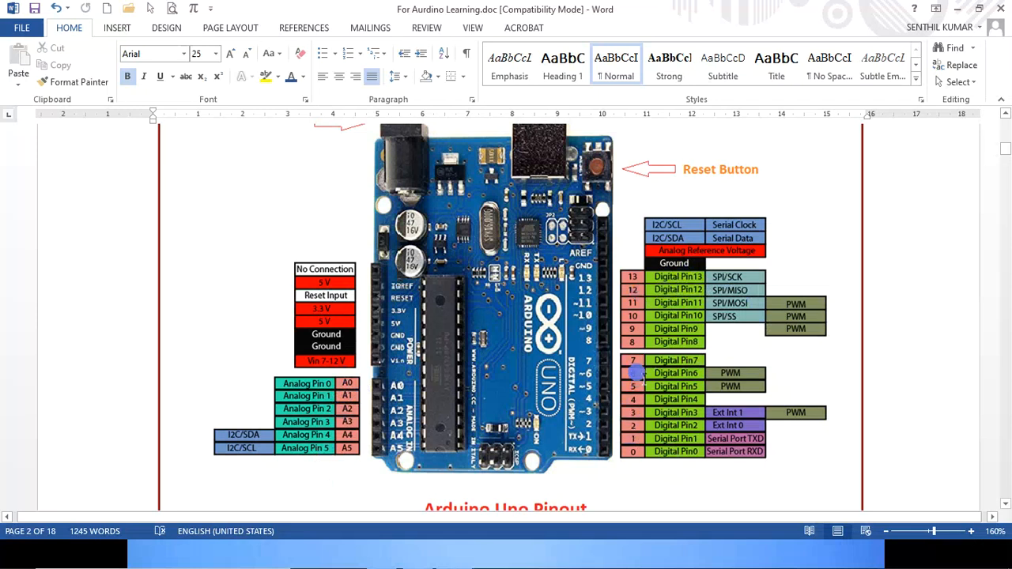
pyautogui.moveTo(645, 277)
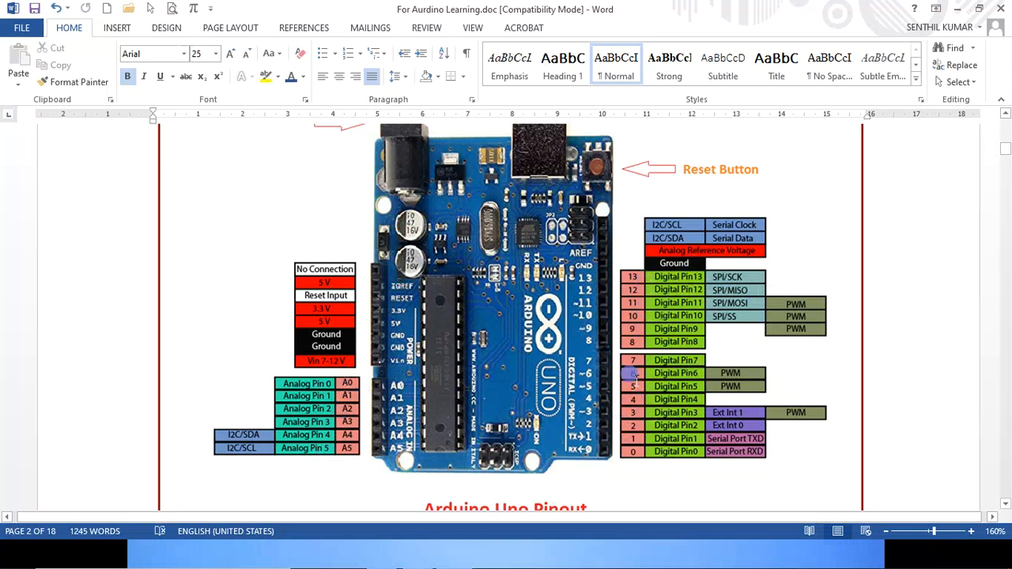
pyautogui.moveTo(329, 449)
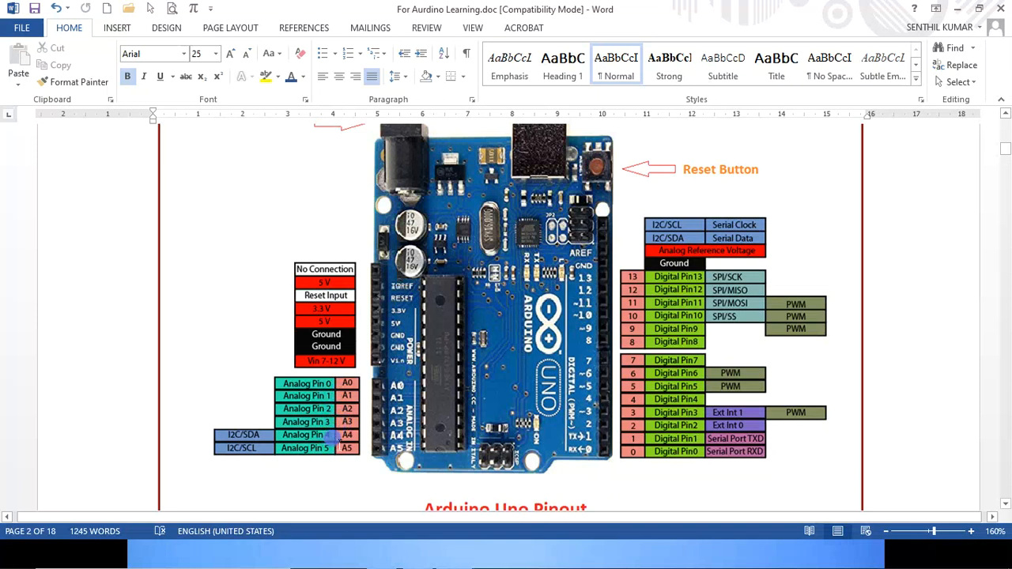
pyautogui.scroll(-3)
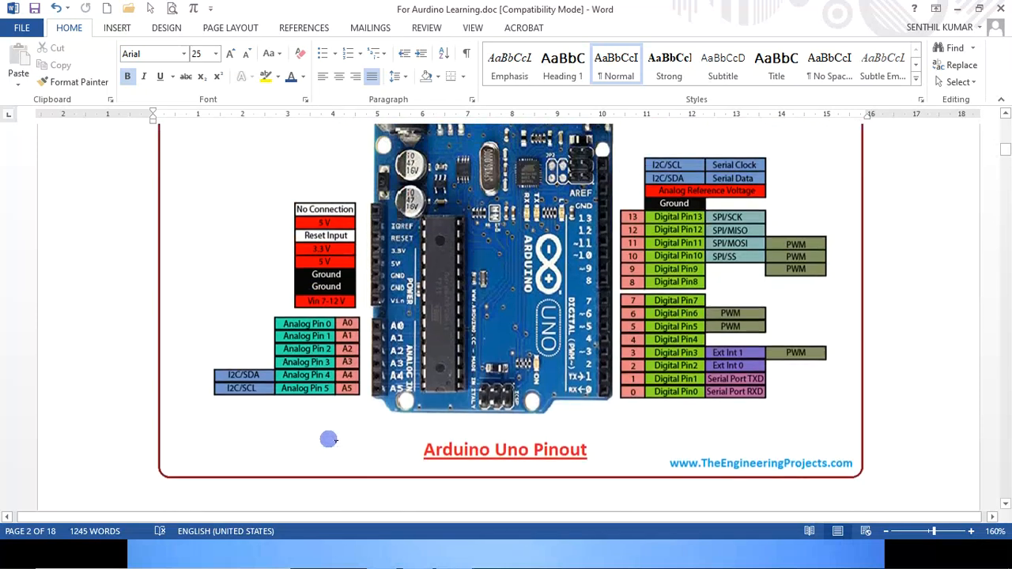
pyautogui.scroll(-3)
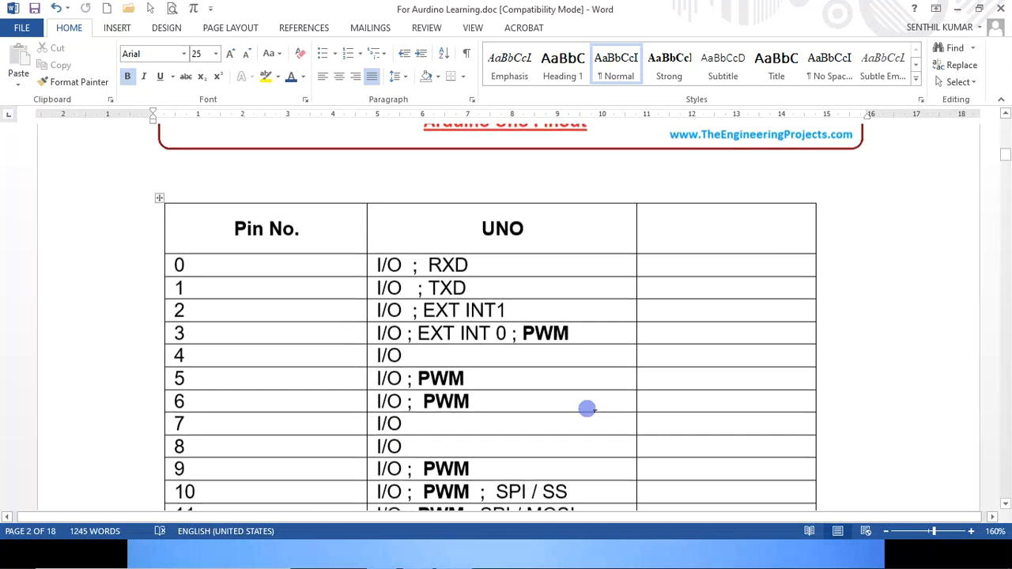
pyautogui.scroll(-3)
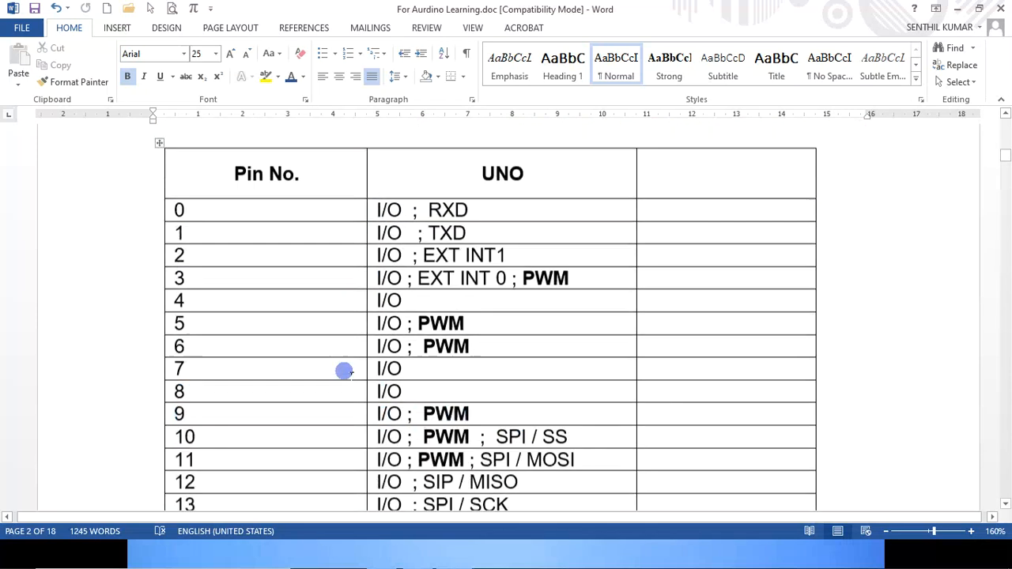
pyautogui.scroll(-3)
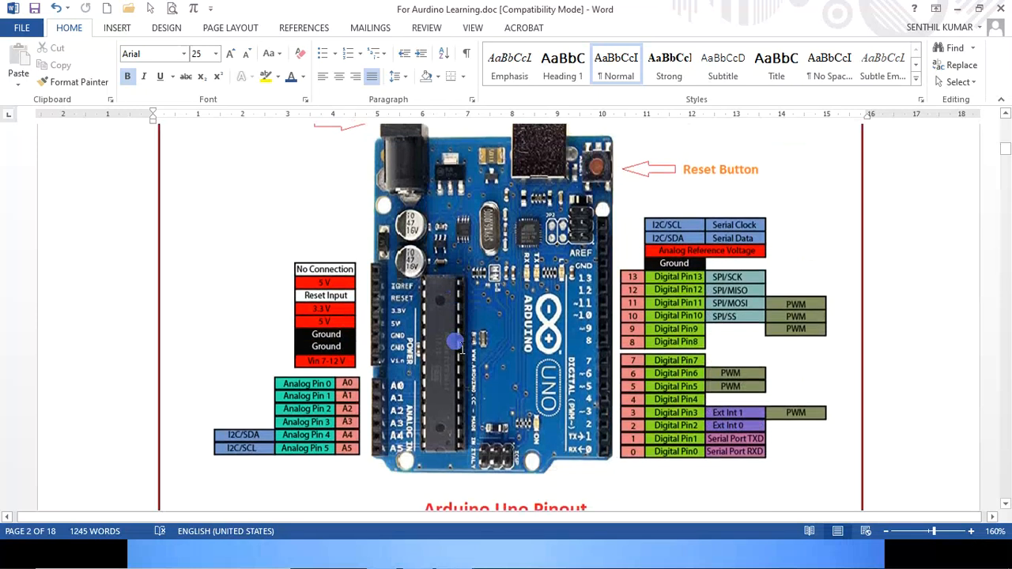
# Step: Scroll through the UNO pin table's pins 0–13, GND, AREF, I2C and power rows
pyautogui.scroll(-3)
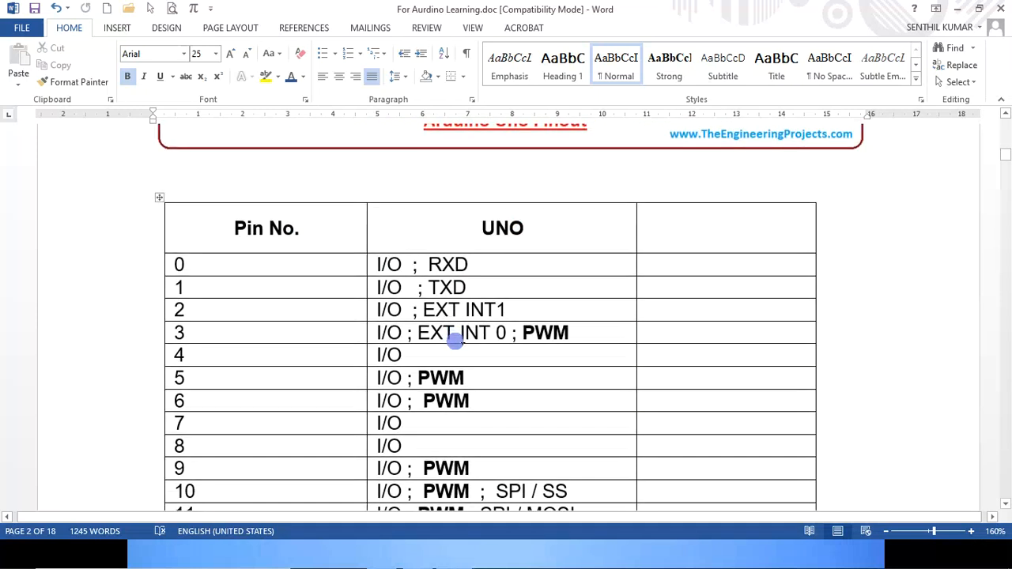
pyautogui.scroll(-3)
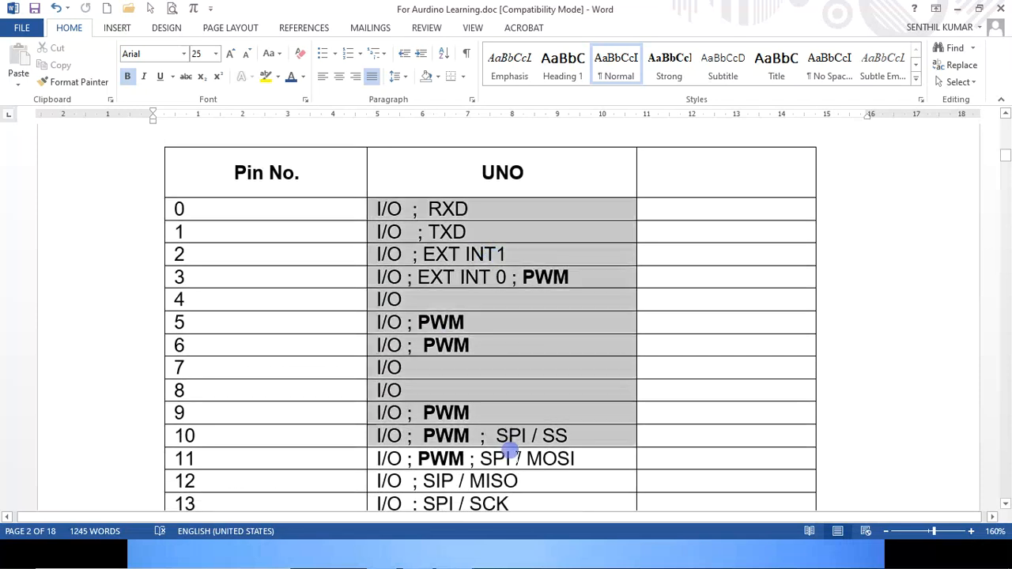
pyautogui.click(465, 323)
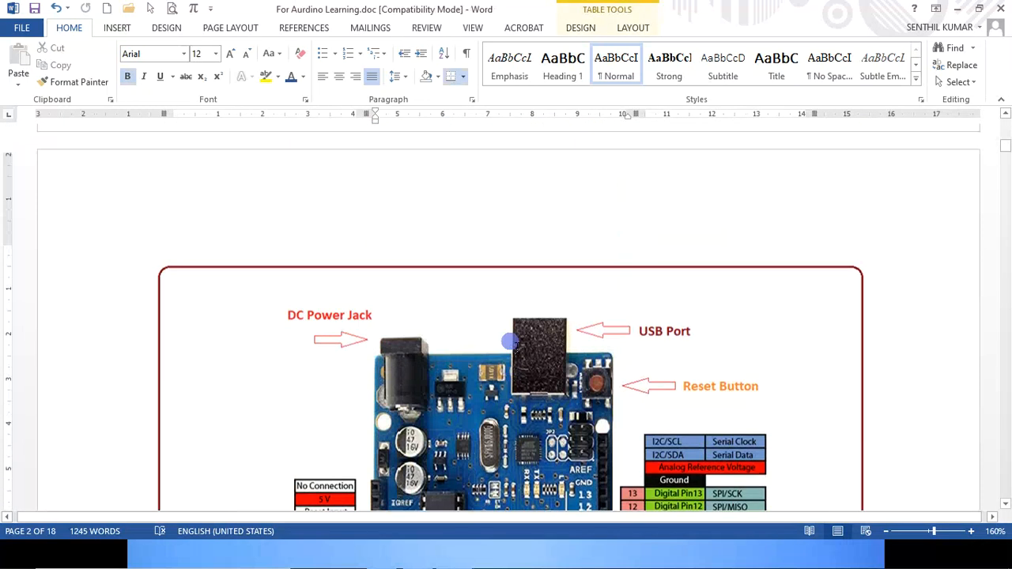
pyautogui.scroll(-3)
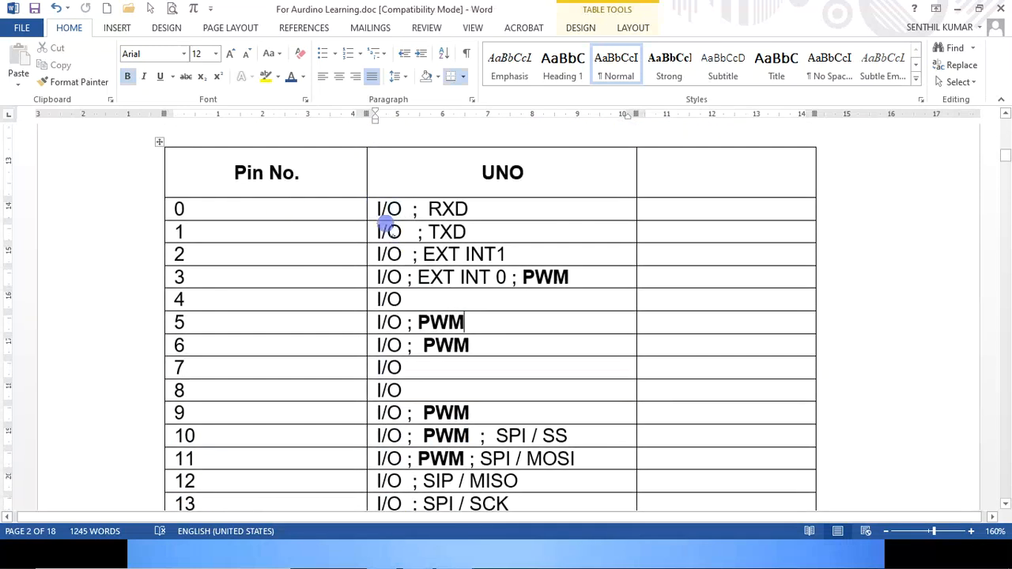
pyautogui.scroll(-3)
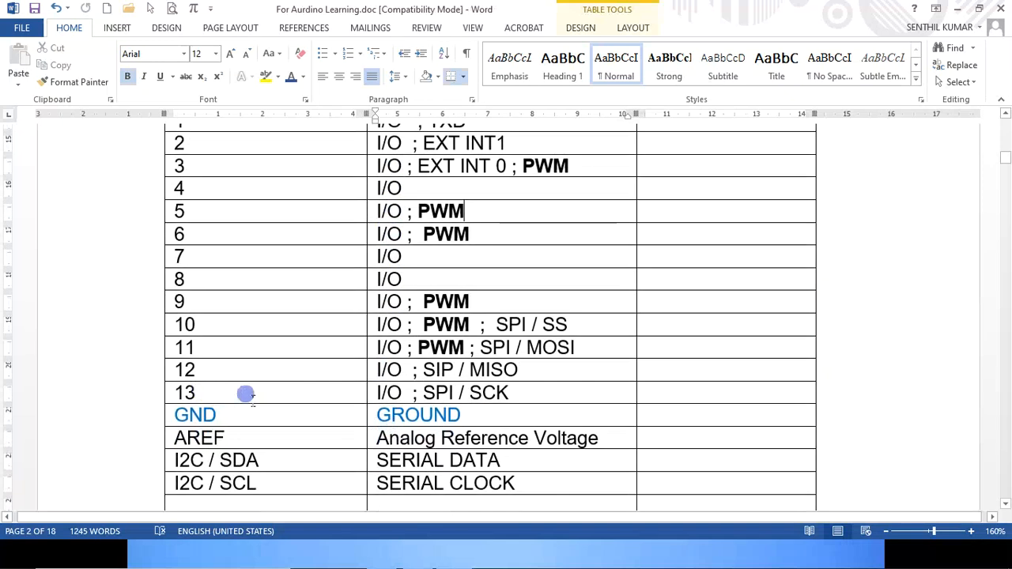
pyautogui.scroll(-3)
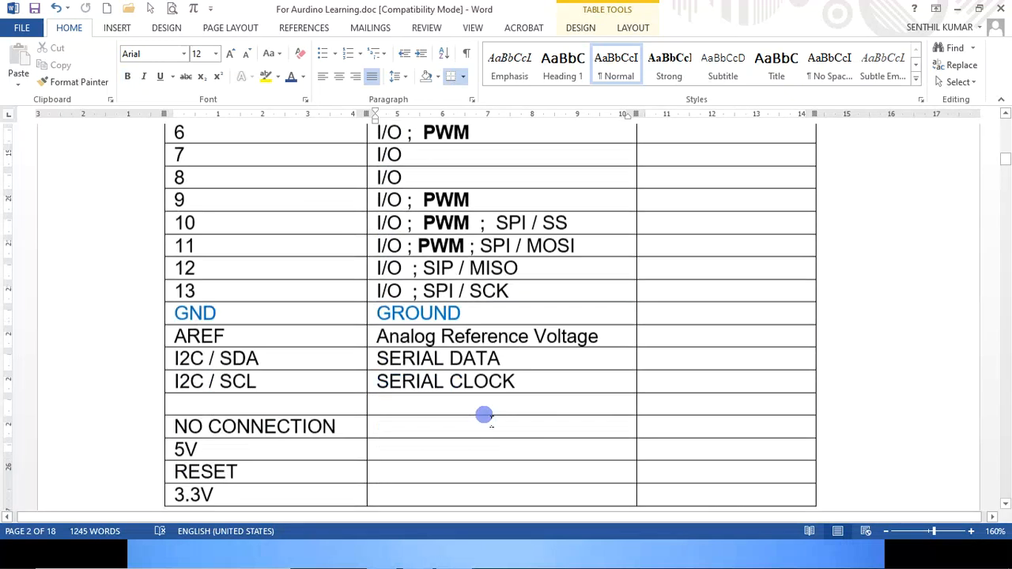
# Step: Scroll through the UNO table's A0–A5 rows down to the Arduino Nano V3 pinout diagram
pyautogui.scroll(-3)
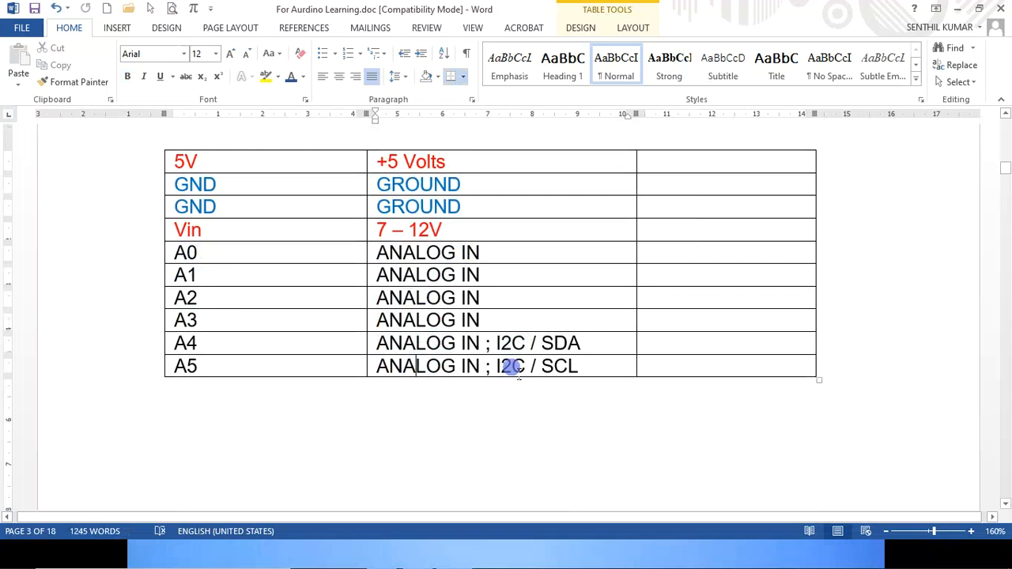
pyautogui.scroll(-3)
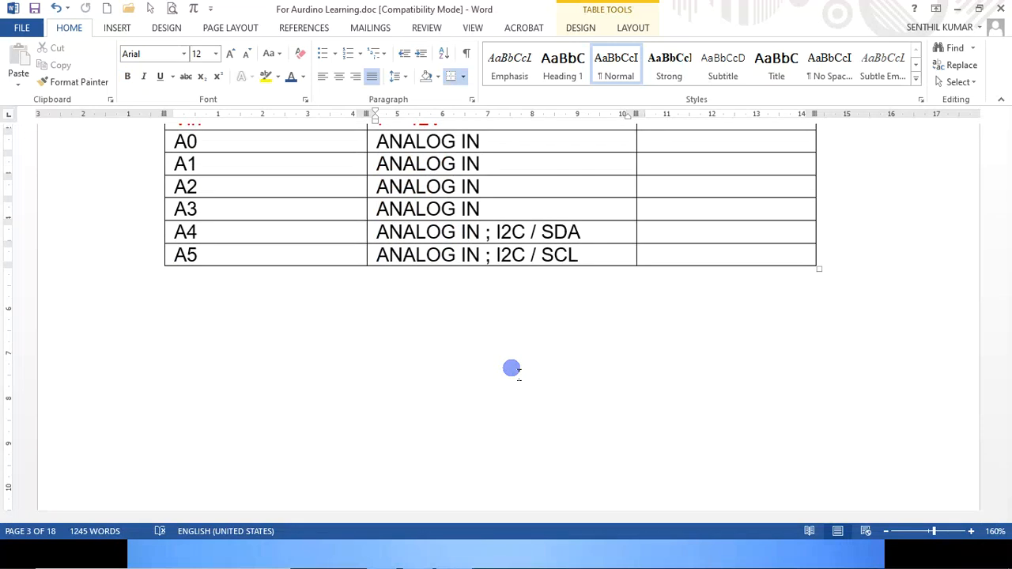
pyautogui.click(414, 255)
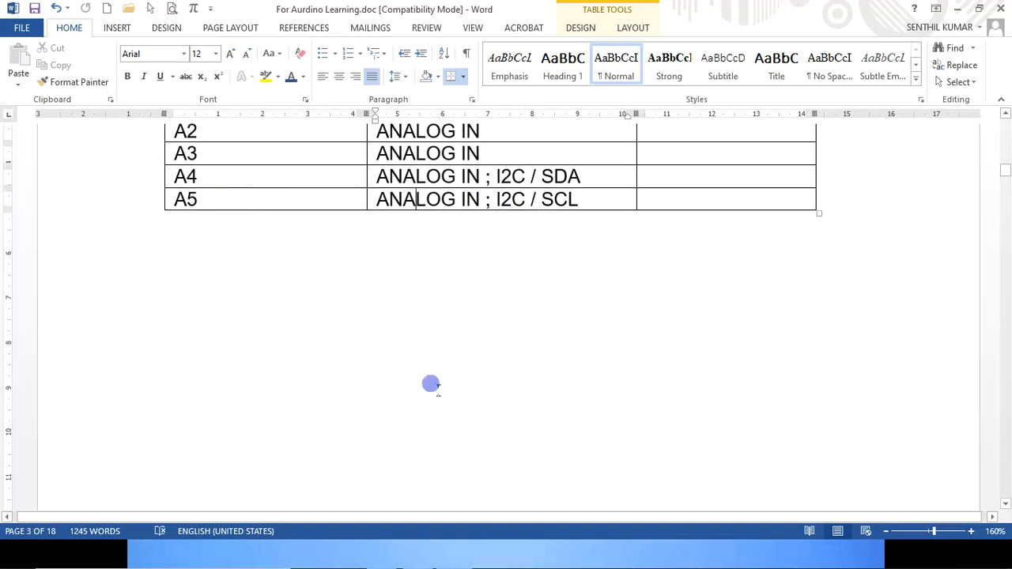
pyautogui.scroll(-3)
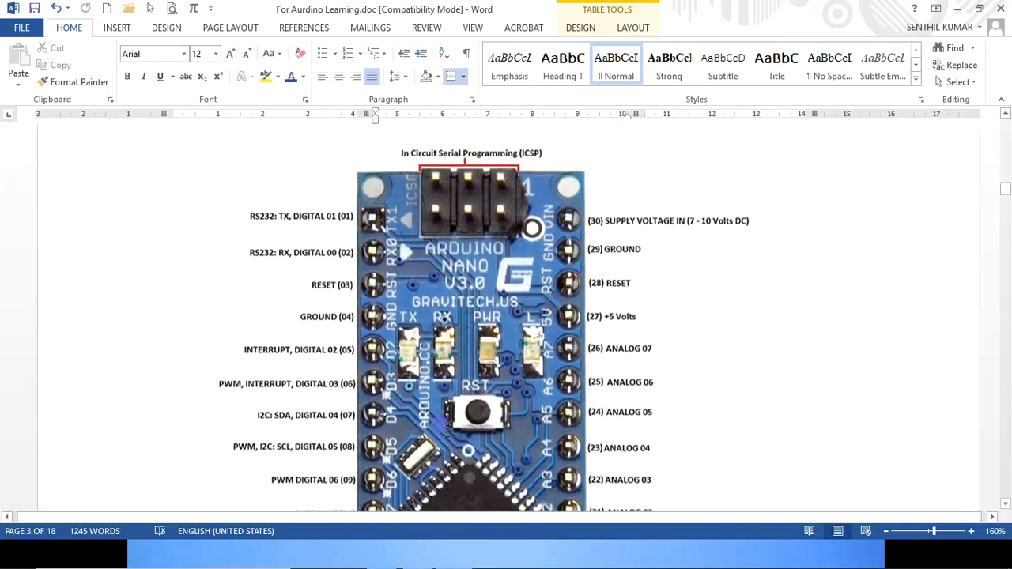
# Step: Scroll past the Nano image to the Nano V3 pin description rows for D2–D13, 3V3 and REF
pyautogui.scroll(-3)
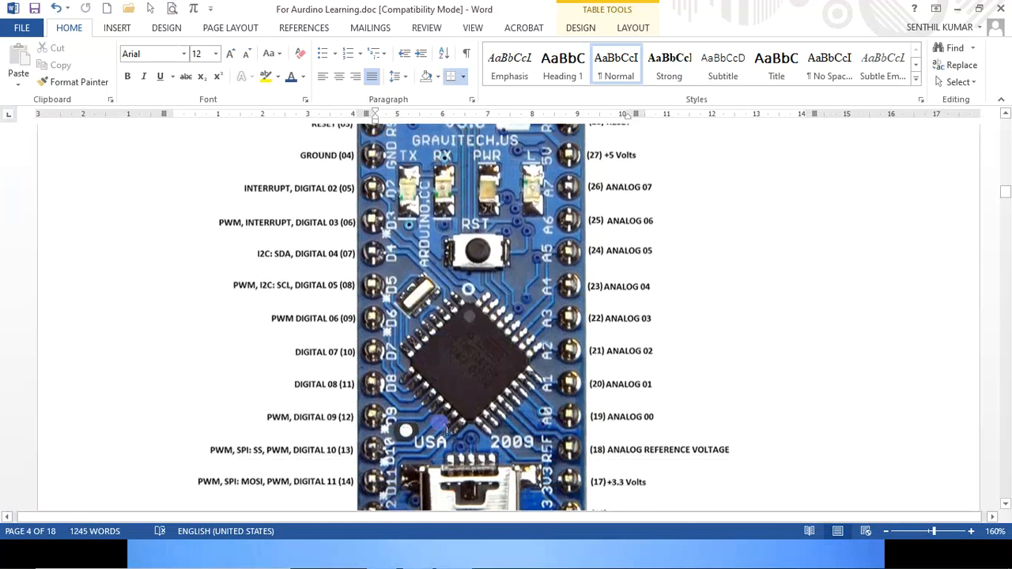
pyautogui.scroll(-3)
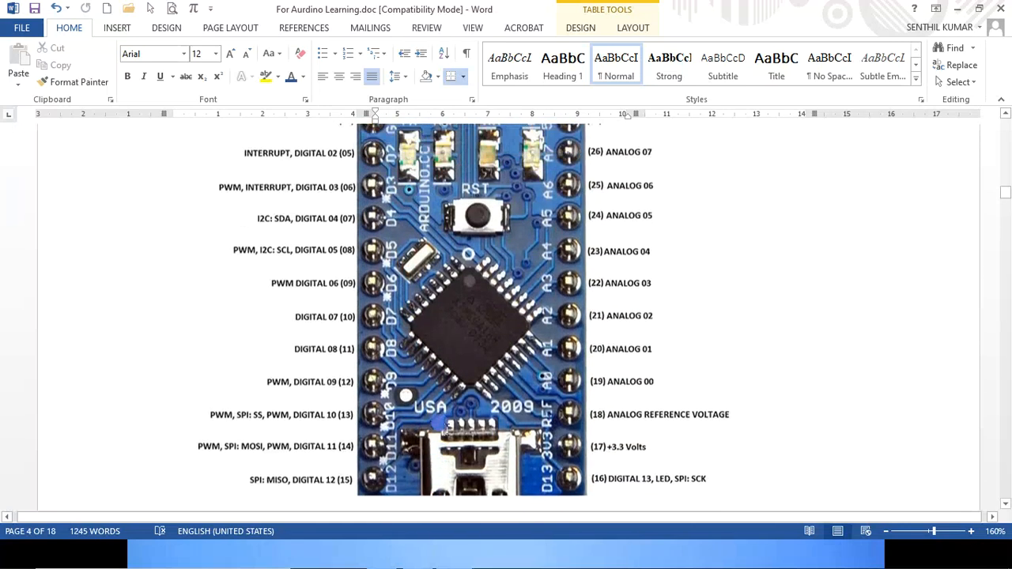
pyautogui.scroll(-3)
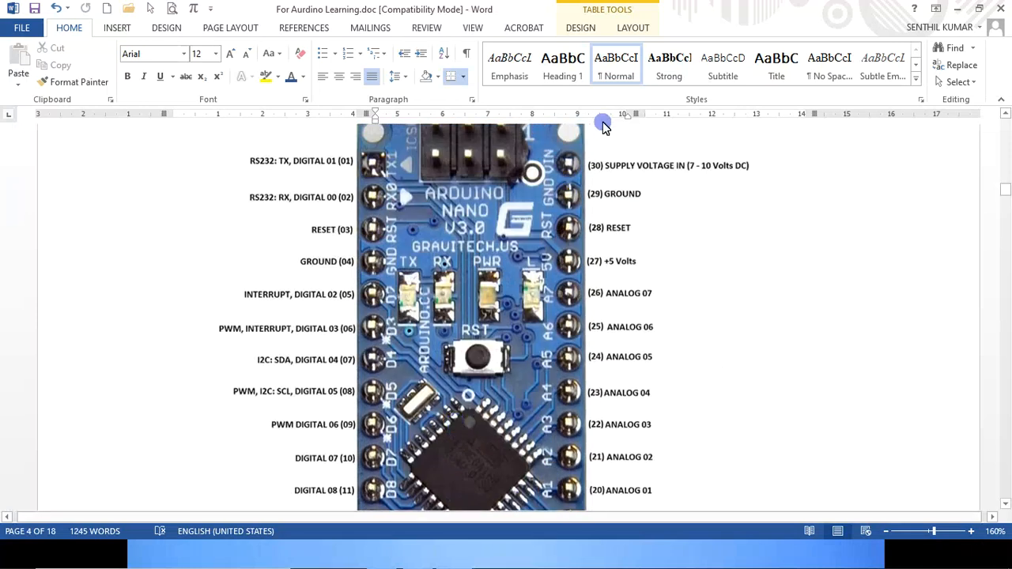
pyautogui.scroll(-3)
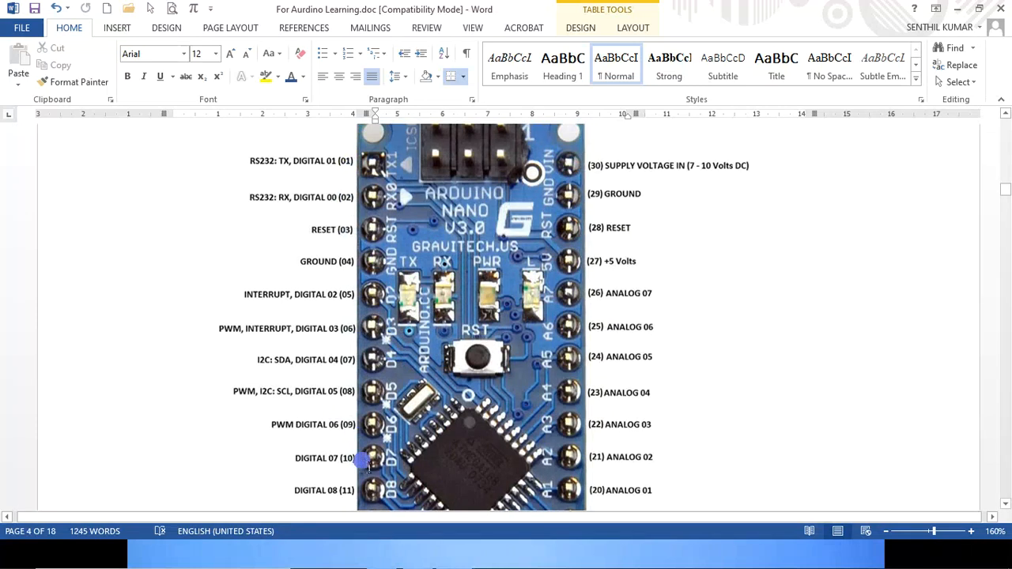
pyautogui.scroll(-3)
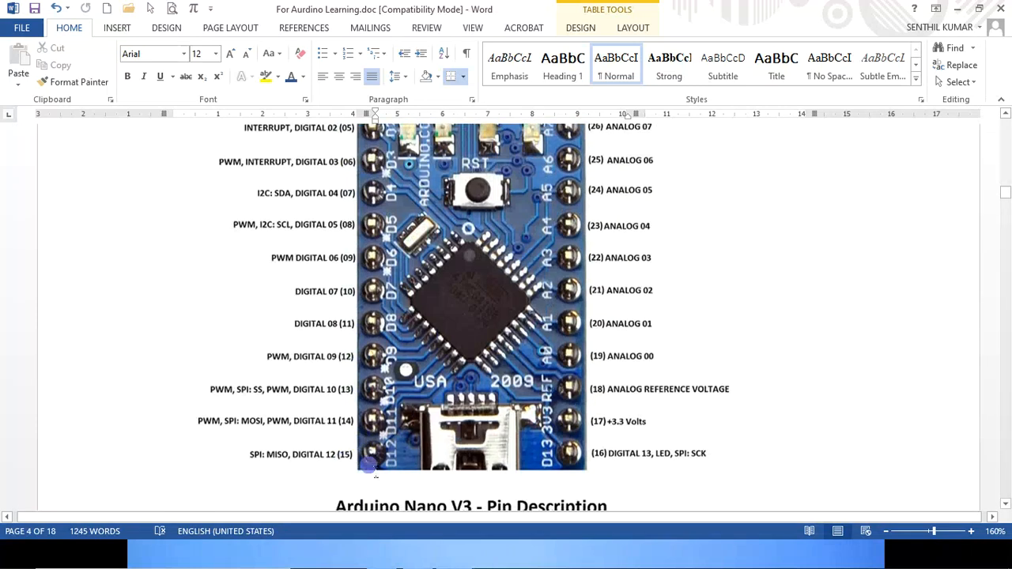
pyautogui.moveTo(598, 199)
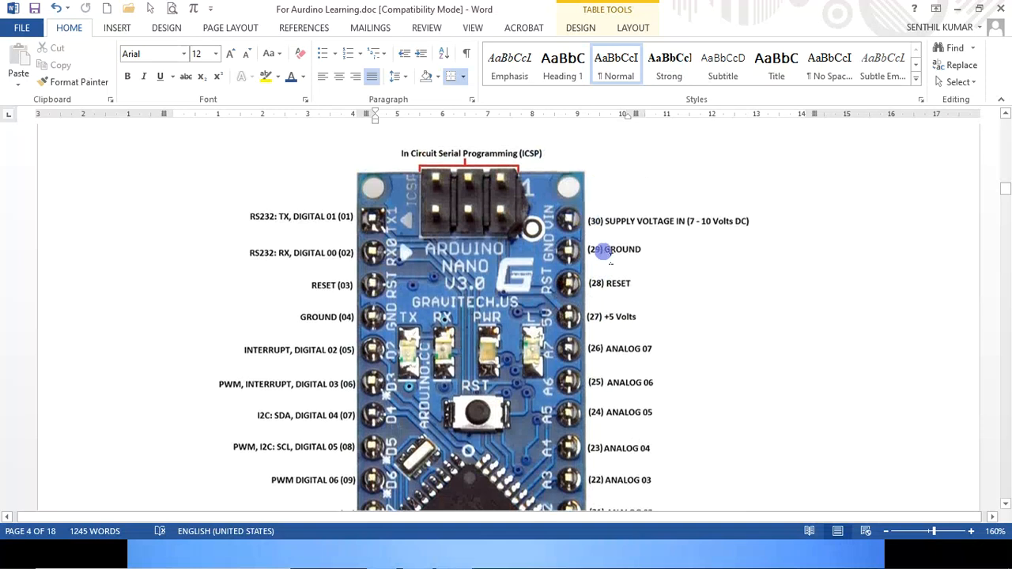
pyautogui.scroll(-3)
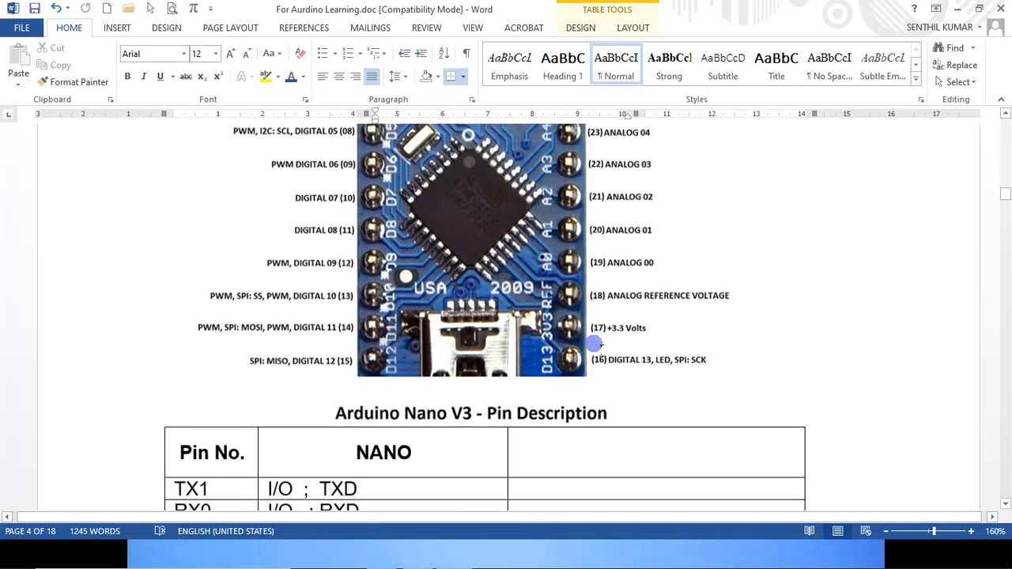
pyautogui.scroll(-3)
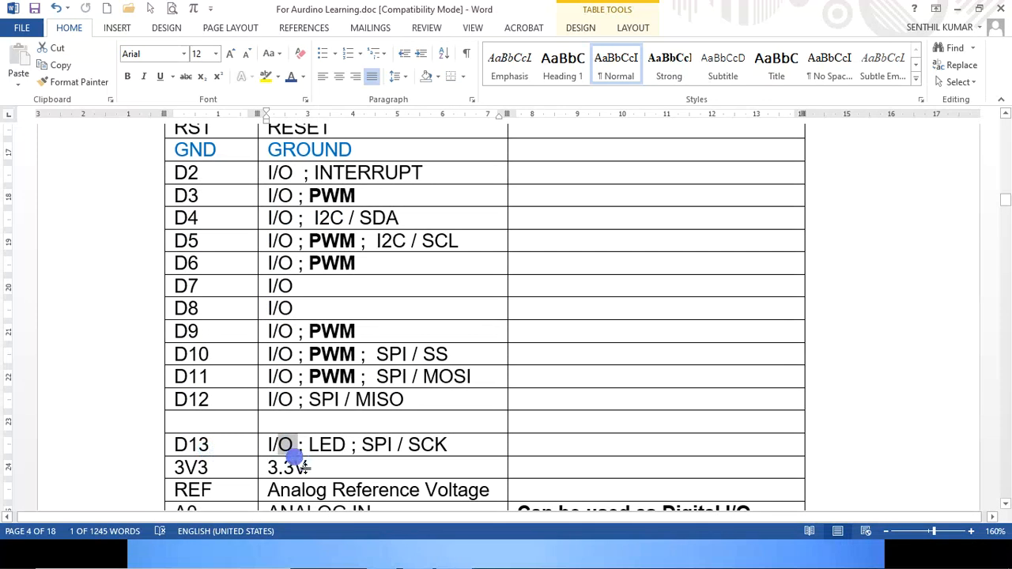
pyautogui.moveTo(284, 449)
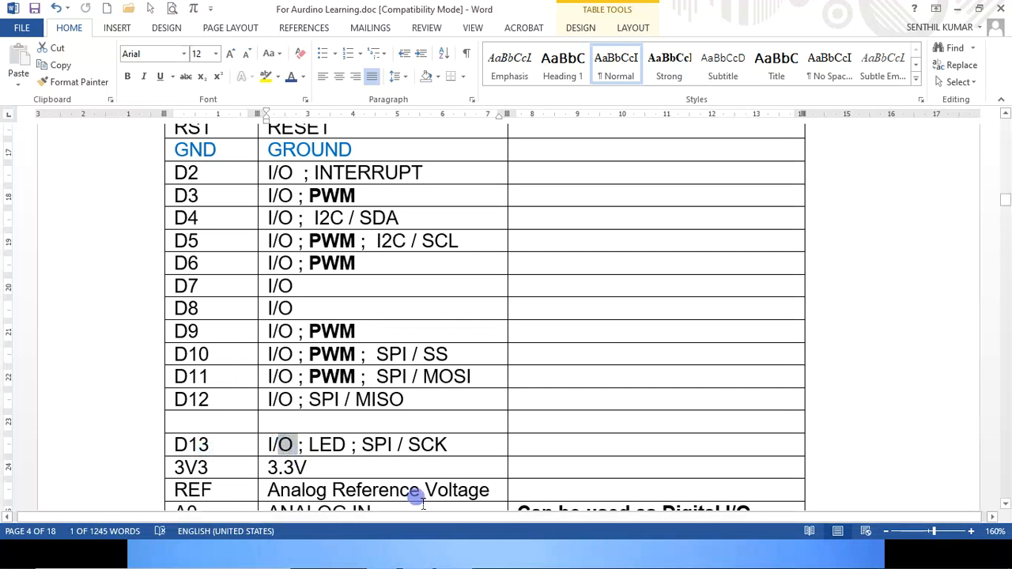
# Step: Scroll to the Nano table's remaining rows: A0–A7, 5V and RST
pyautogui.scroll(-3)
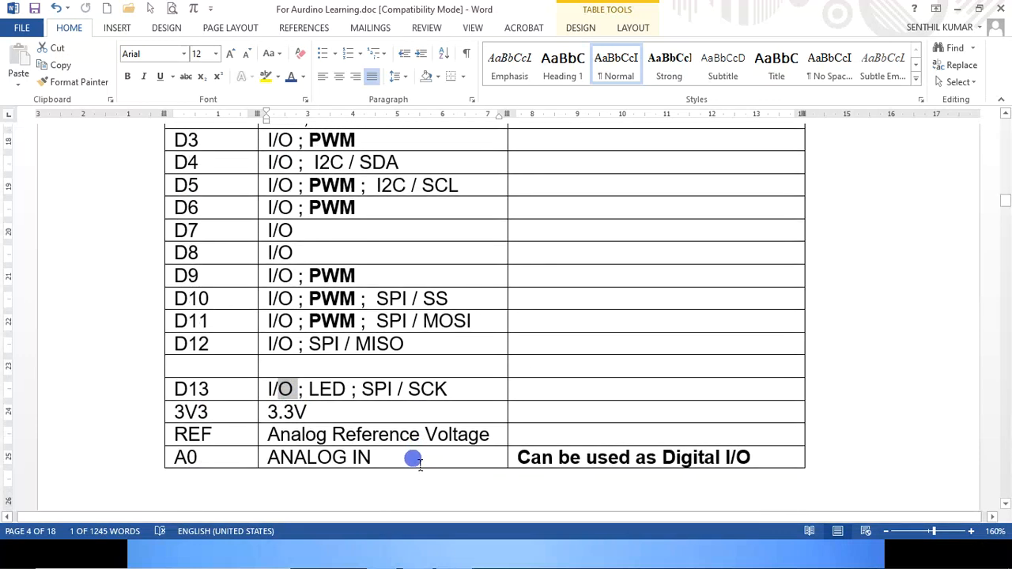
pyautogui.scroll(-3)
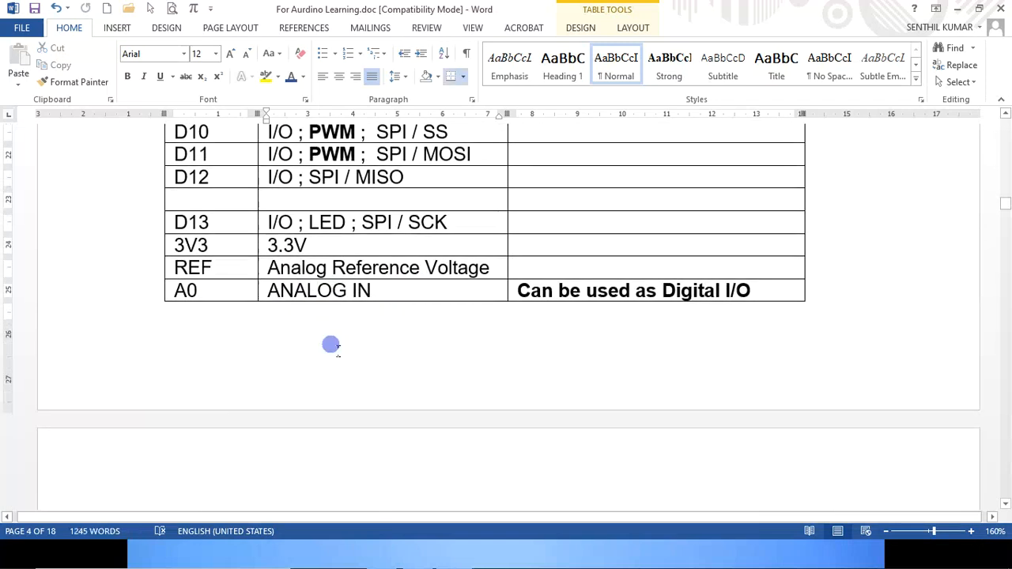
pyautogui.scroll(-3)
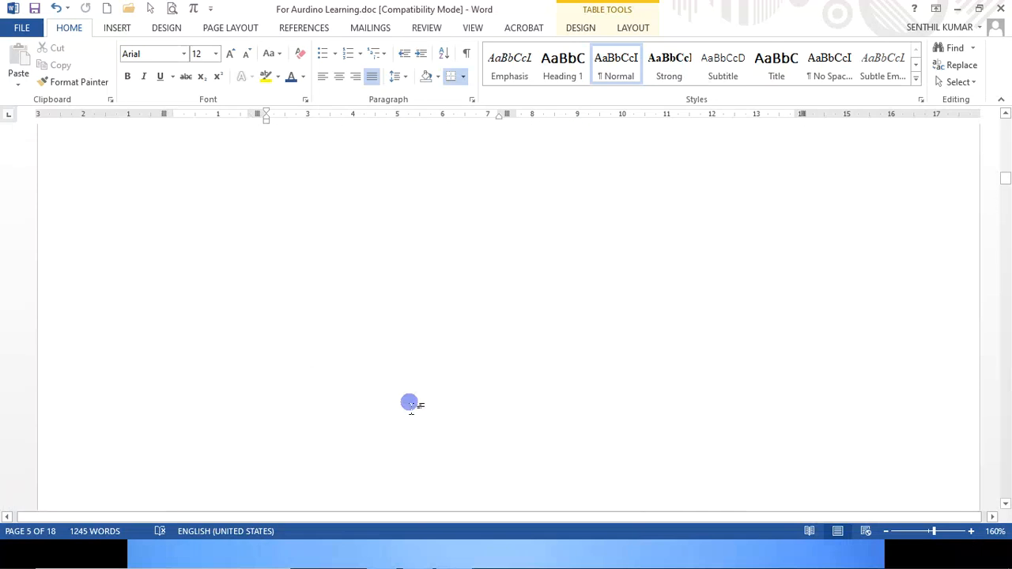
pyautogui.scroll(-3)
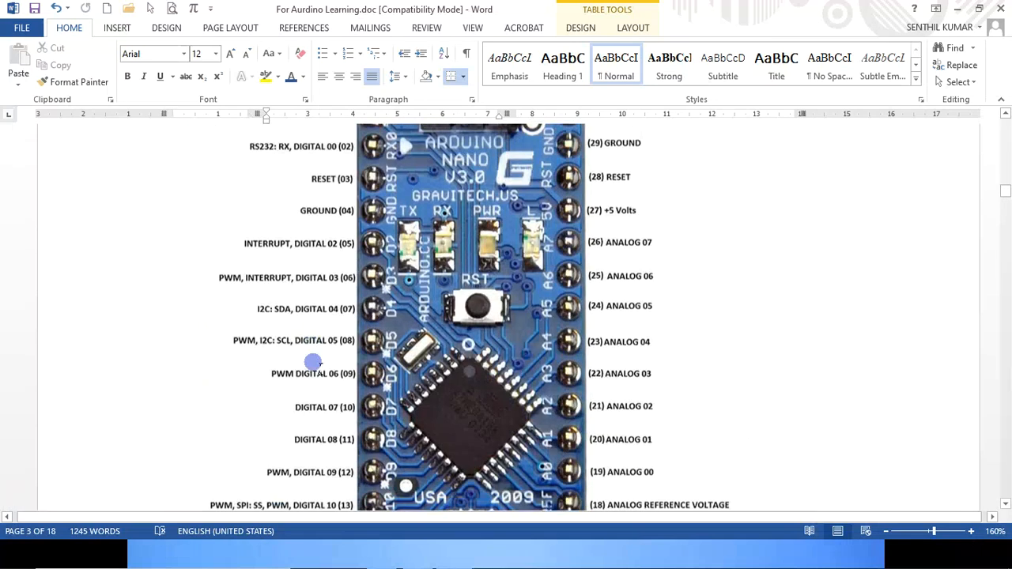
pyautogui.scroll(-3)
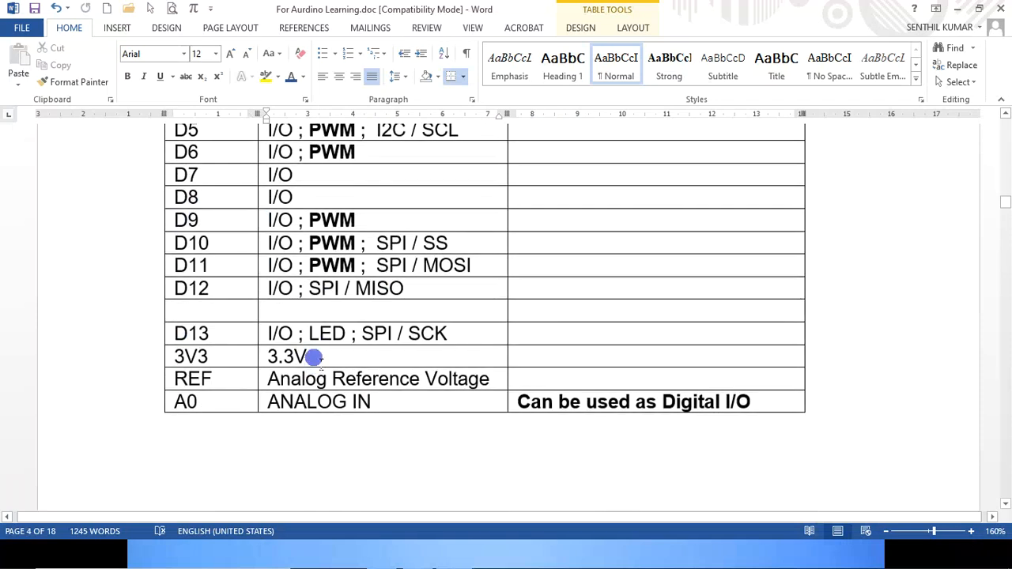
pyautogui.scroll(-3)
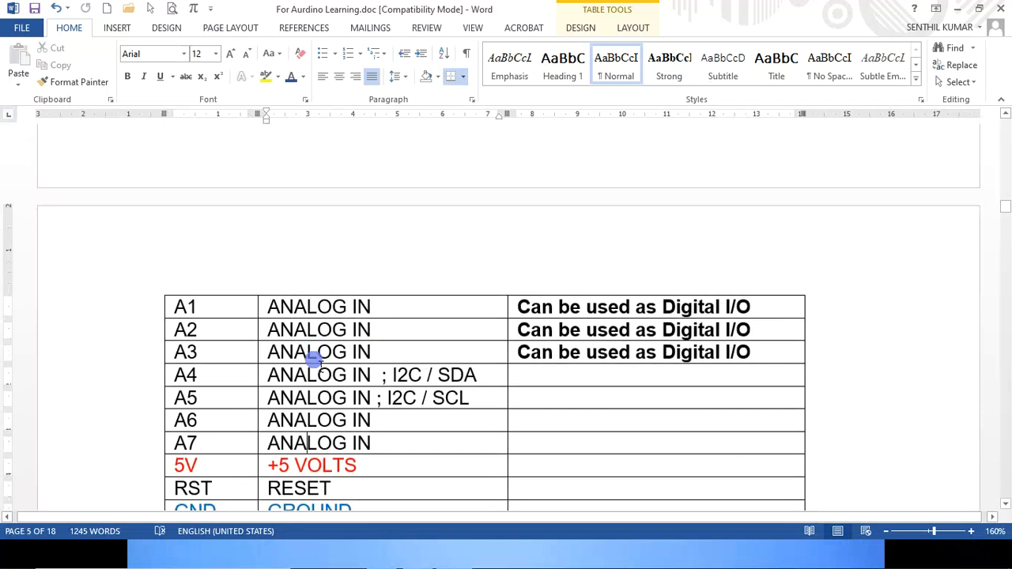
# Step: Review the A1–Vin rows, select the ANALOG IN cells for A4 and A5, then deselect
pyautogui.scroll(-3)
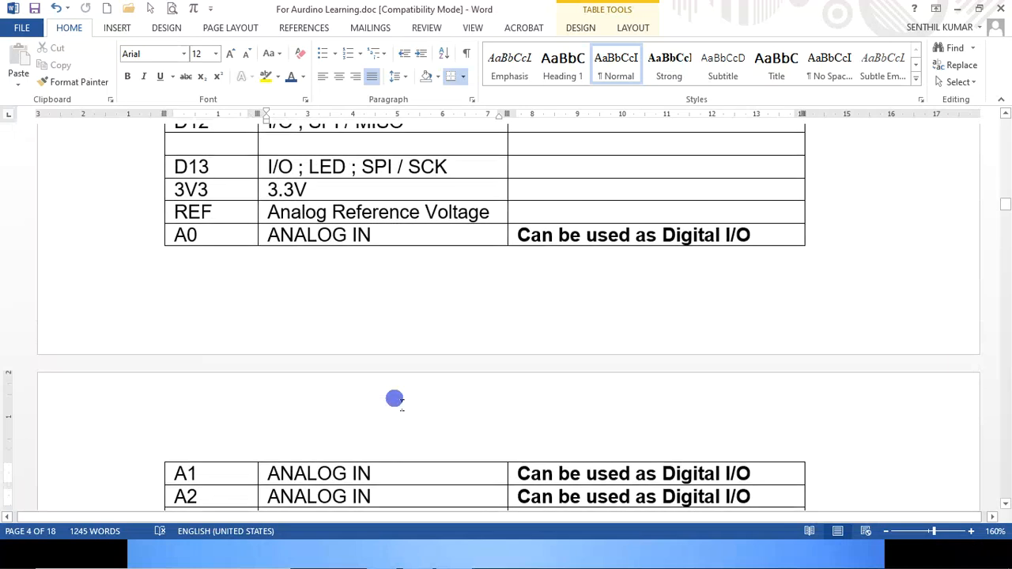
pyautogui.scroll(-3)
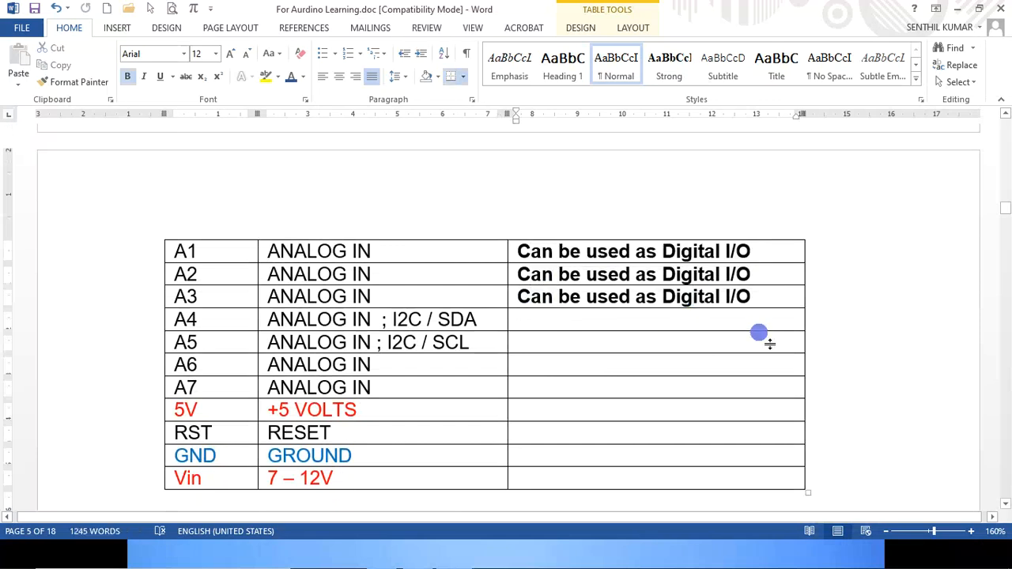
pyautogui.moveTo(757, 322)
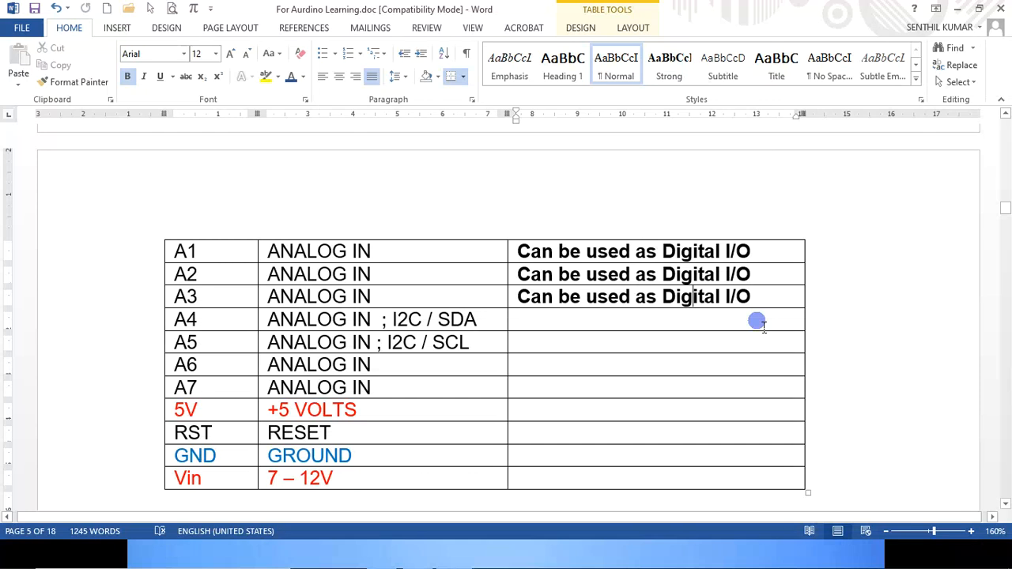
pyautogui.moveTo(708, 316)
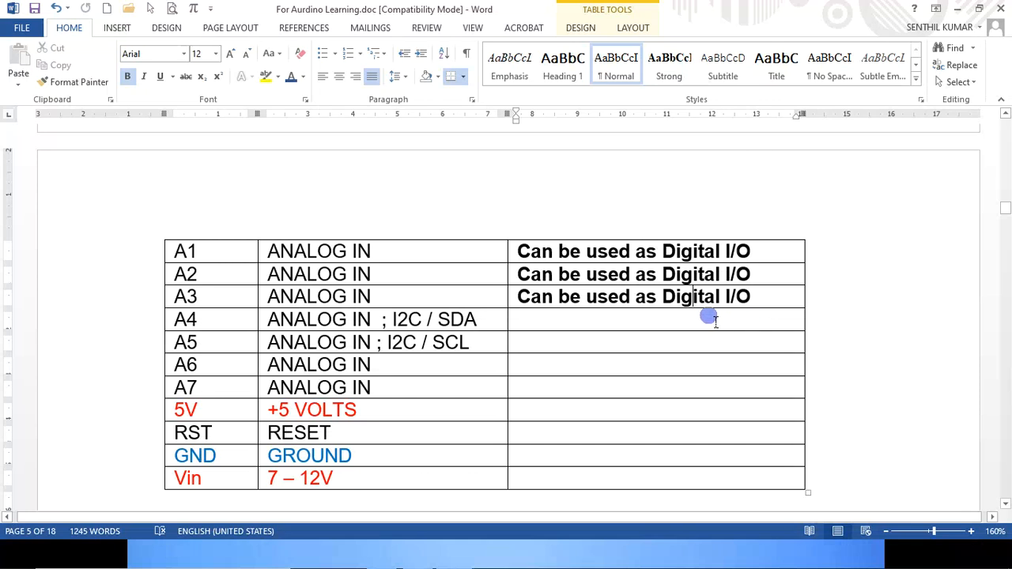
pyautogui.moveTo(741, 288)
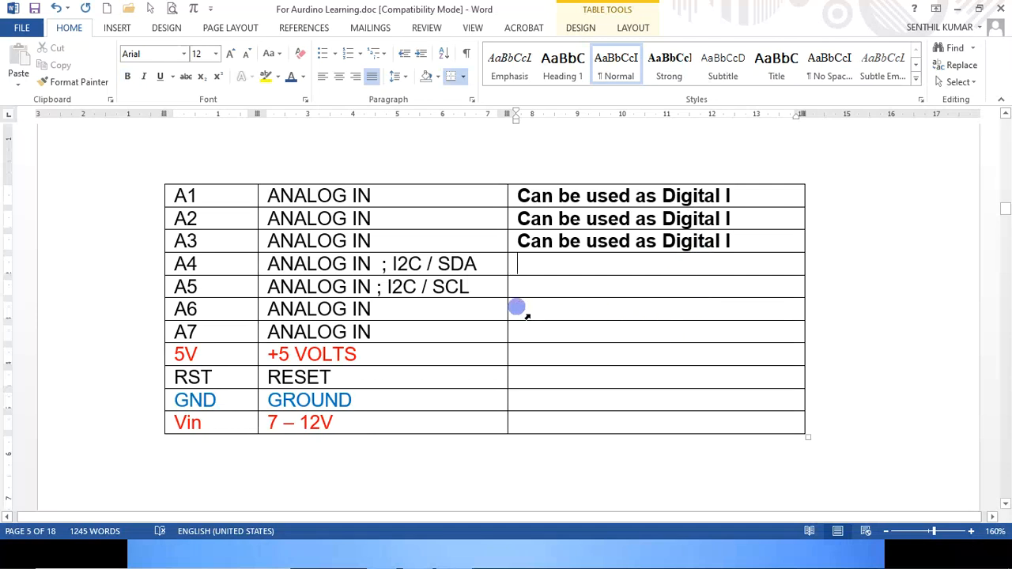
pyautogui.moveTo(515, 306); pyautogui.dragTo(399, 301)
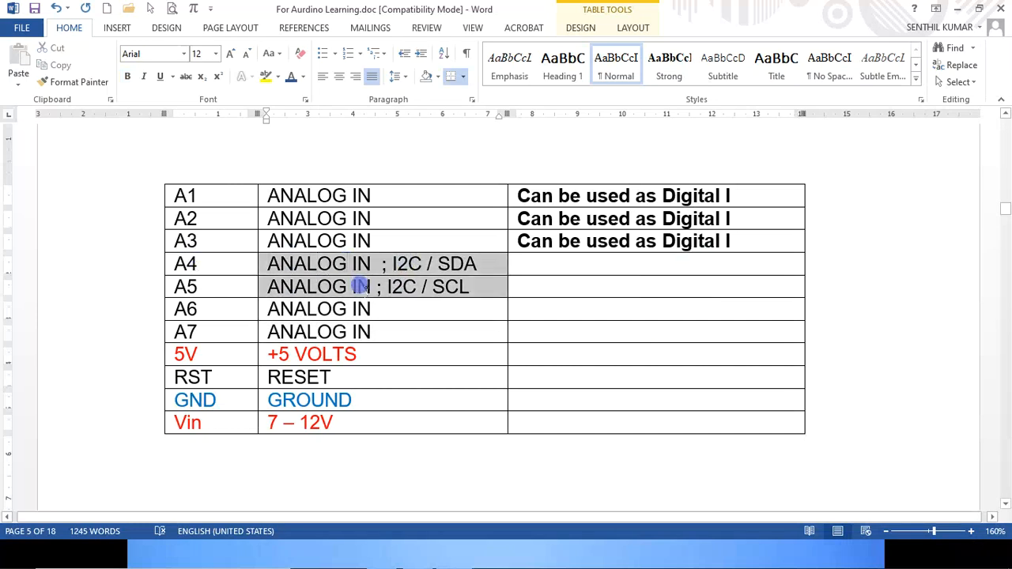
pyautogui.click(392, 308)
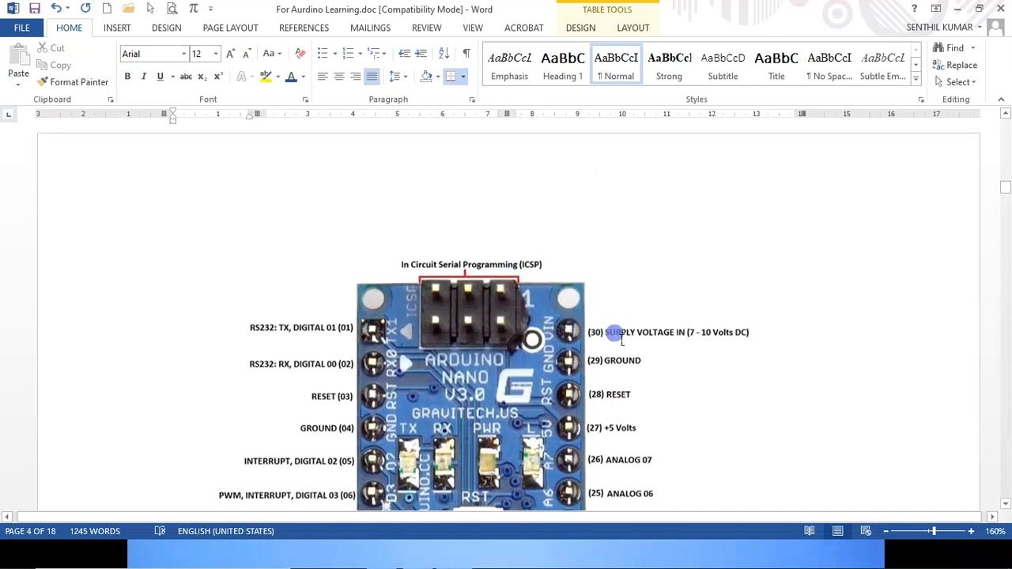
# Step: Scroll through the Nano V3 pinout diagram and add the note '7 -'
pyautogui.scroll(-3)
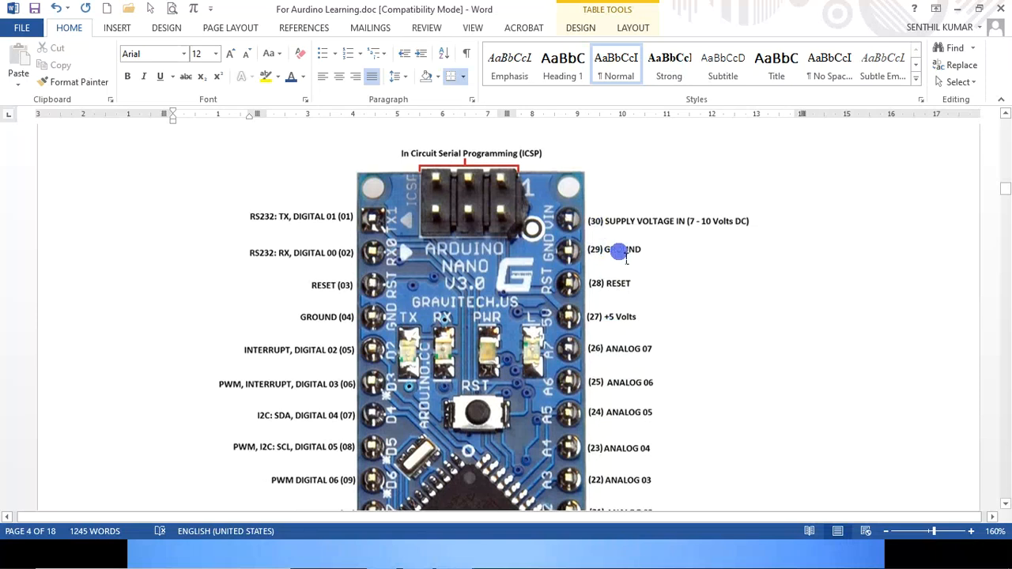
pyautogui.moveTo(620, 250)
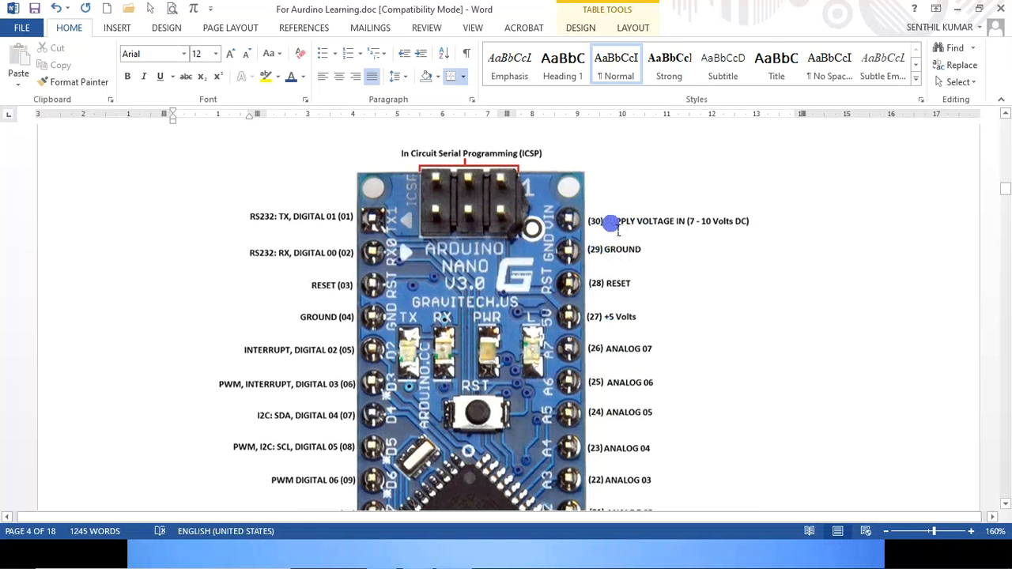
pyautogui.scroll(-3)
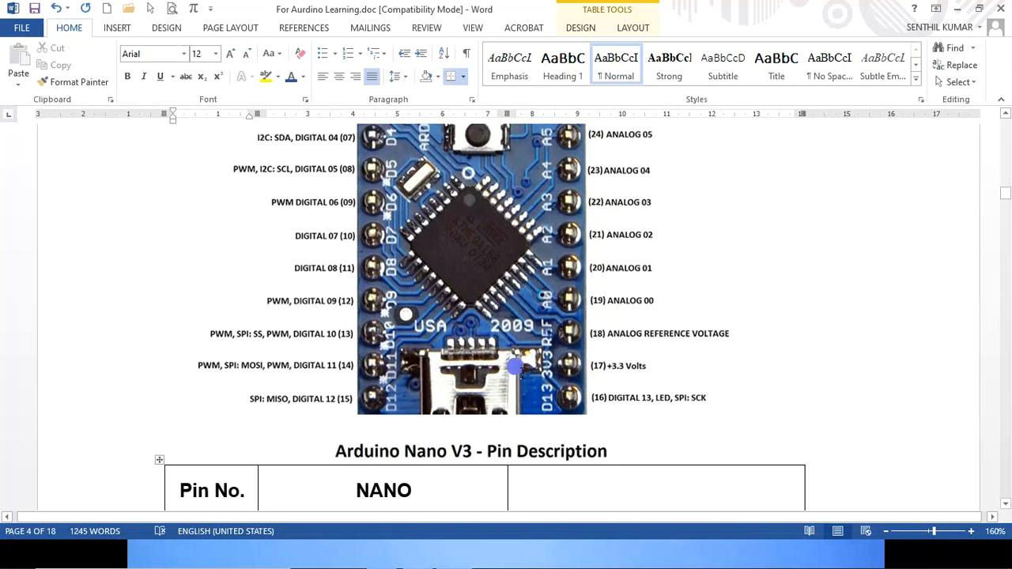
pyautogui.moveTo(726, 324)
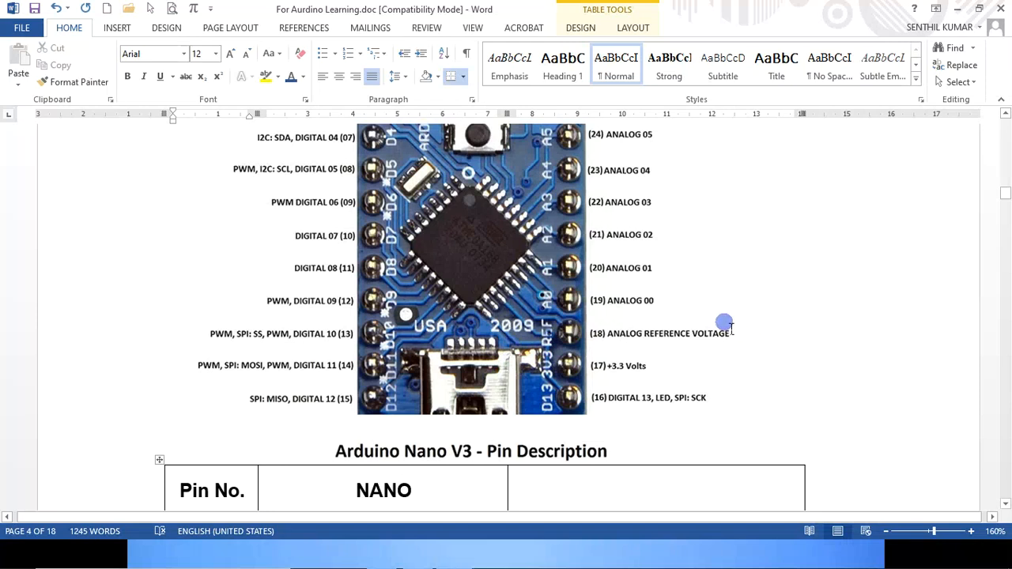
pyautogui.moveTo(477, 376)
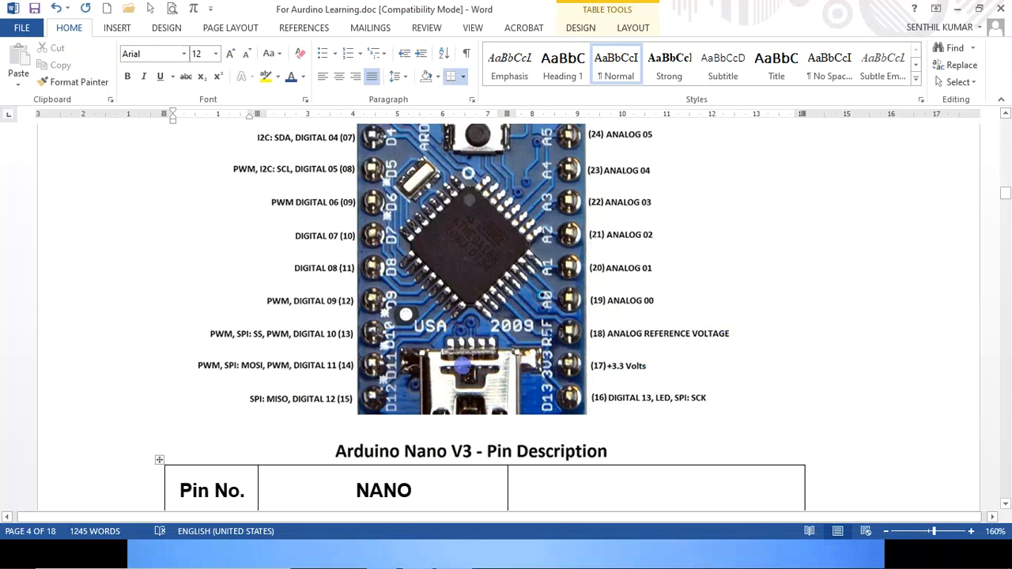
pyautogui.scroll(-3)
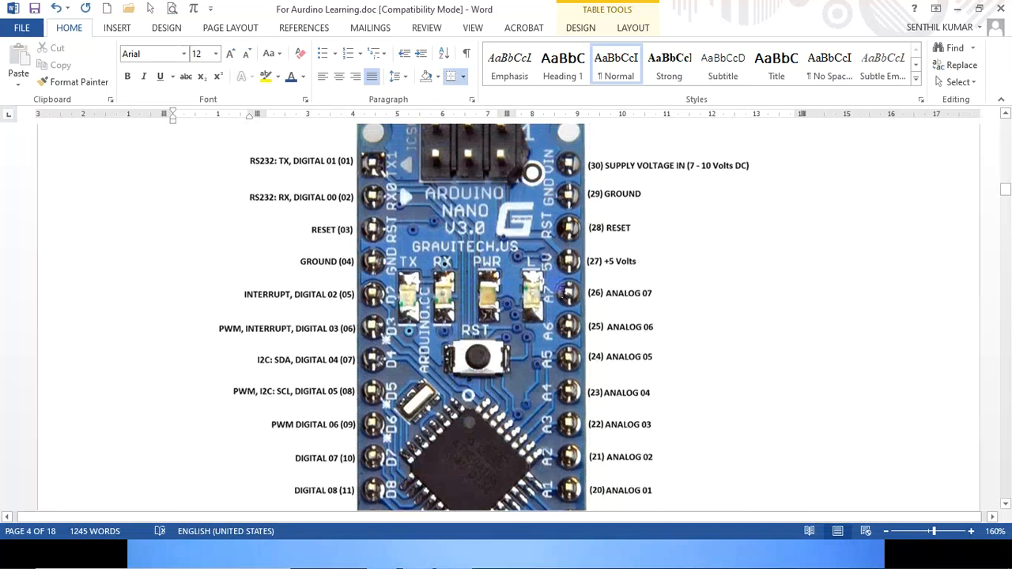
pyautogui.scroll(-3)
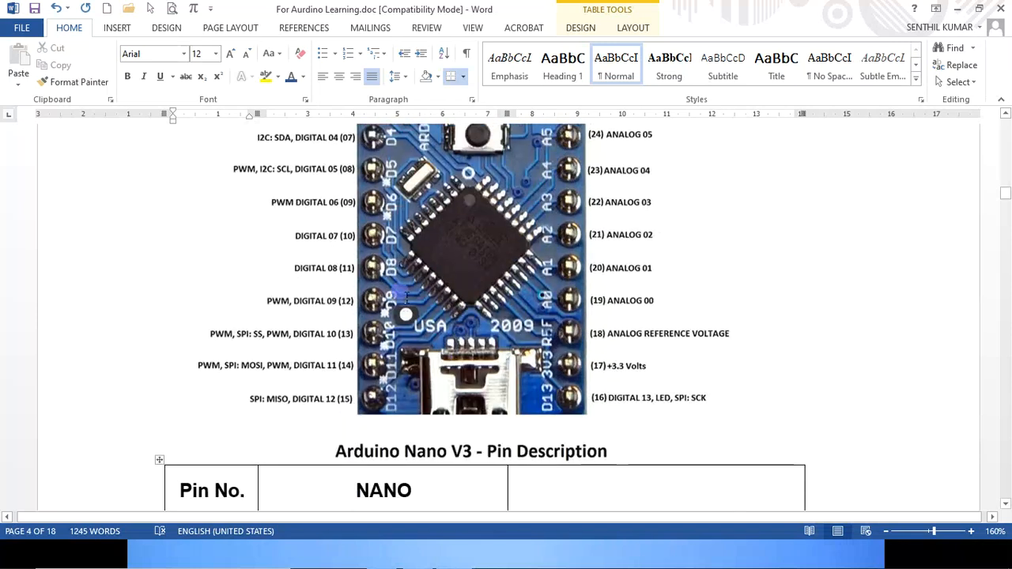
pyautogui.moveTo(466, 392)
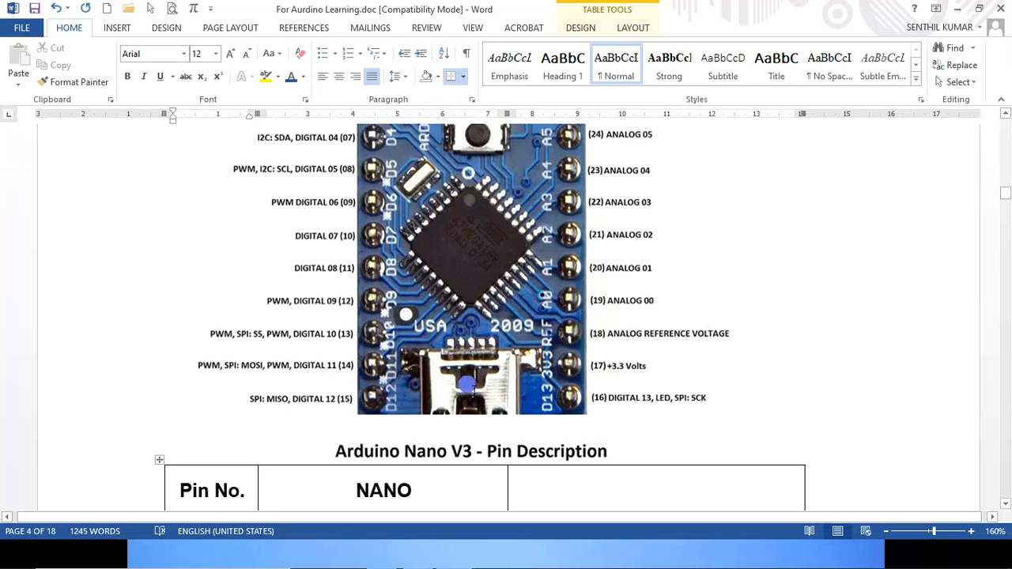
pyautogui.scroll(3)
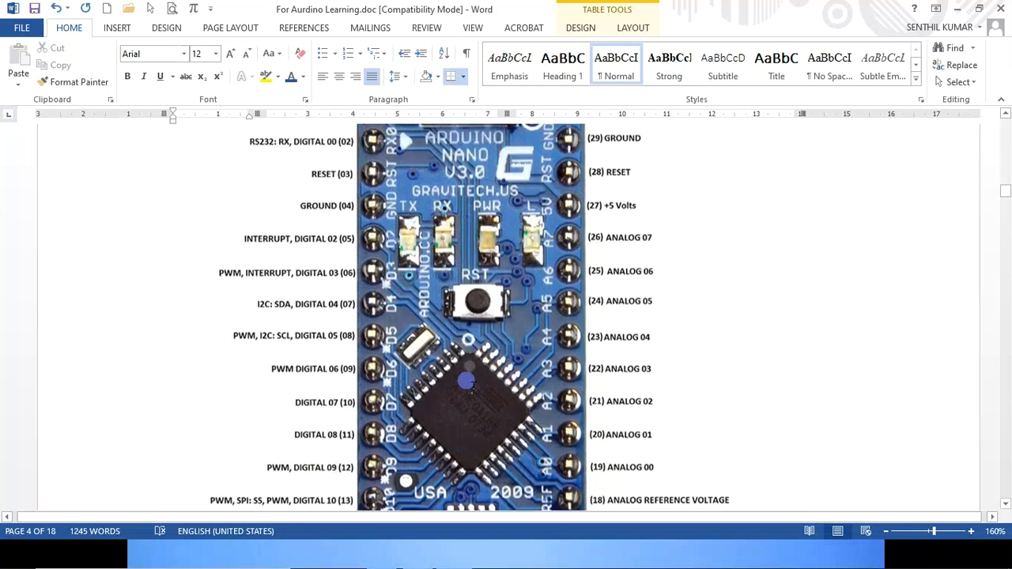
pyautogui.scroll(3)
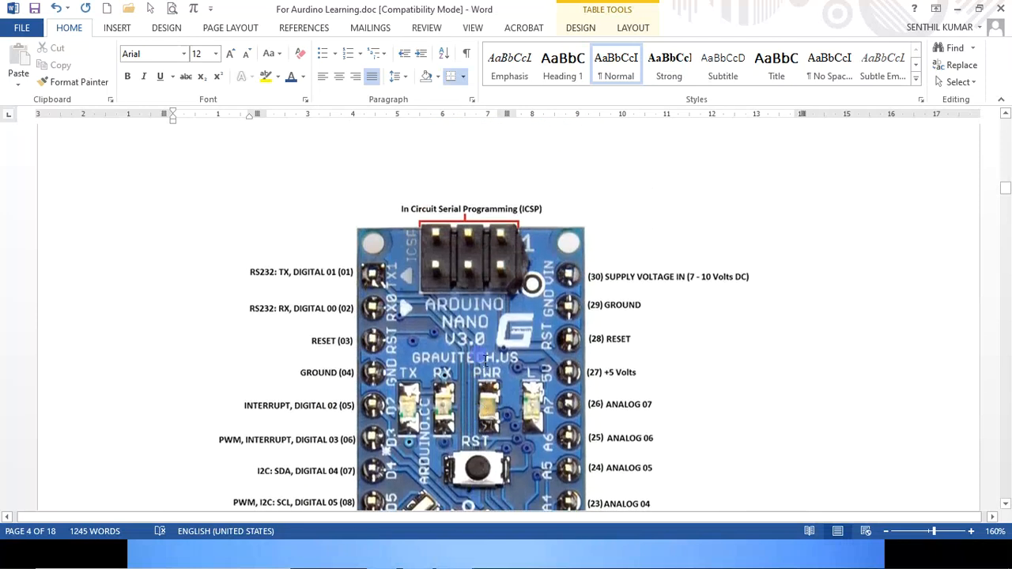
pyautogui.moveTo(620, 293)
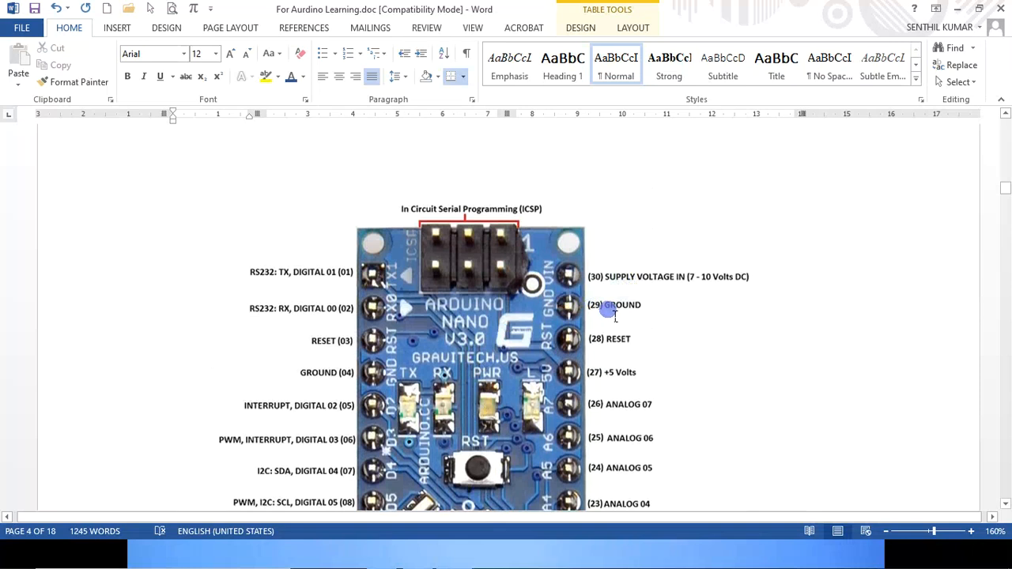
pyautogui.moveTo(724, 283)
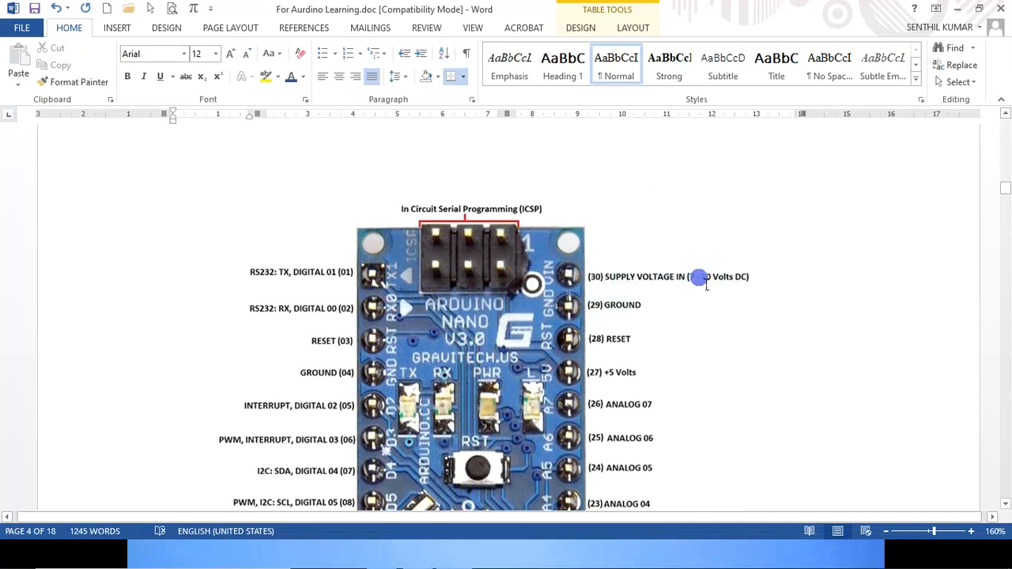
pyautogui.write('7 -')
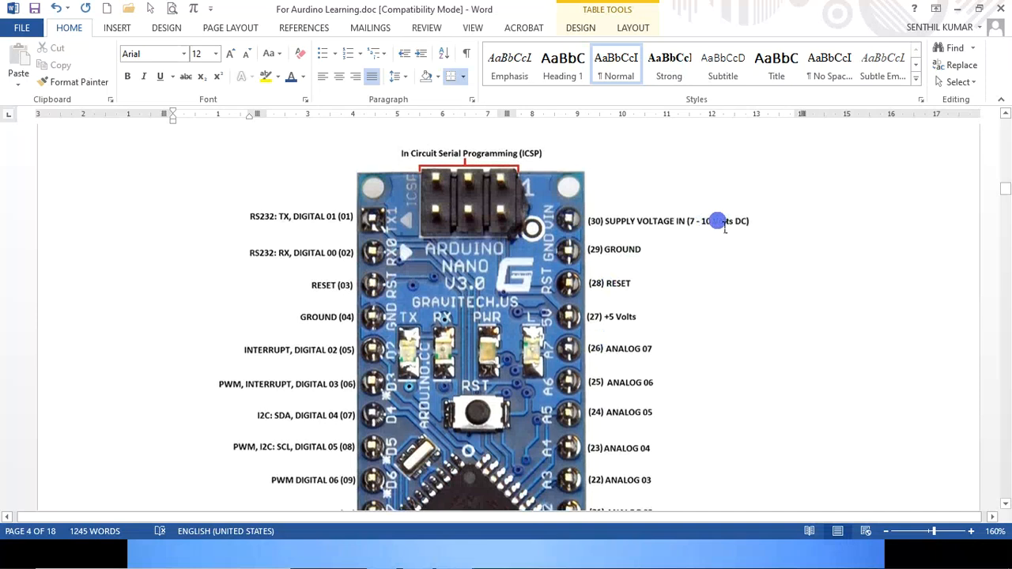
pyautogui.moveTo(718, 225)
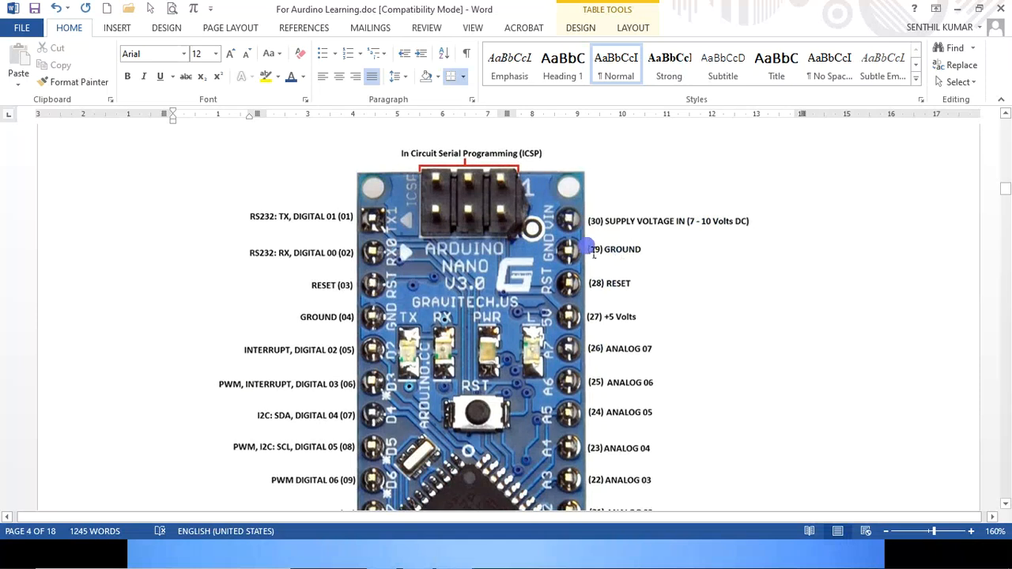
pyautogui.moveTo(623, 316)
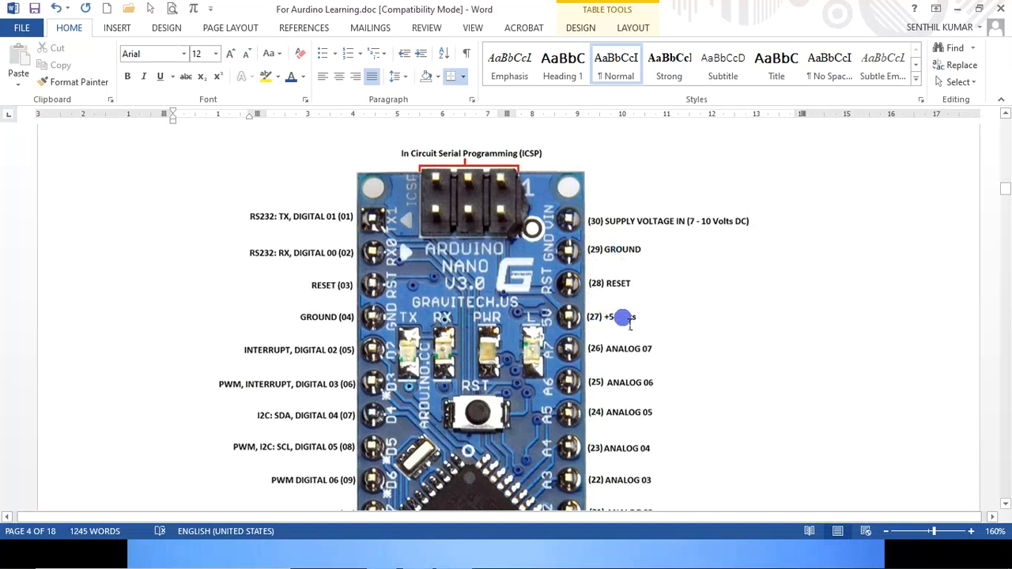
# Step: Scroll down to the Servo Motor Wire Color Code table (Brown/Black GND, Red +5V, signal D2)
pyautogui.scroll(-3)
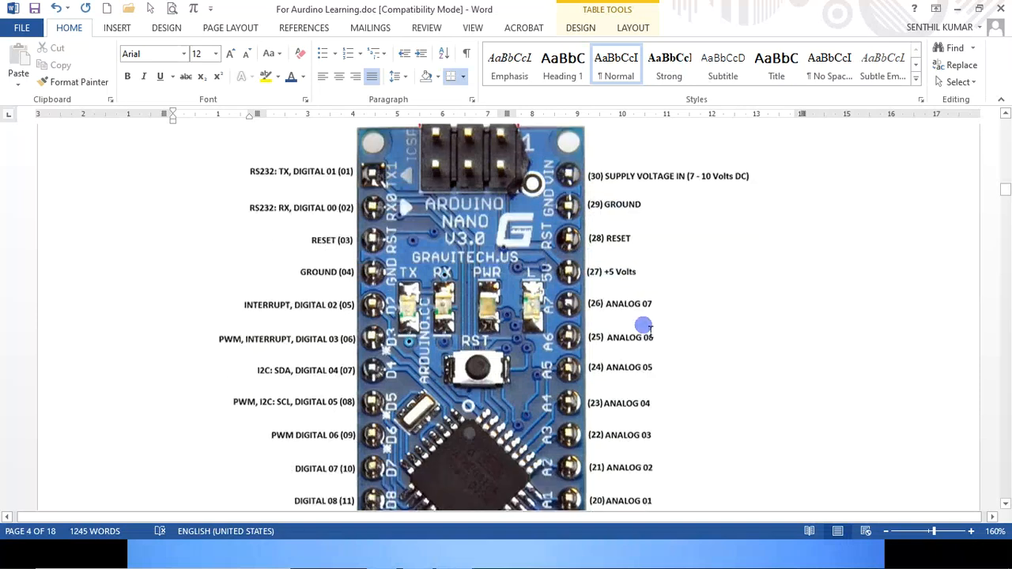
pyautogui.scroll(-3)
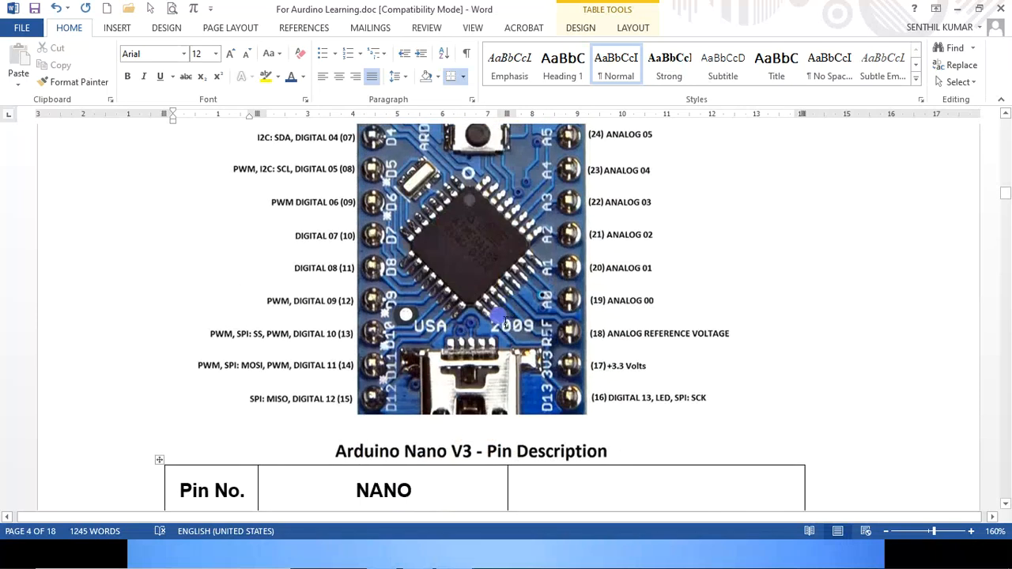
pyautogui.scroll(-3)
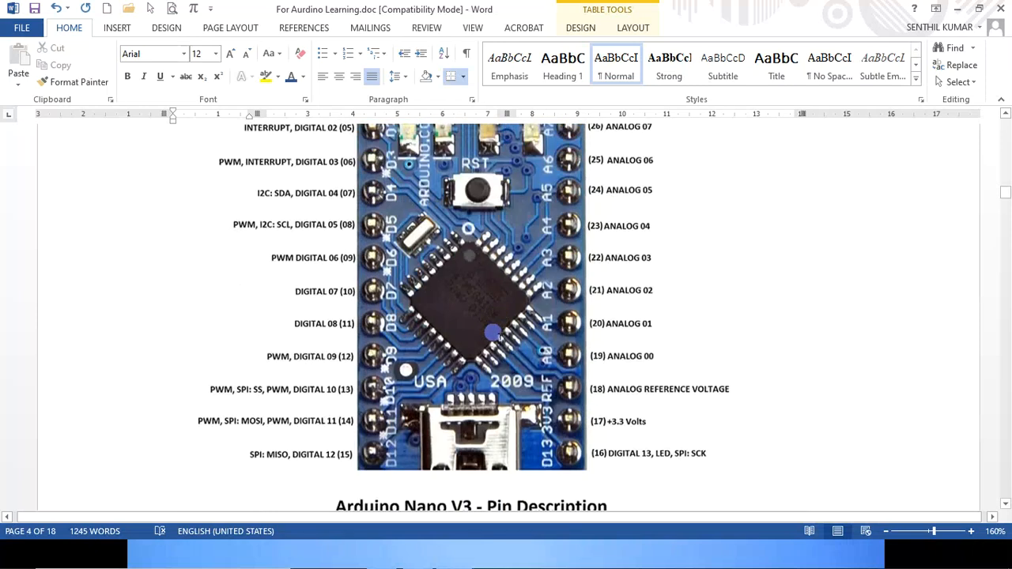
pyautogui.moveTo(473, 433)
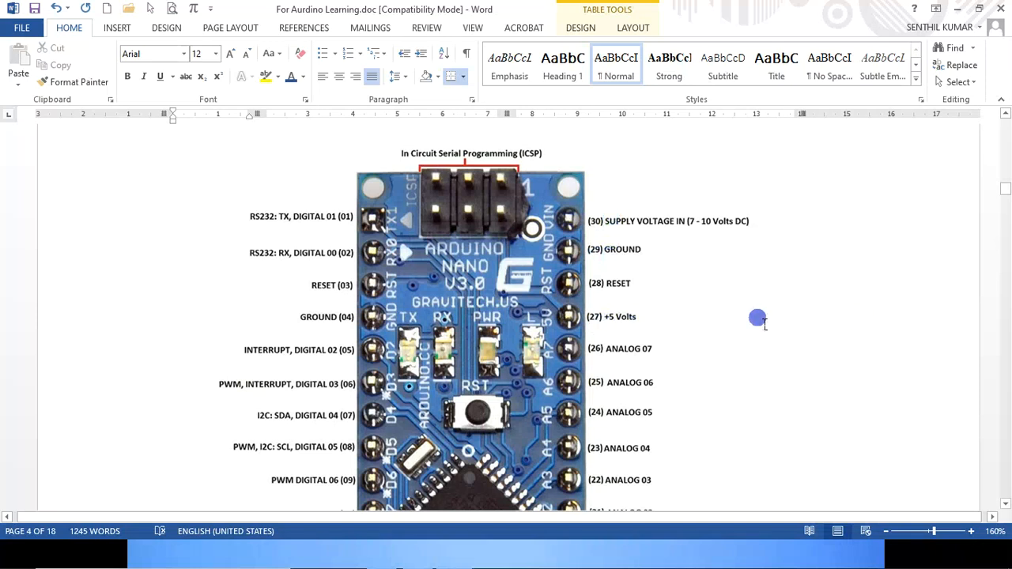
pyautogui.scroll(-3)
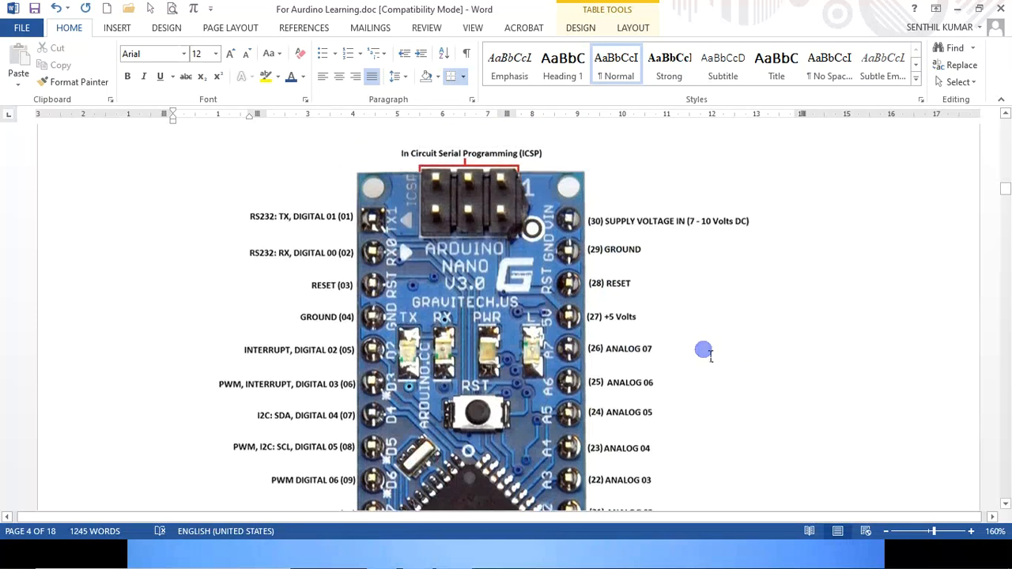
pyautogui.scroll(-3)
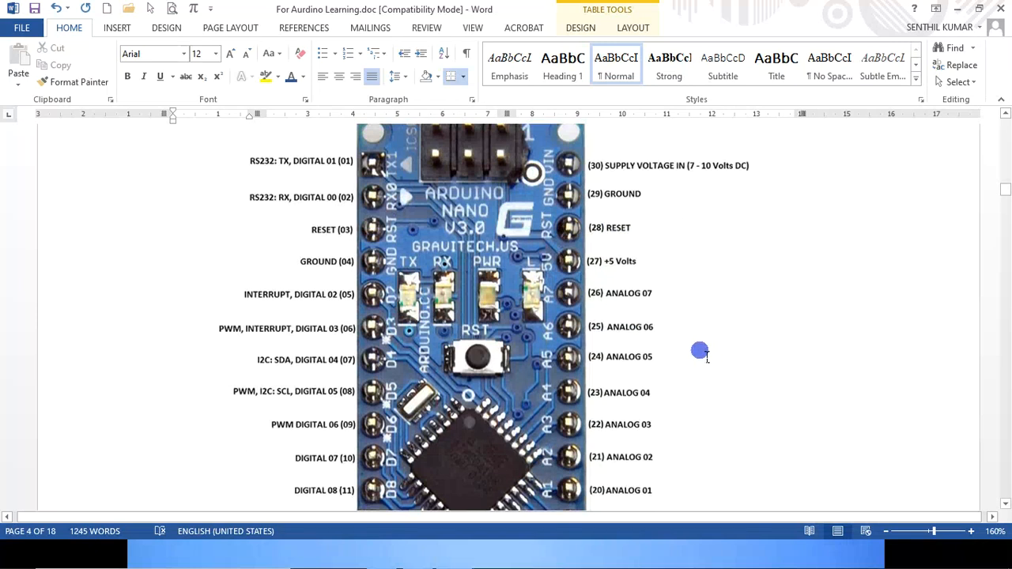
pyautogui.scroll(-3)
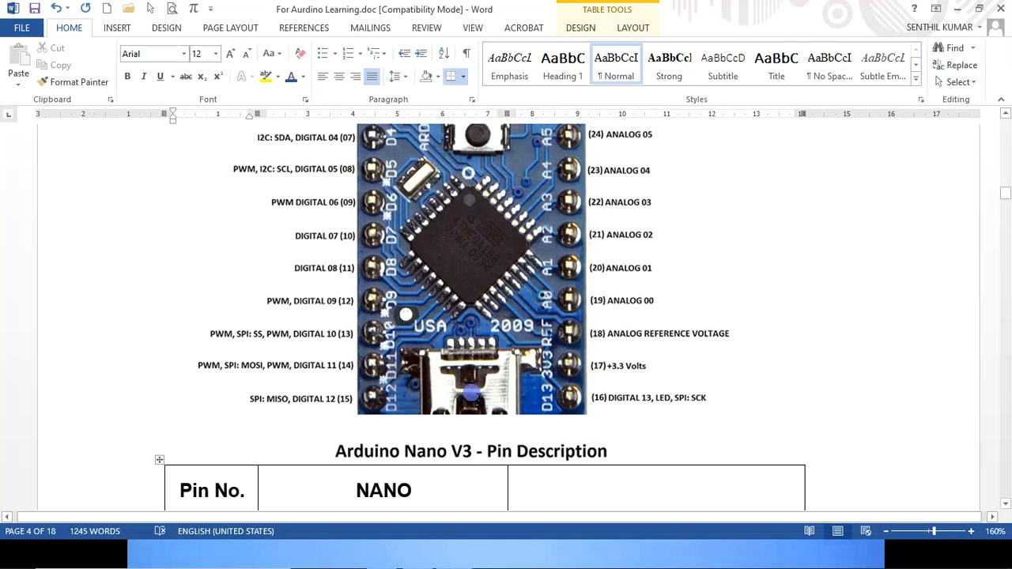
pyautogui.moveTo(525, 297)
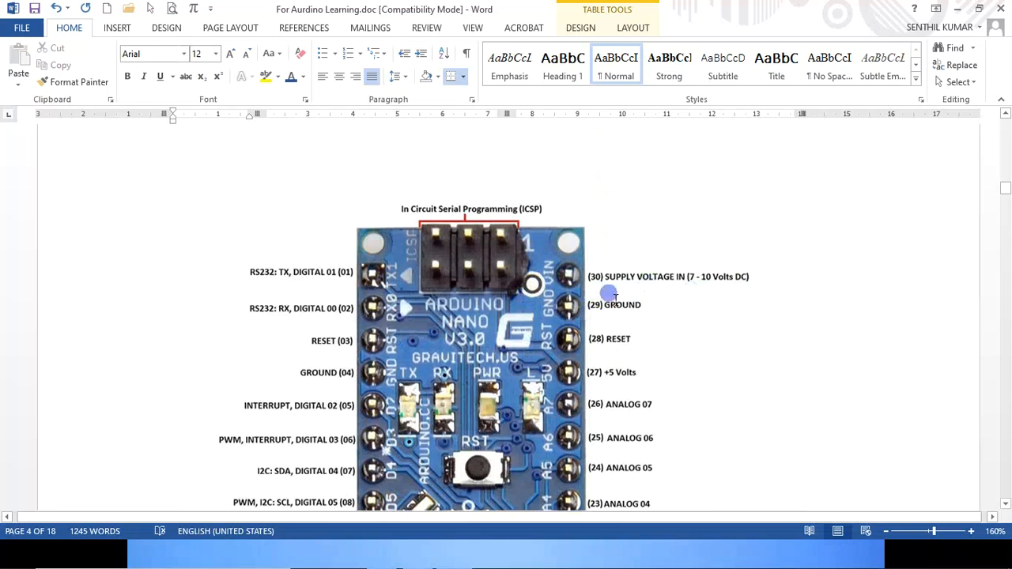
pyautogui.scroll(-3)
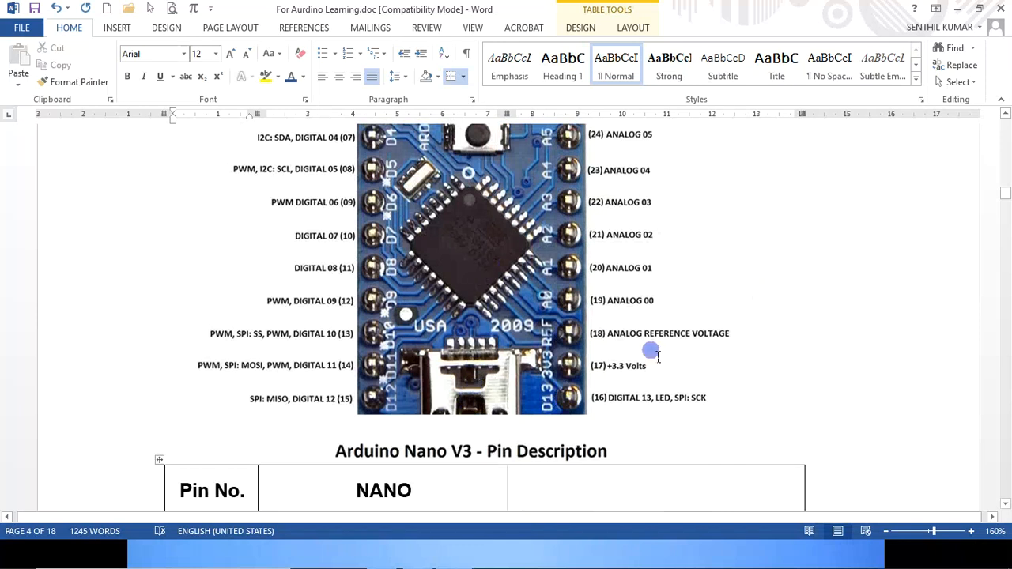
pyautogui.scroll(-3)
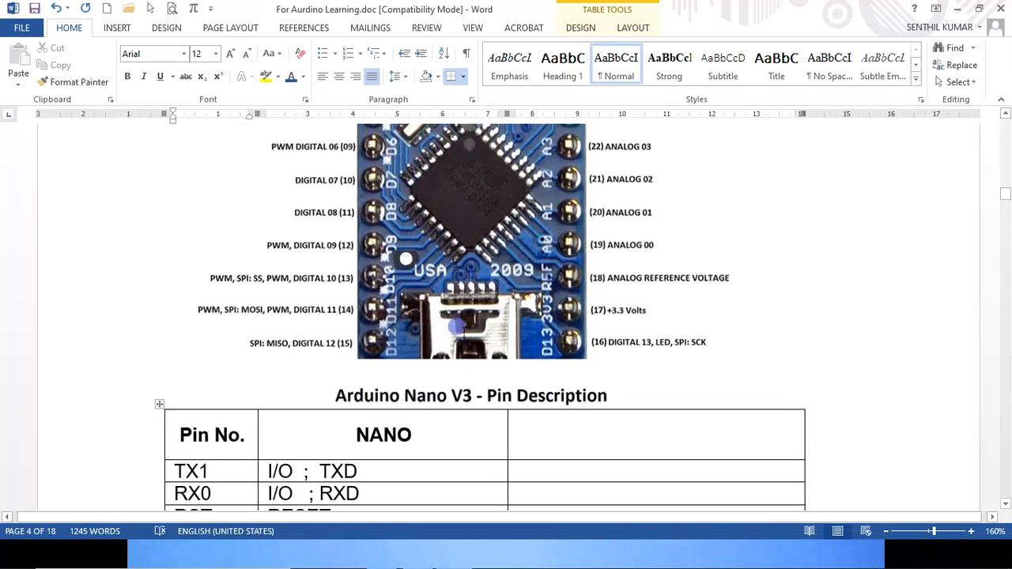
pyautogui.scroll(-3)
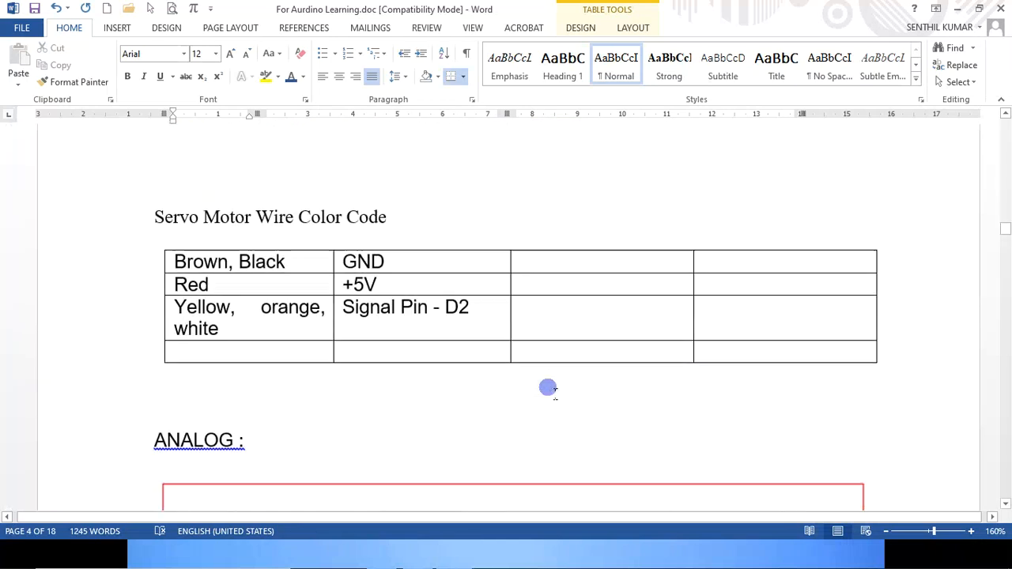
# Step: Minimize Word and launch the Arduino IDE from its desktop shortcut
pyautogui.scroll(-3)
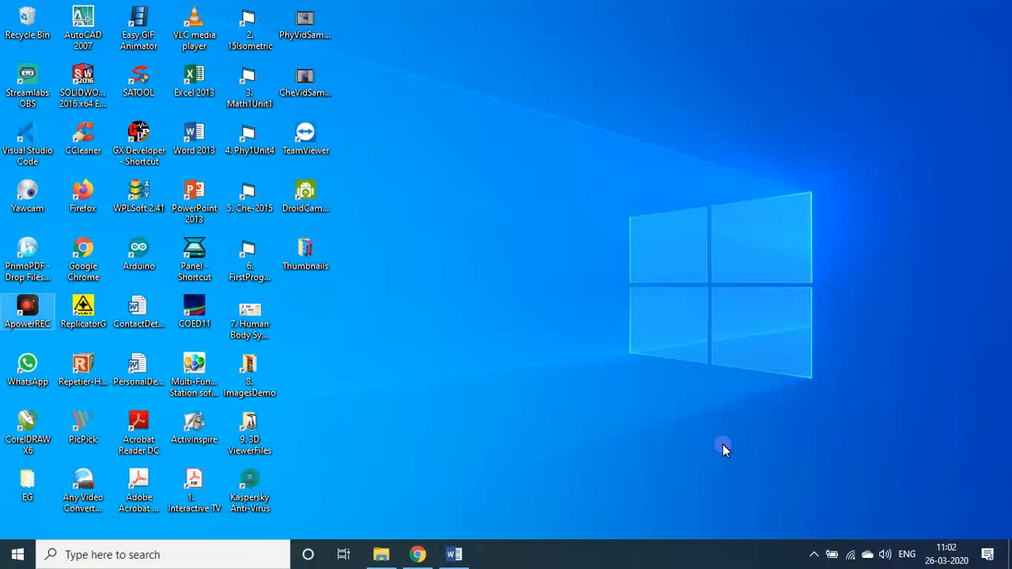
pyautogui.click(139, 250)
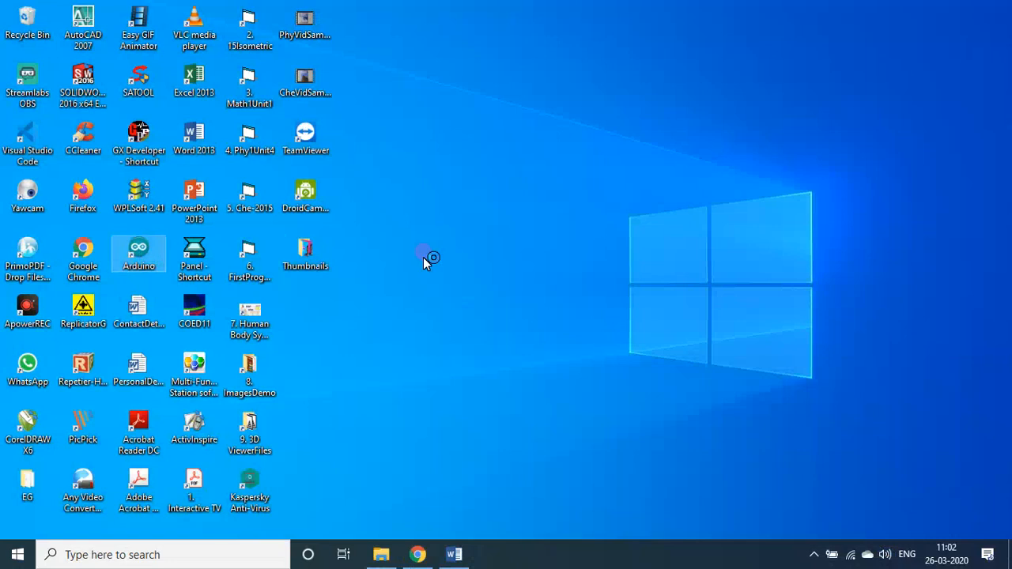
pyautogui.doubleClick(139, 252)
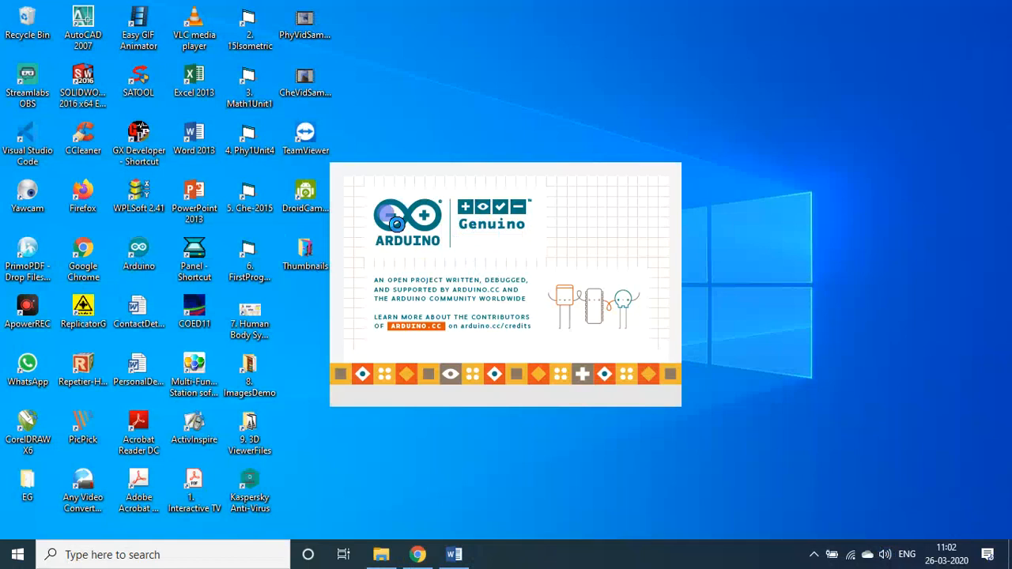
pyautogui.moveTo(474, 272)
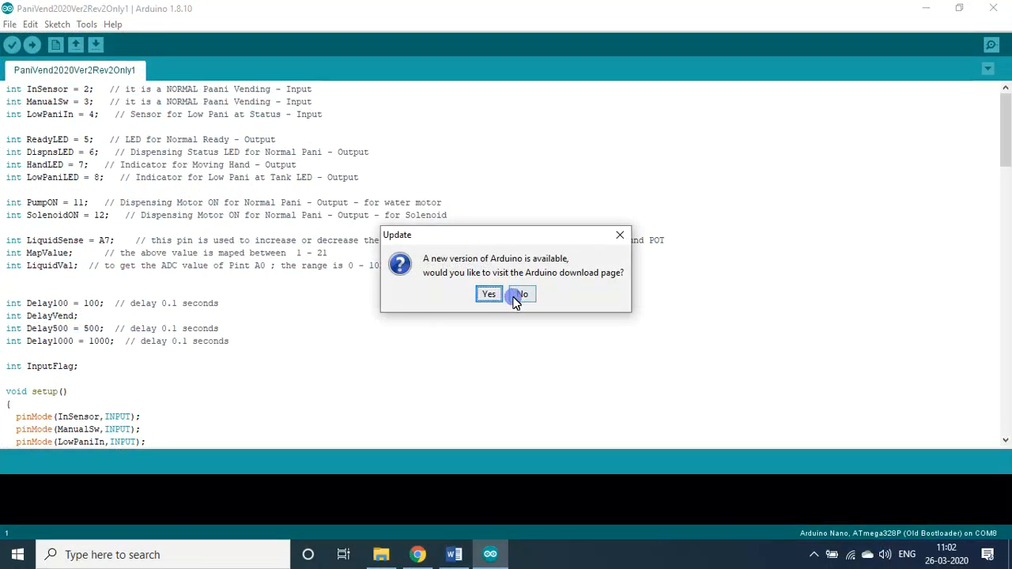
pyautogui.click(522, 294)
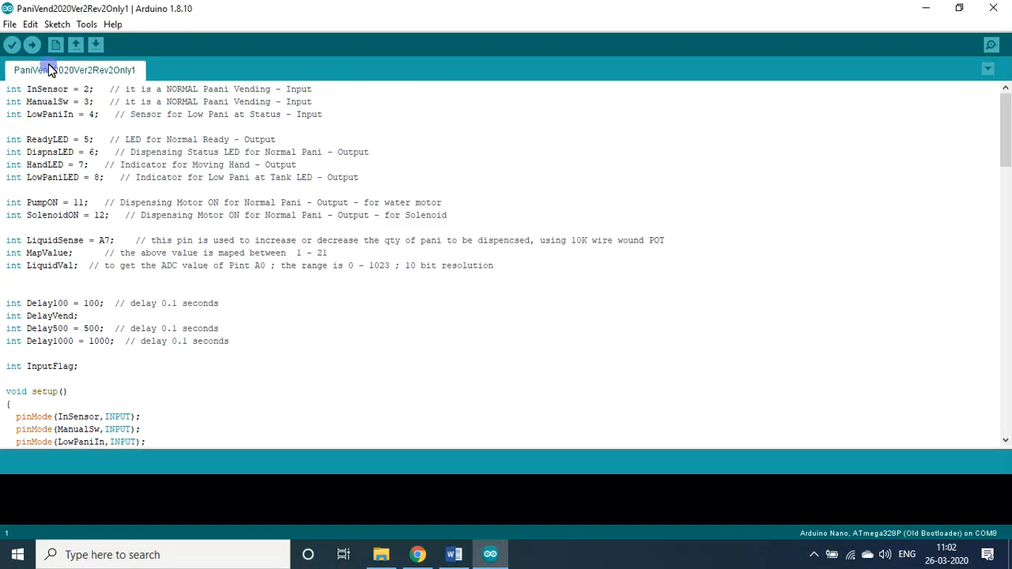
pyautogui.click(10, 23)
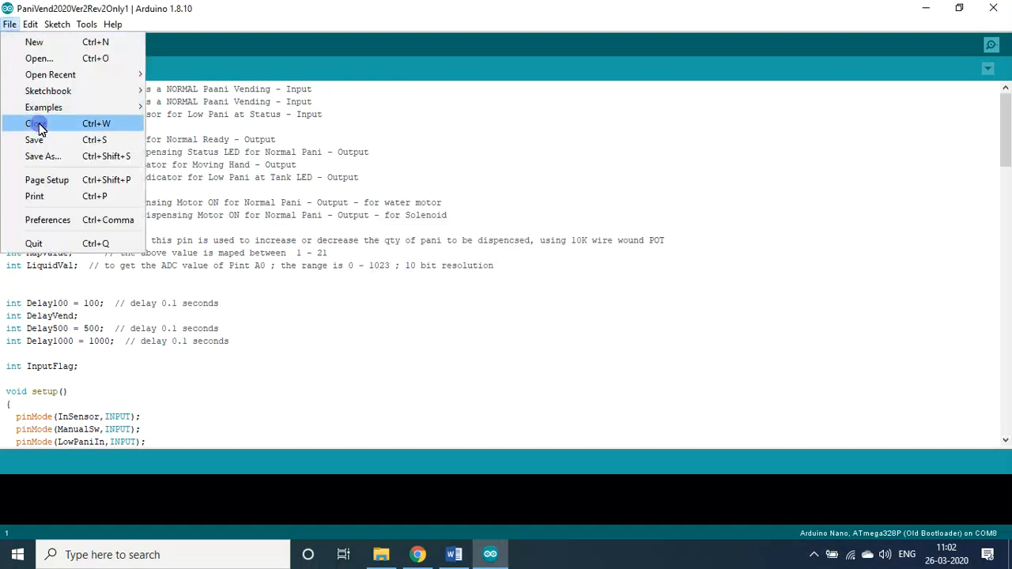
pyautogui.click(31, 123)
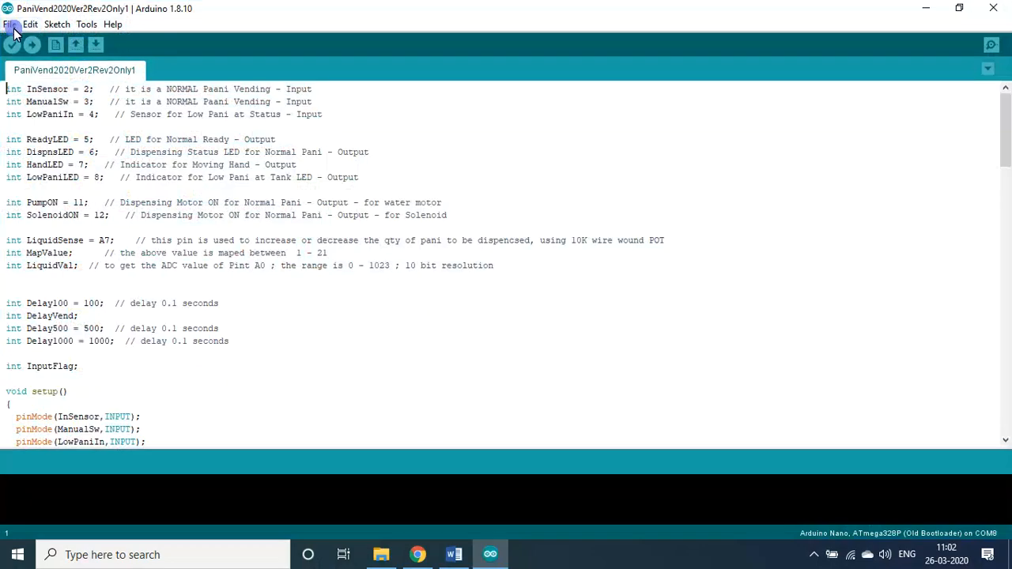
# Step: Create a new blank sketch_mar26a, maximize it, and bring up the recent sketches list
pyautogui.click(10, 24)
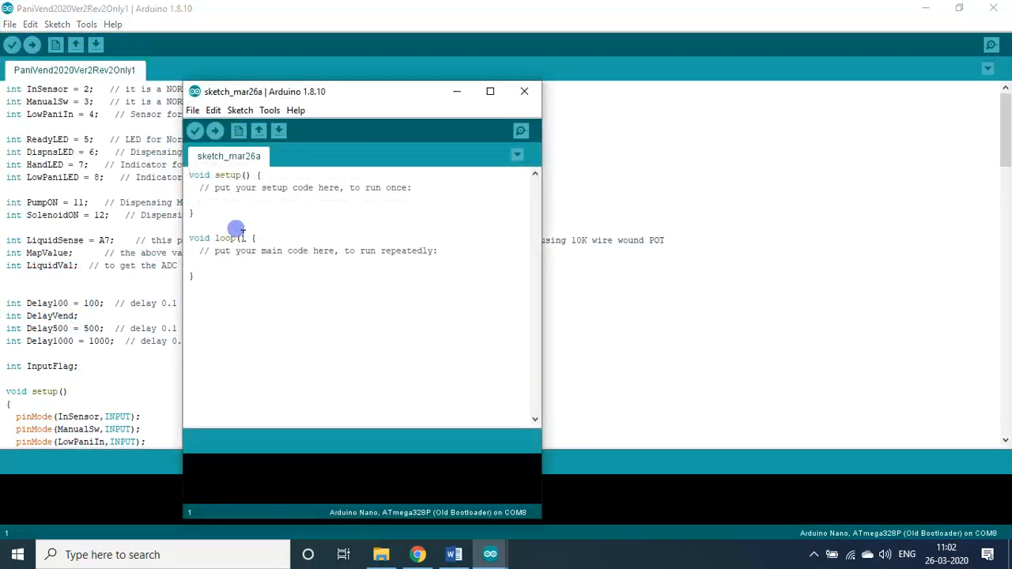
pyautogui.moveTo(477, 462)
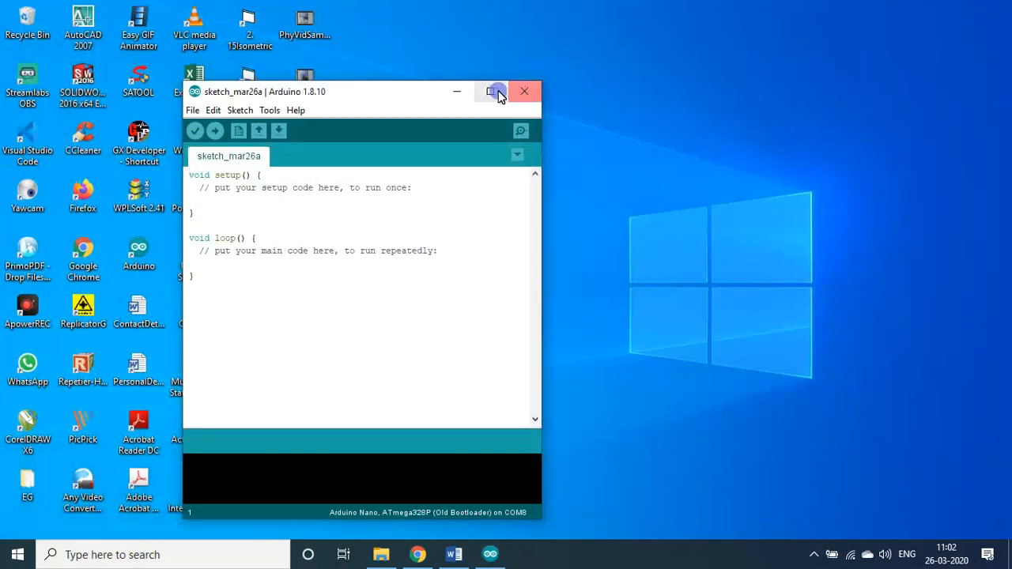
pyautogui.click(490, 90)
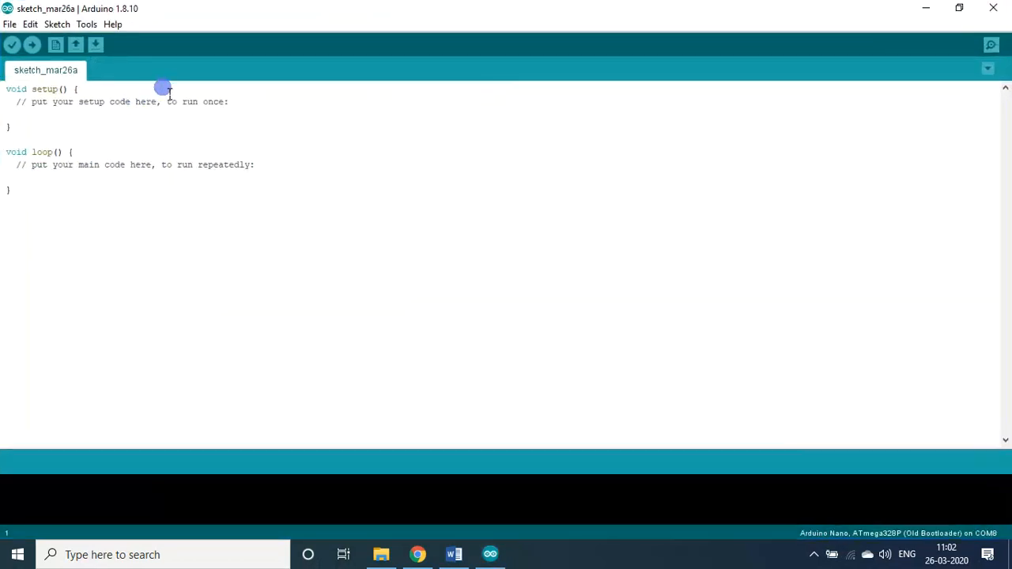
pyautogui.moveTo(379, 553)
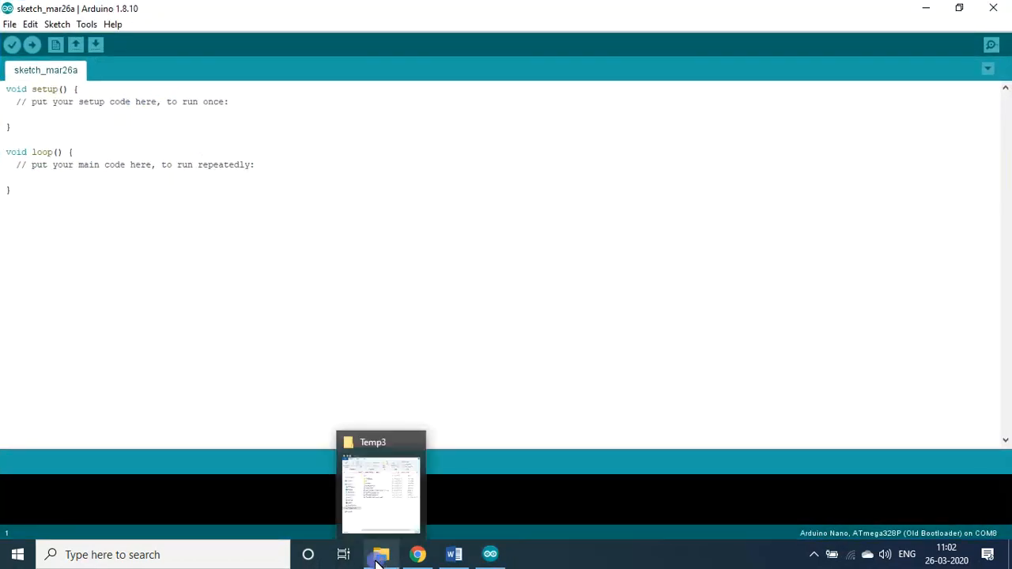
pyautogui.click(9, 24)
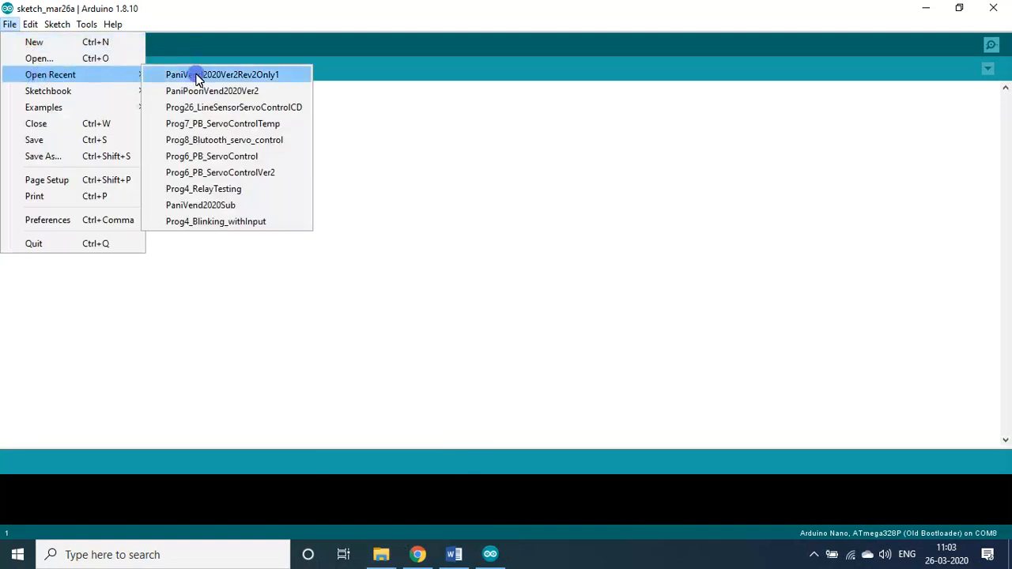
pyautogui.click(221, 74)
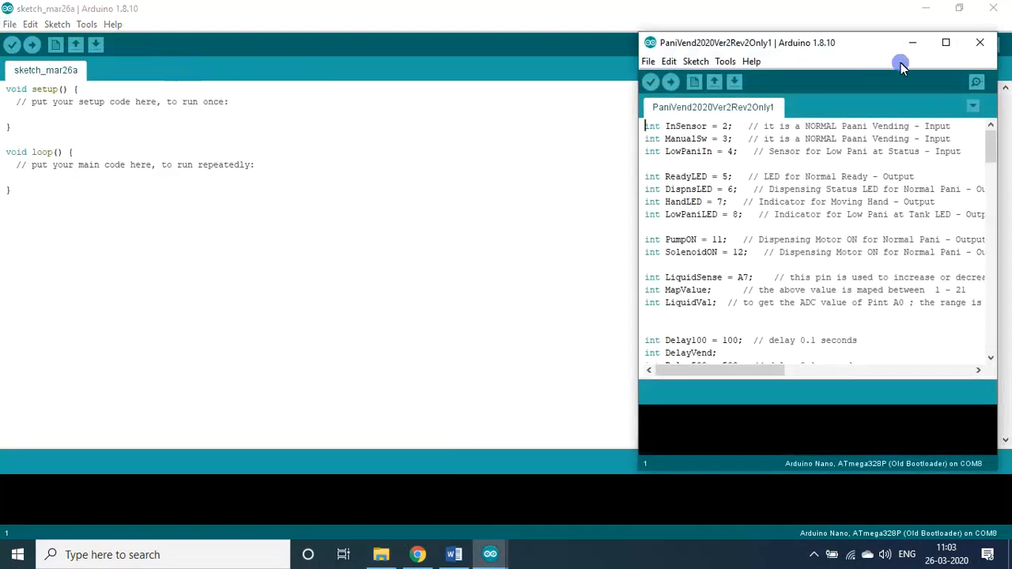
pyautogui.click(946, 41)
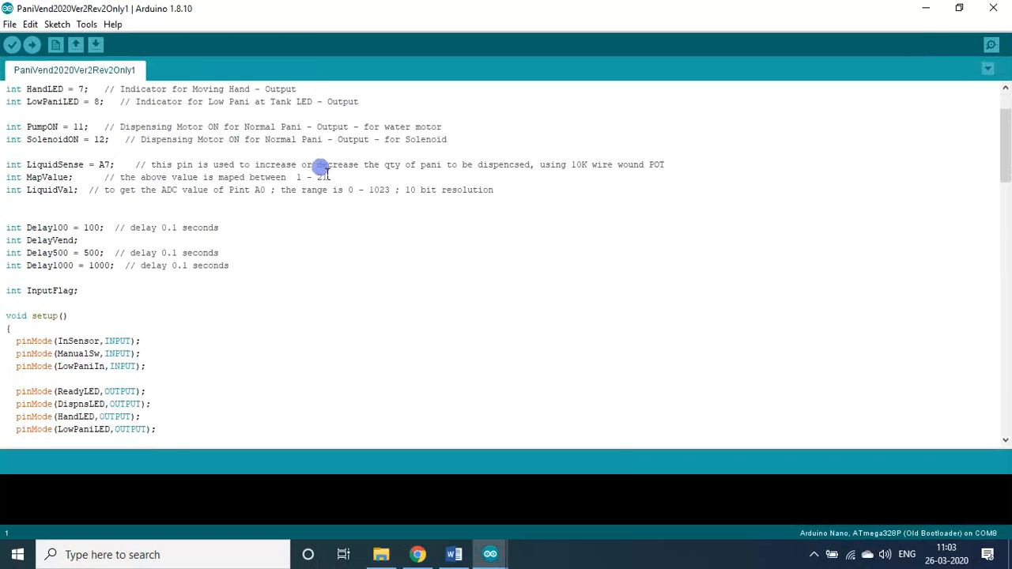
pyautogui.scroll(-3)
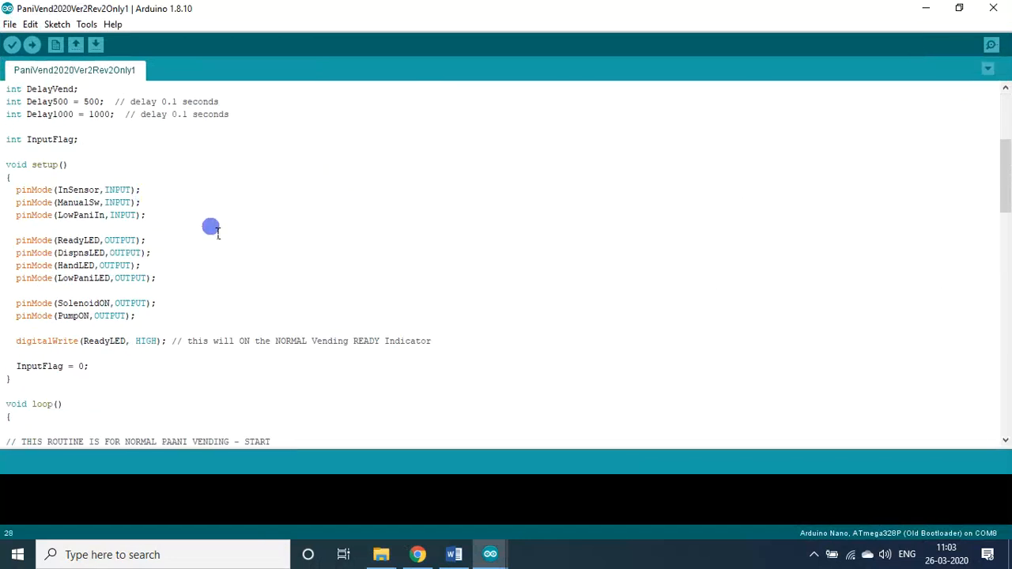
pyautogui.scroll(-3)
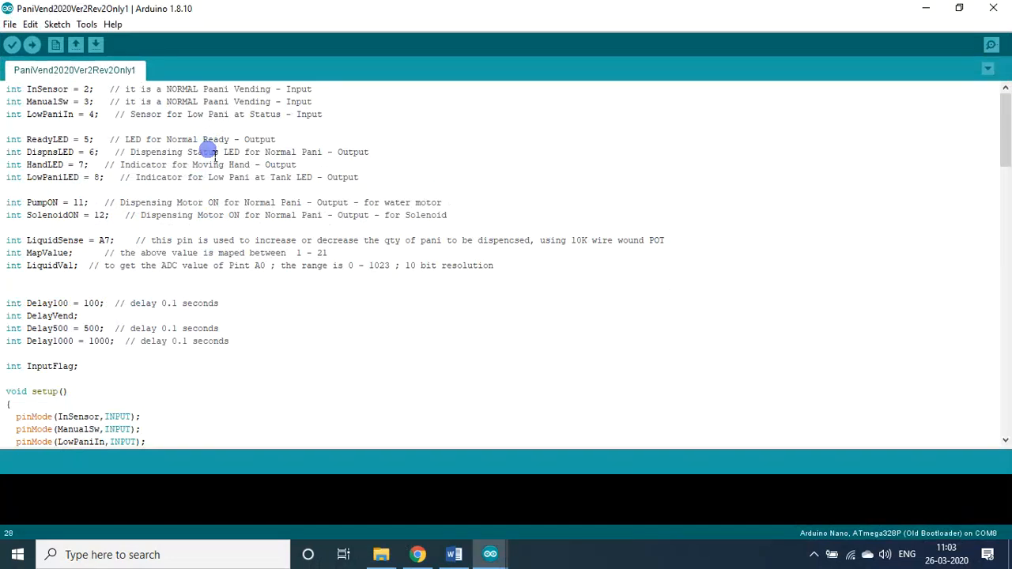
pyautogui.scroll(-3)
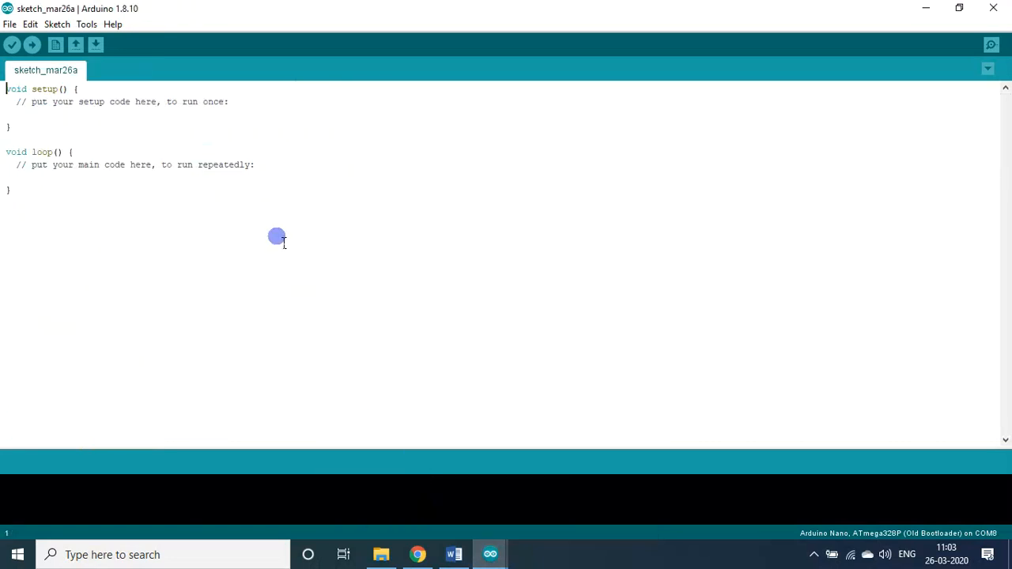
pyautogui.moveTo(166, 152)
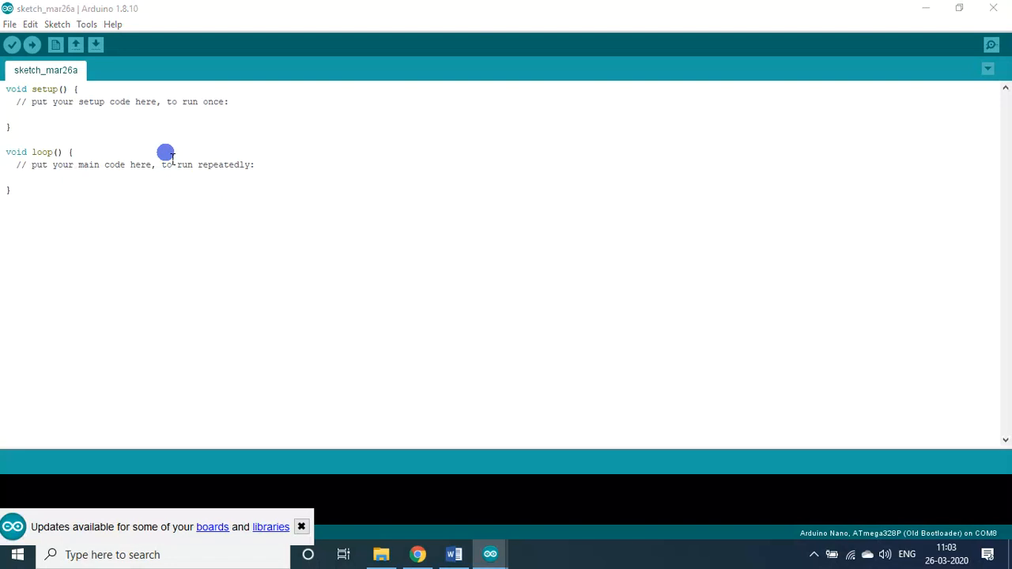
pyautogui.moveTo(158, 149)
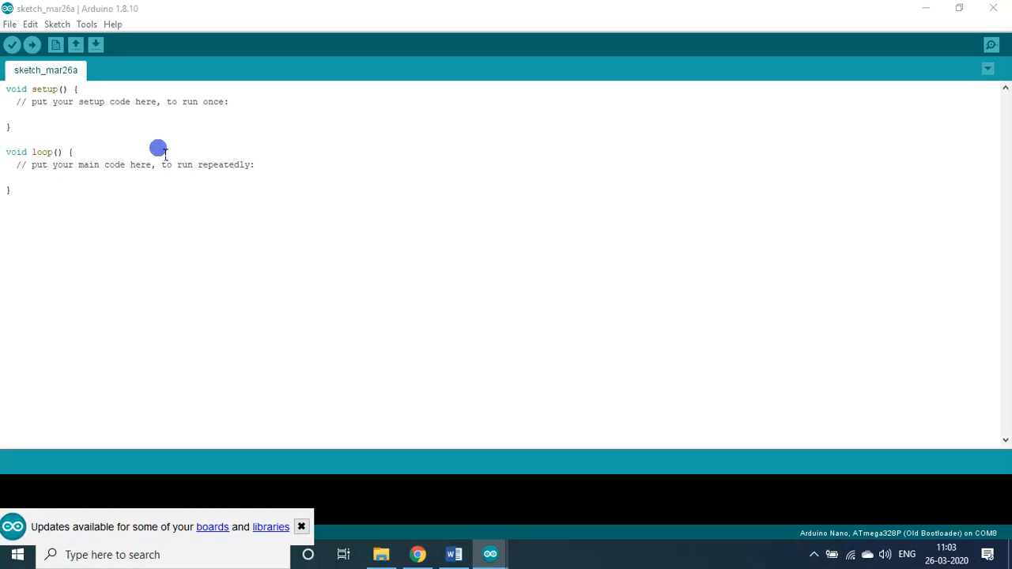
pyautogui.click(300, 526)
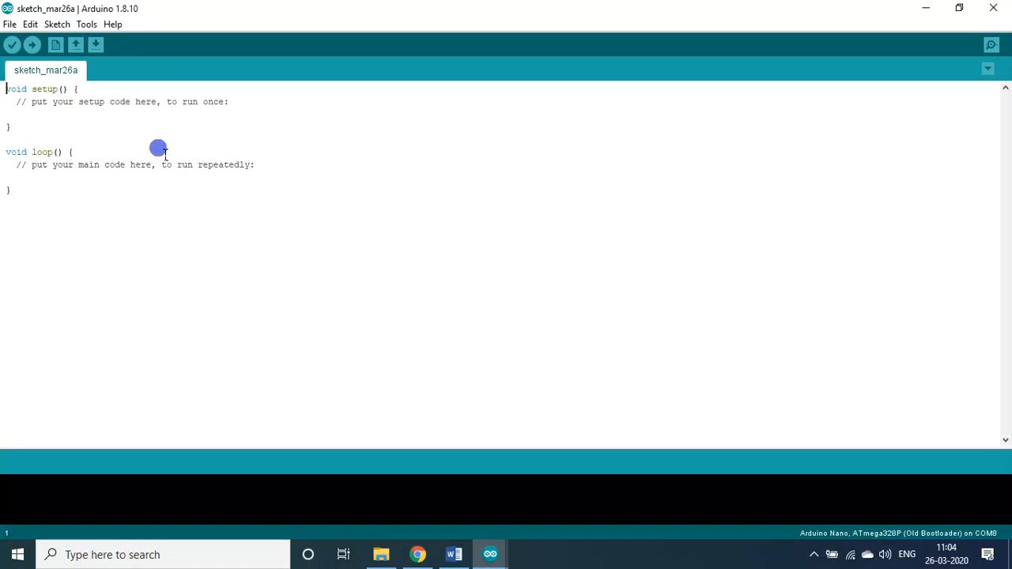
pyautogui.moveTo(38, 88)
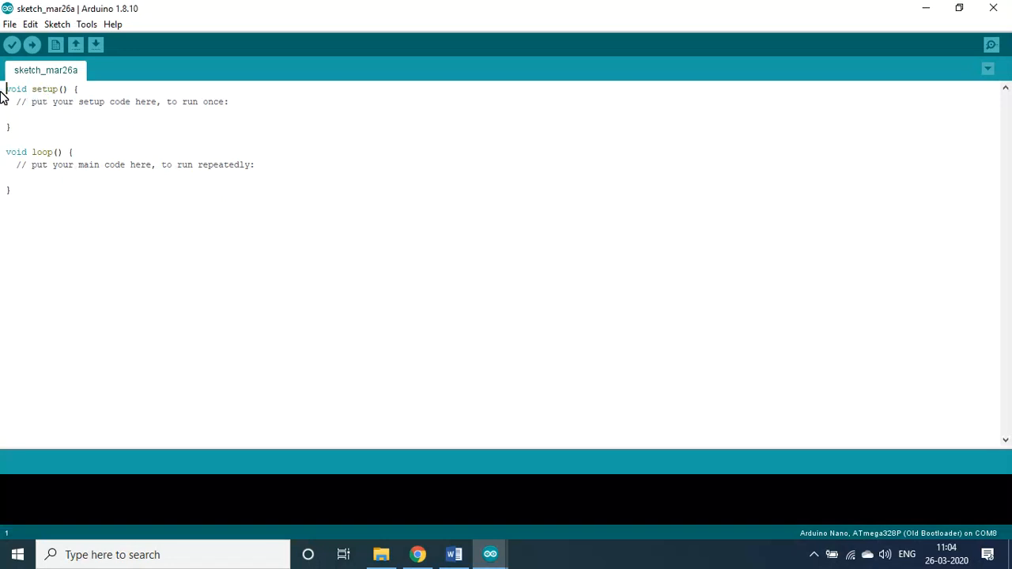
pyautogui.moveTo(6, 88); pyautogui.dragTo(6, 152)
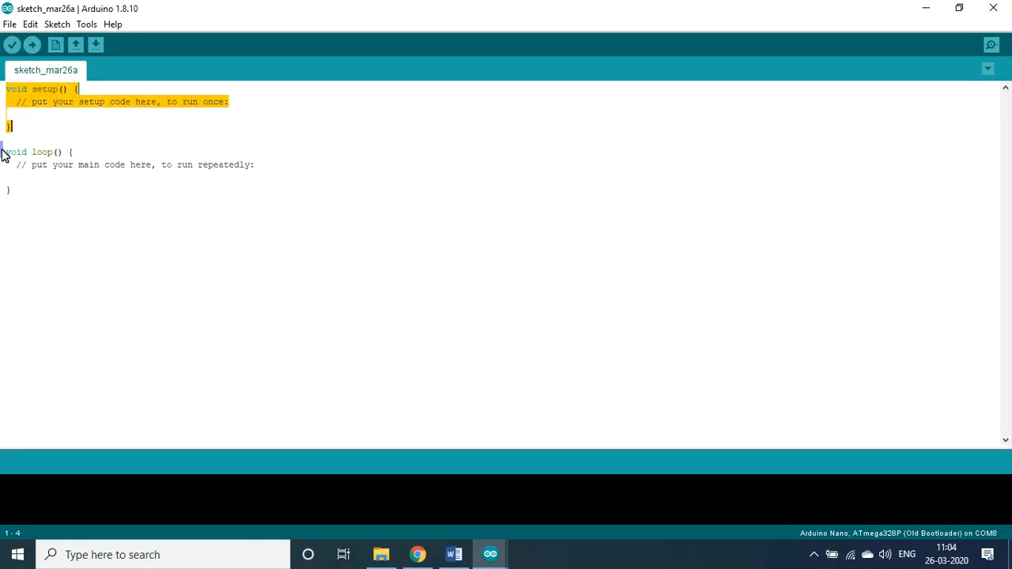
pyautogui.click(60, 208)
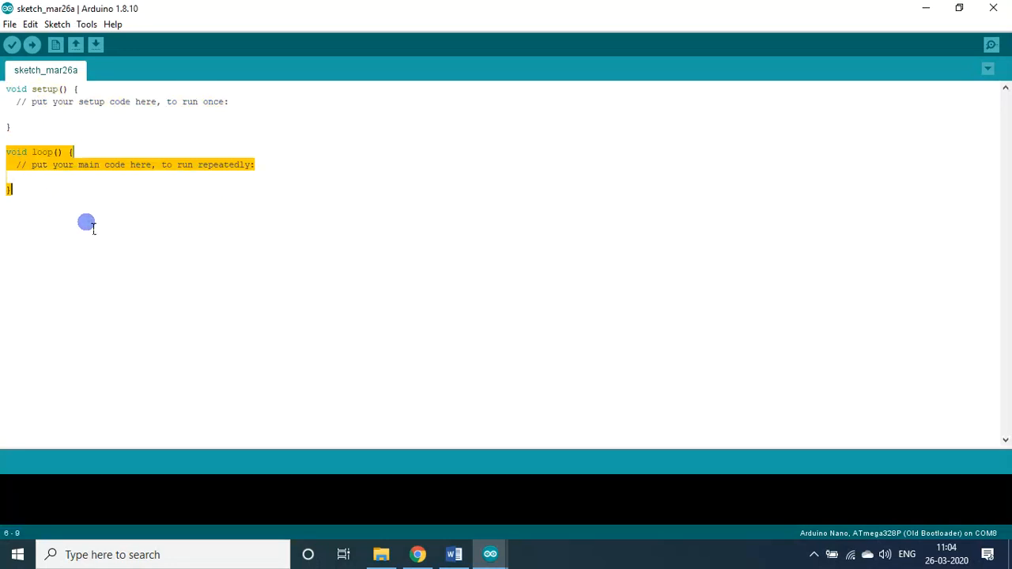
pyautogui.moveTo(102, 136)
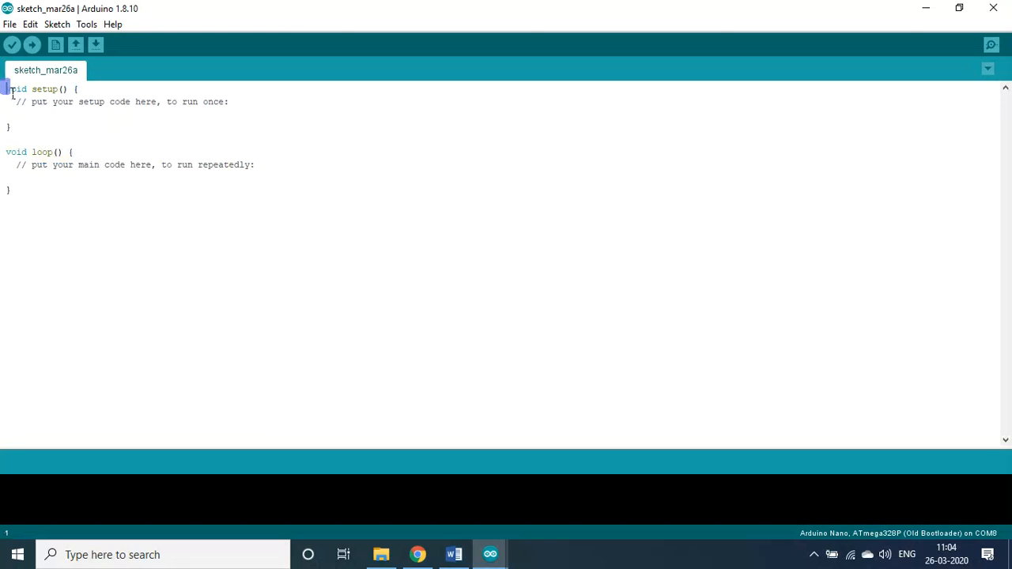
pyautogui.moveTo(6, 89); pyautogui.dragTo(63, 125)
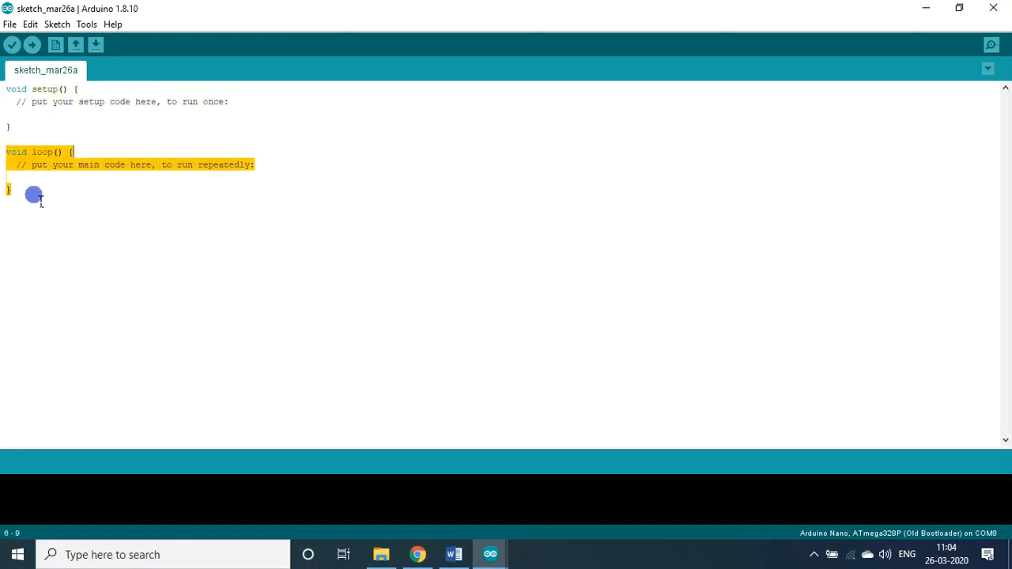
pyautogui.moveTo(53, 218)
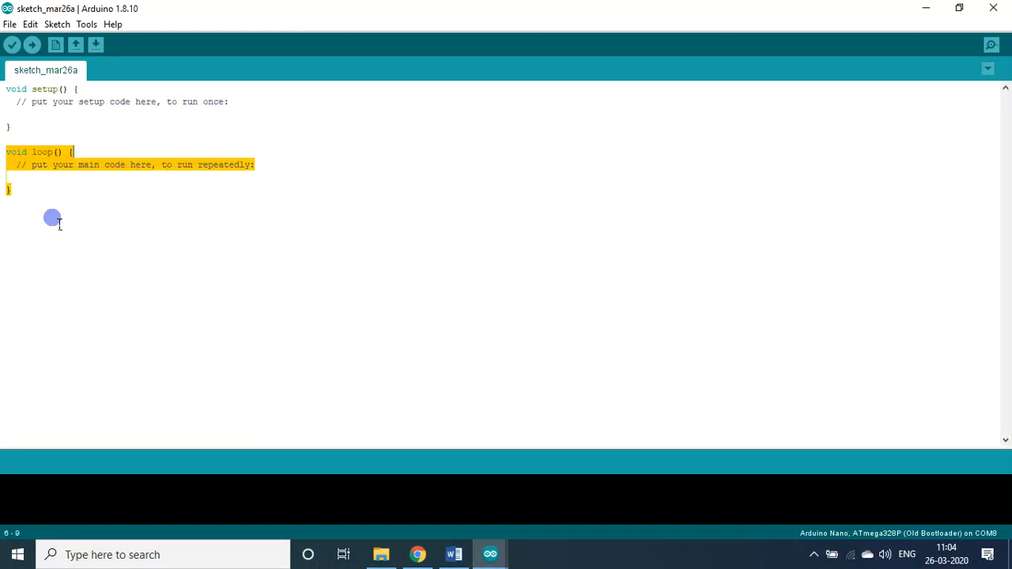
pyautogui.moveTo(54, 218)
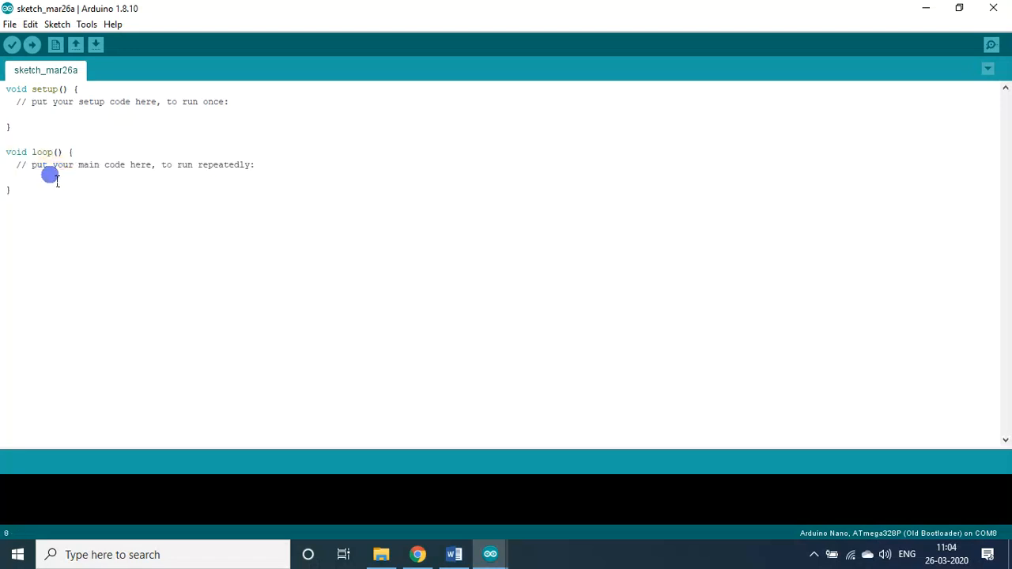
pyautogui.moveTo(373, 245)
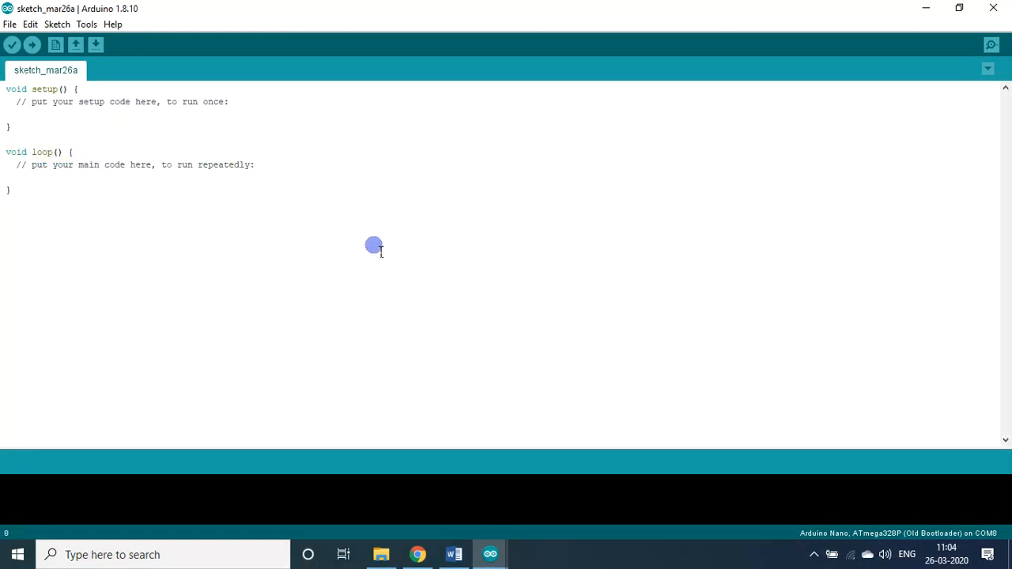
pyautogui.moveTo(504, 482)
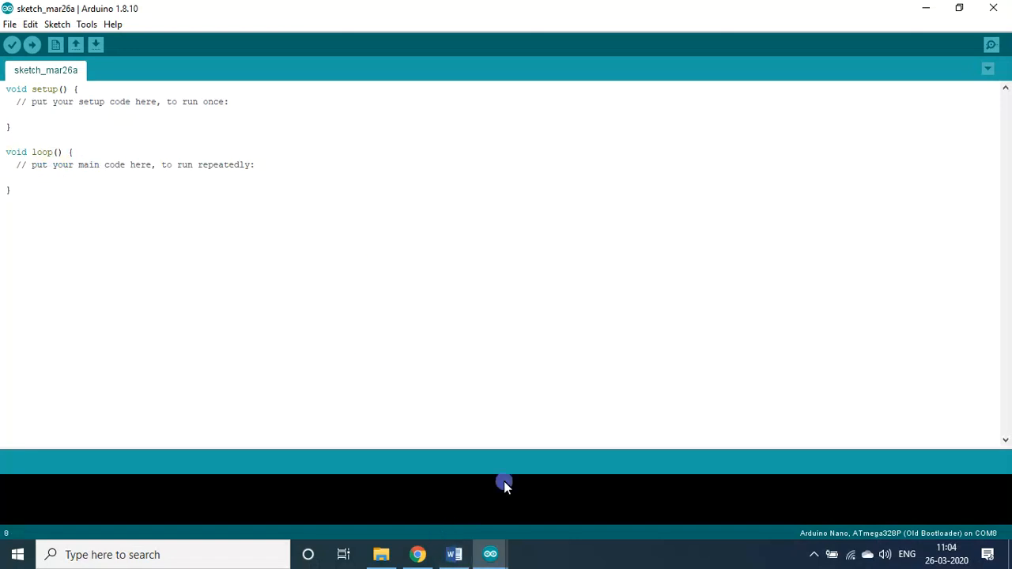
pyautogui.moveTo(522, 351)
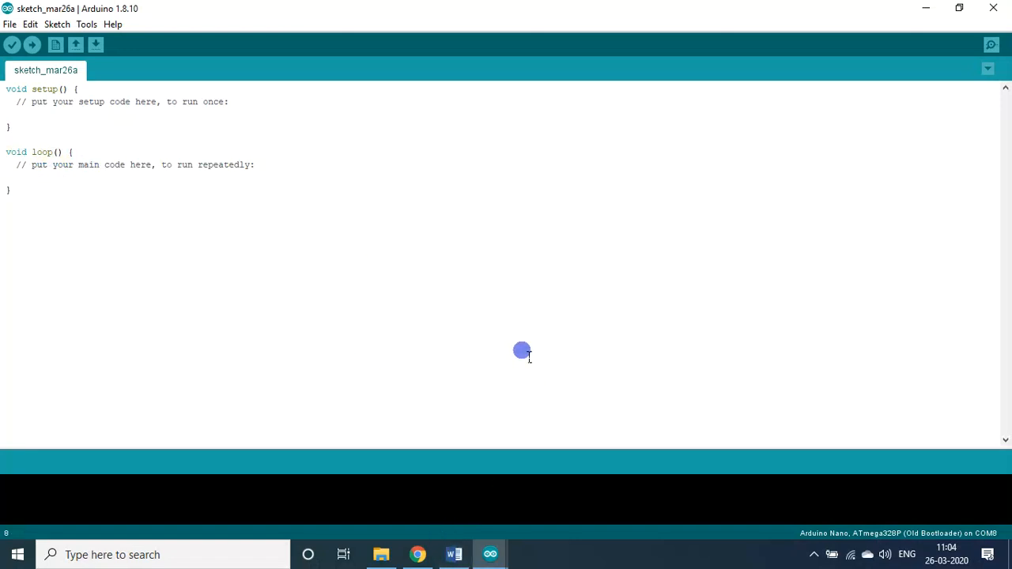
pyautogui.moveTo(460, 220)
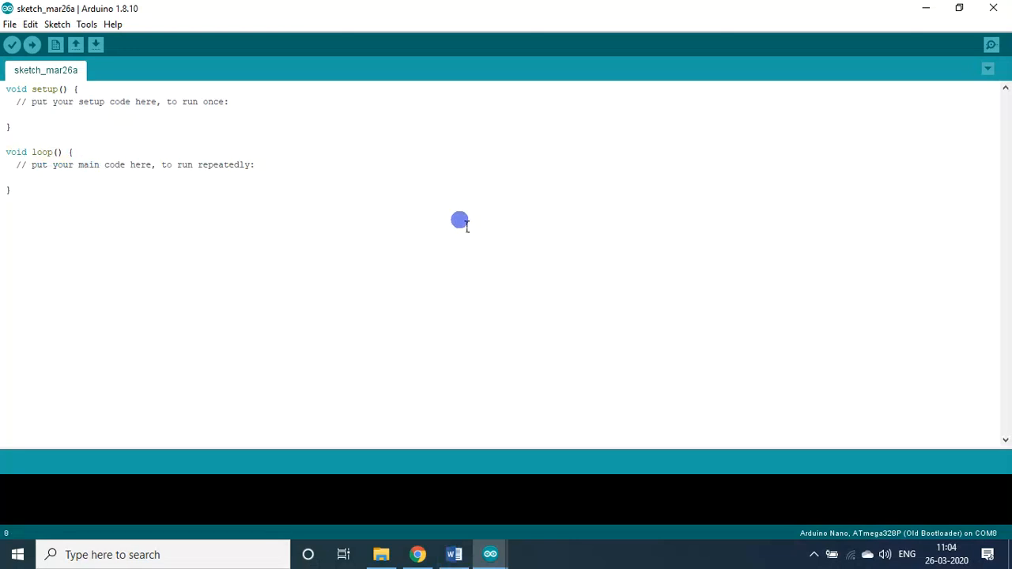